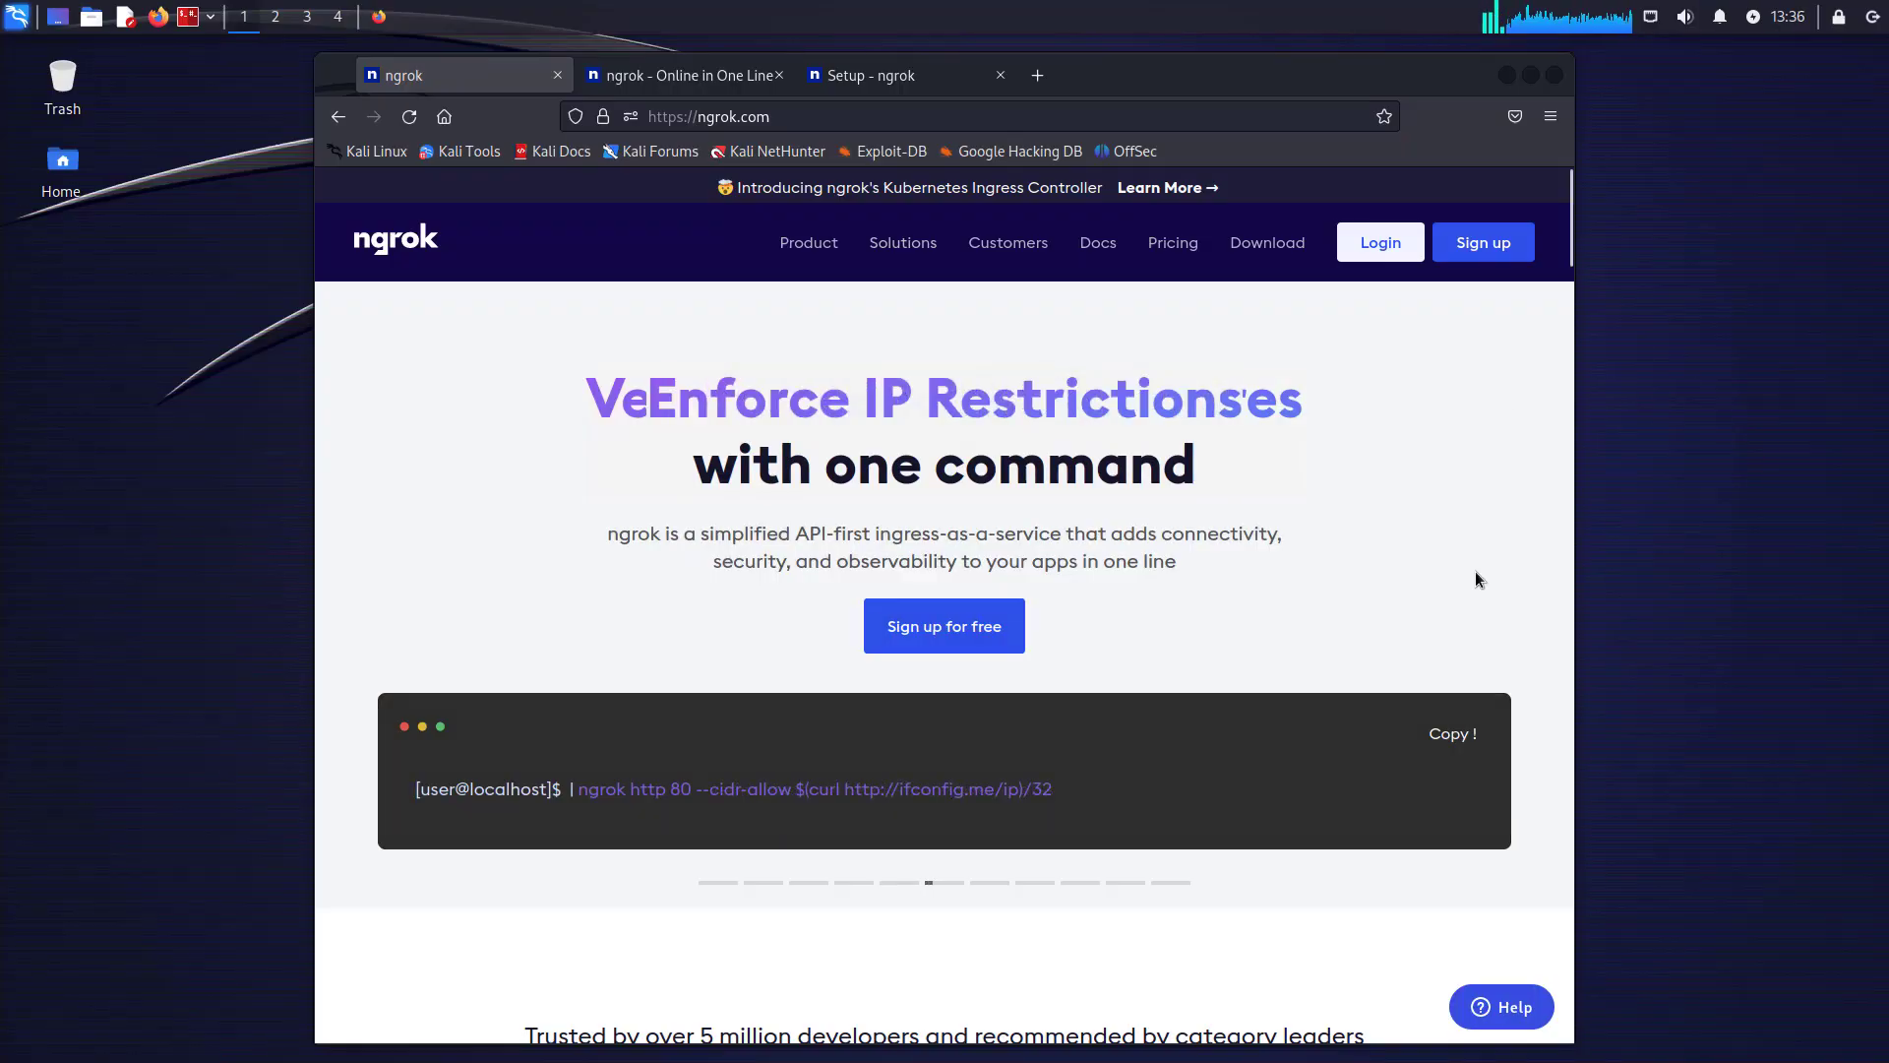
Scroll through the ngrok homepage and then close its tab.
scroll("down", 3)
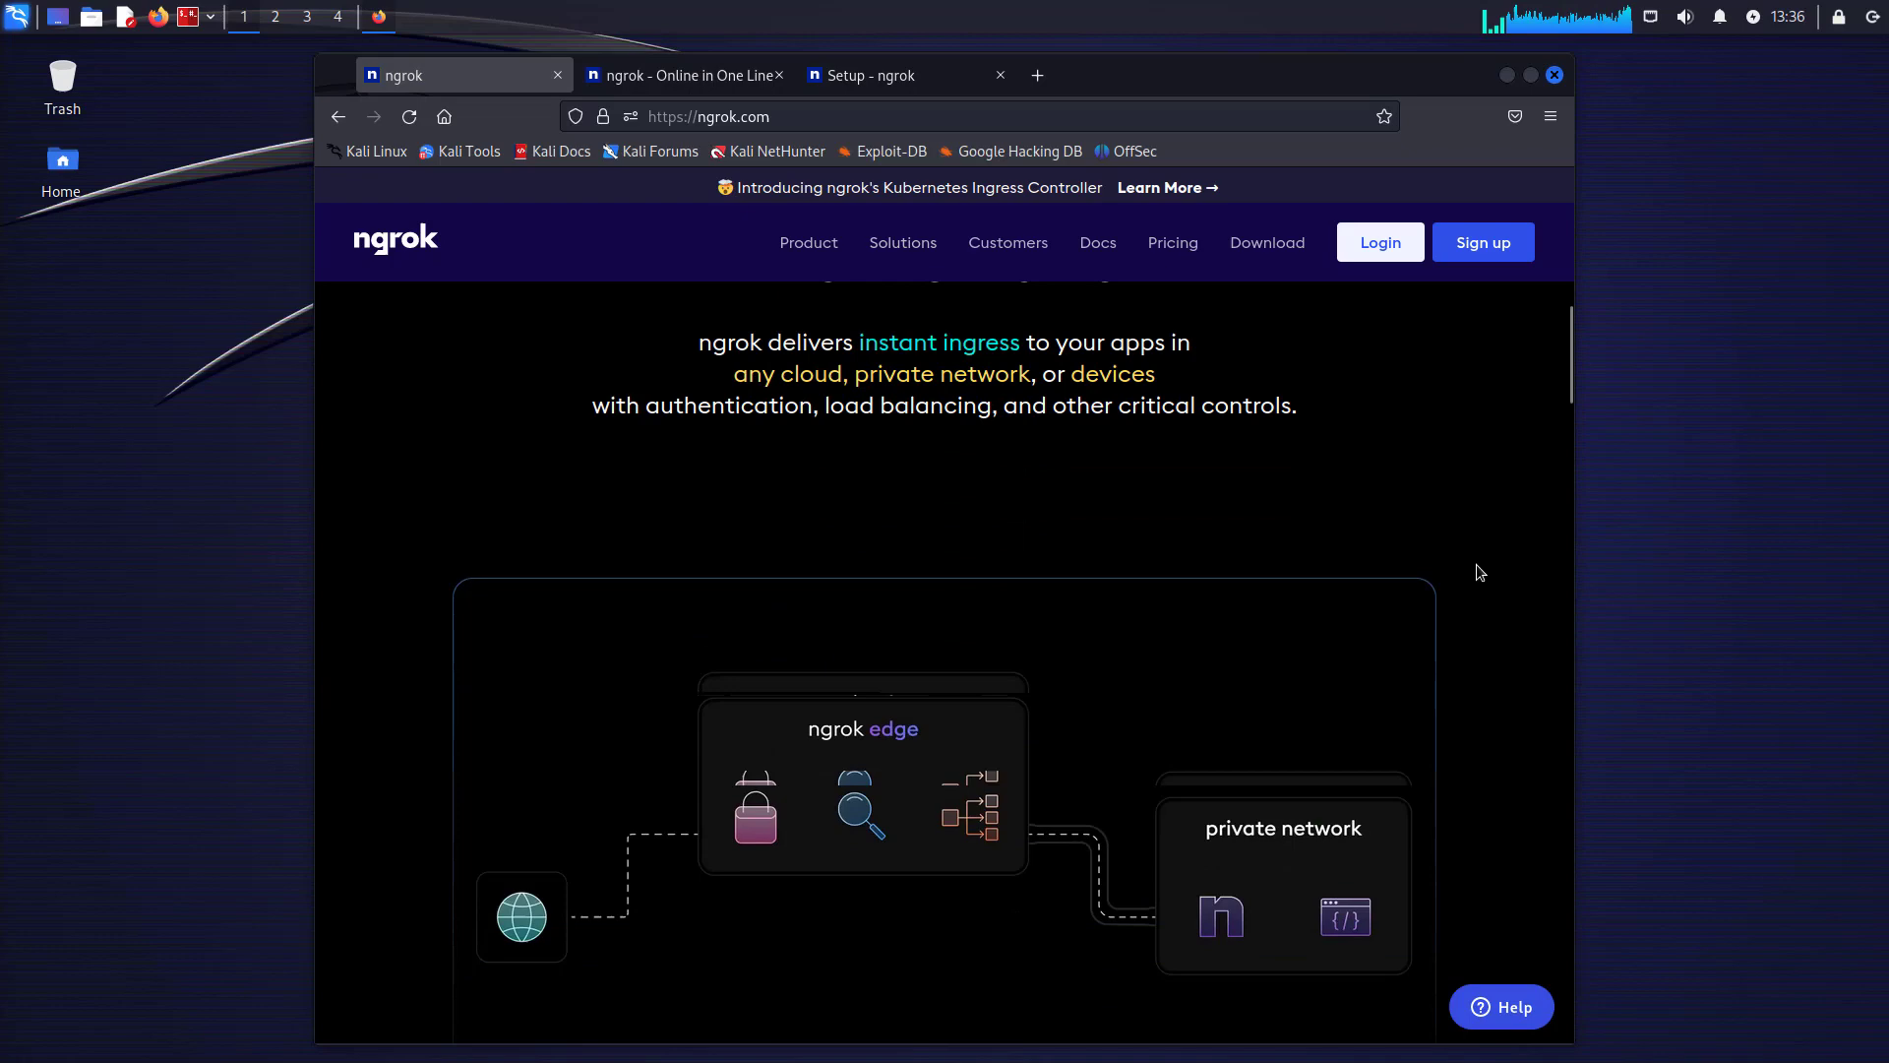
scroll("down", 3)
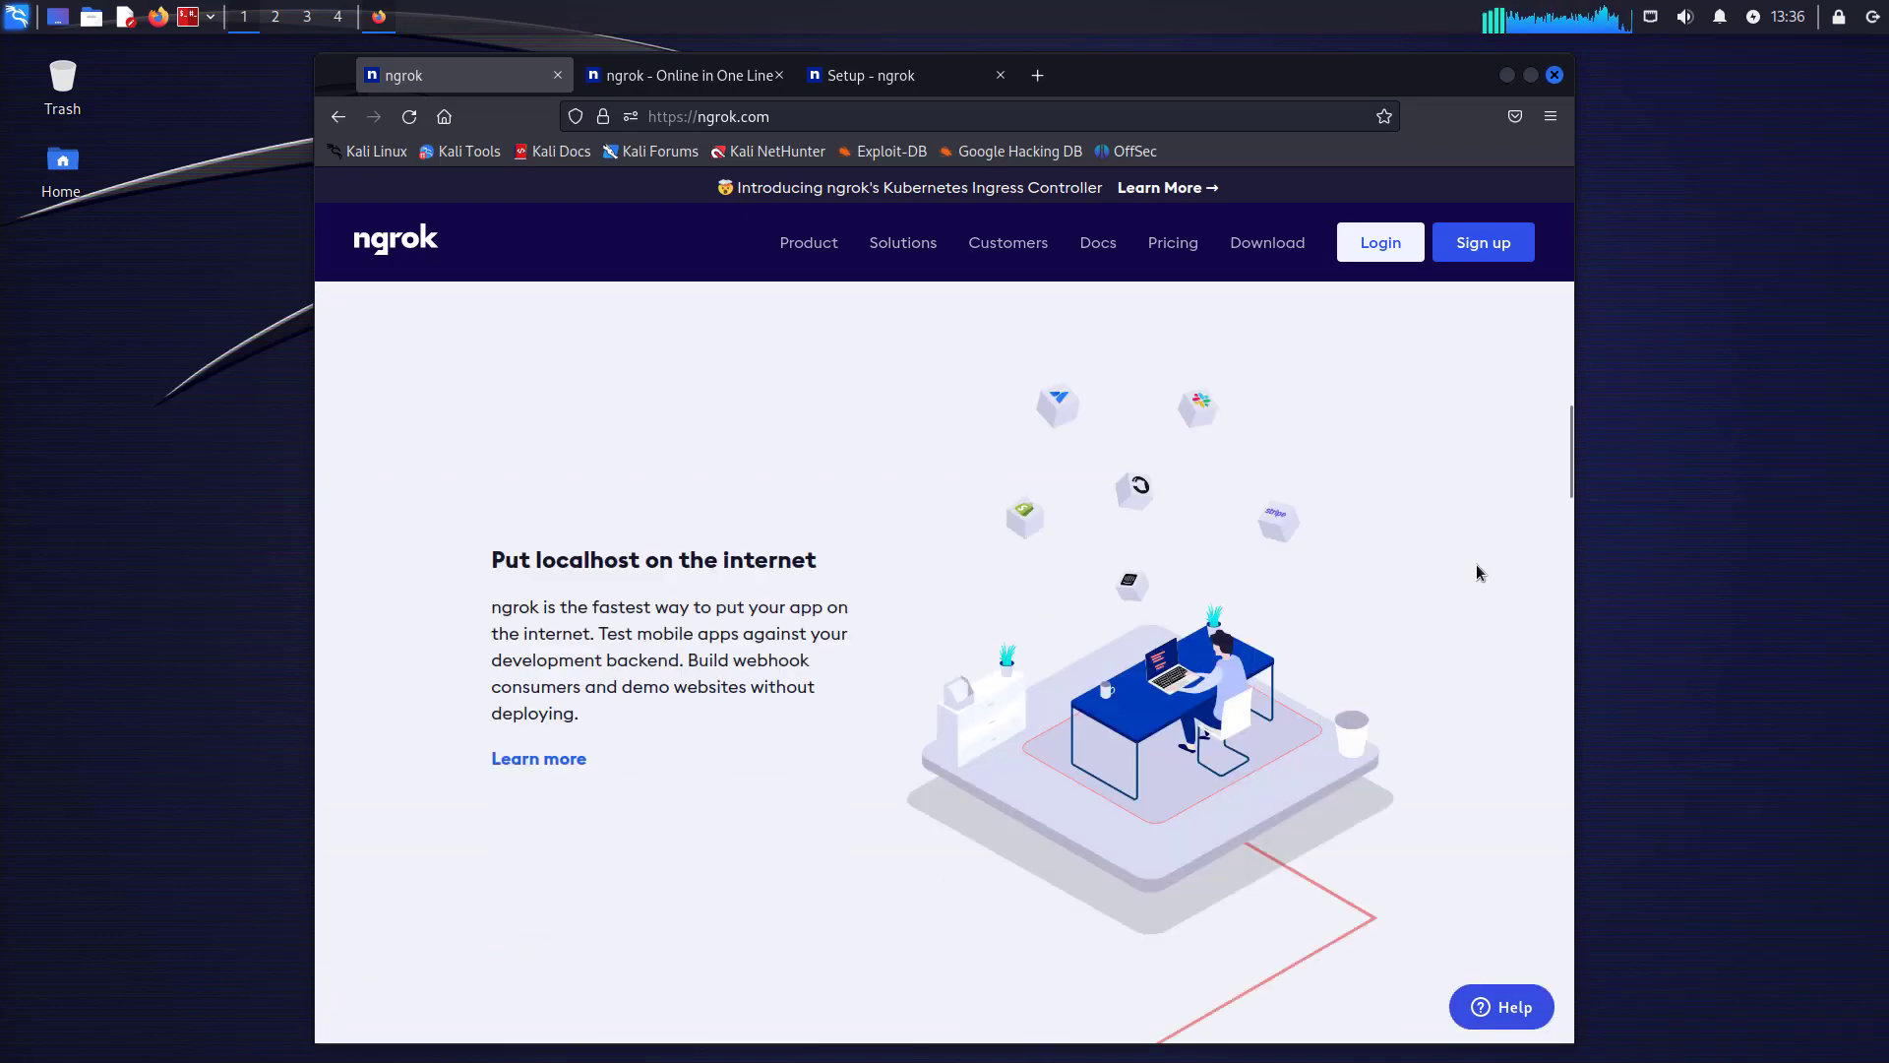
scroll("down", 3)
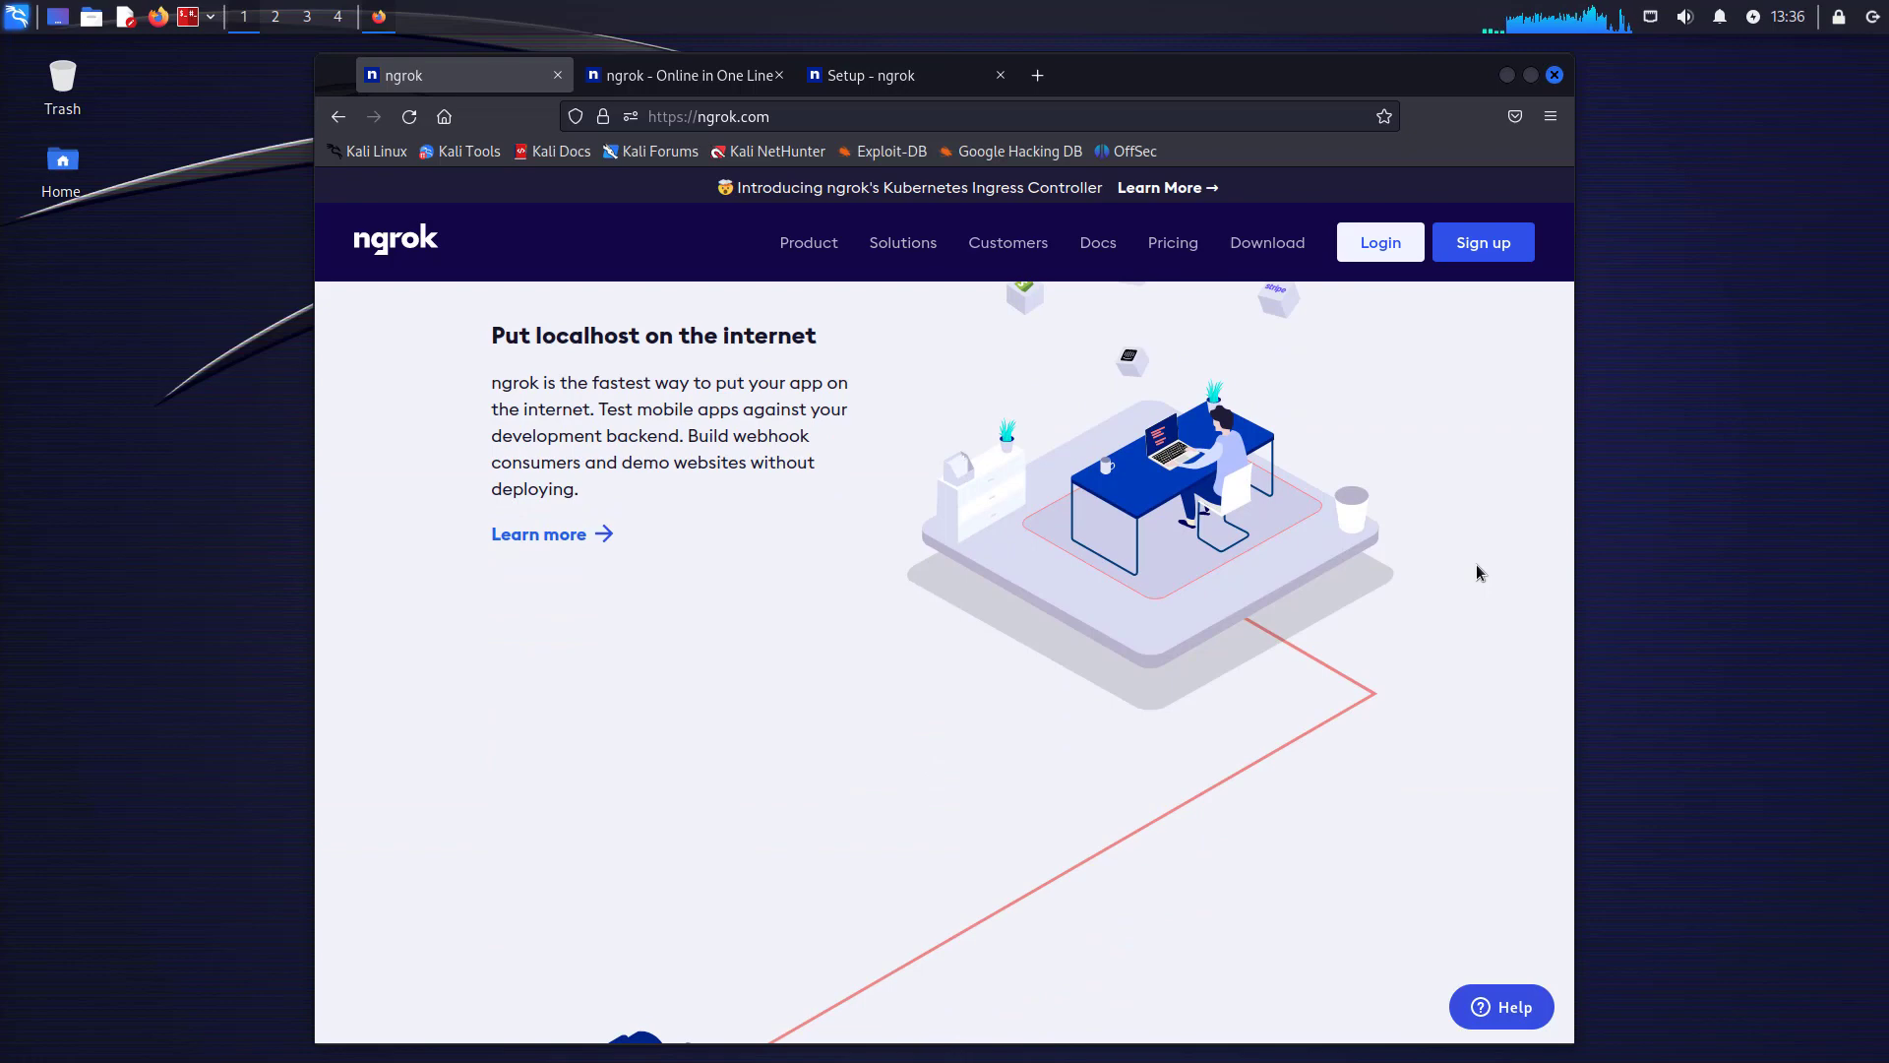
scroll("down", 3)
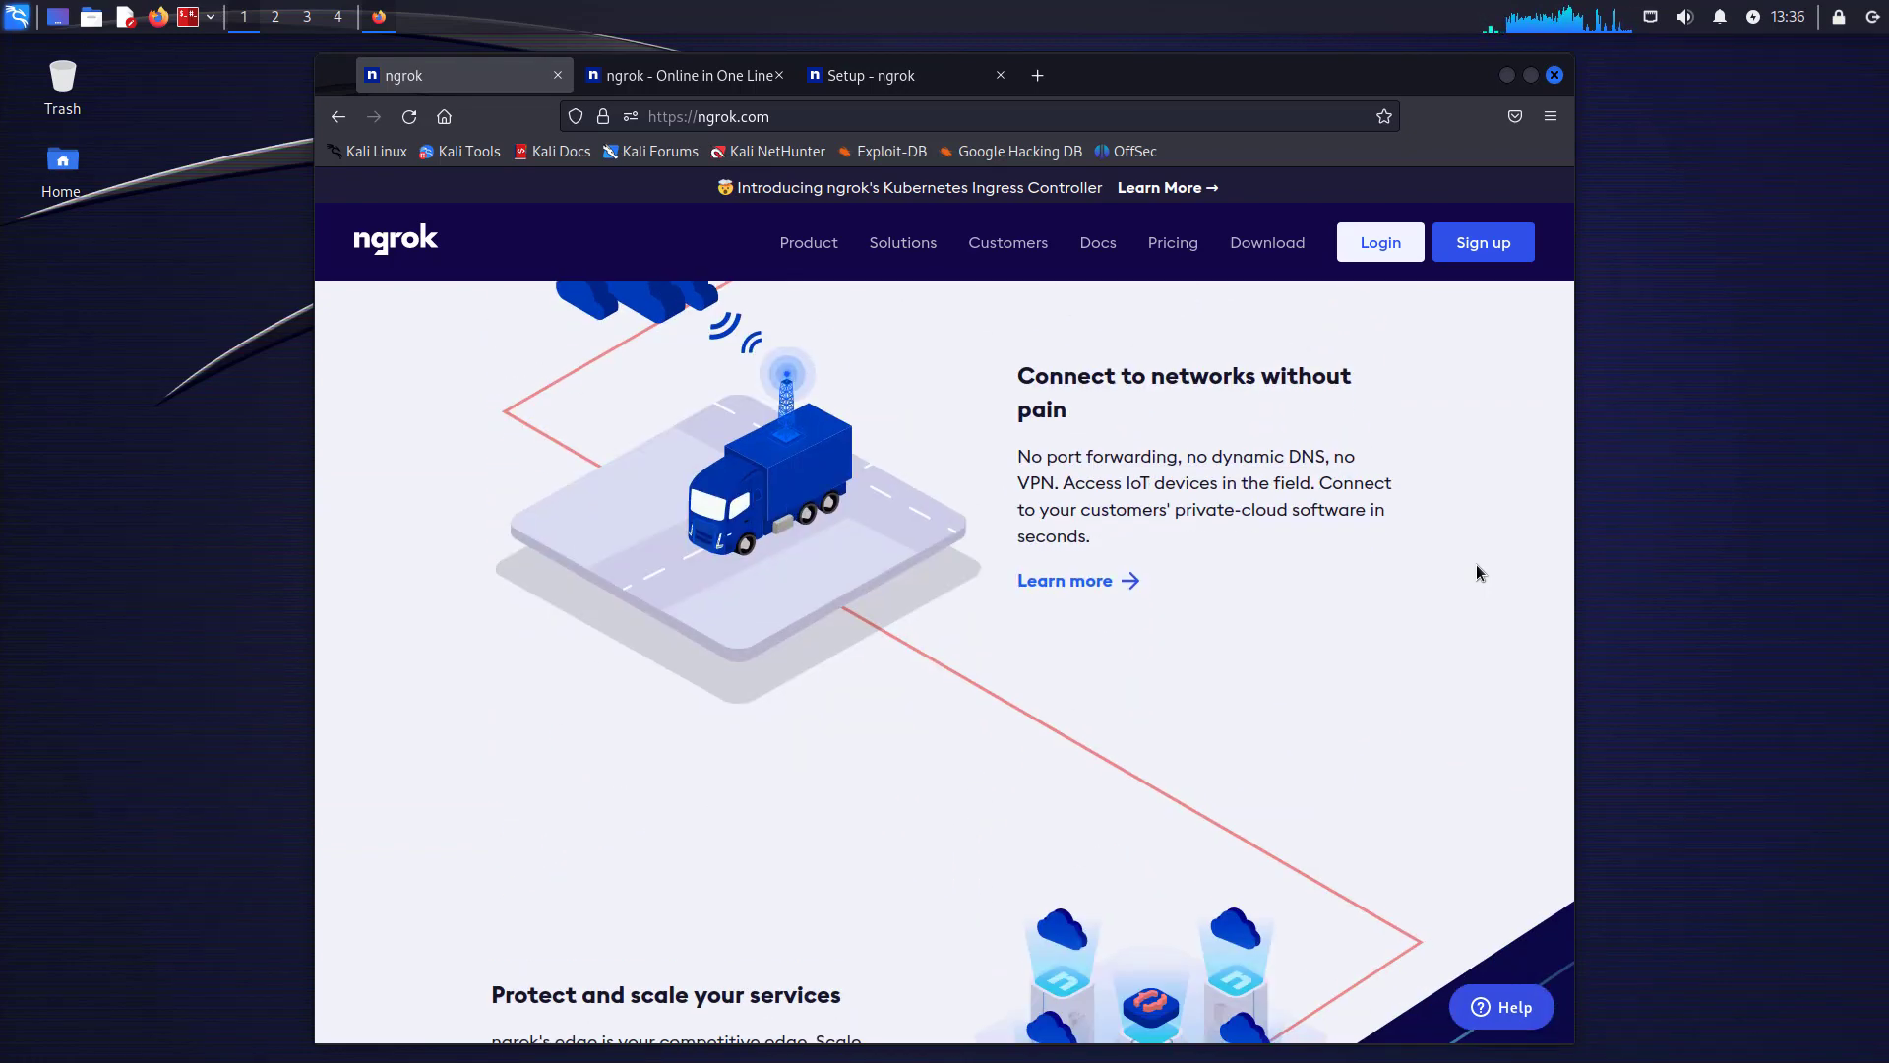
scroll("down", 3)
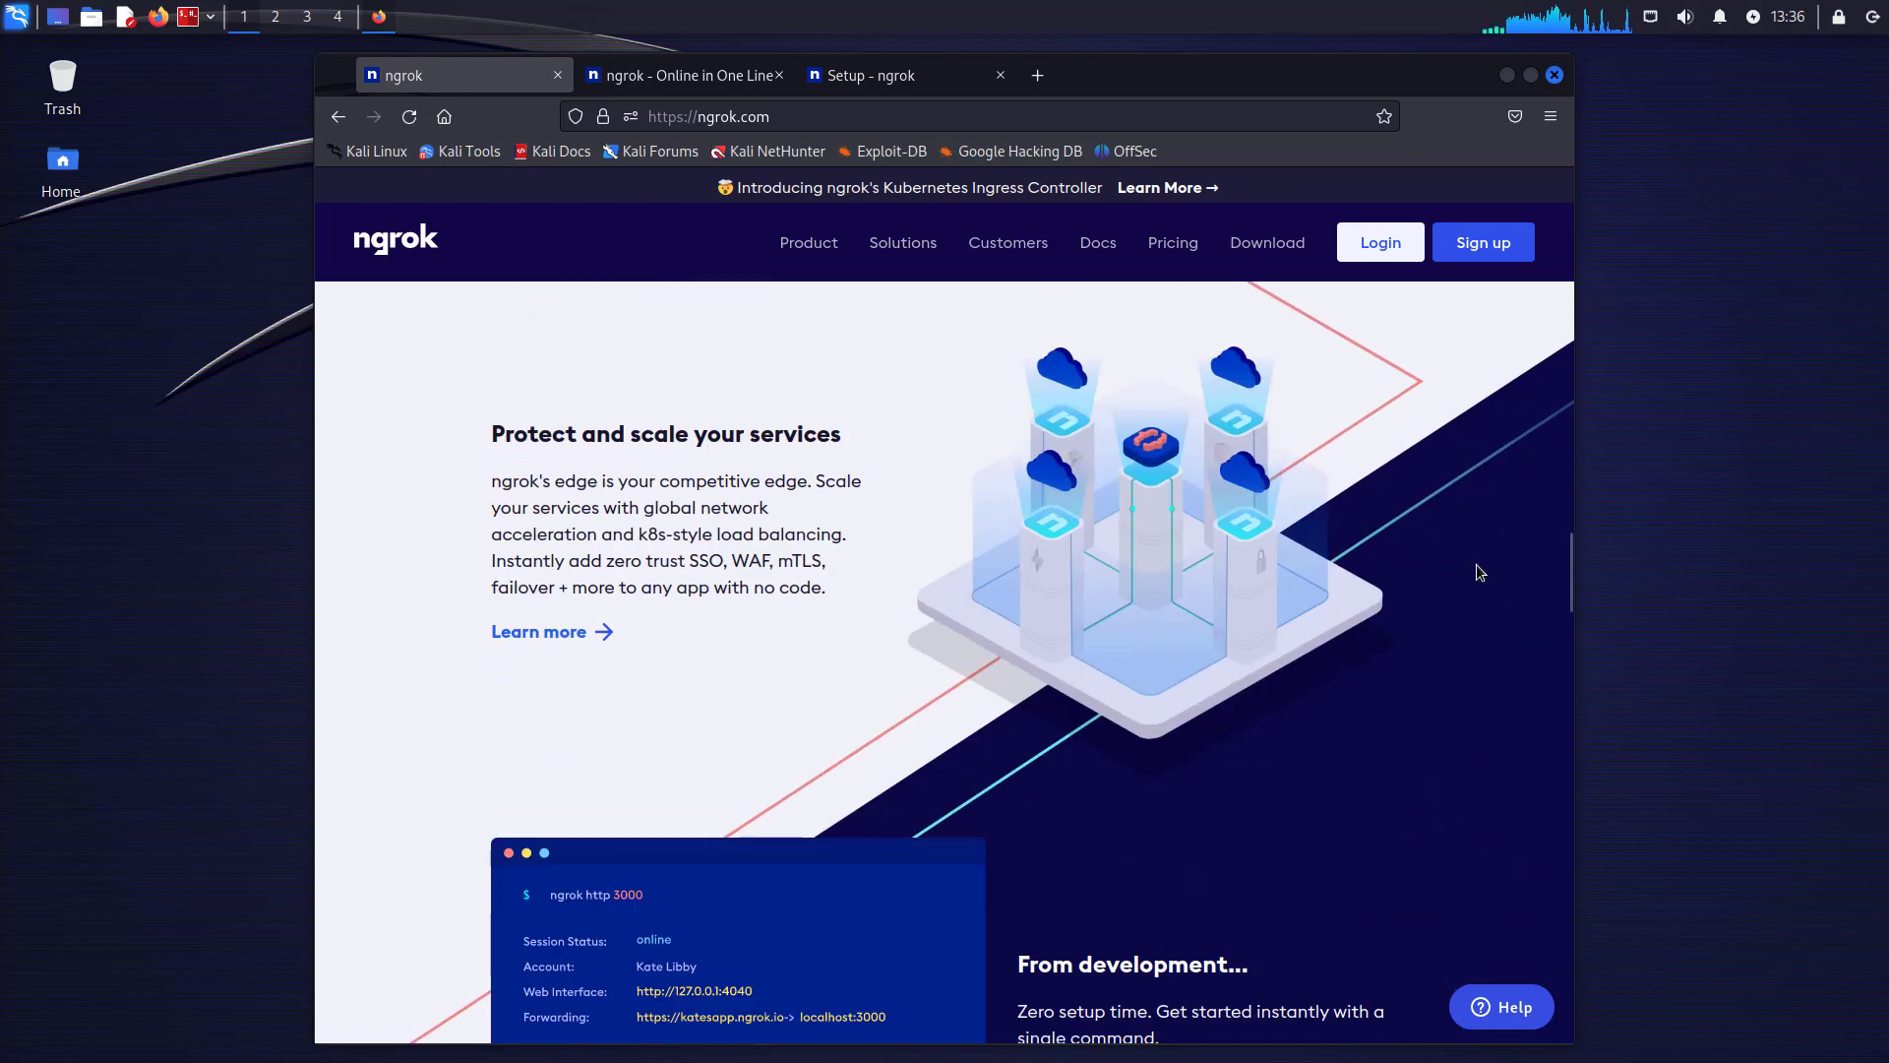
scroll("down", 3)
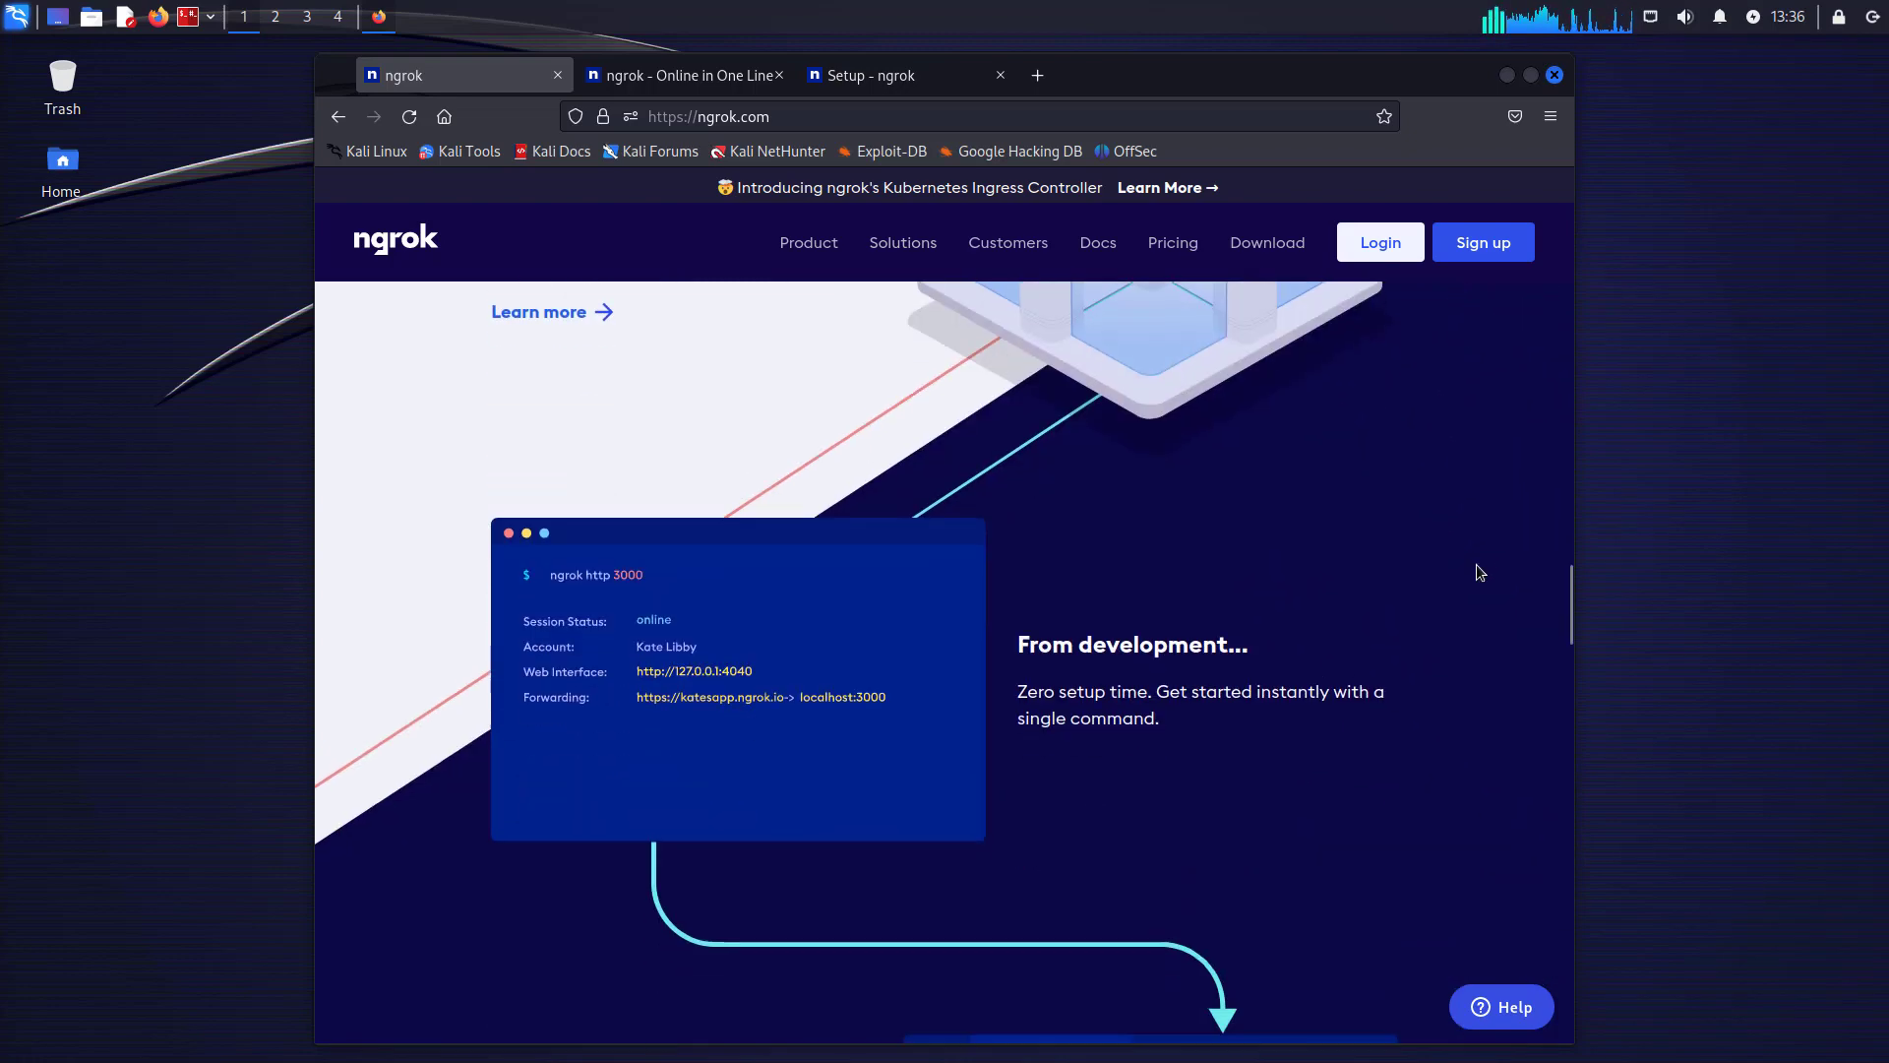
scroll("down", 3)
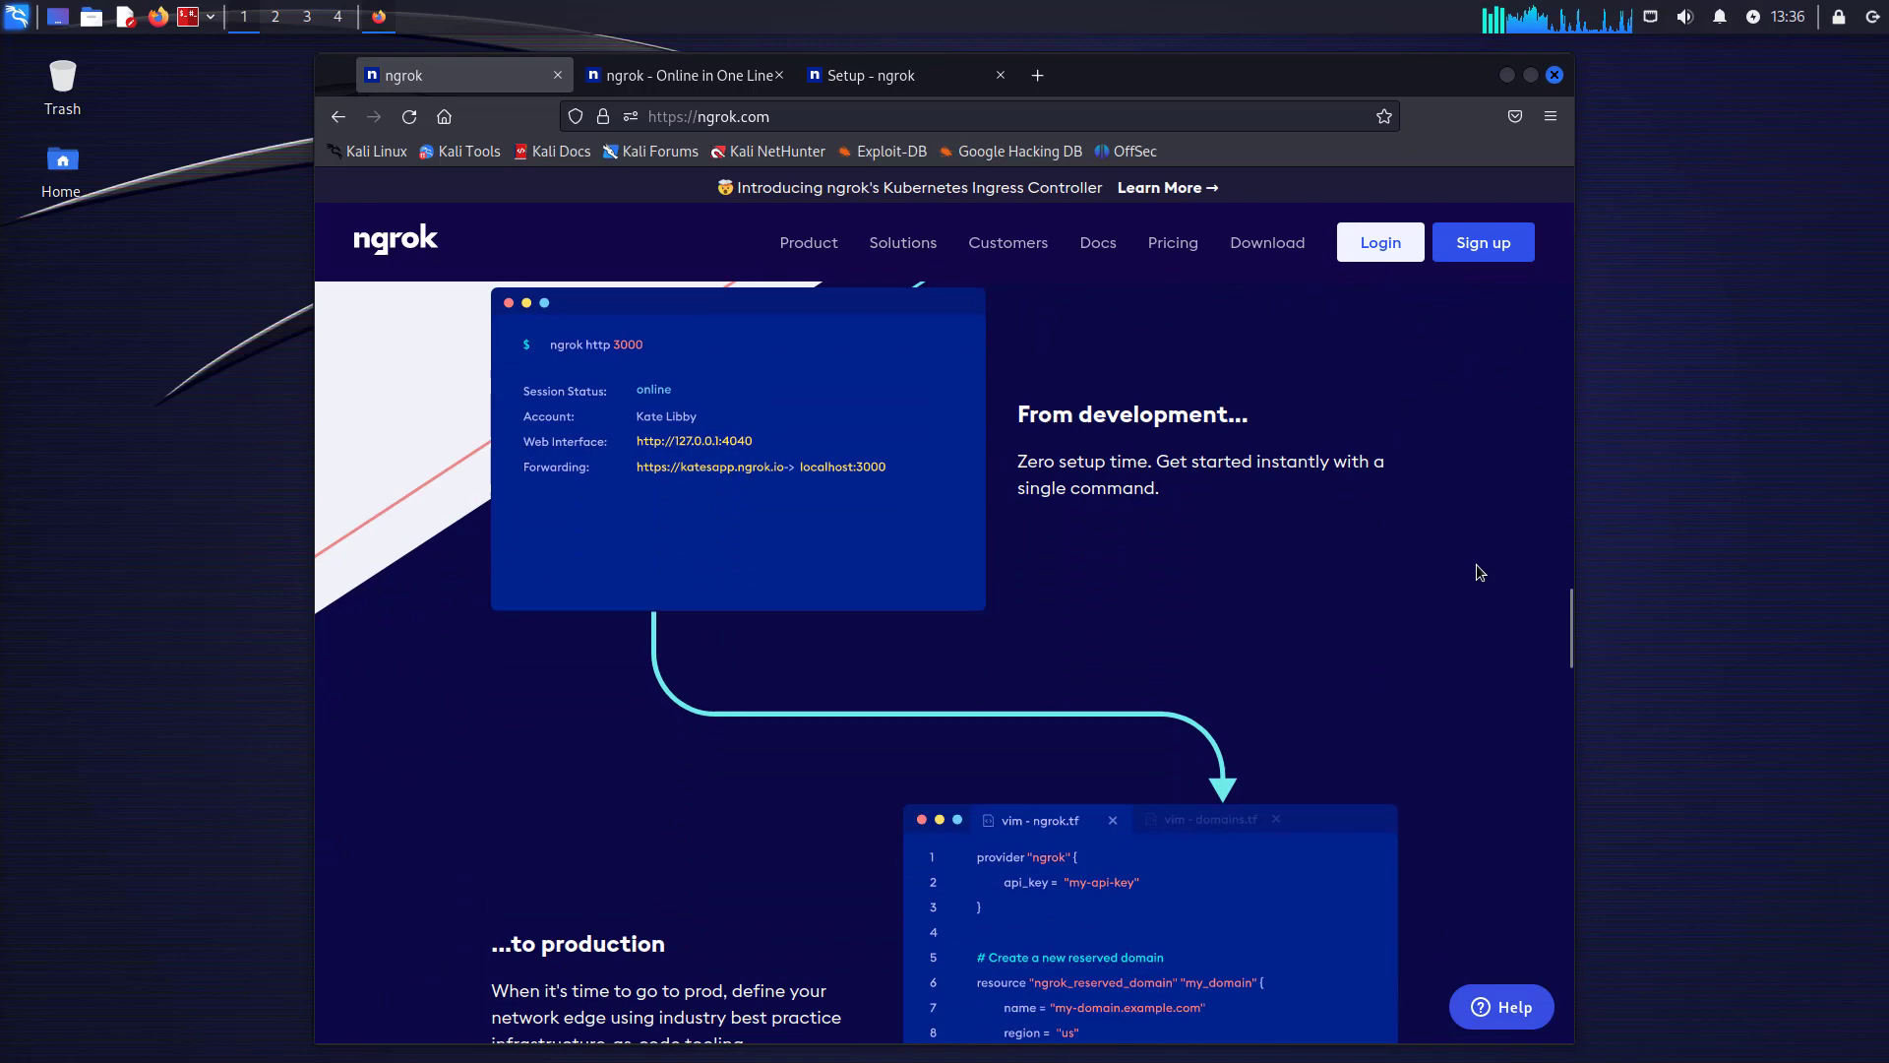
scroll("down", 3)
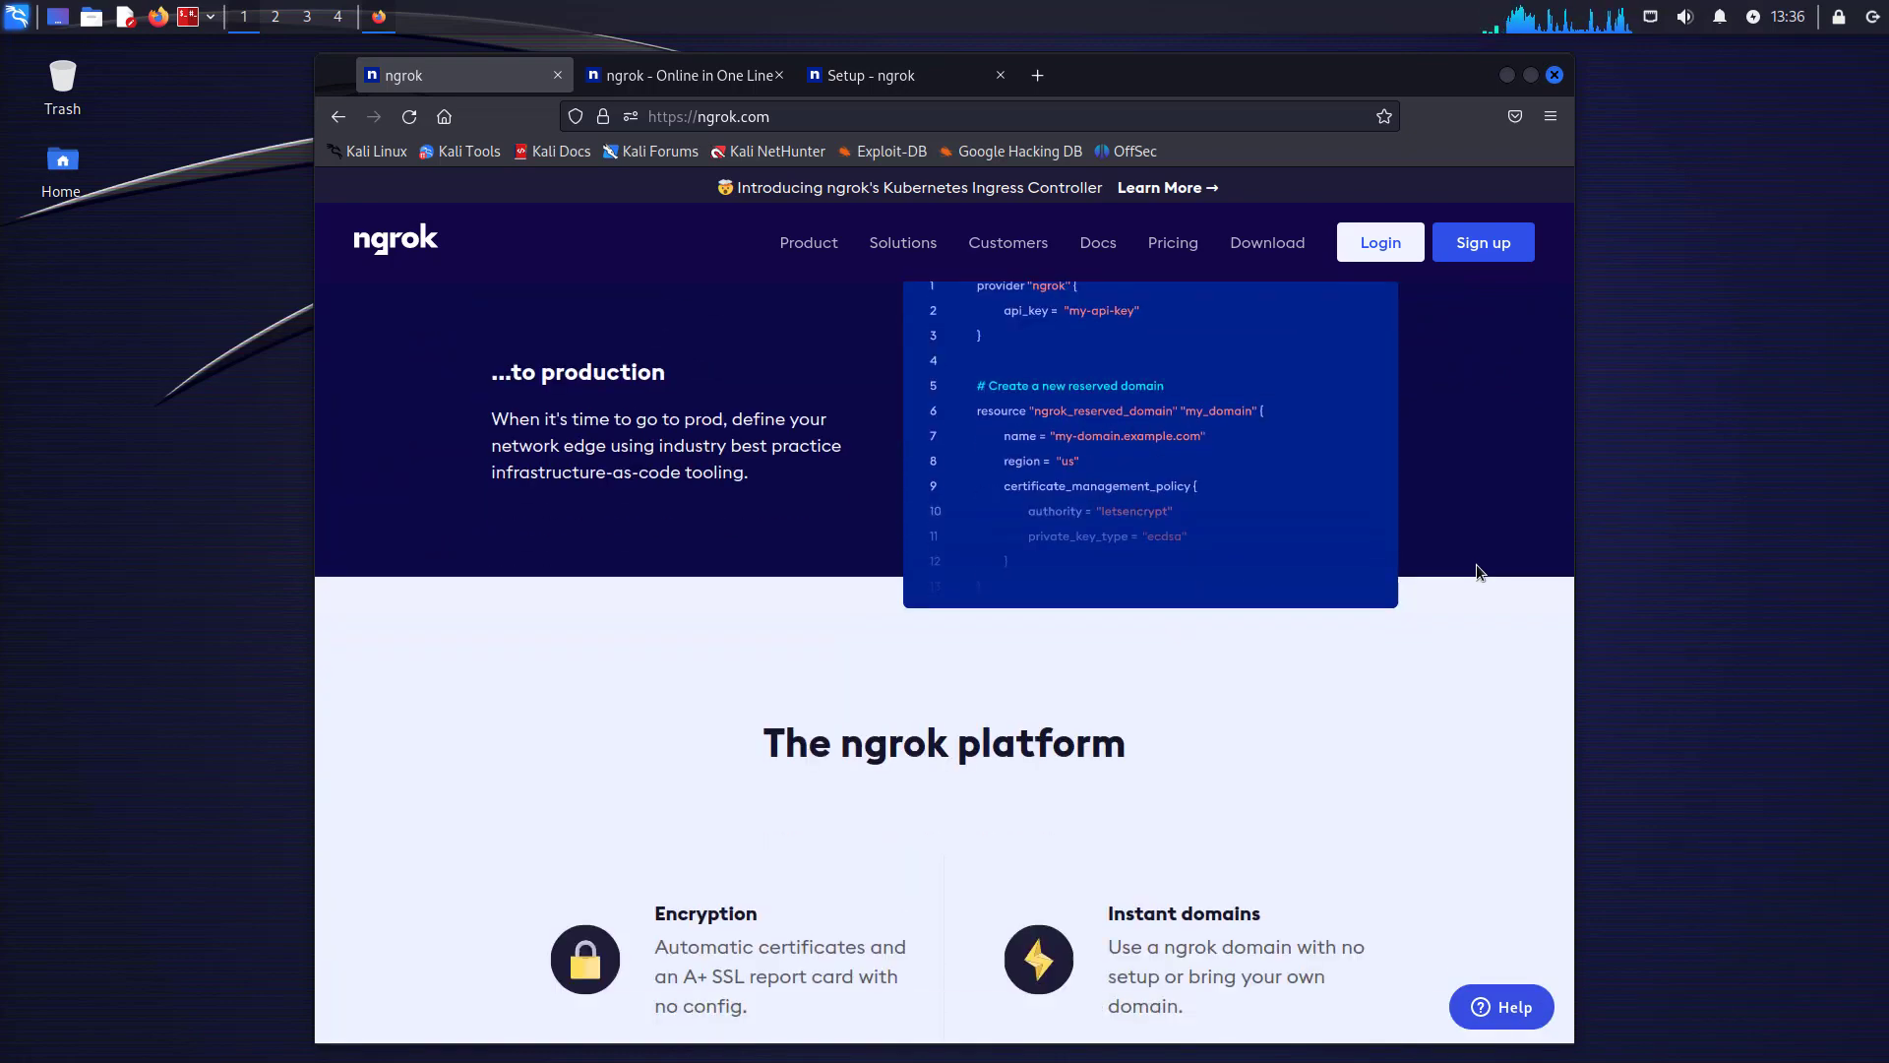
scroll("down", 3)
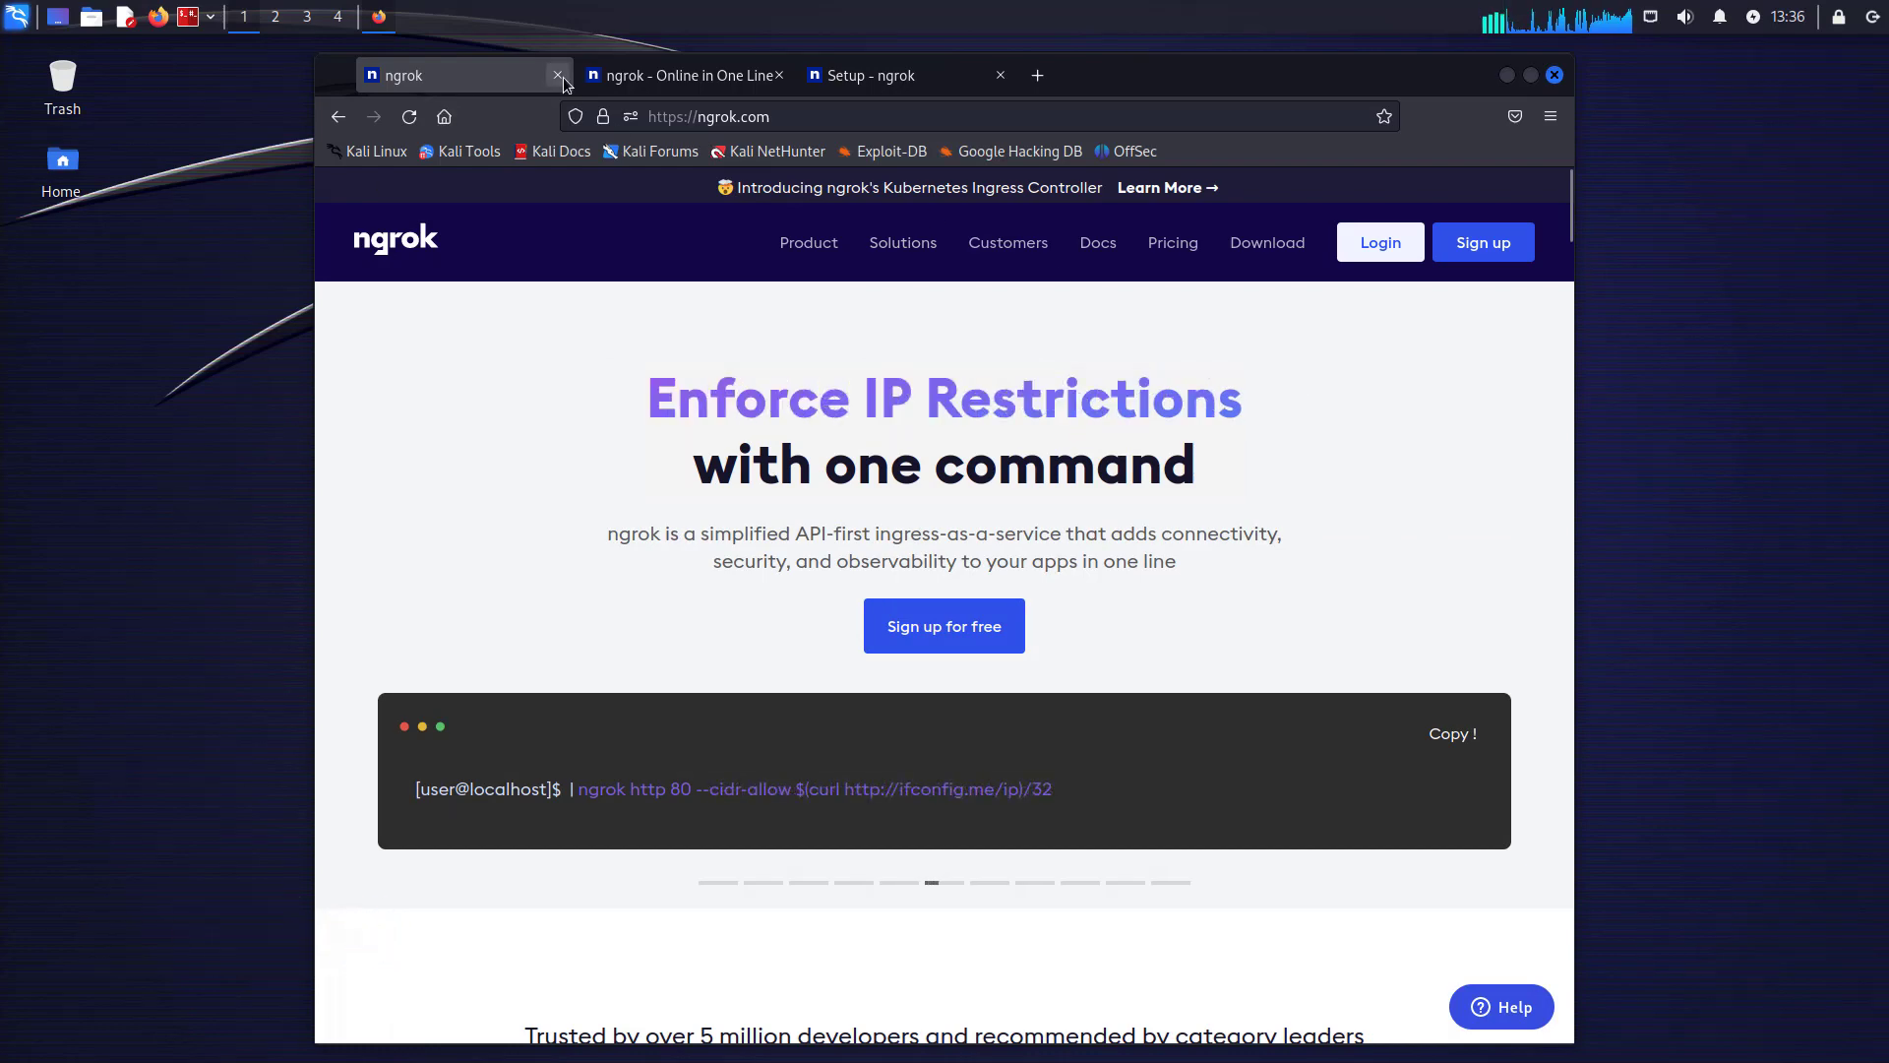
left_click(557, 75)
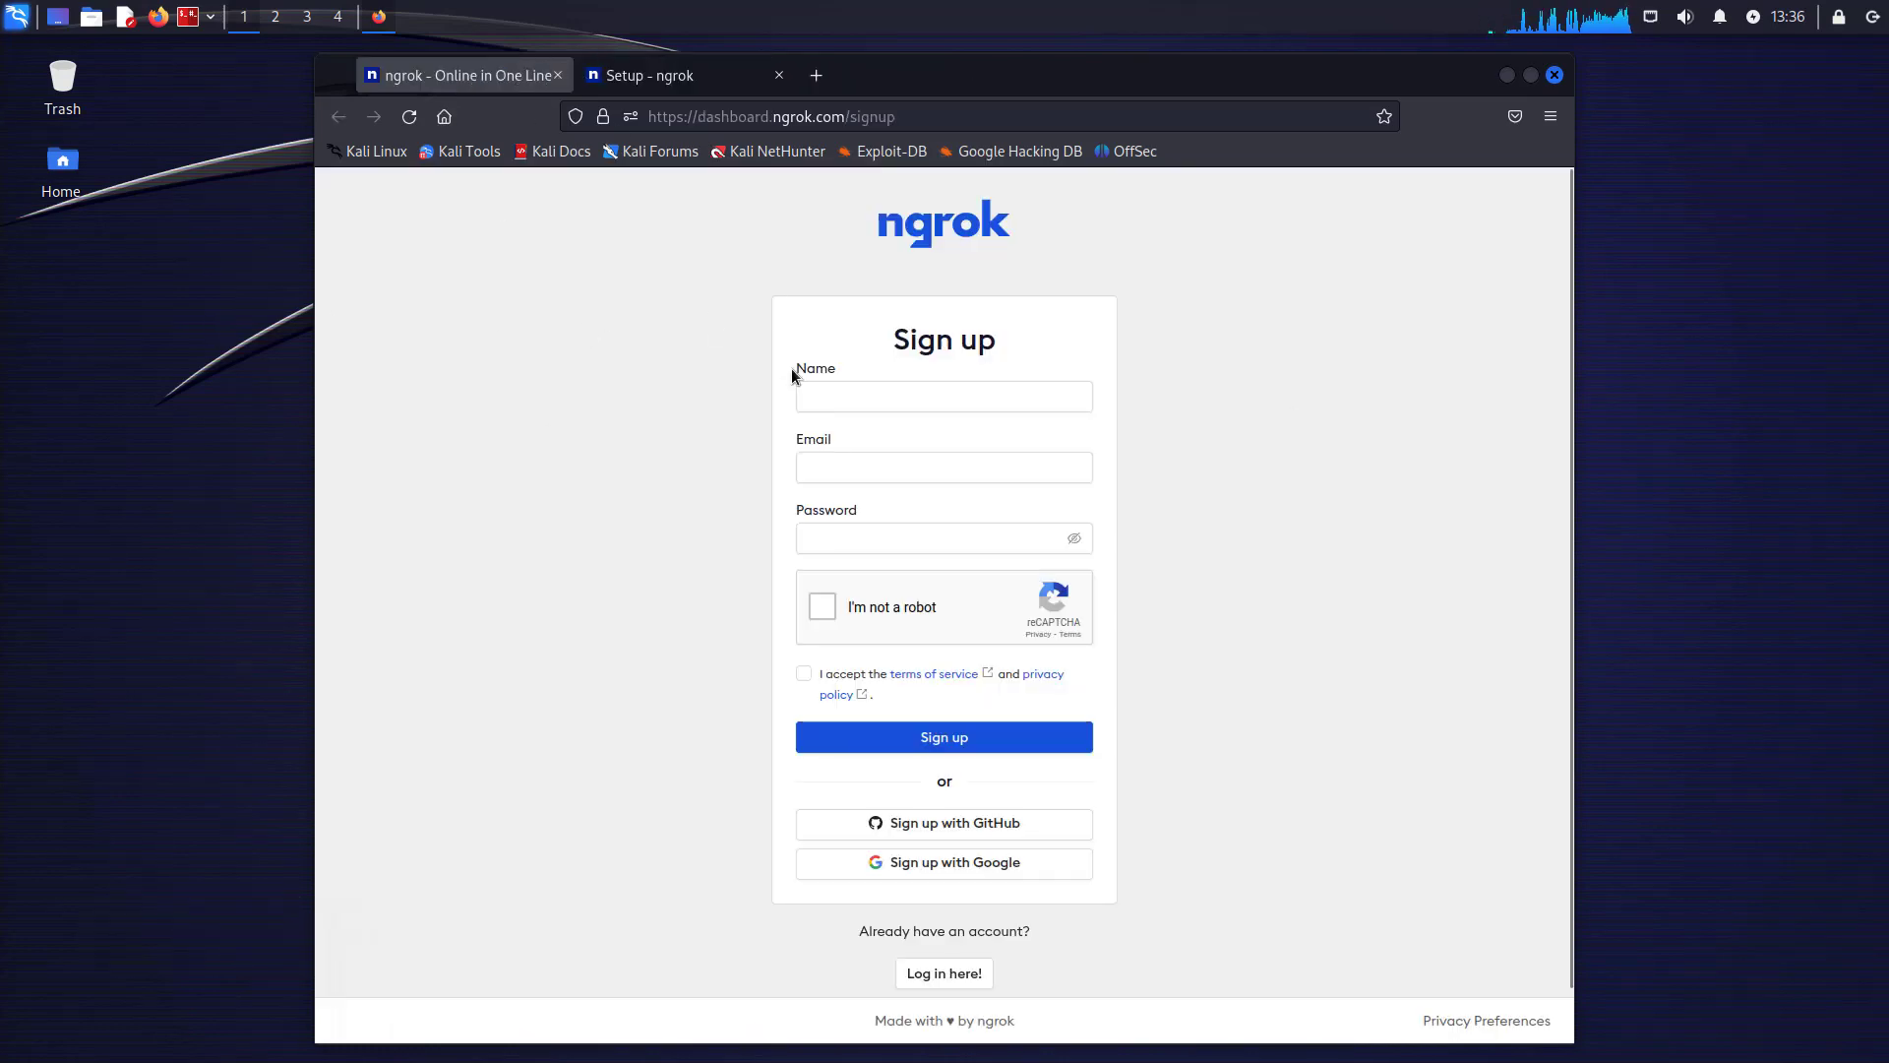
Switch from the sign-up form to the login form via 'Log in here!'.
left_click(943, 396)
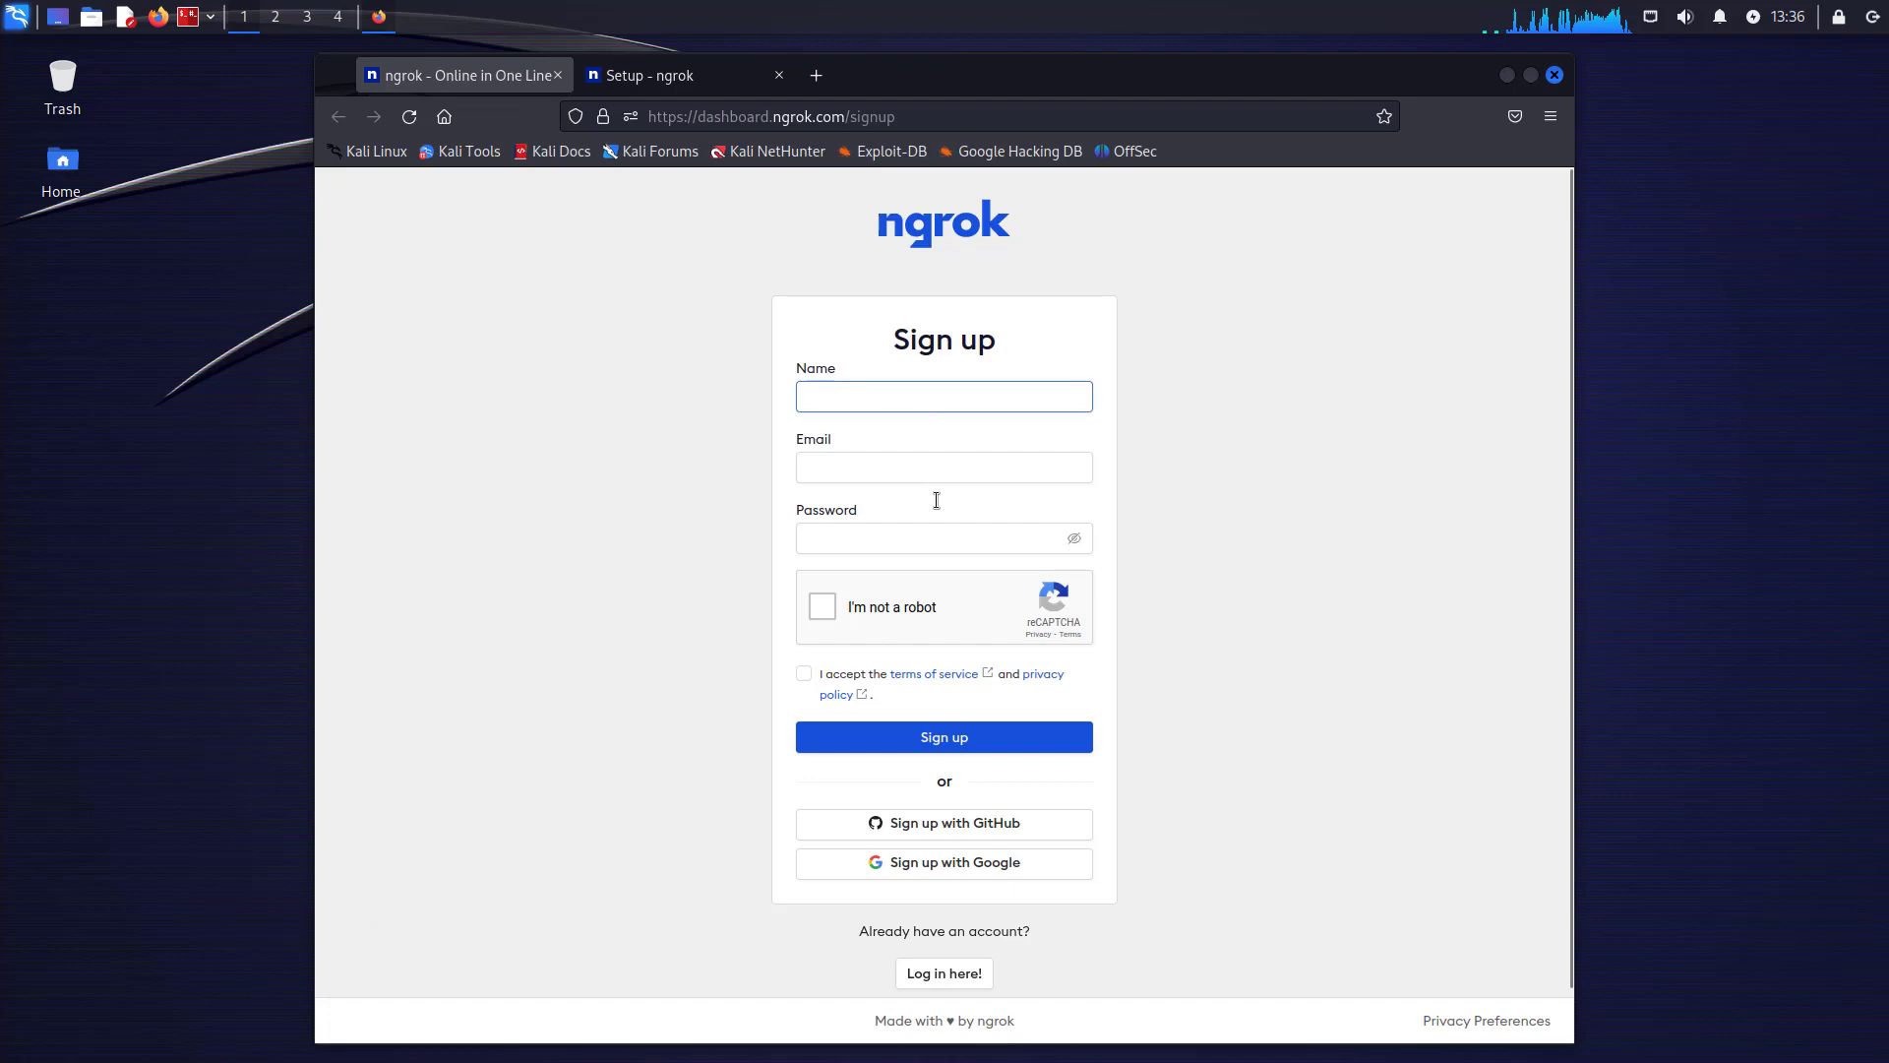
left_click(942, 538)
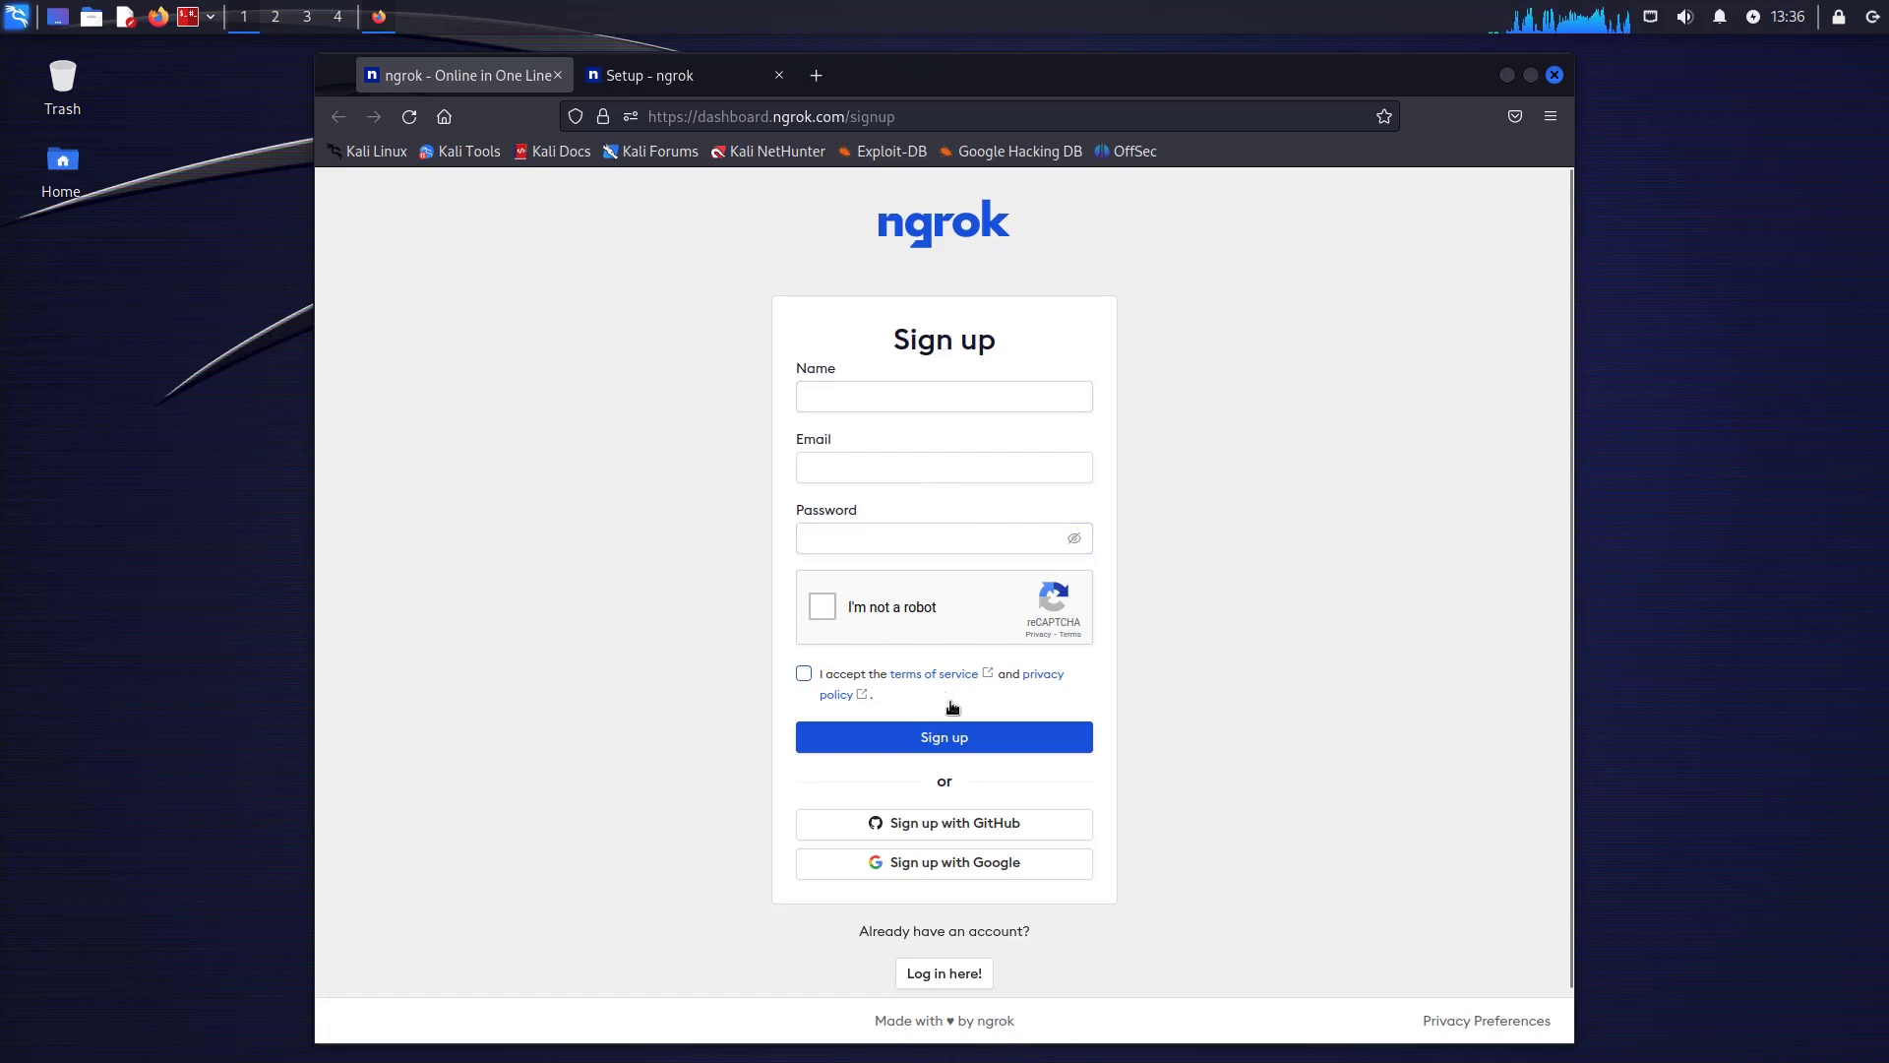
left_click(943, 972)
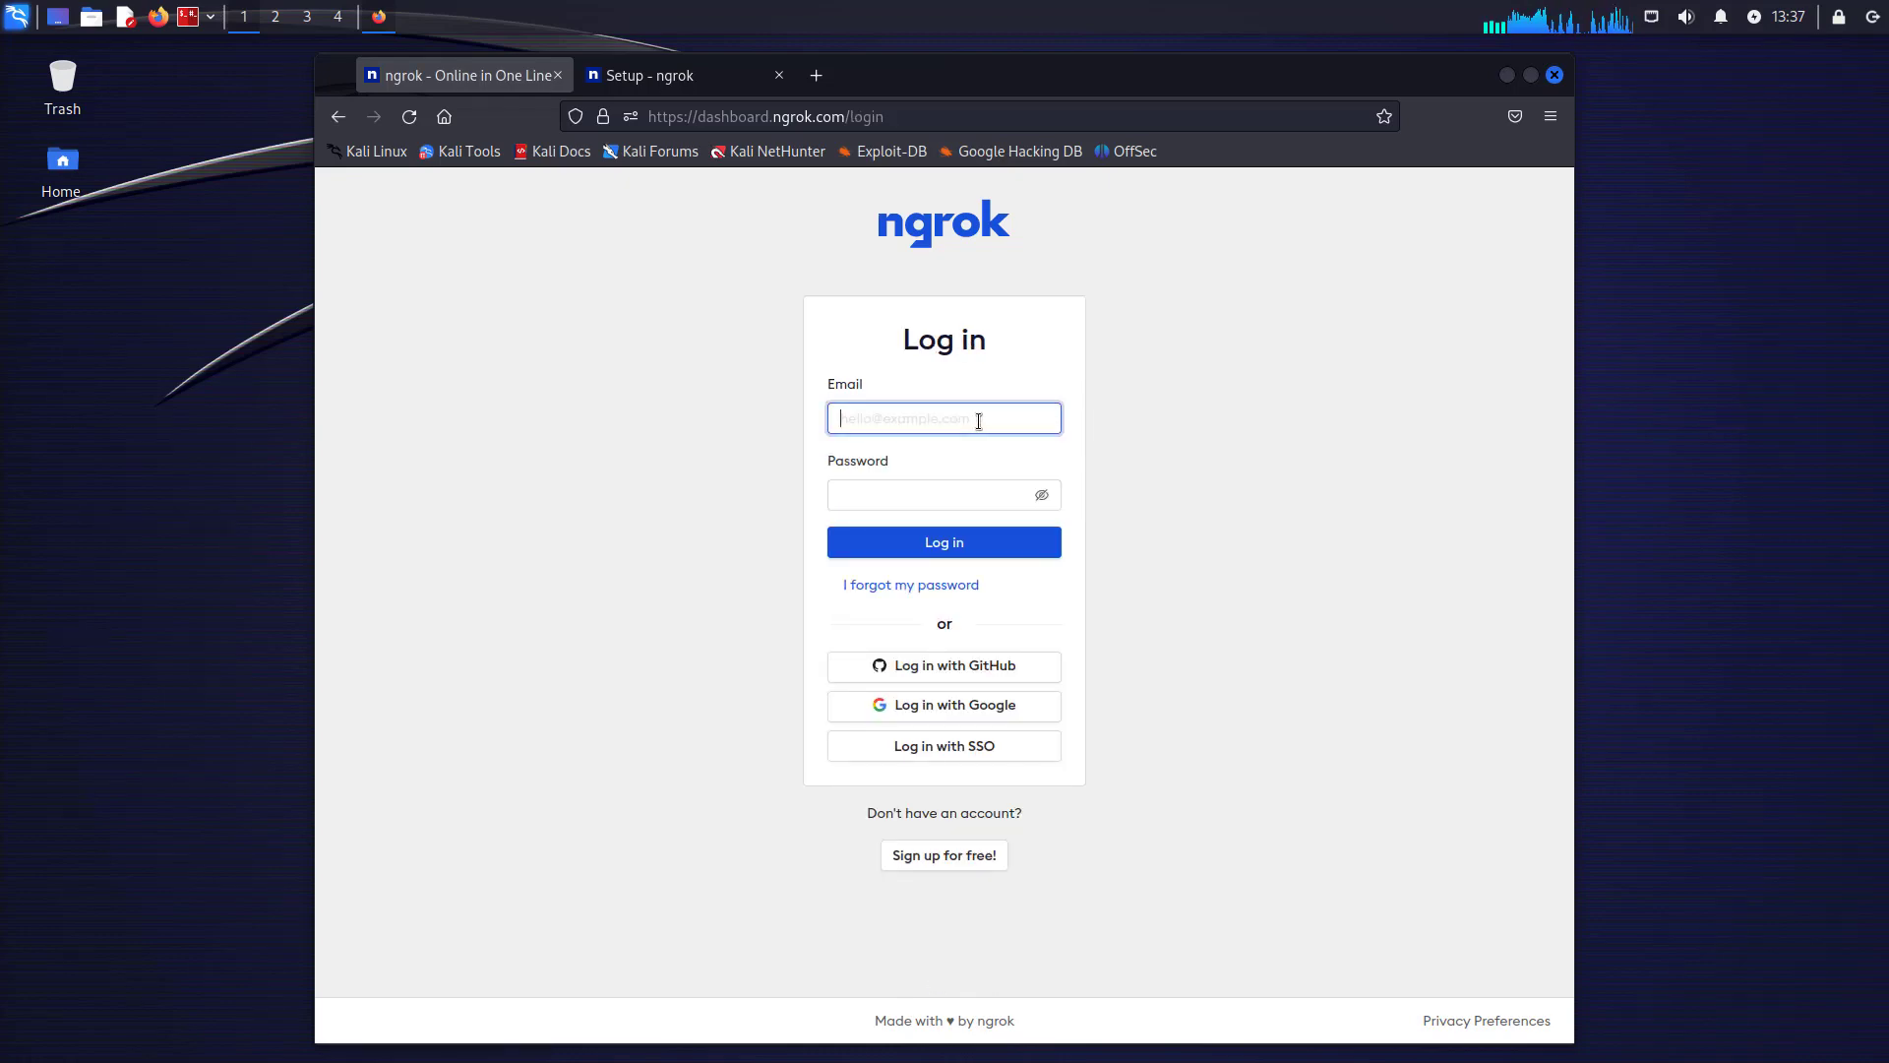
left_click(943, 494)
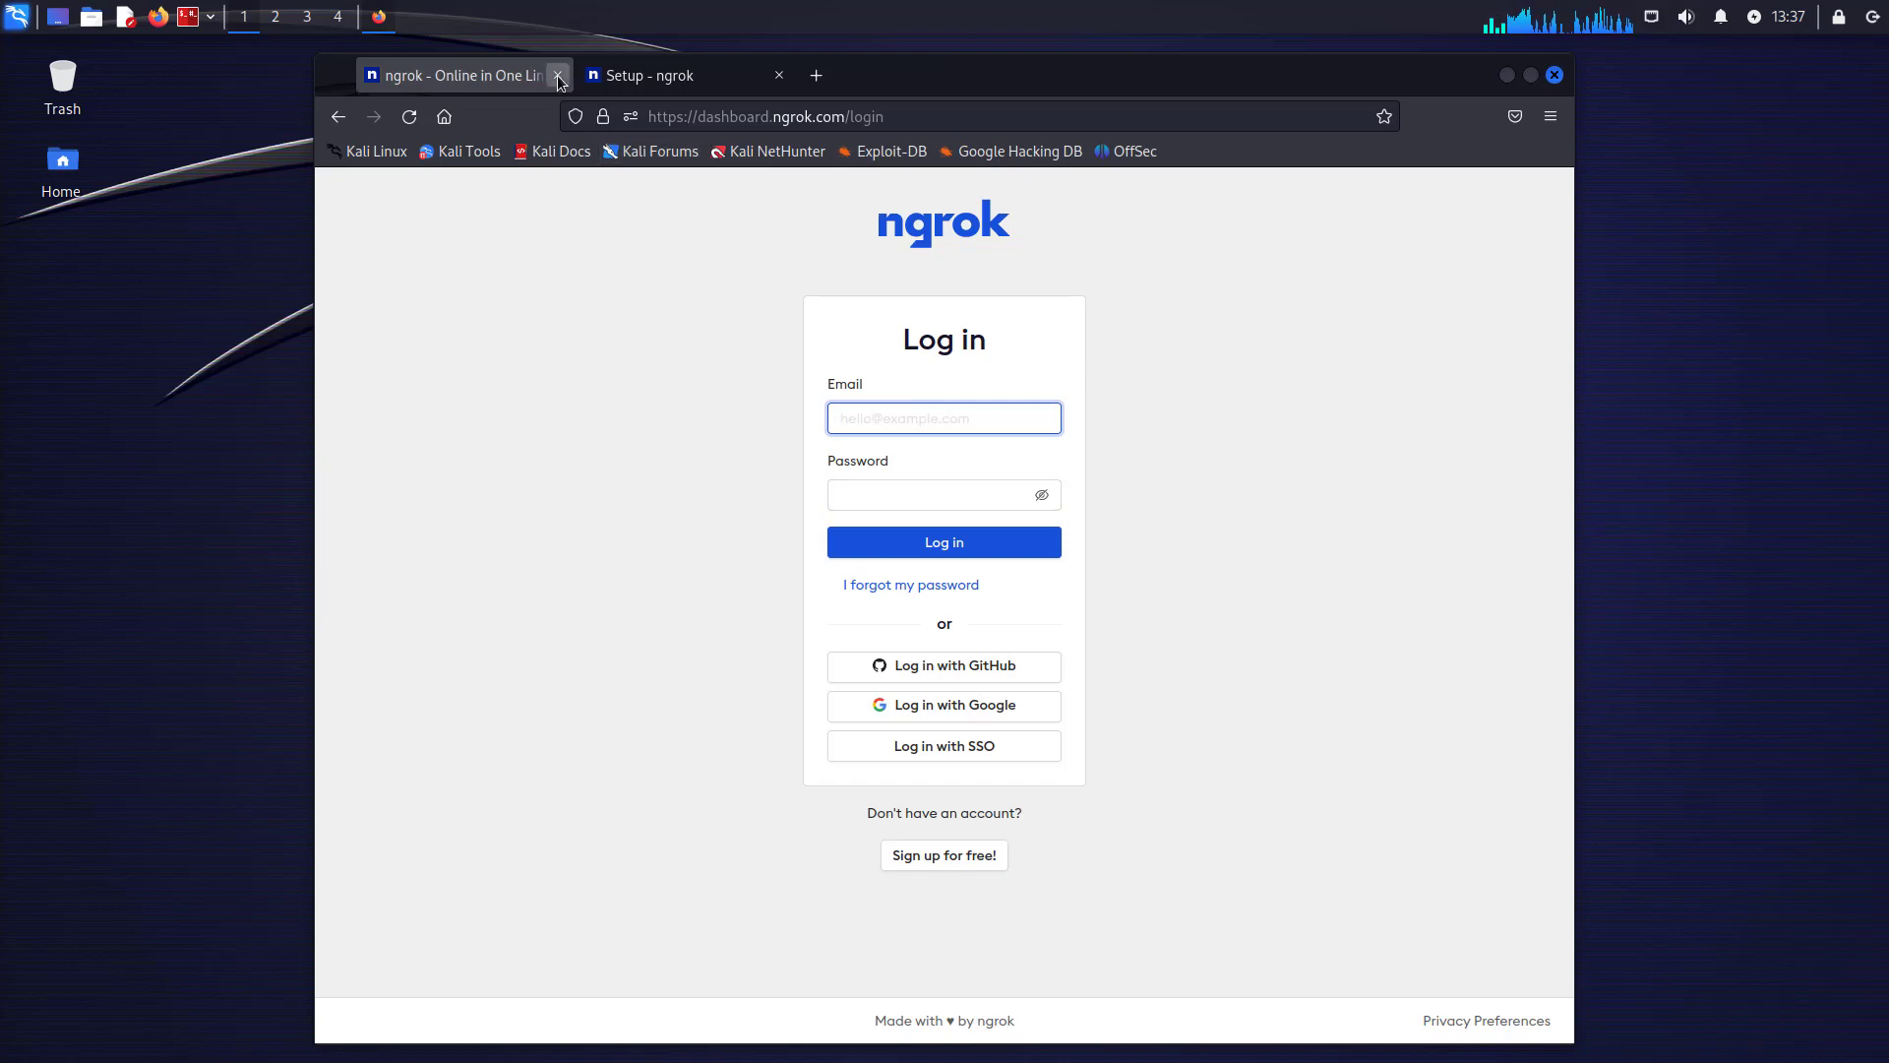
Close the login tab and copy the 'Download for Linux' link from Setup & Installation.
left_click(557, 75)
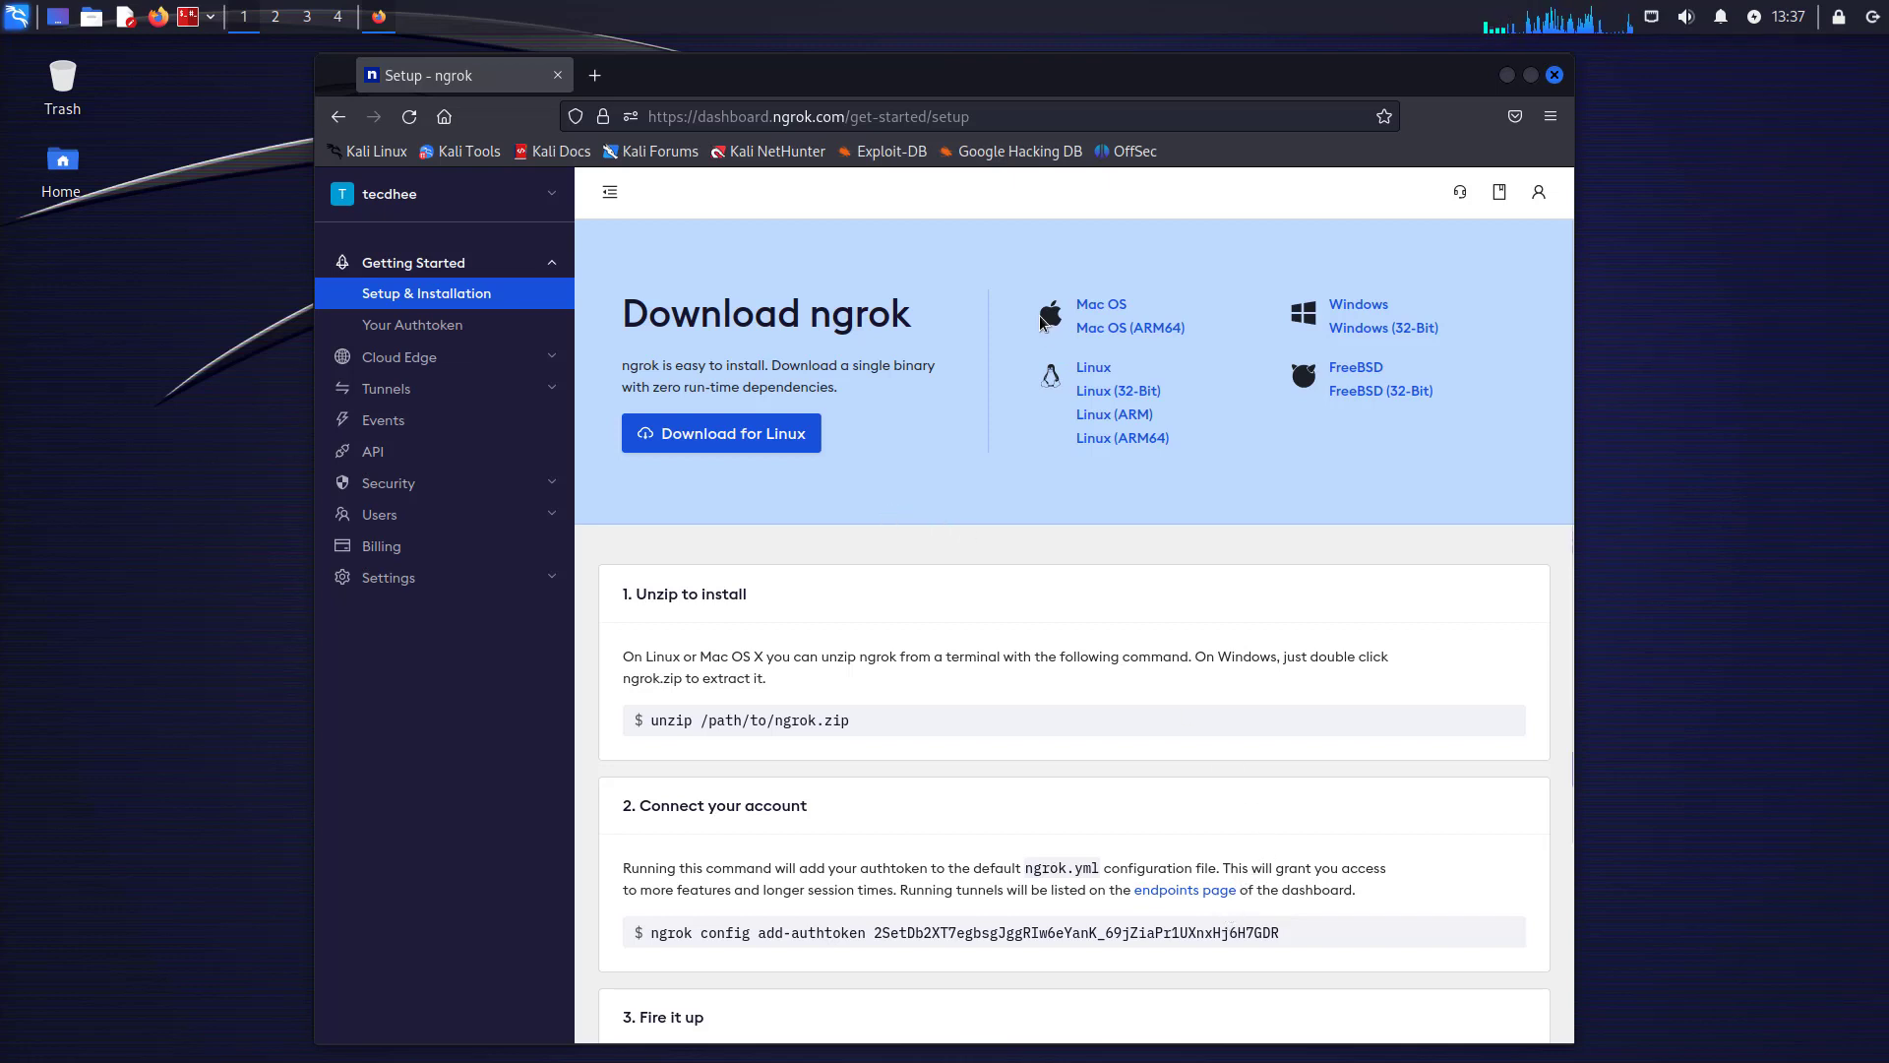
mouse_move(1009, 468)
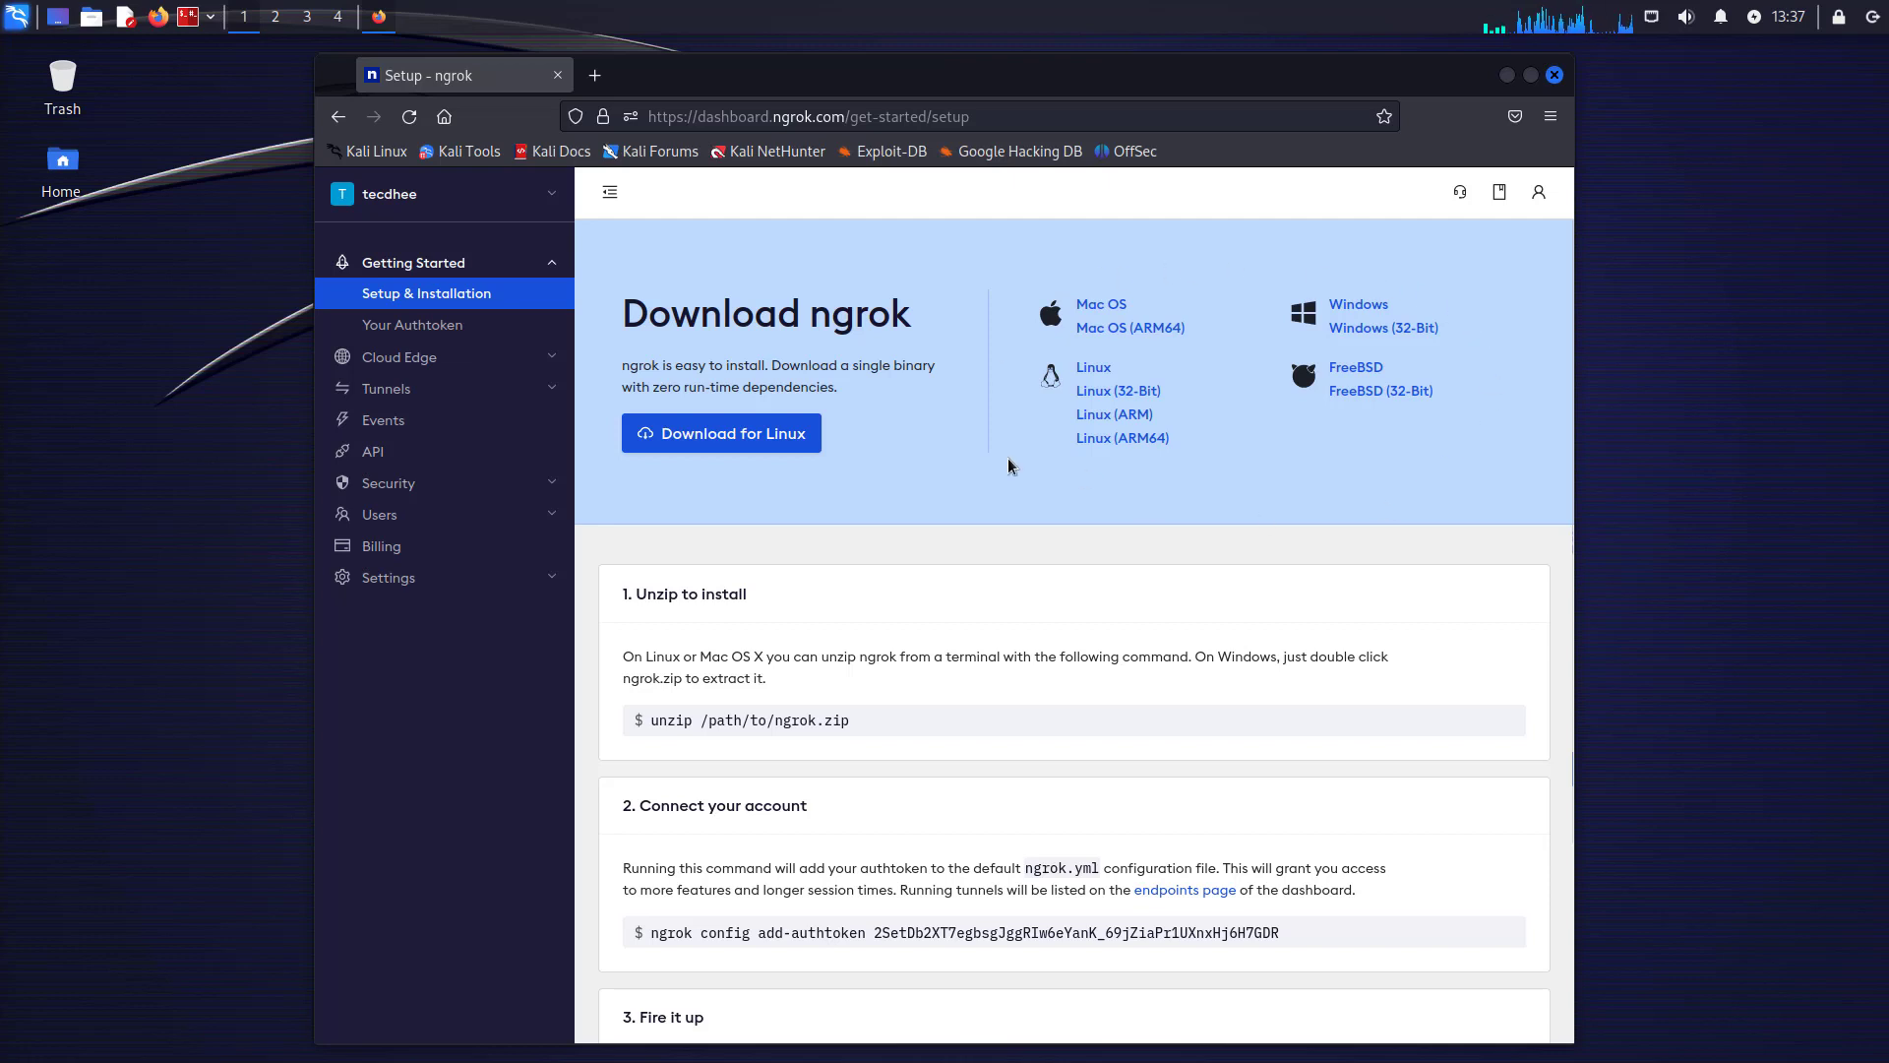
mouse_move(1293, 352)
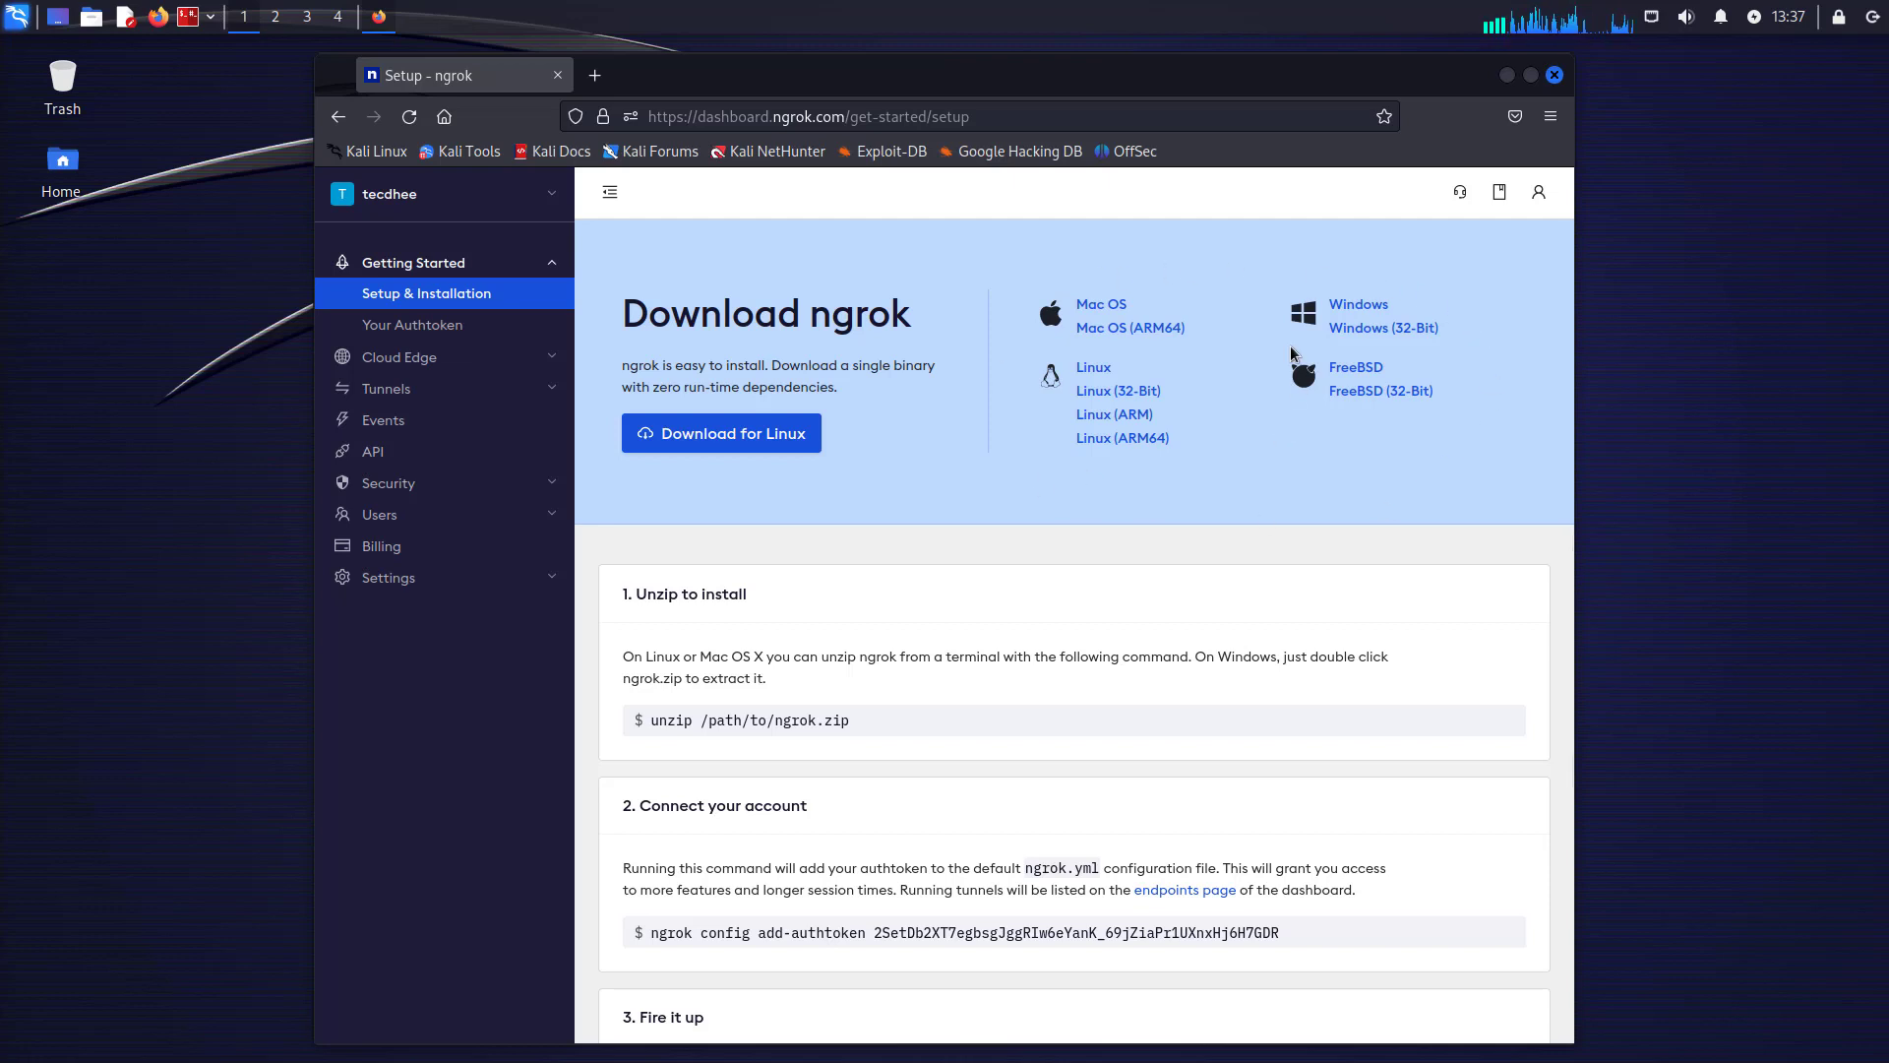
mouse_move(1423, 456)
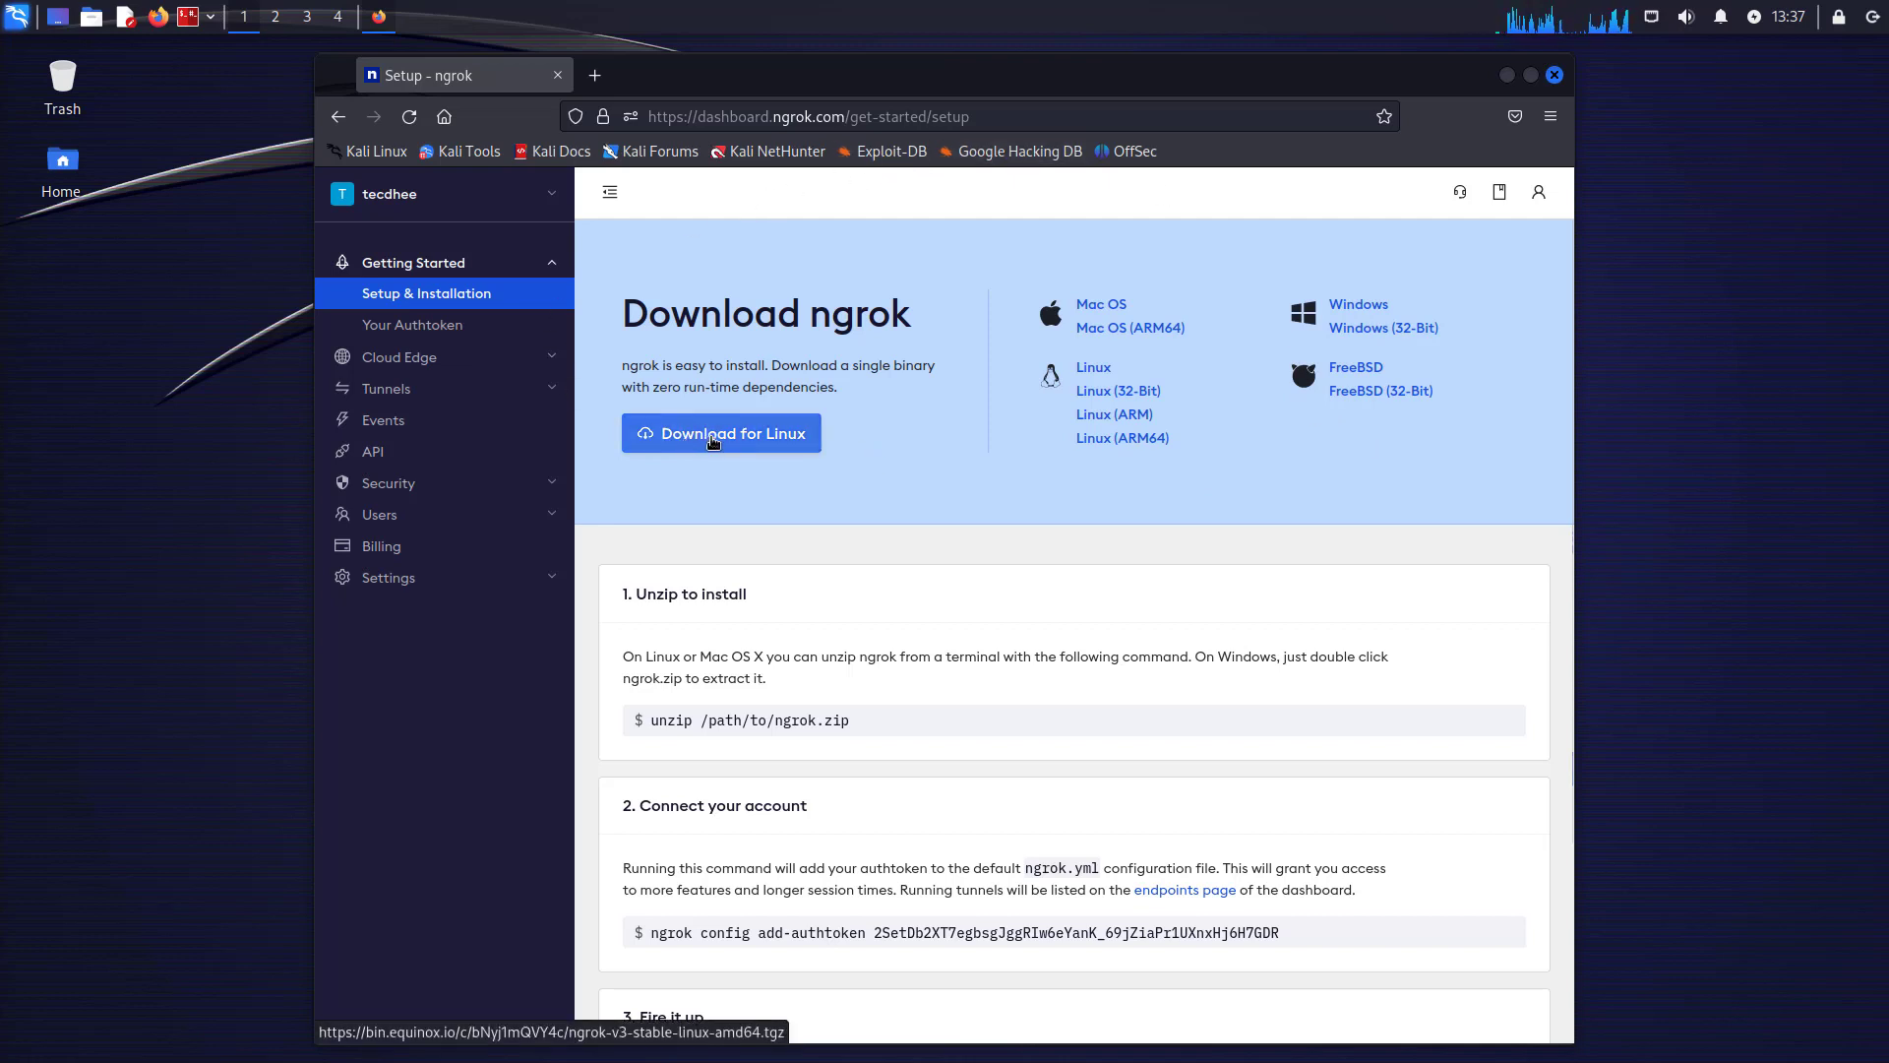
left_click(720, 433)
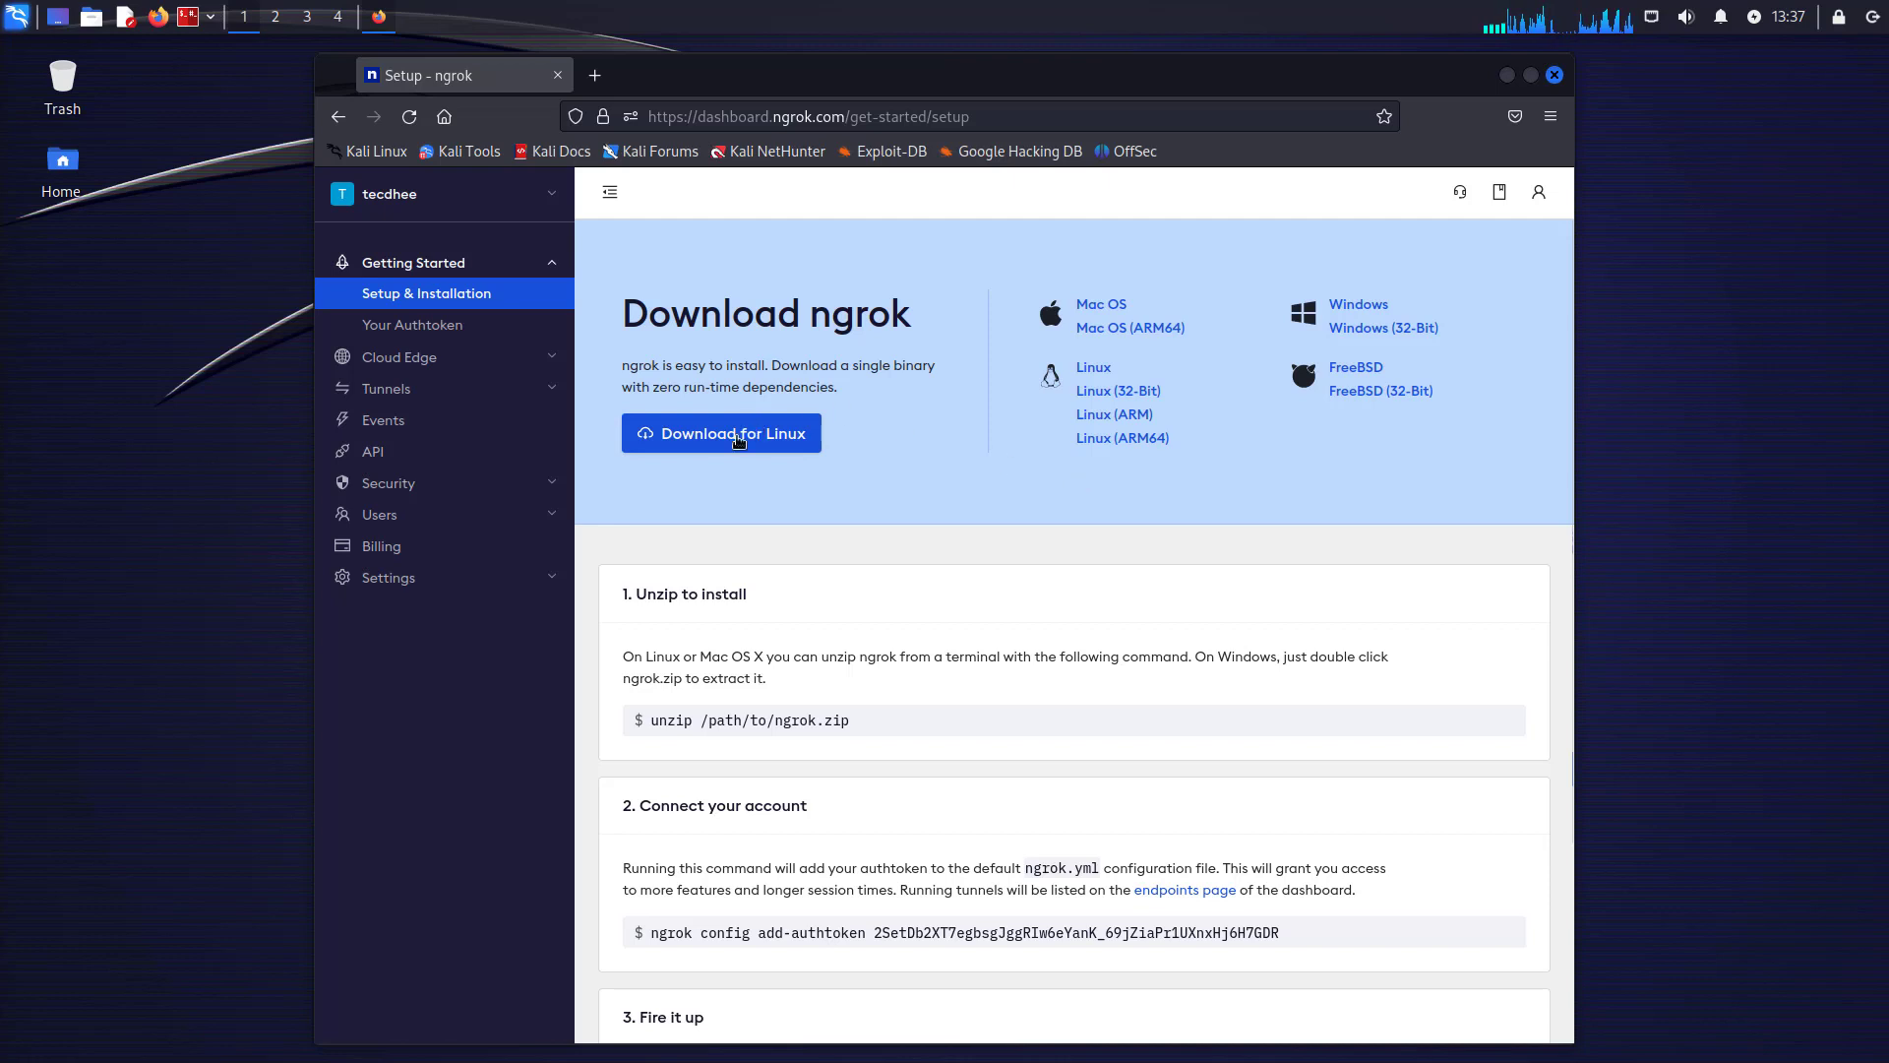
right_click(721, 433)
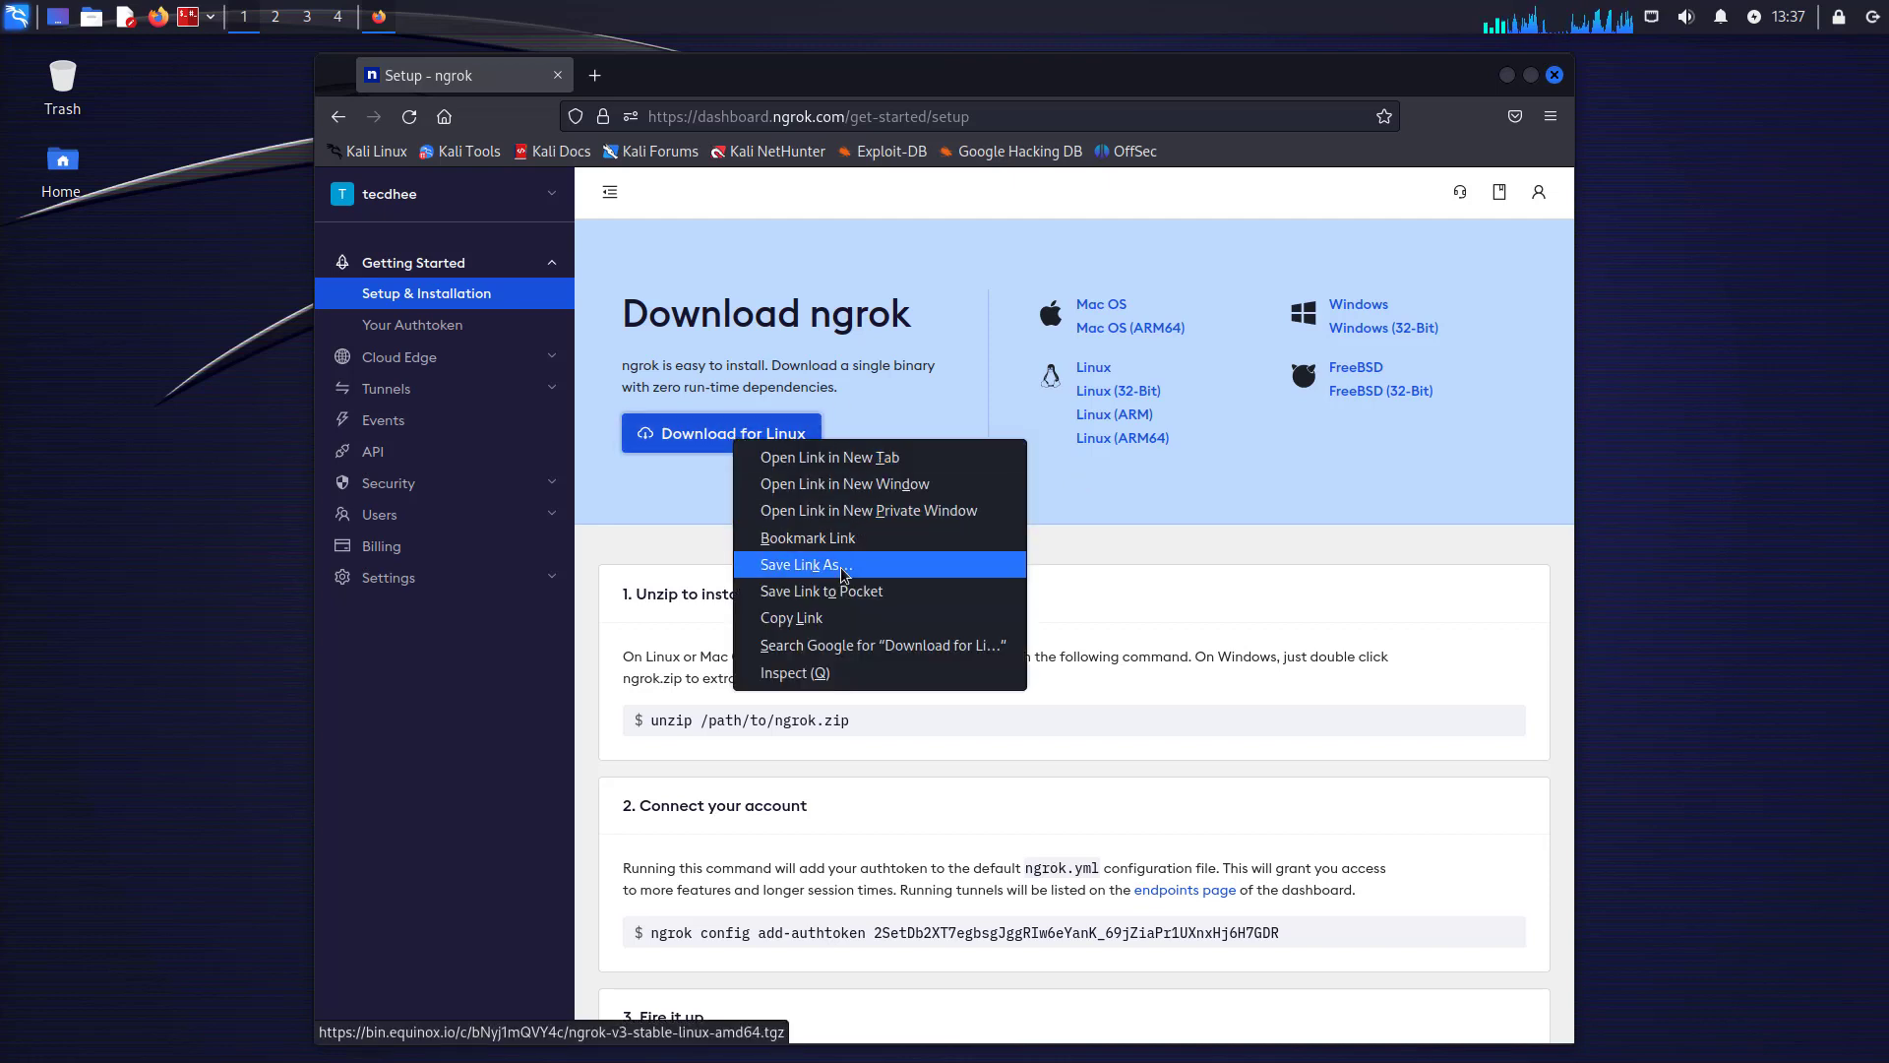
mouse_move(803, 624)
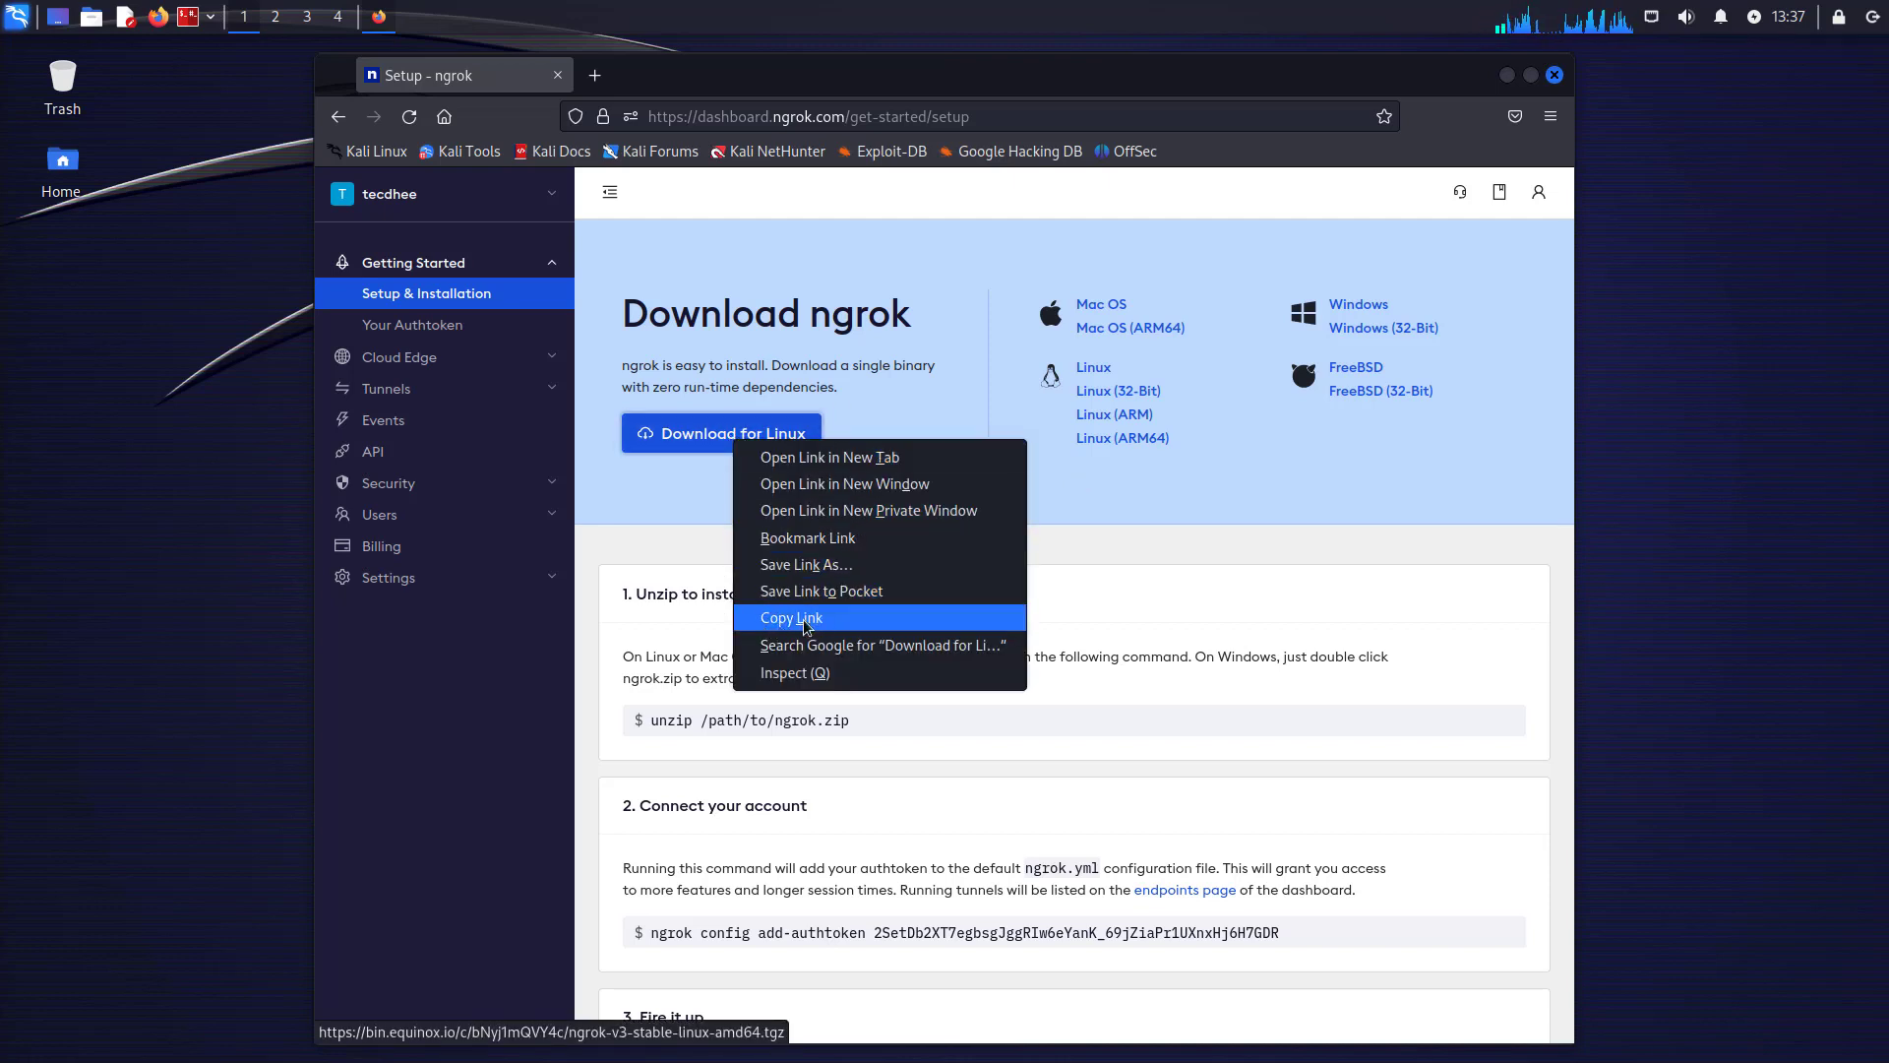
left_click(791, 616)
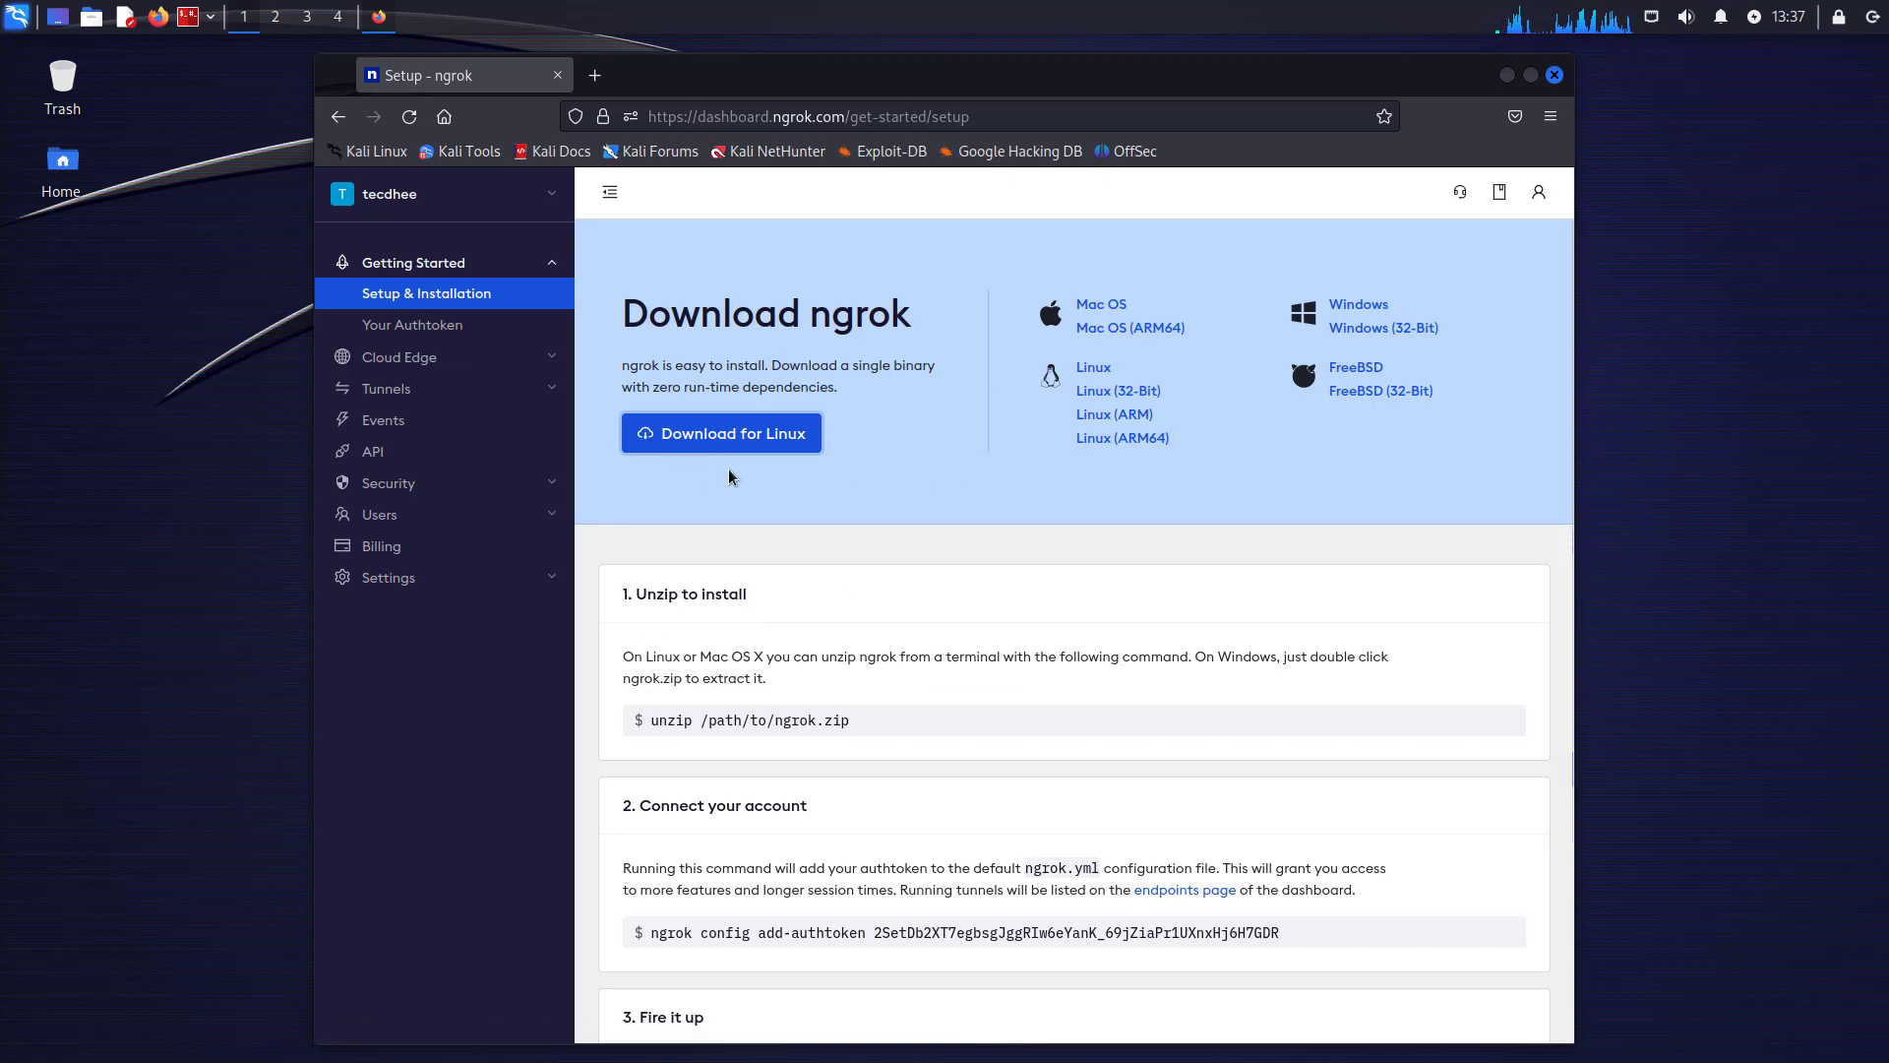
mouse_move(1506, 75)
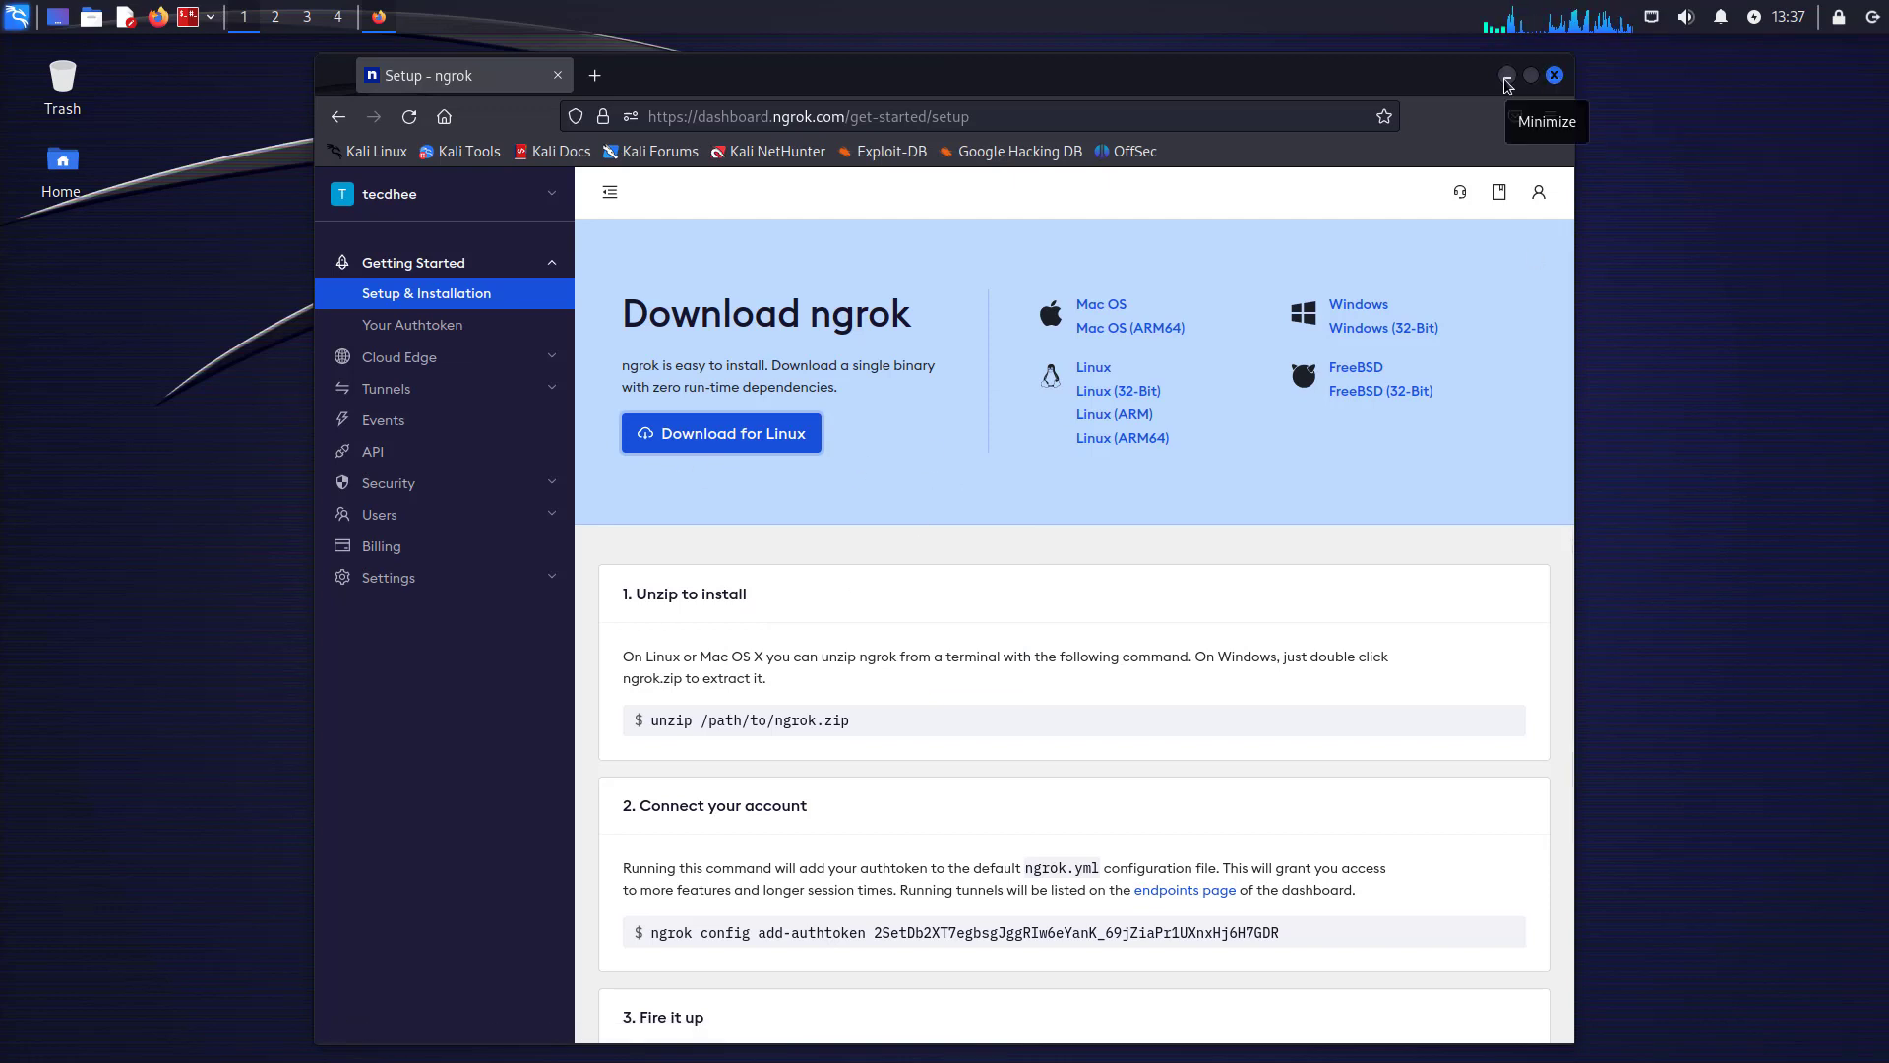
Run sudo apt update in a new terminal to refresh package lists.
left_click(1506, 77)
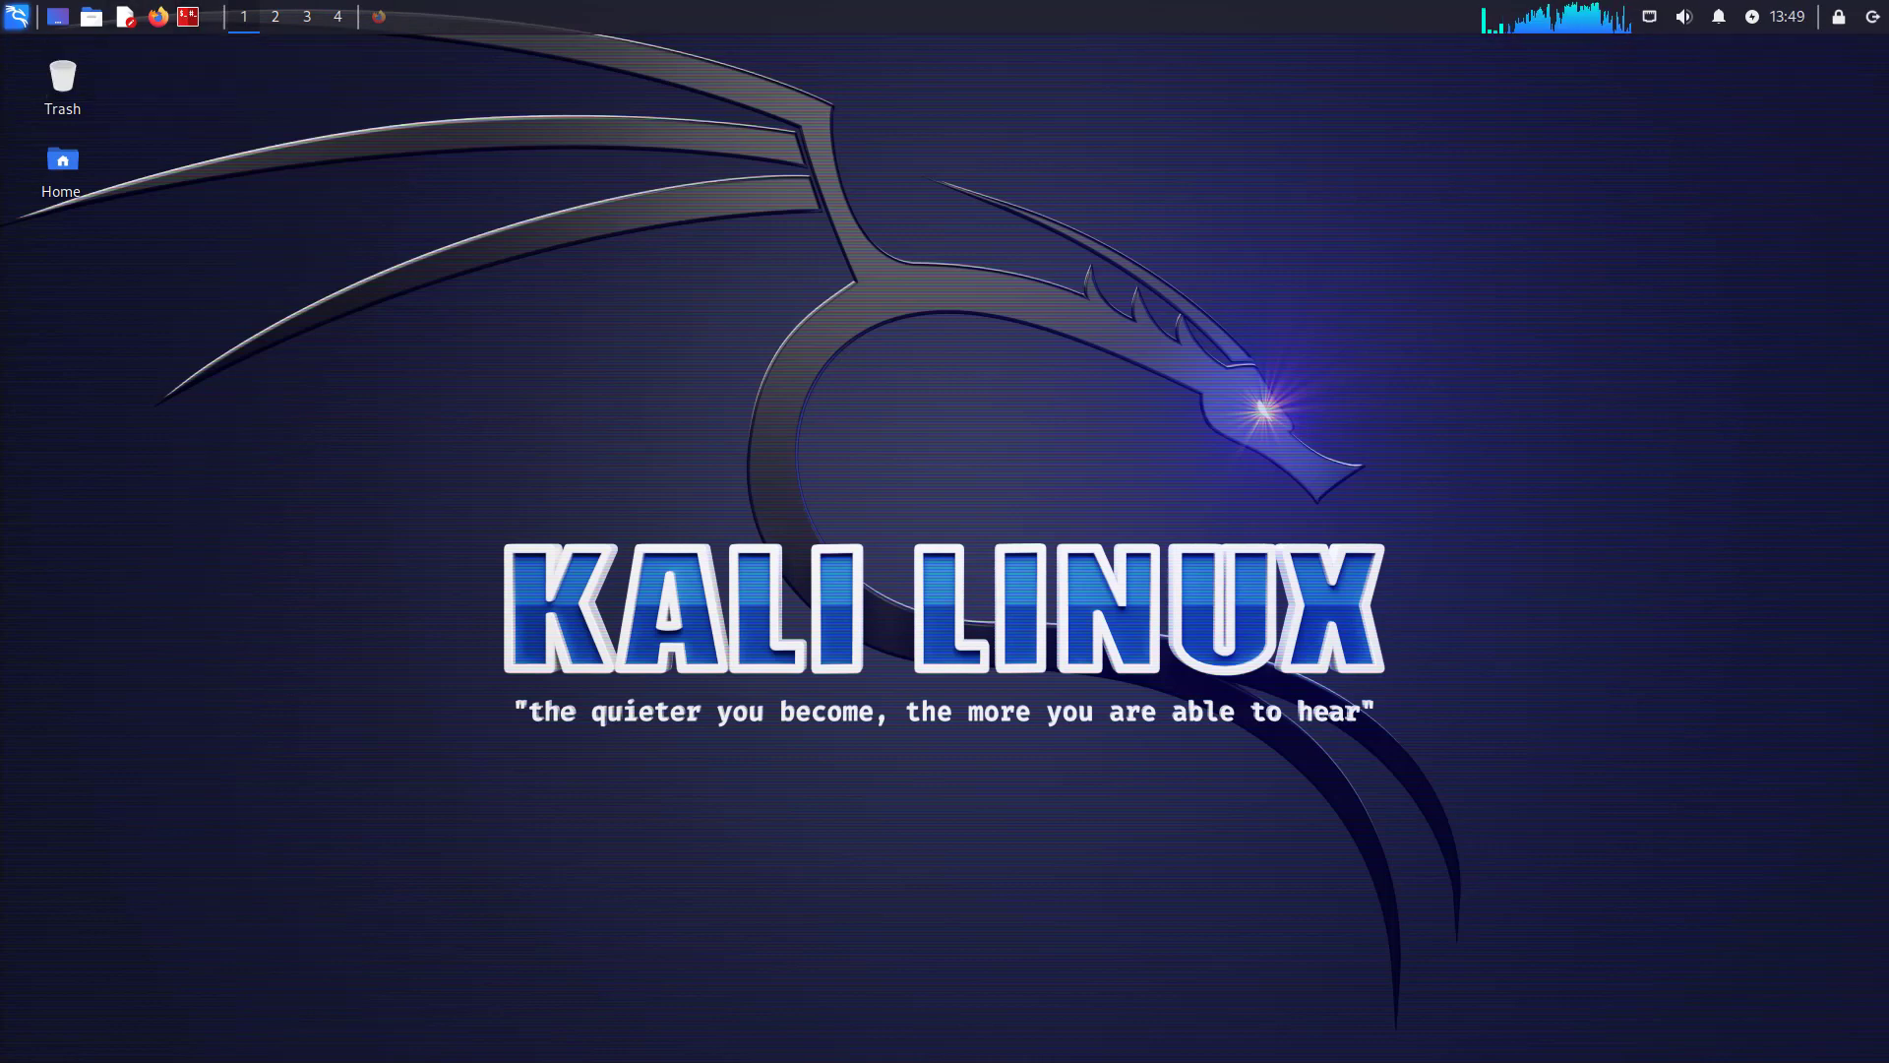
left_click(187, 17)
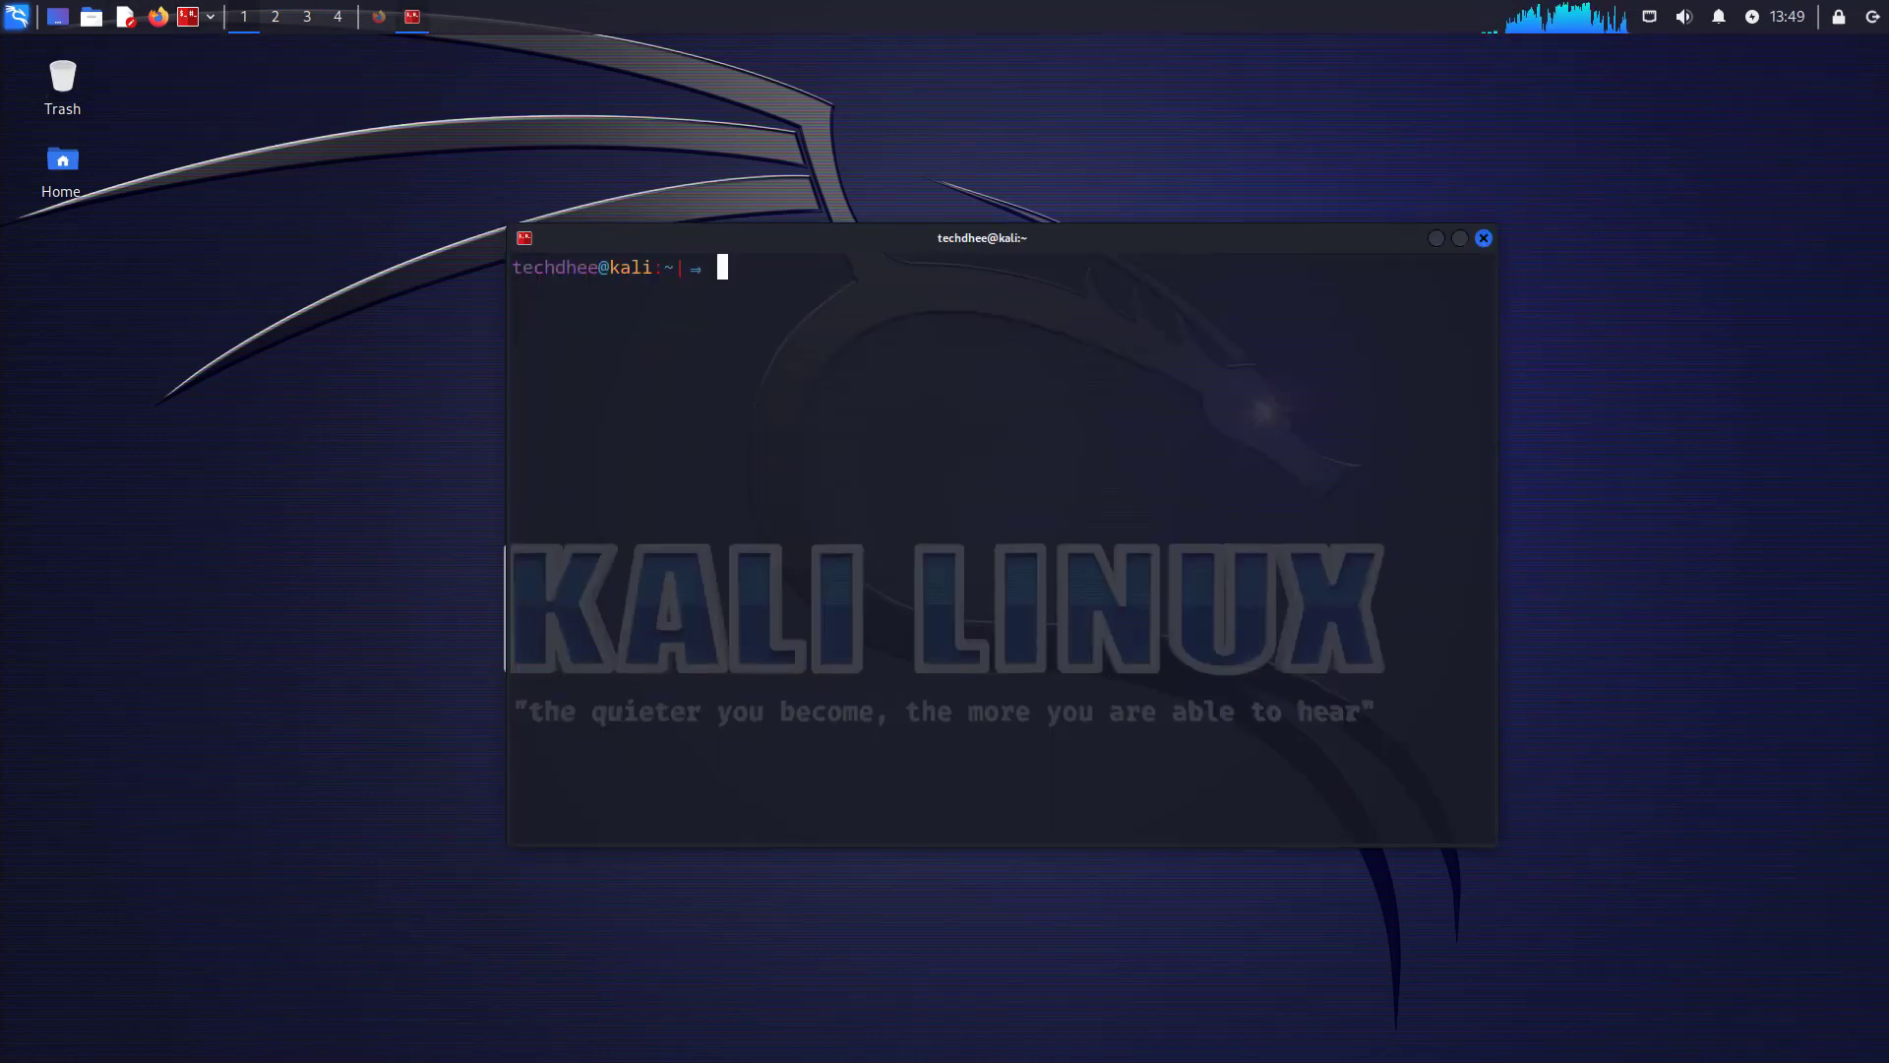
type("sudo ap")
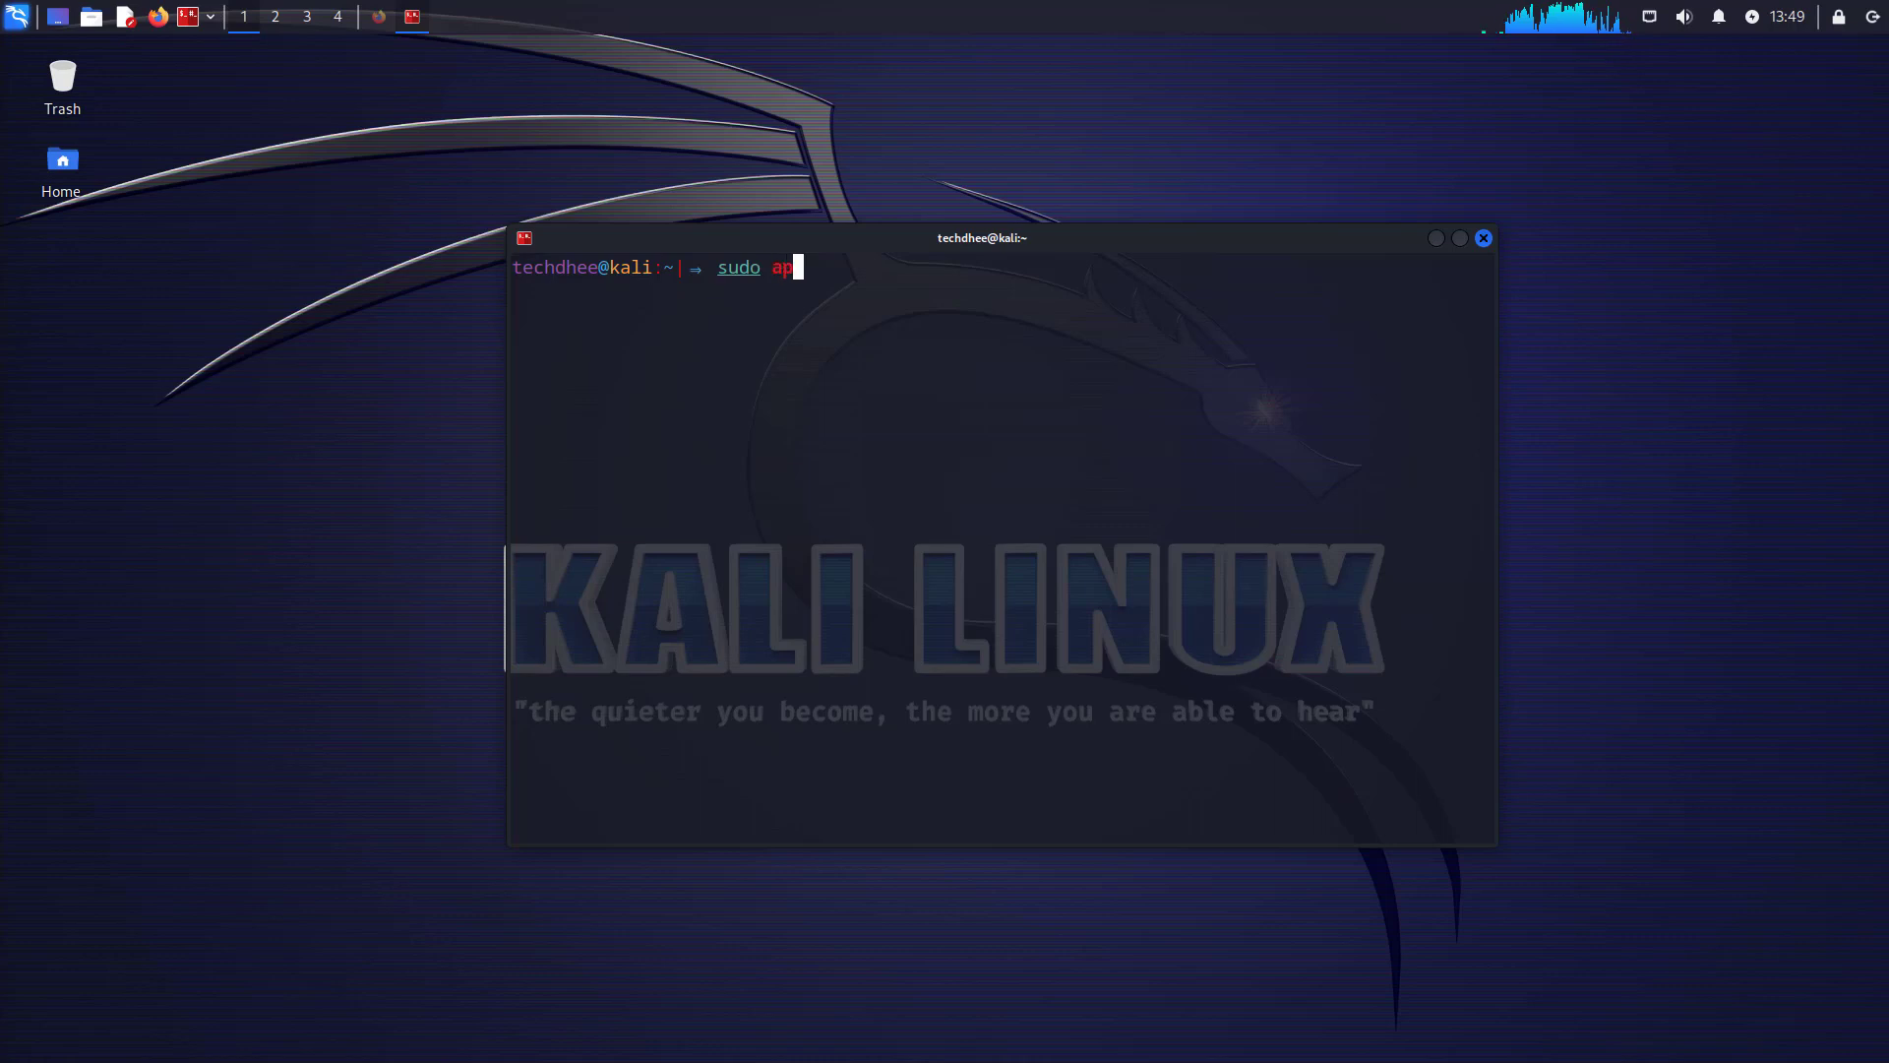
type("t updat")
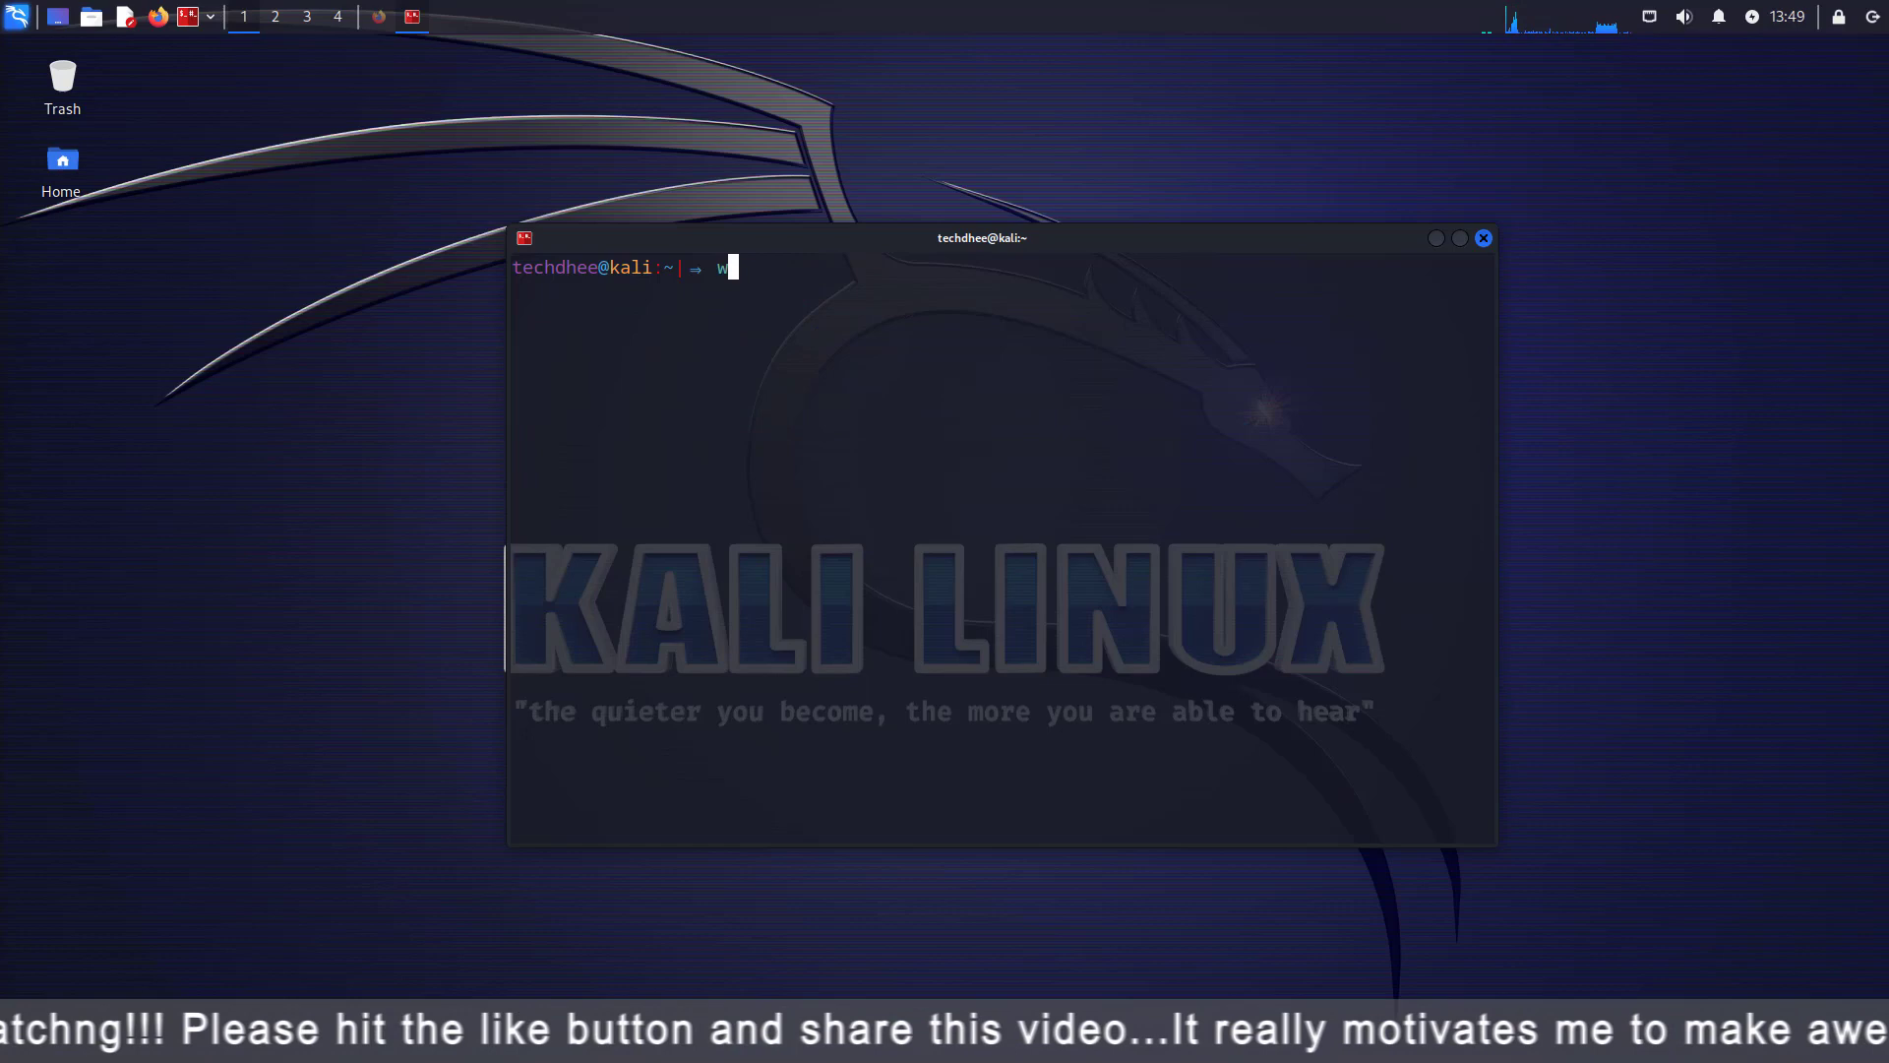
Download ngrok-v3-stable-linux-amd64.tgz with wget from the copied link.
type("get")
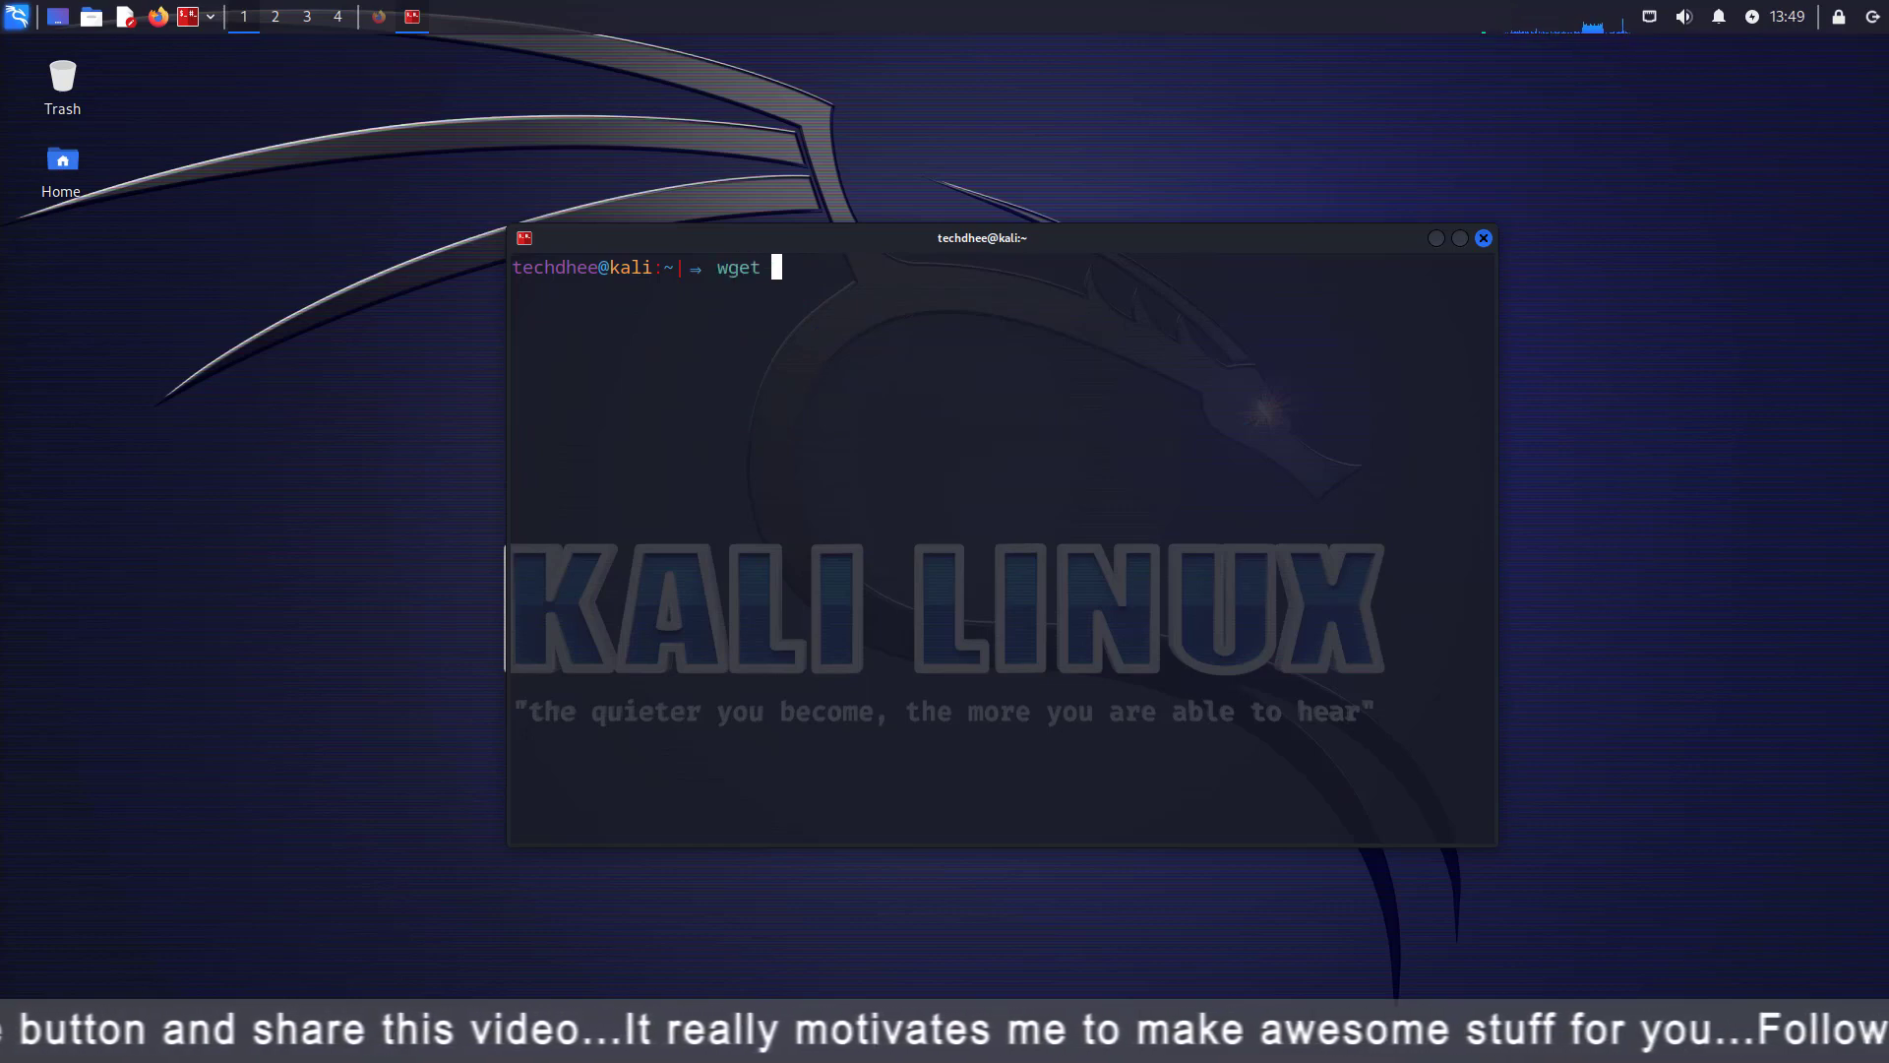
type("https://bin.equinox.io/c/bNyj1mQVY4c/ngrok-v3-stable-linux-amd64.tgz")
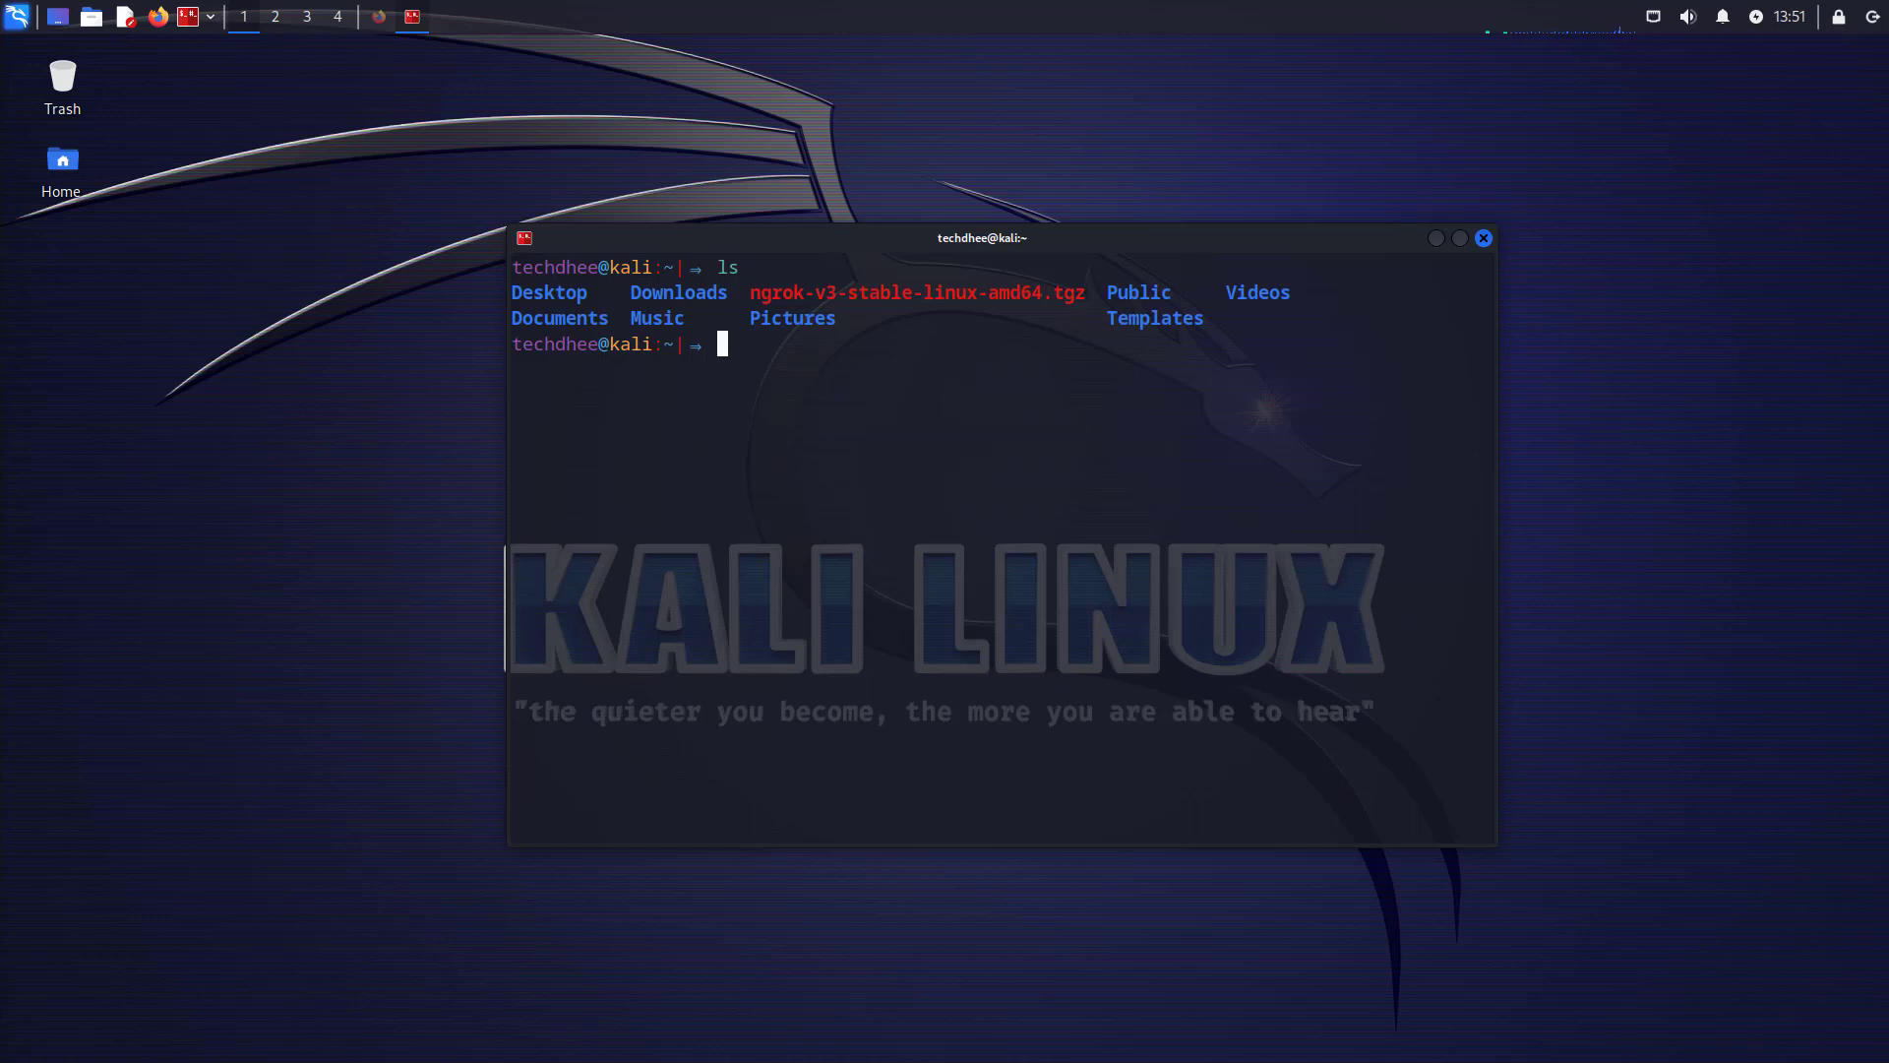
Extract the archive with tar xvzf ngrok-v3-stable-linux-amd64.tgz.
type("t")
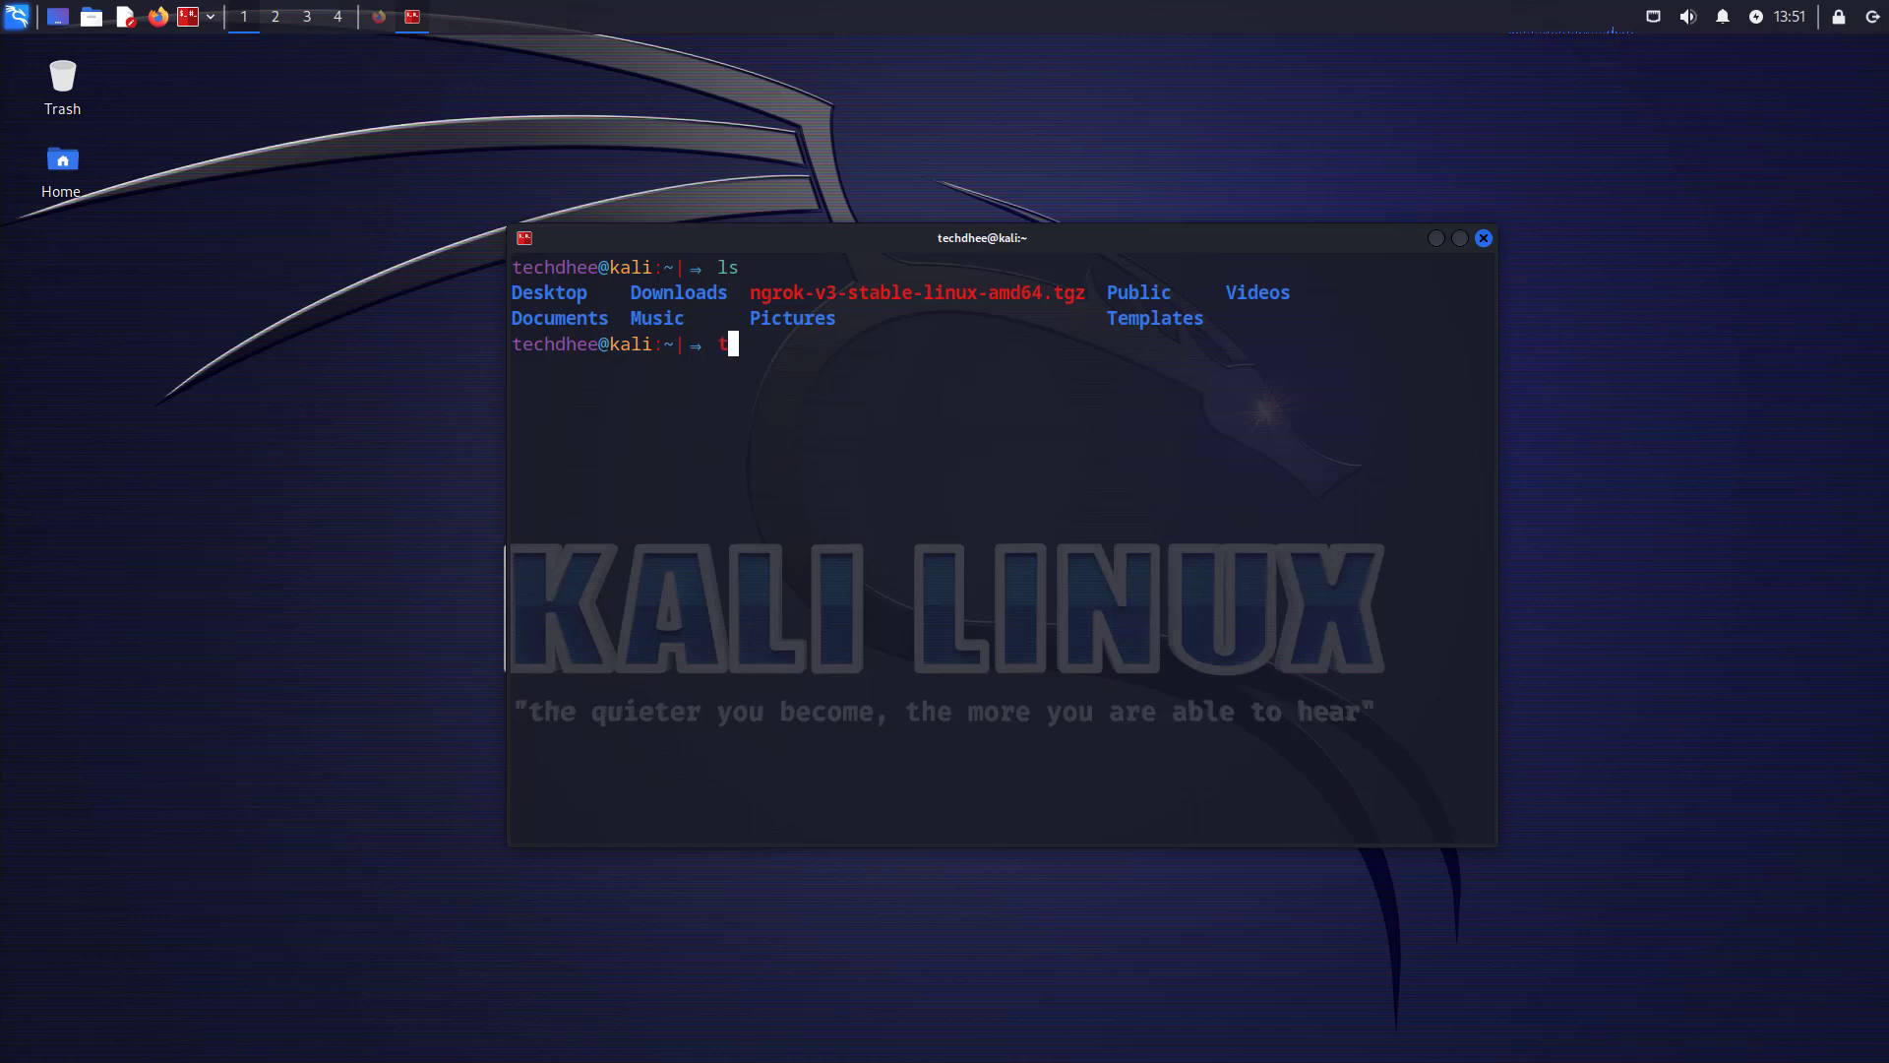
type("ar xv")
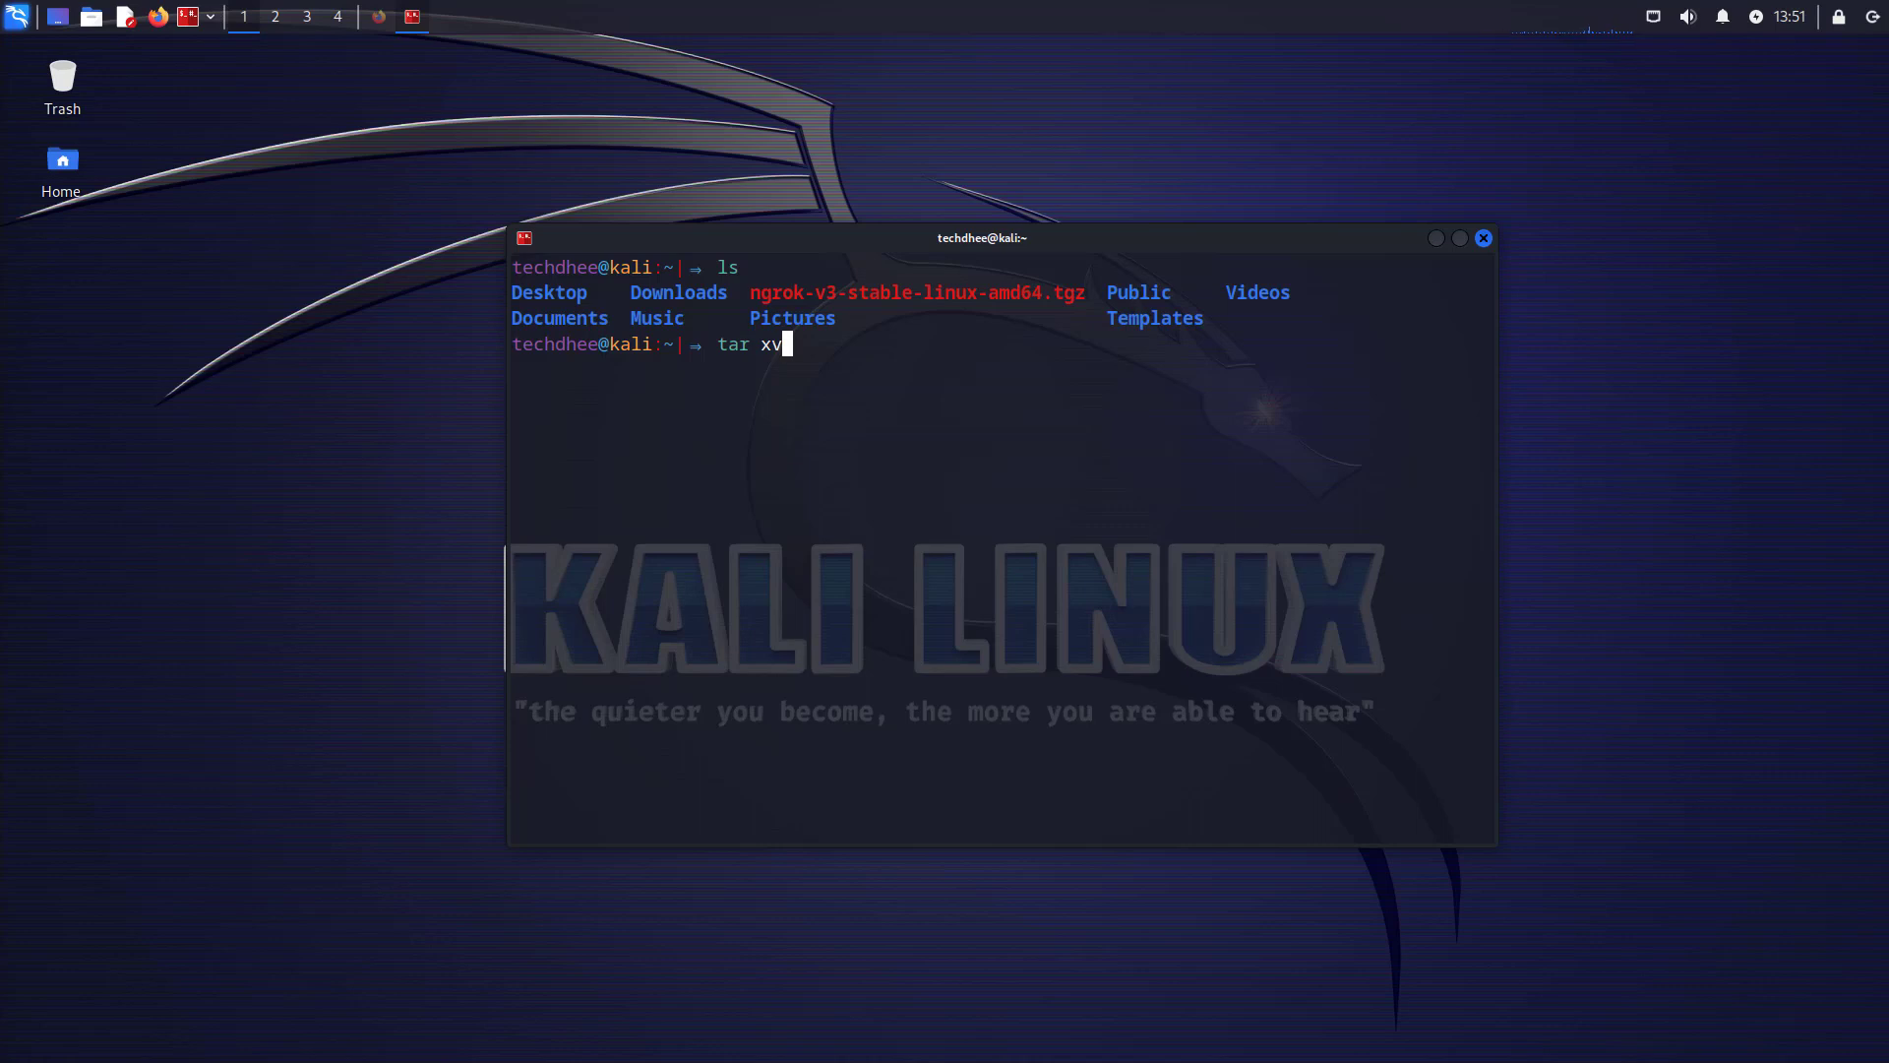
type("zf")
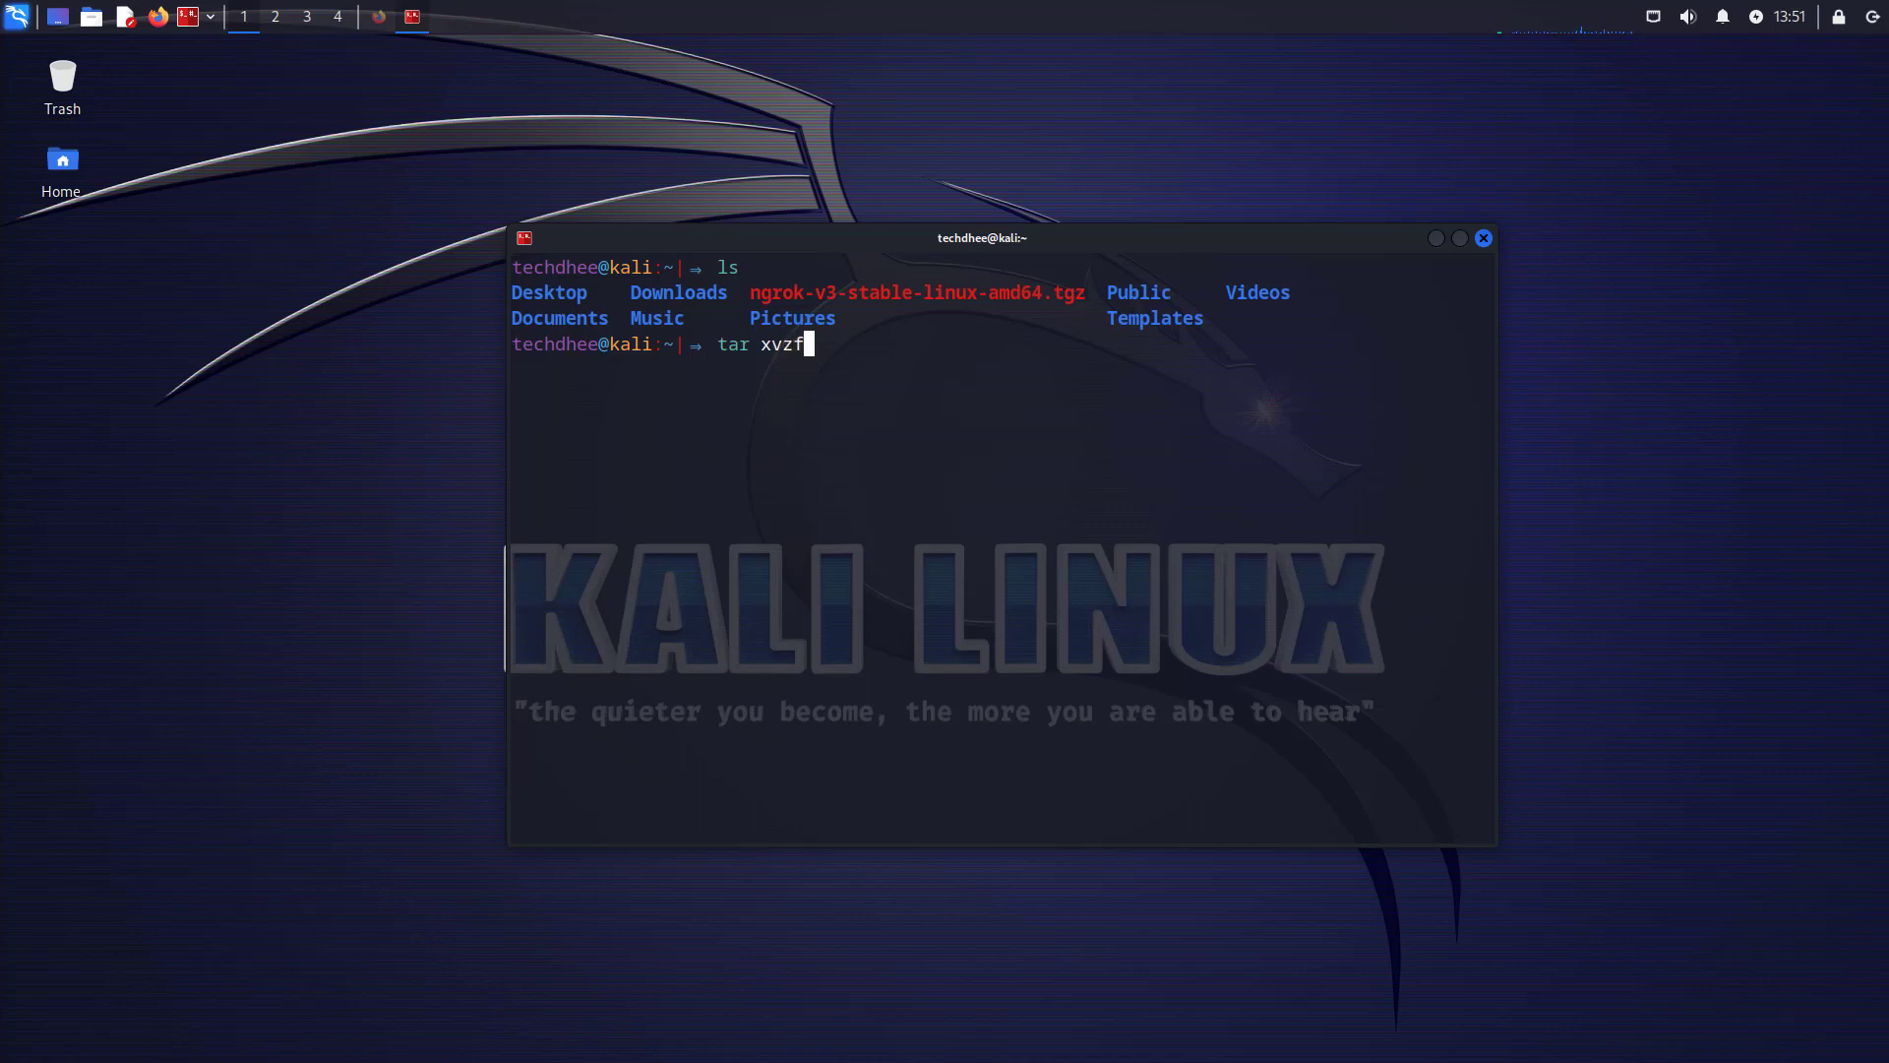
type("n")
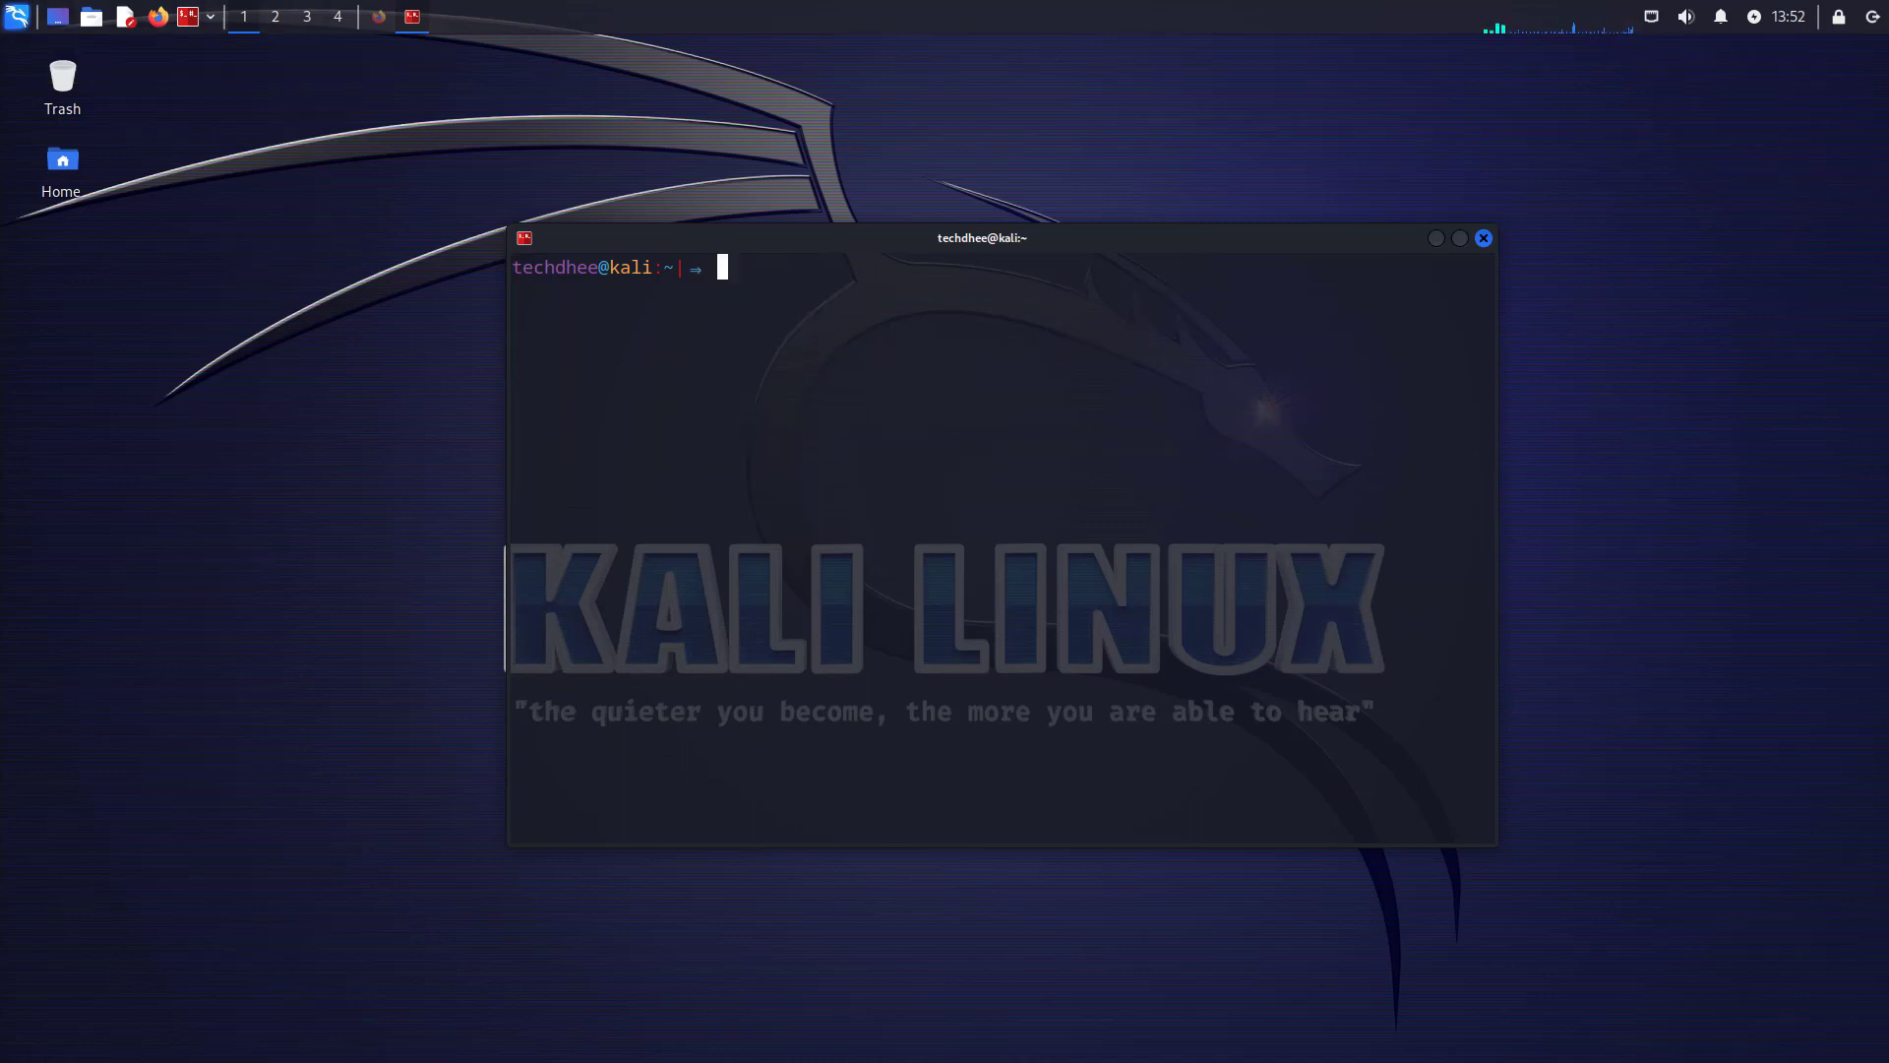
Return to the Setup & Installation page and locate the config add-authtoken command.
left_click(158, 17)
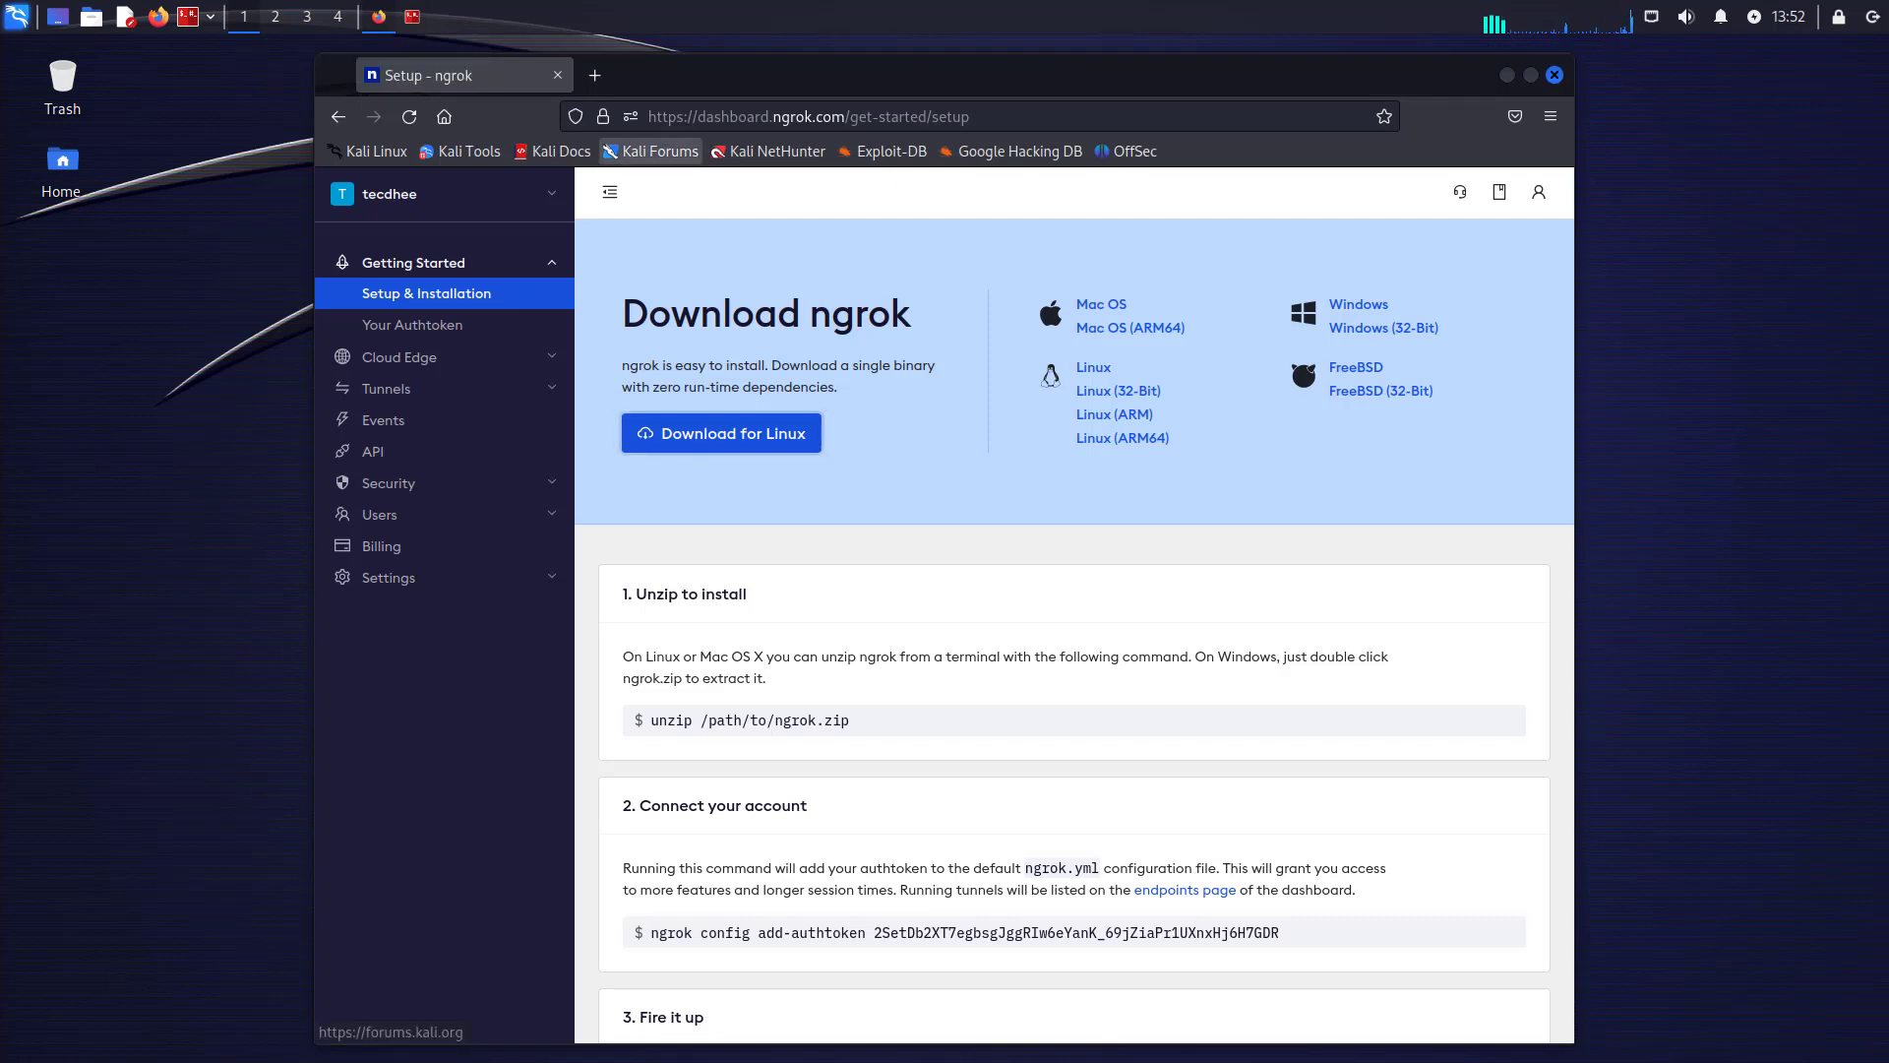
scroll("down", 3)
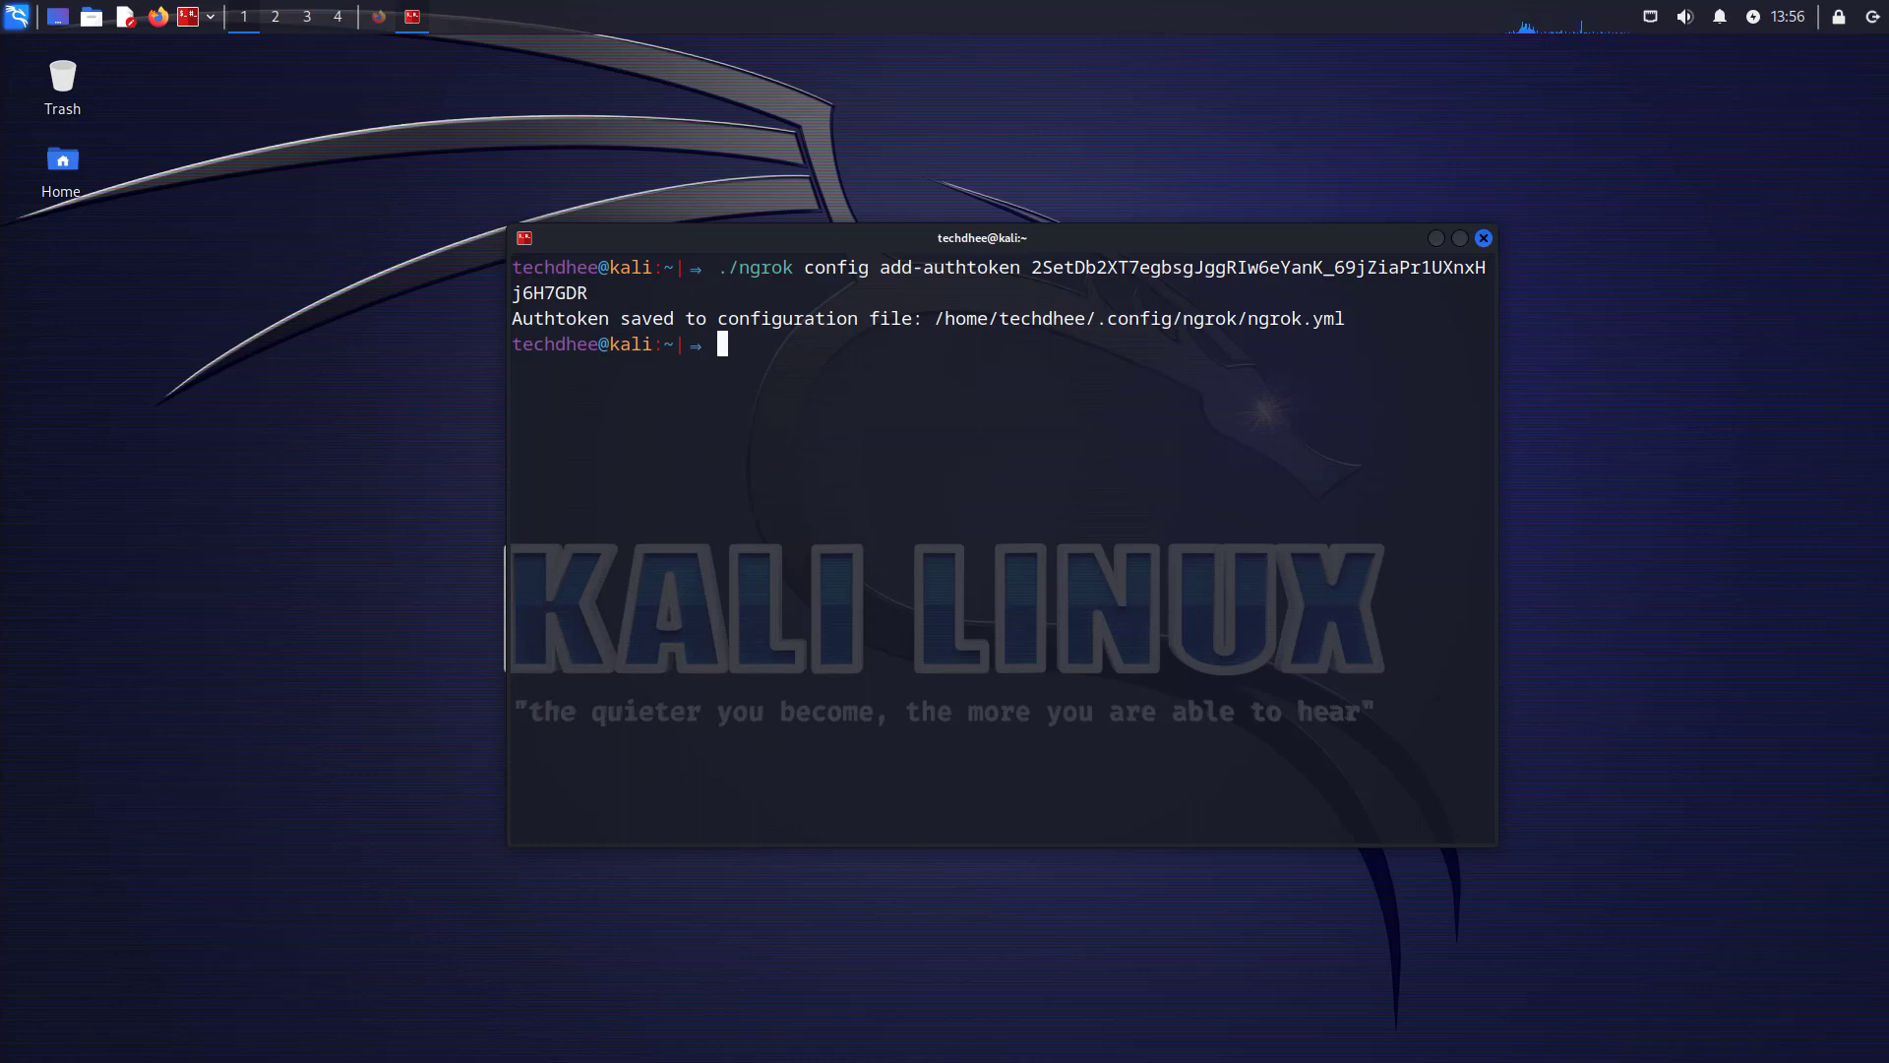
Run ./ngrok http 80 to bring the tunnel online.
type("./")
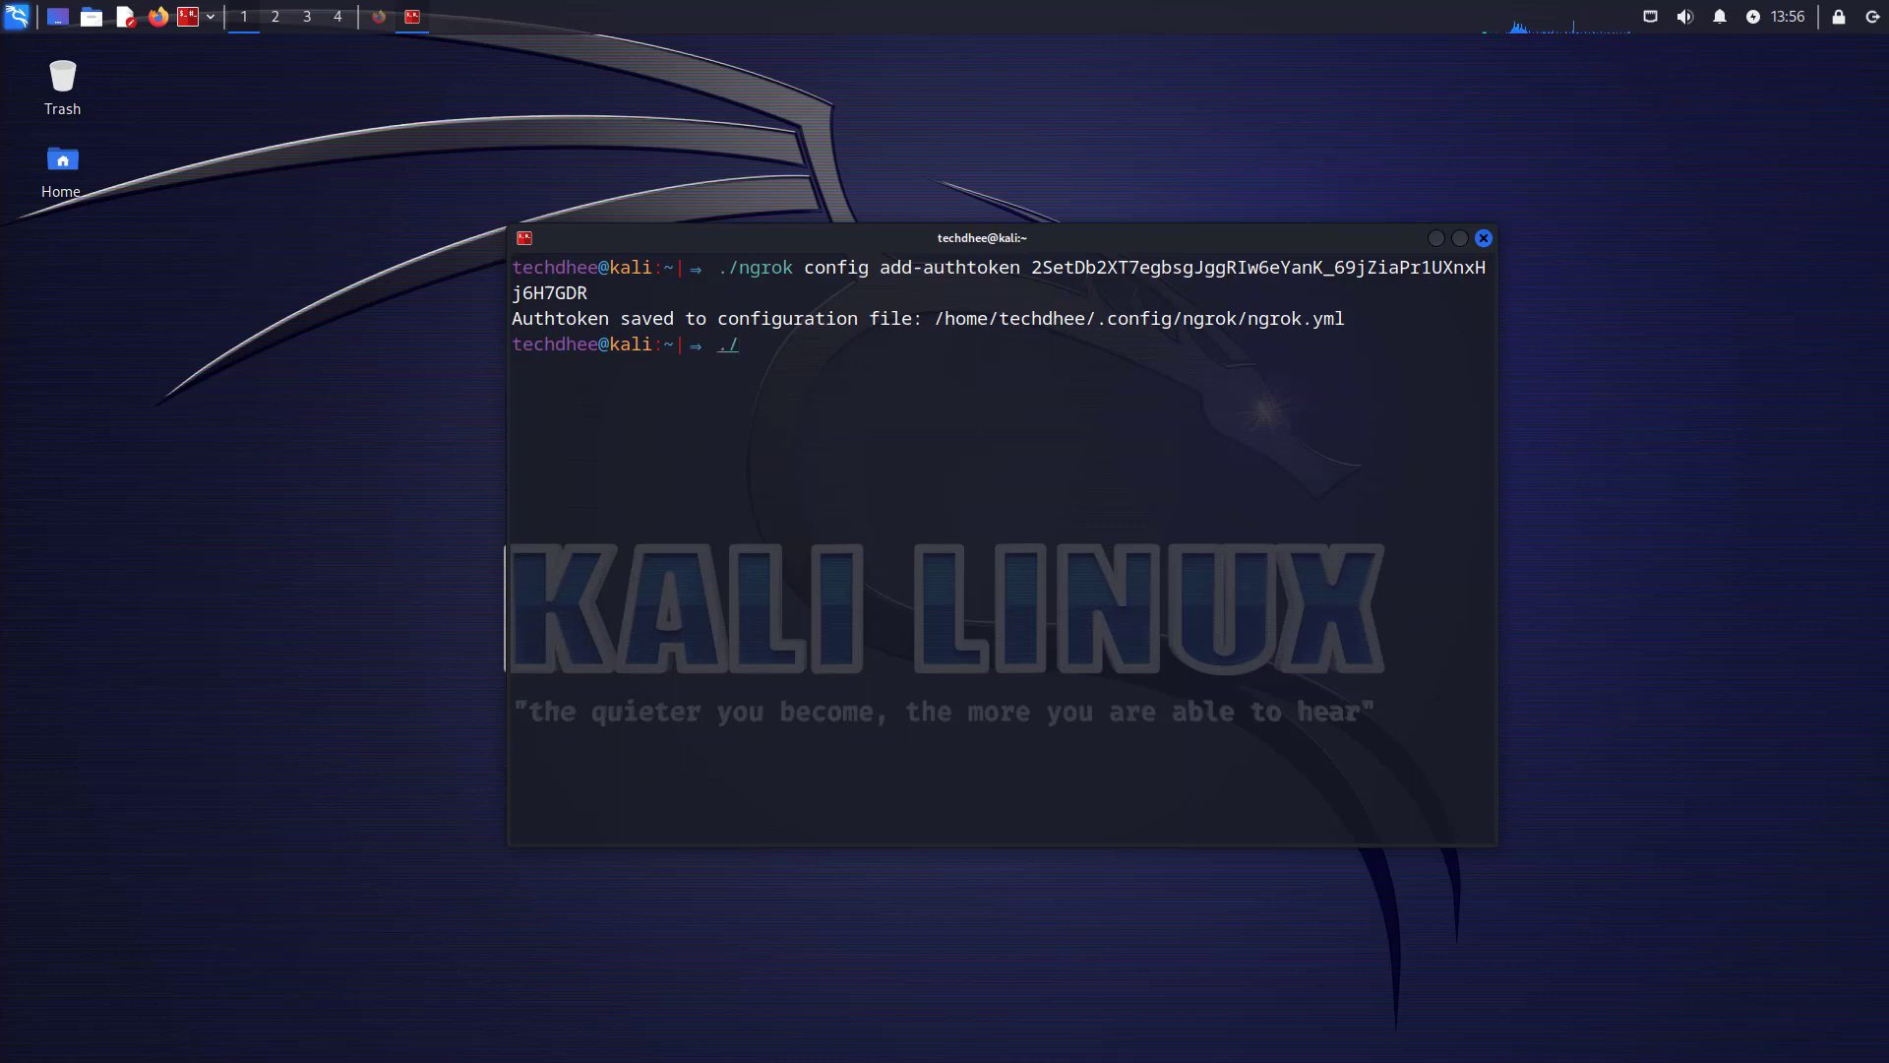
type("ngrok")
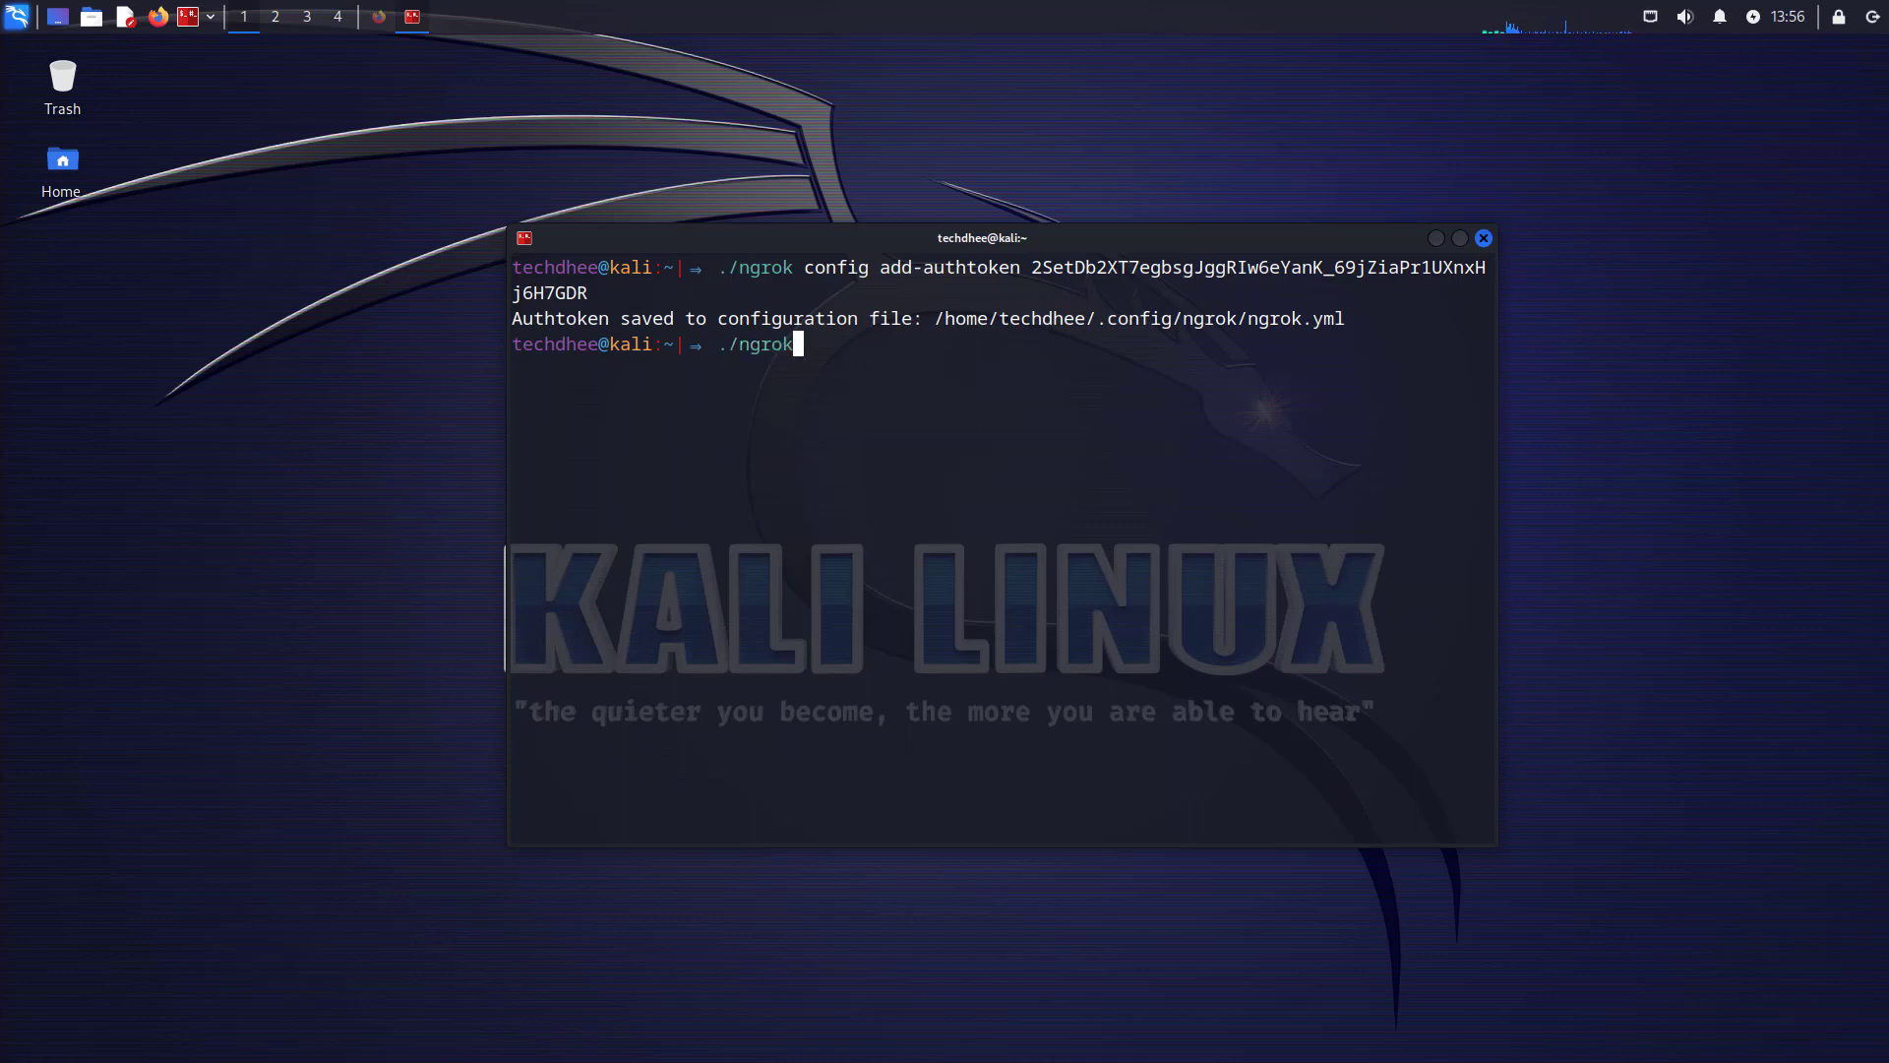
type("h")
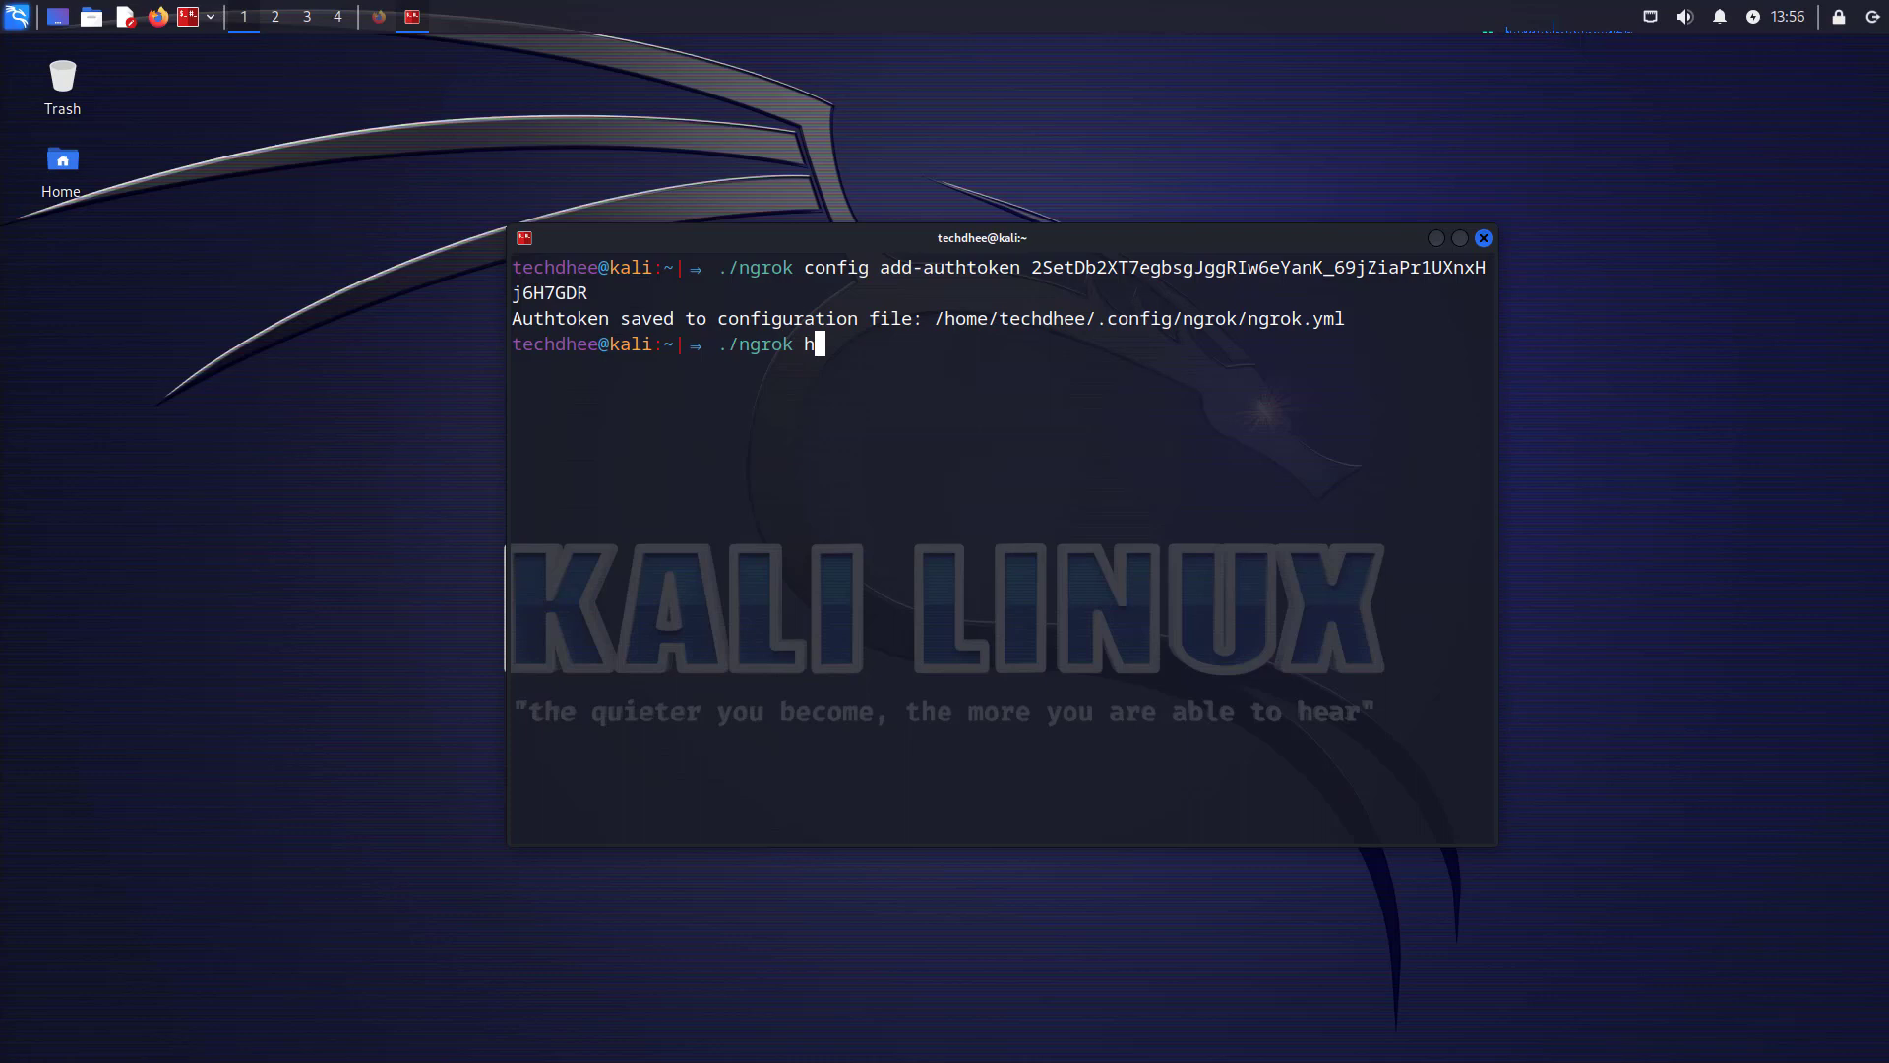
type("ttp")
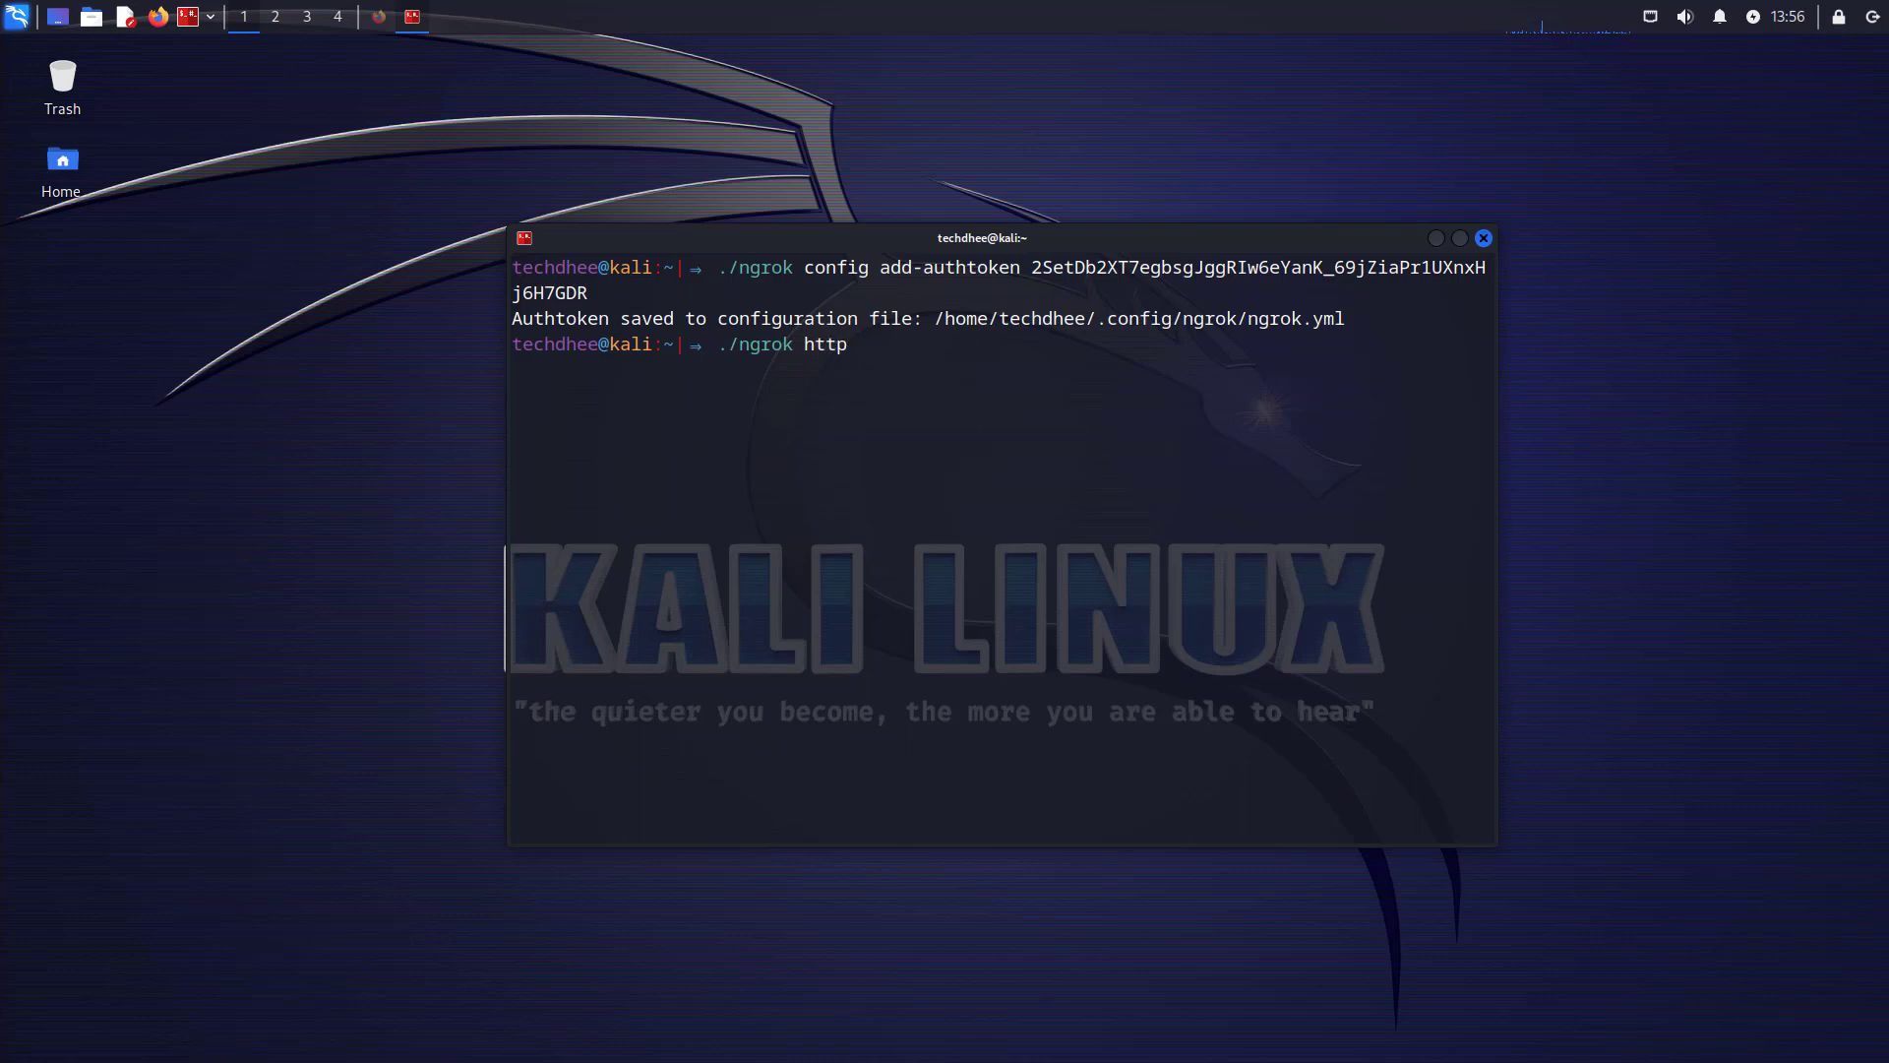
type("80")
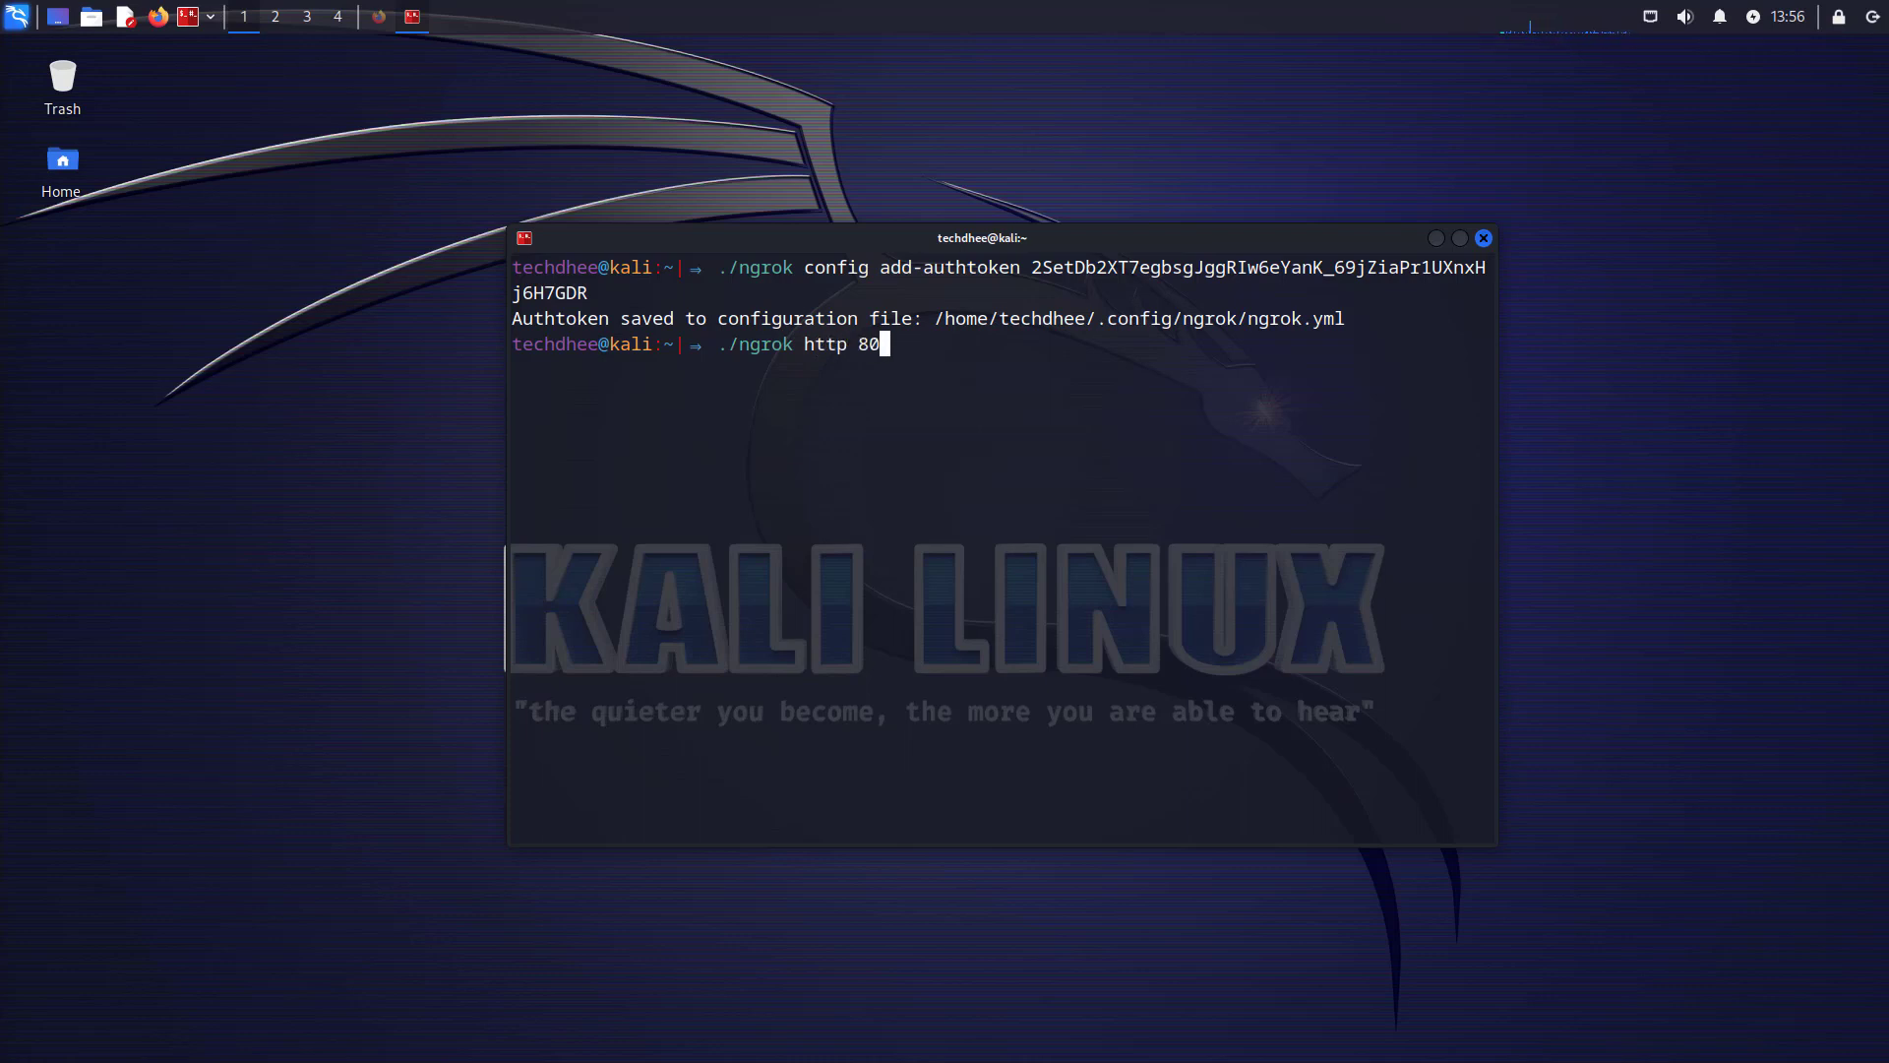
key("Return")
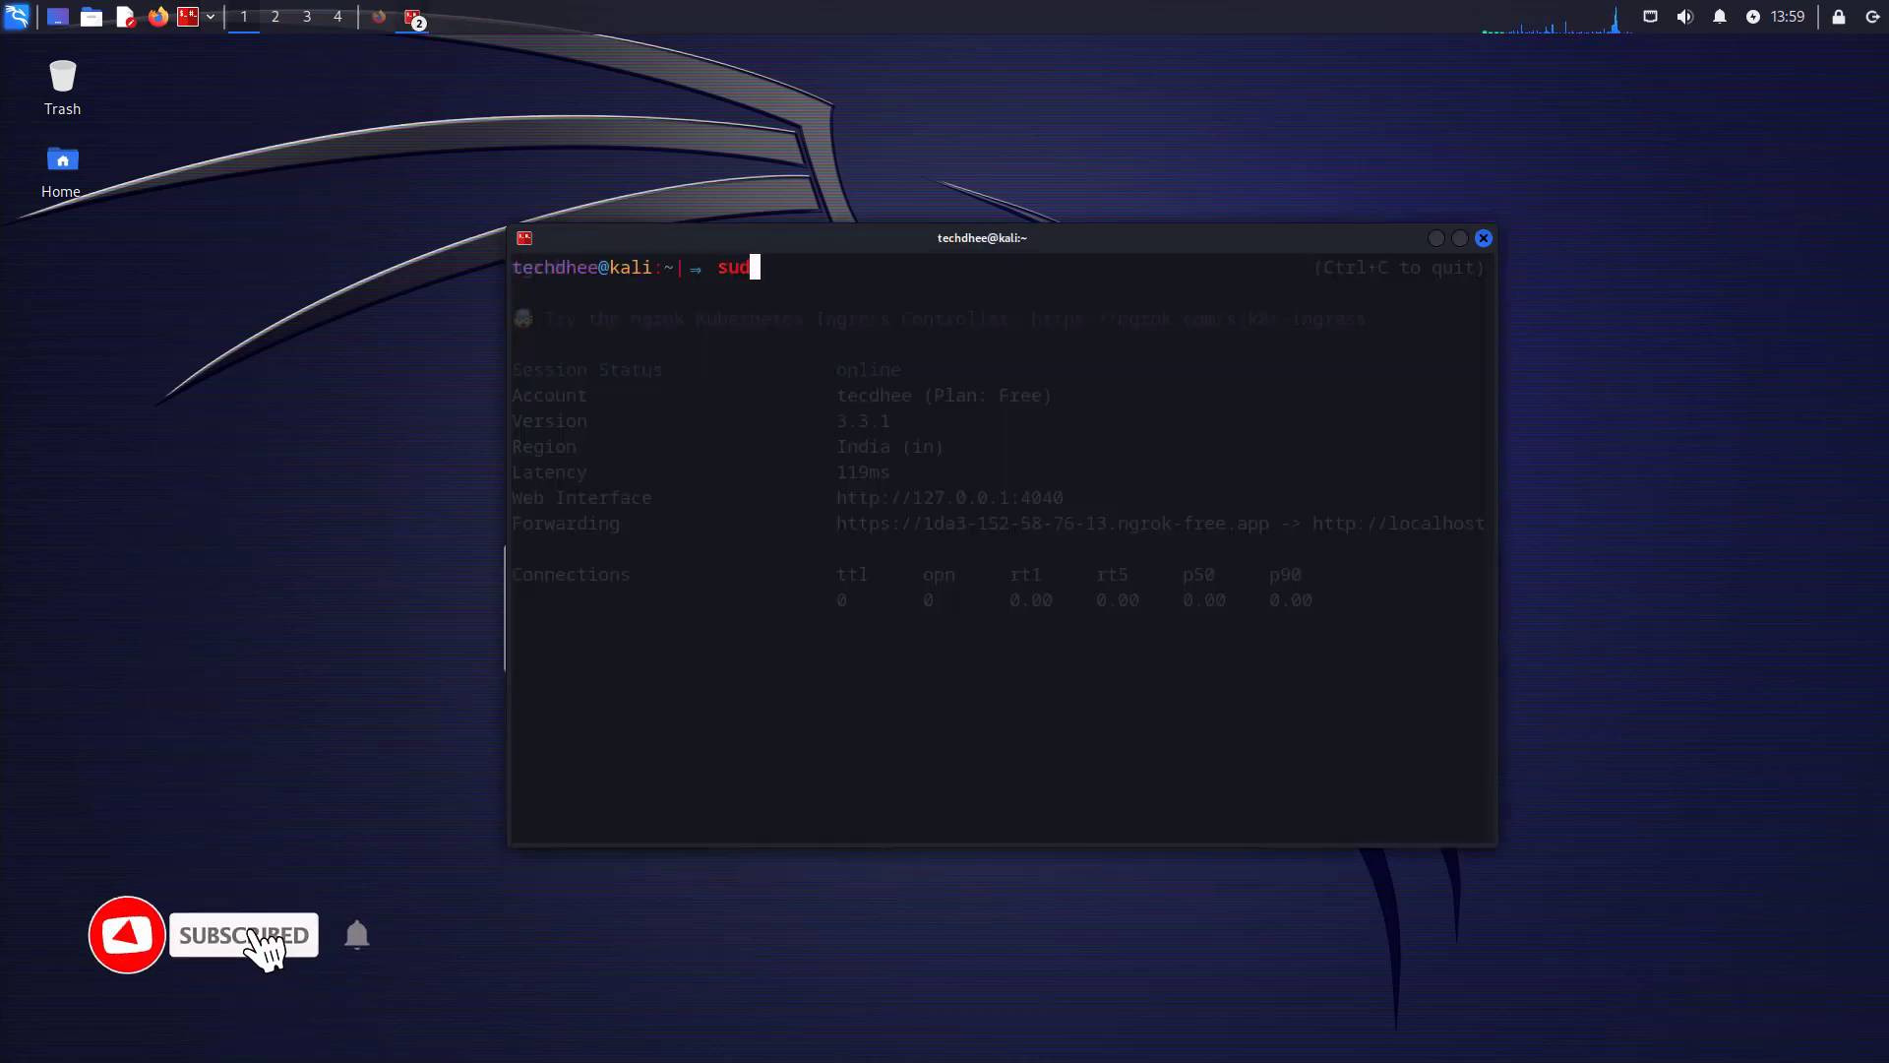
Run sudo systemctl start apache2 to start the web server.
type("systemctl")
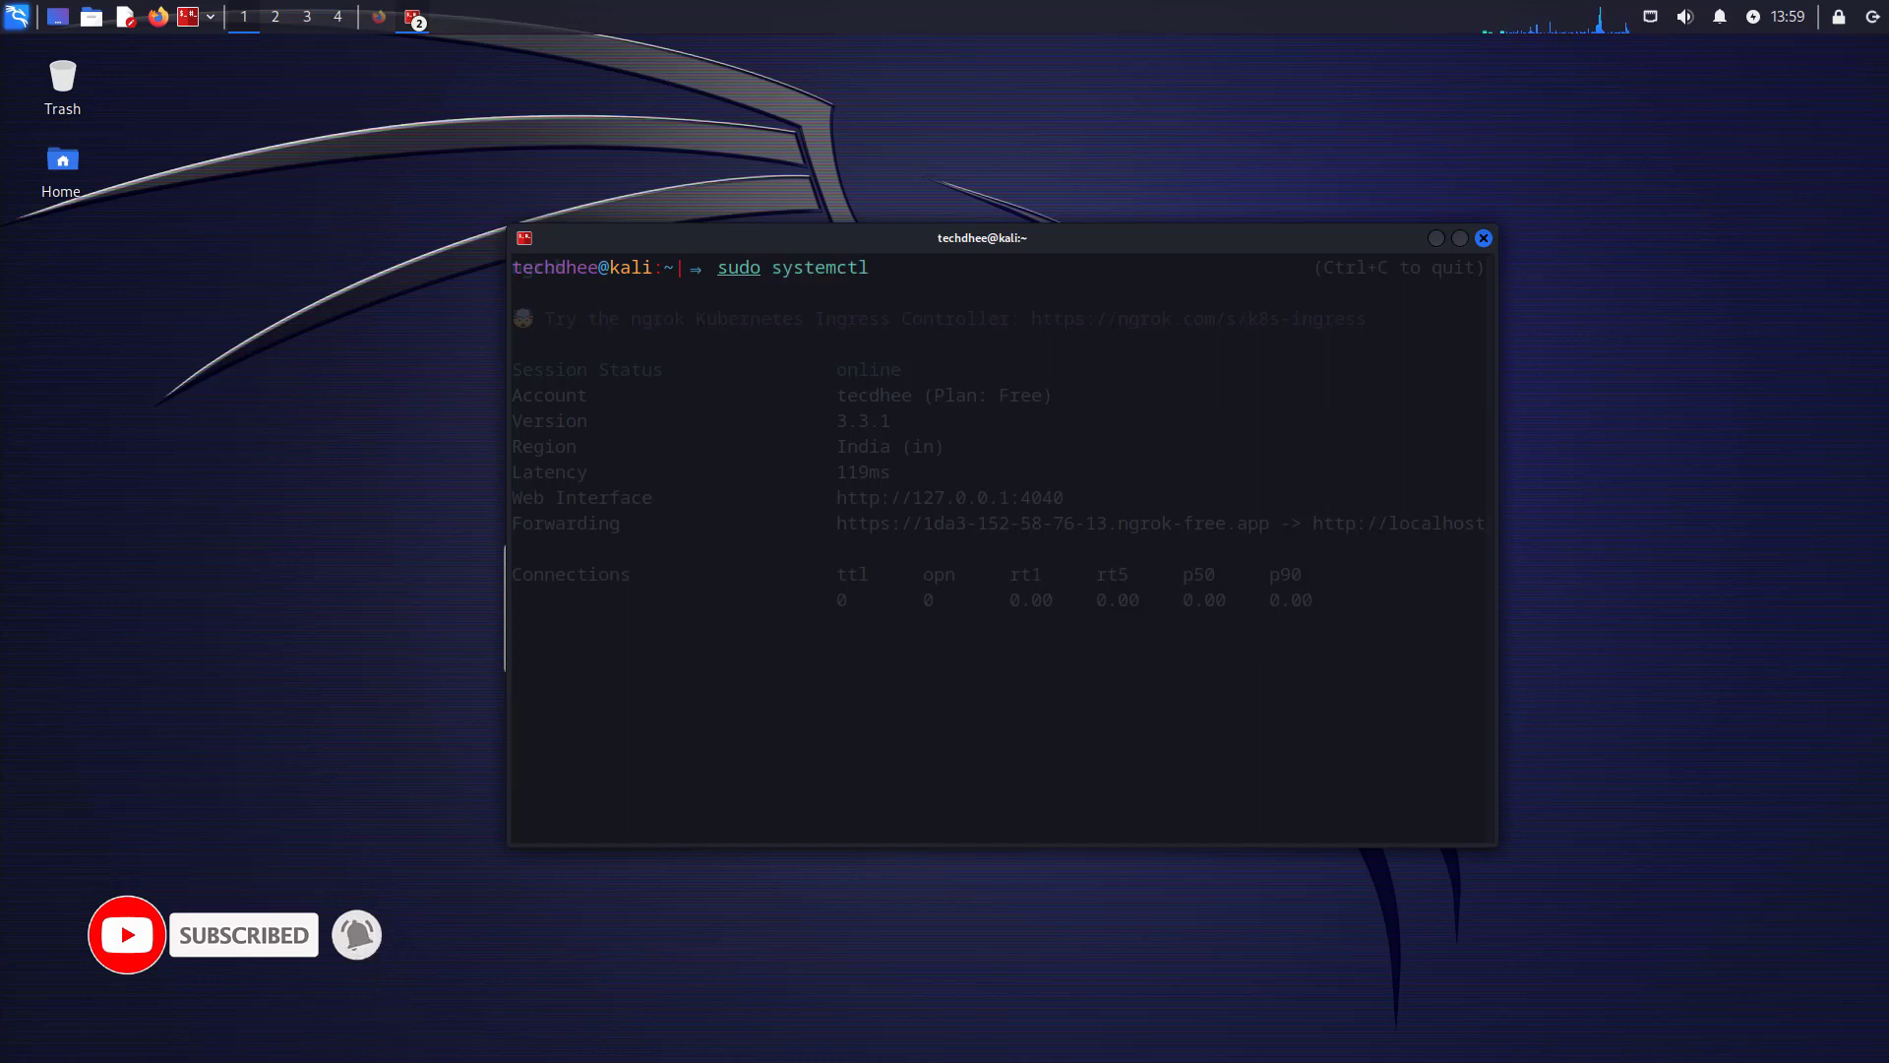
type("start")
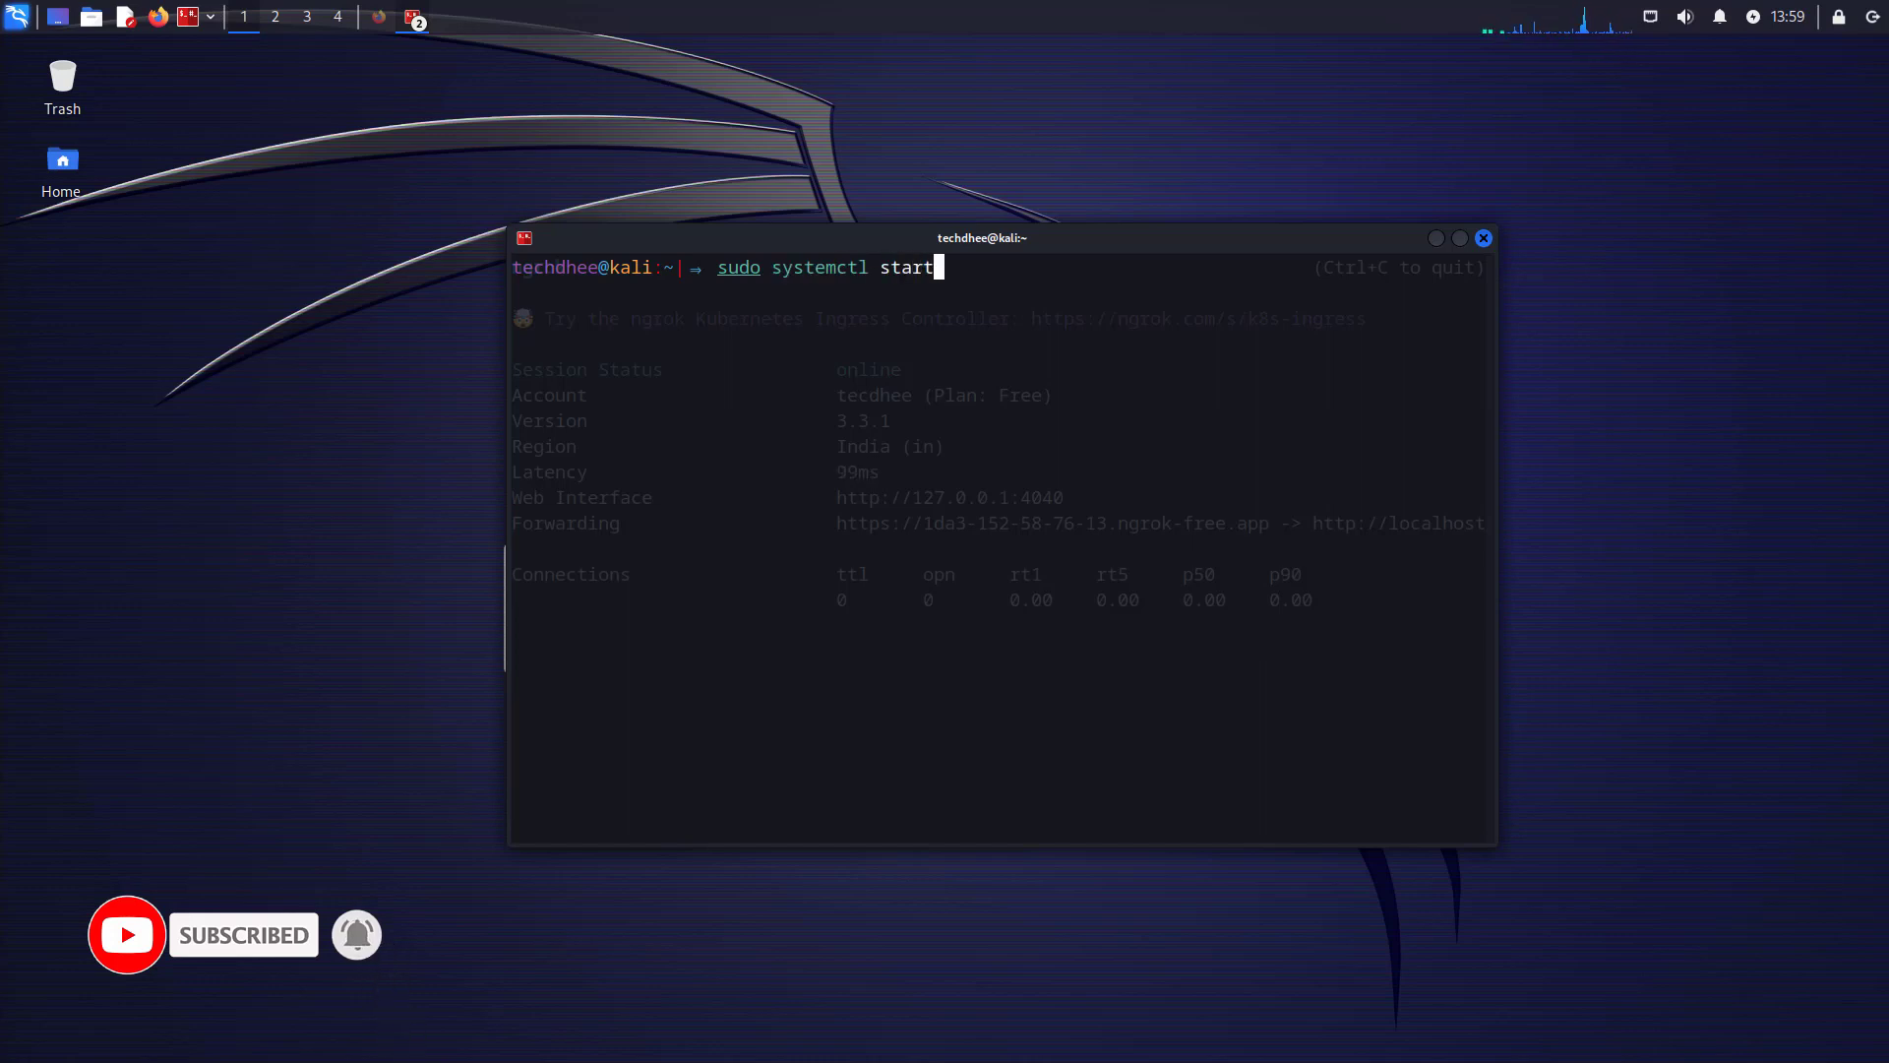
type("apache2")
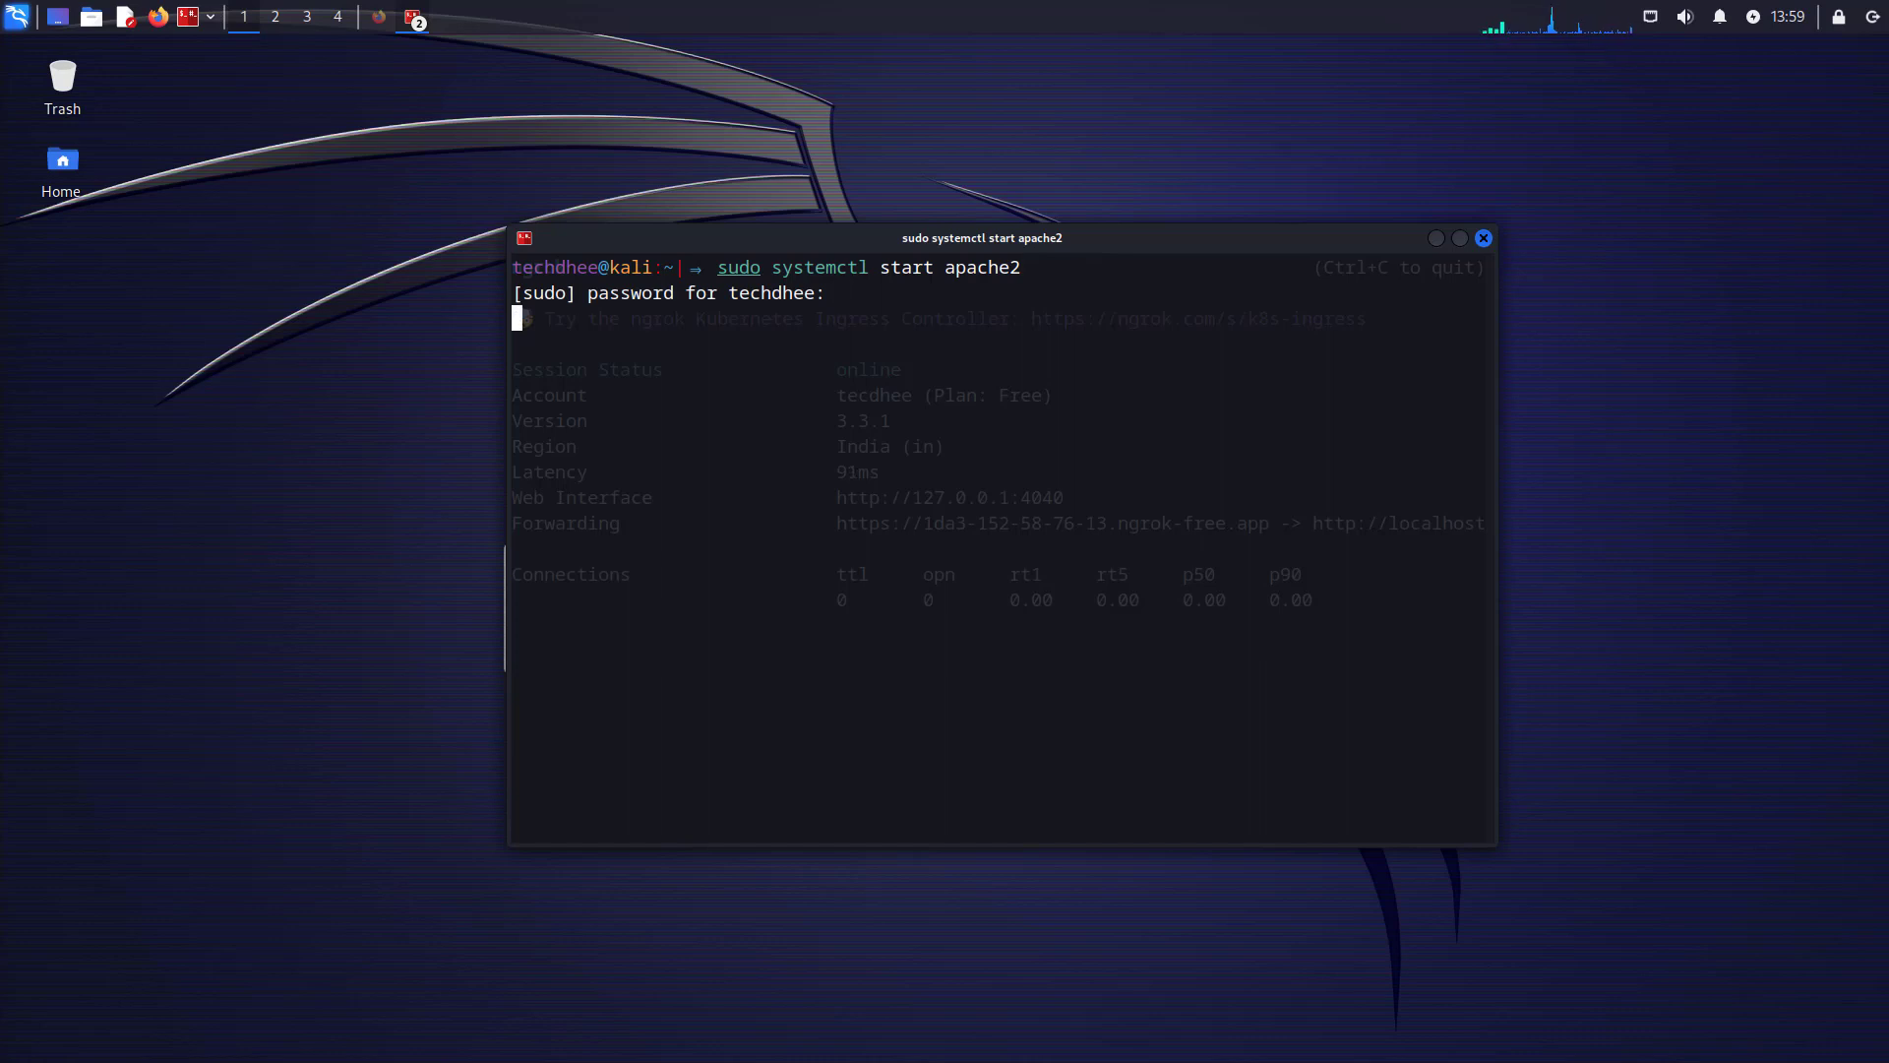
key("Return")
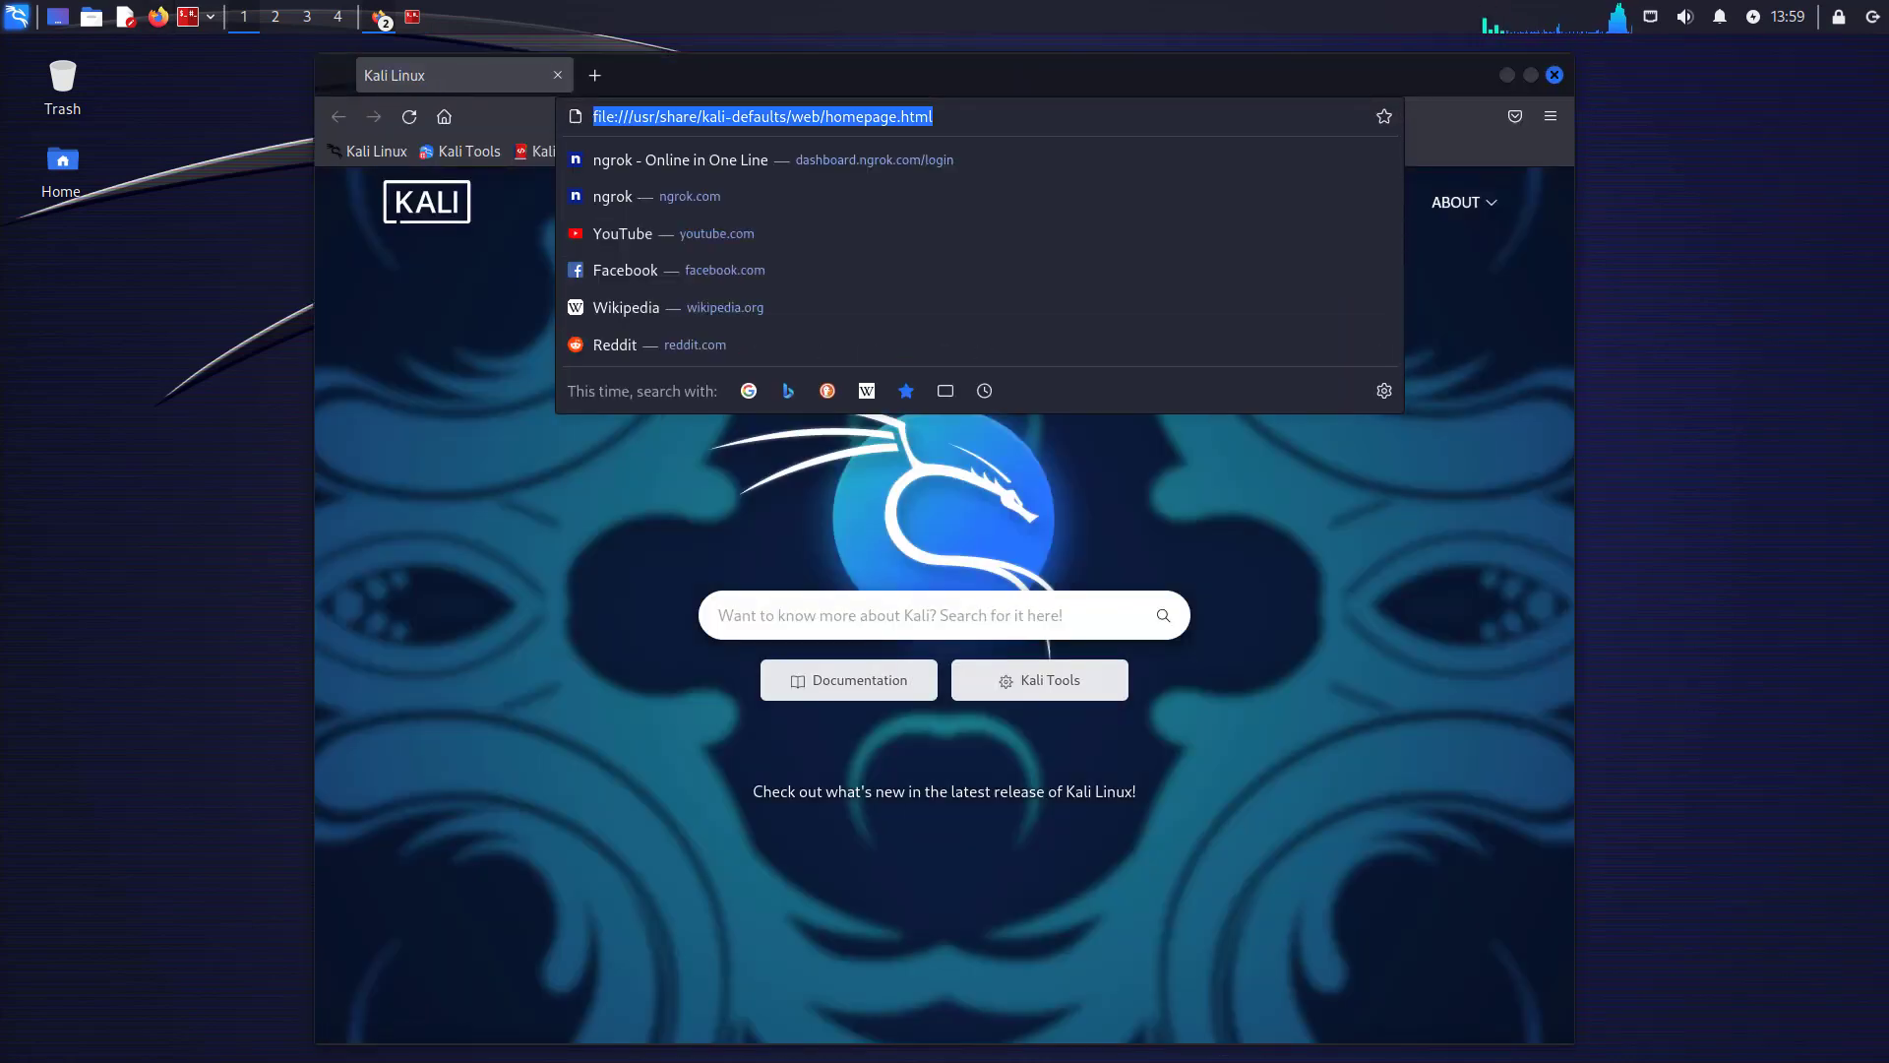
Load localhost in Firefox to see the Apache2 Debian Default Page.
type("localhost")
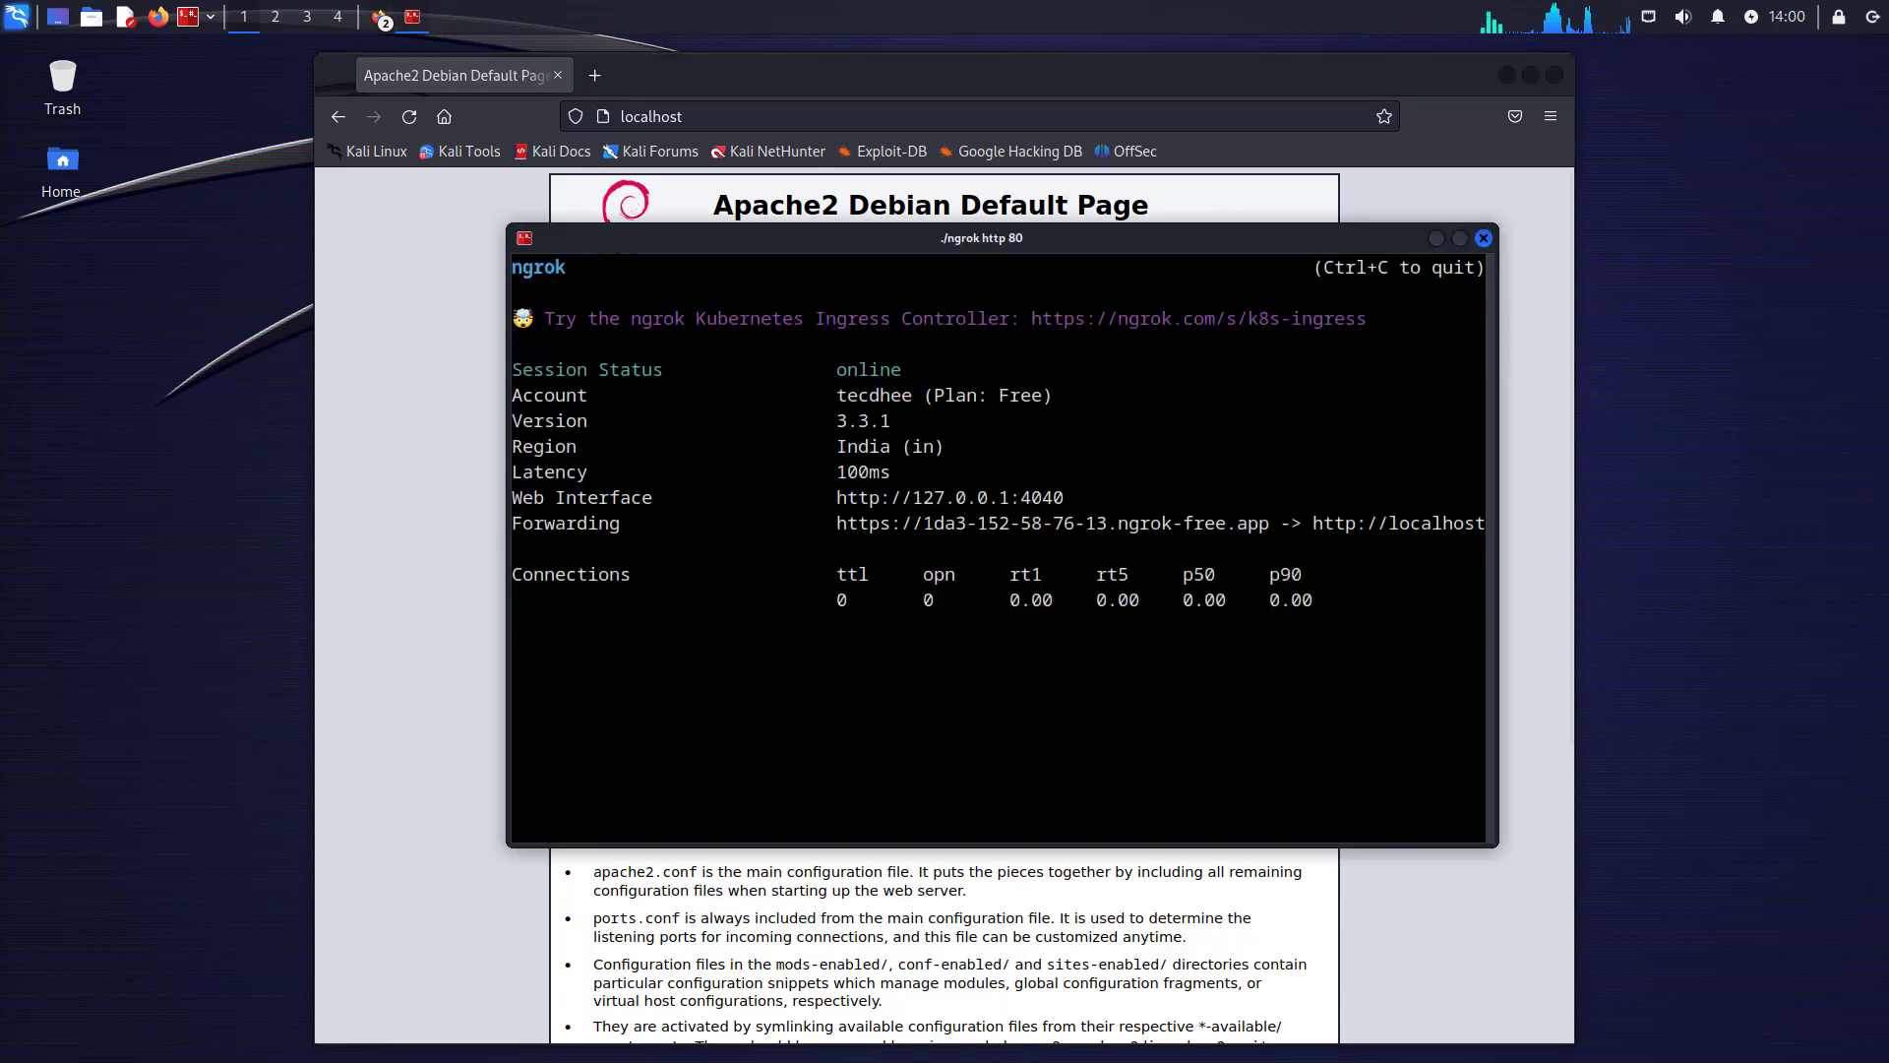
Copy the https ngrok-free.app forwarding address and paste it into Firefox's address bar.
left_click_drag(836, 524, 1259, 523)
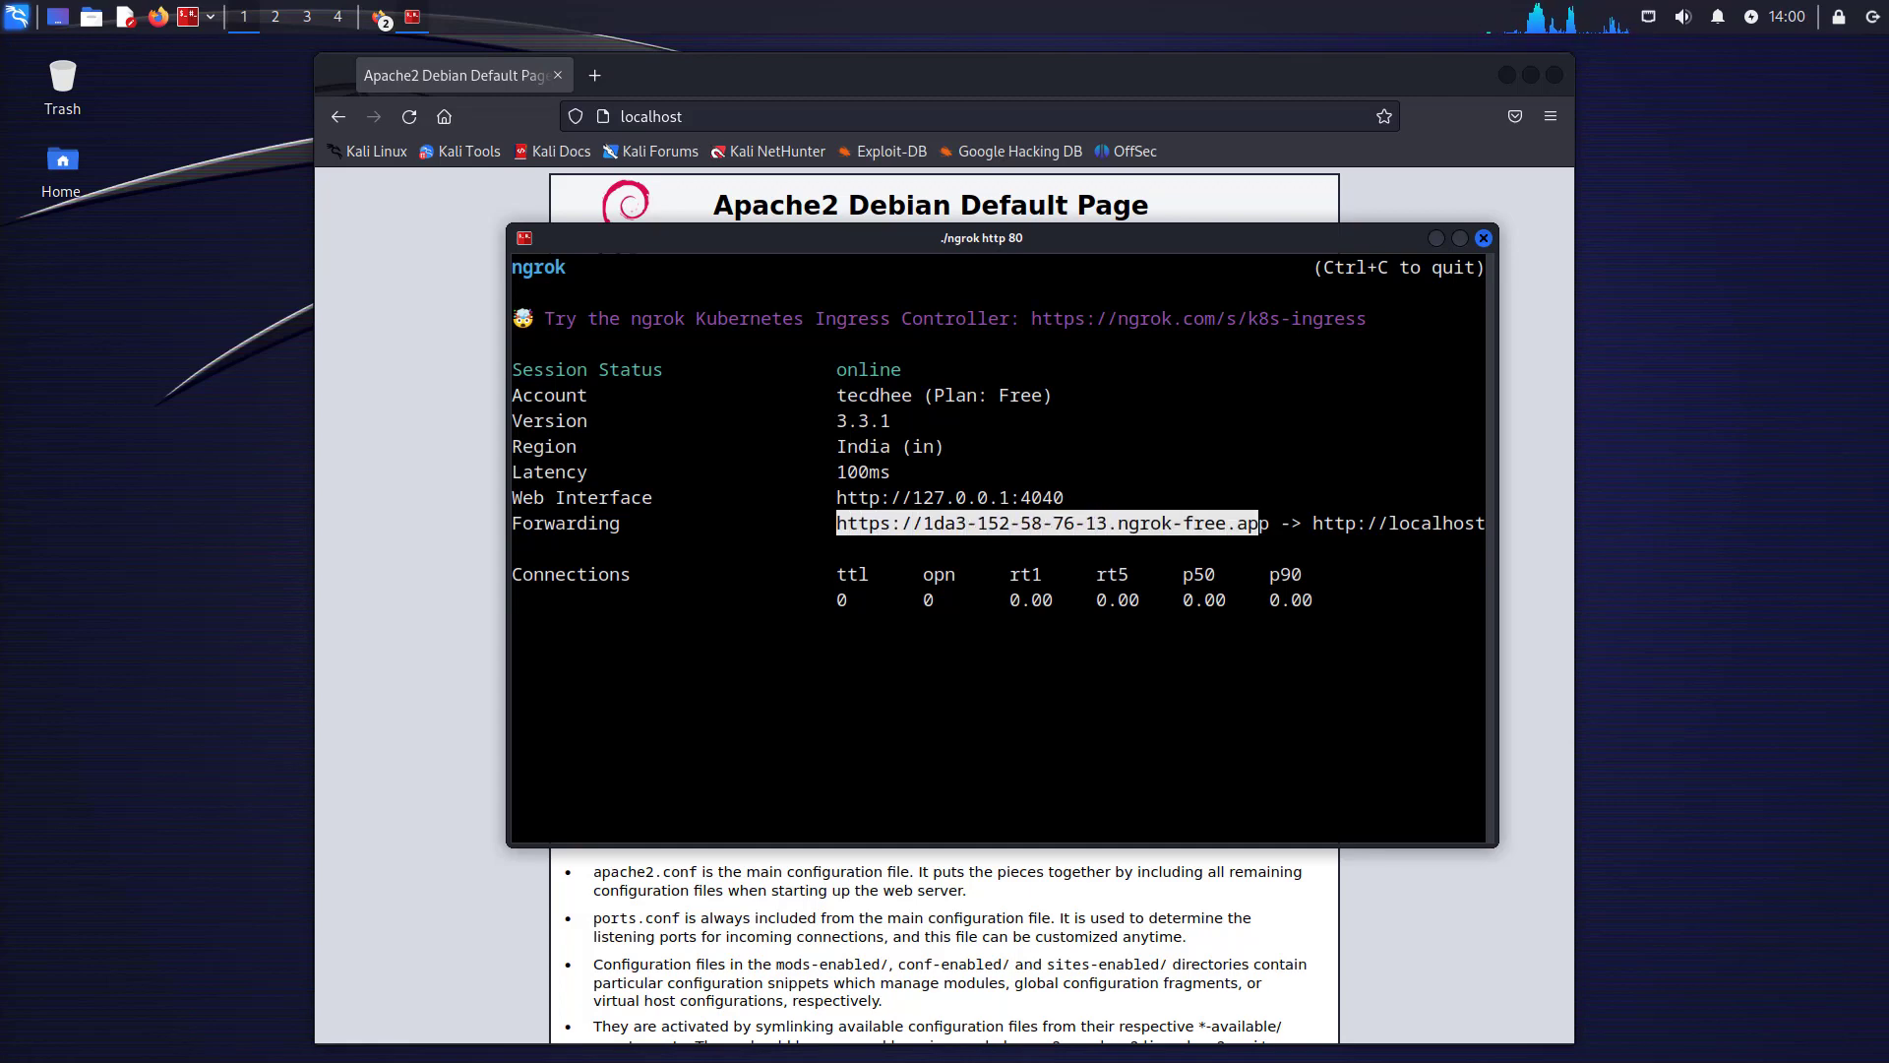
right_click(1049, 524)
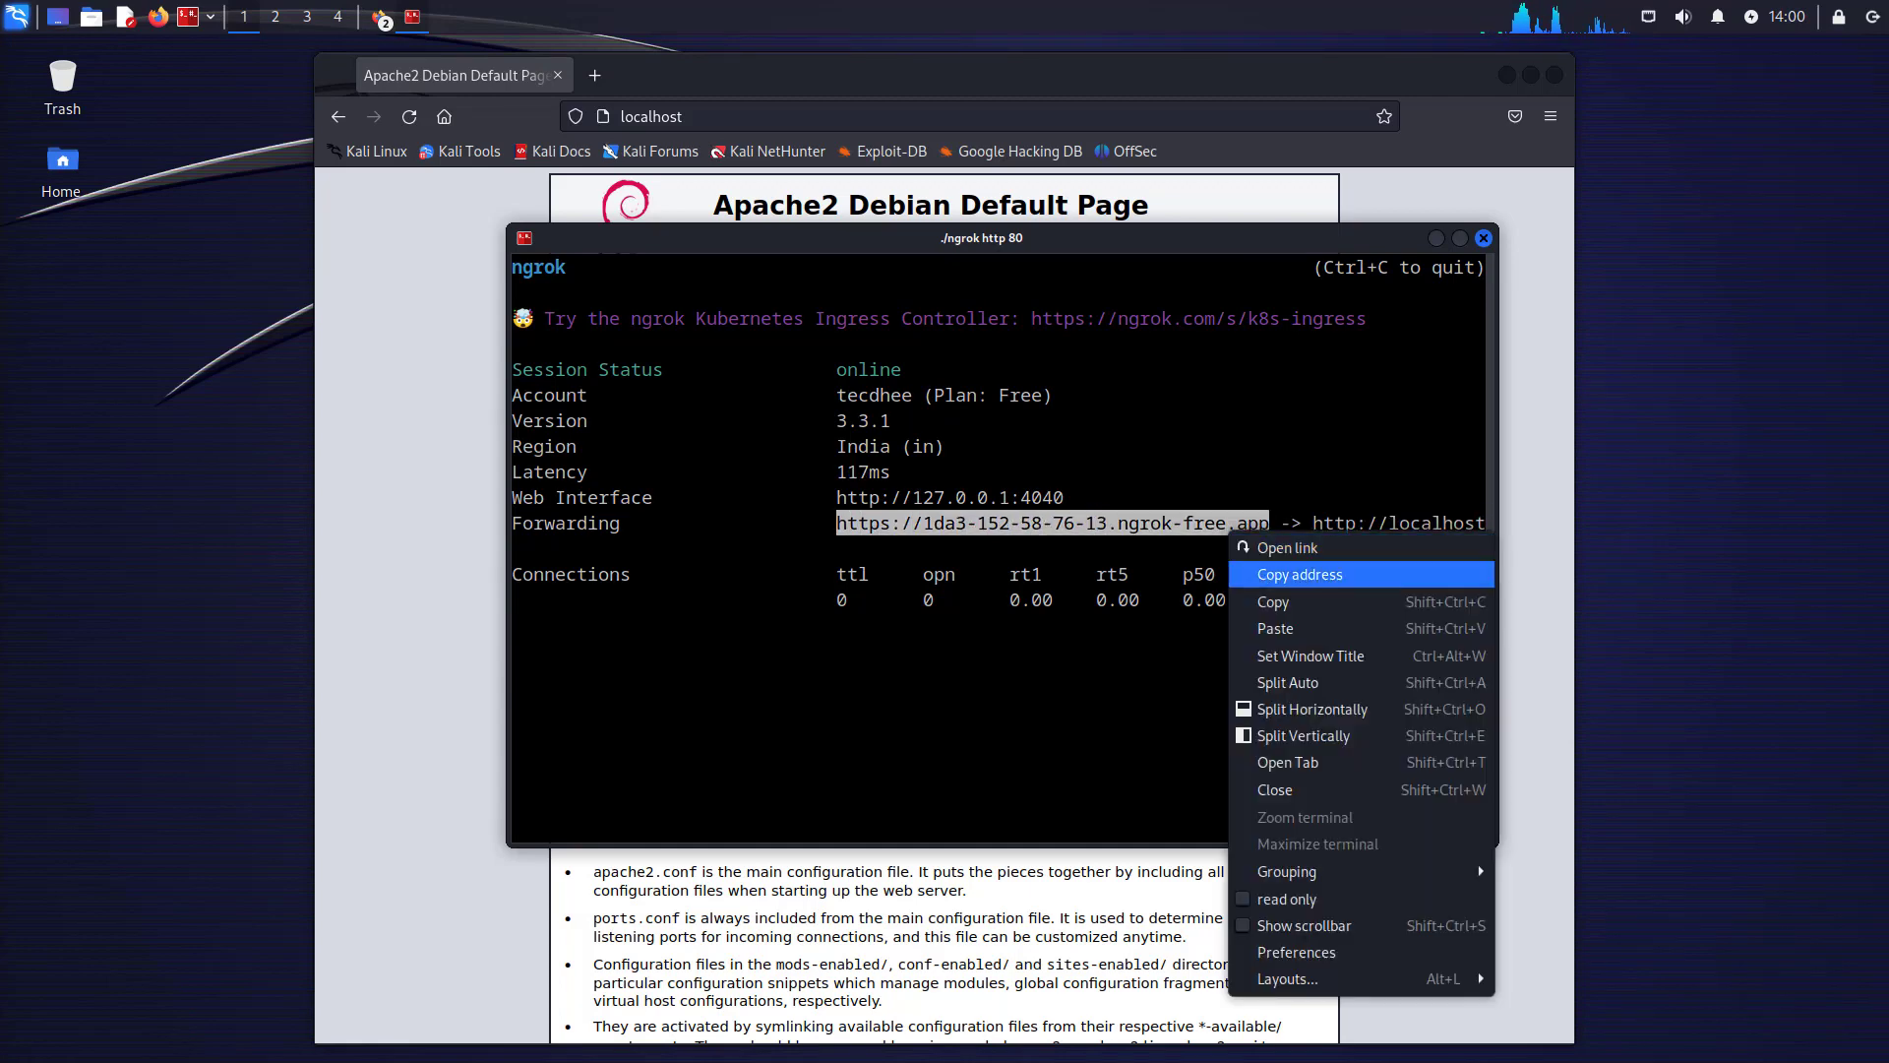
right_click(652, 116)
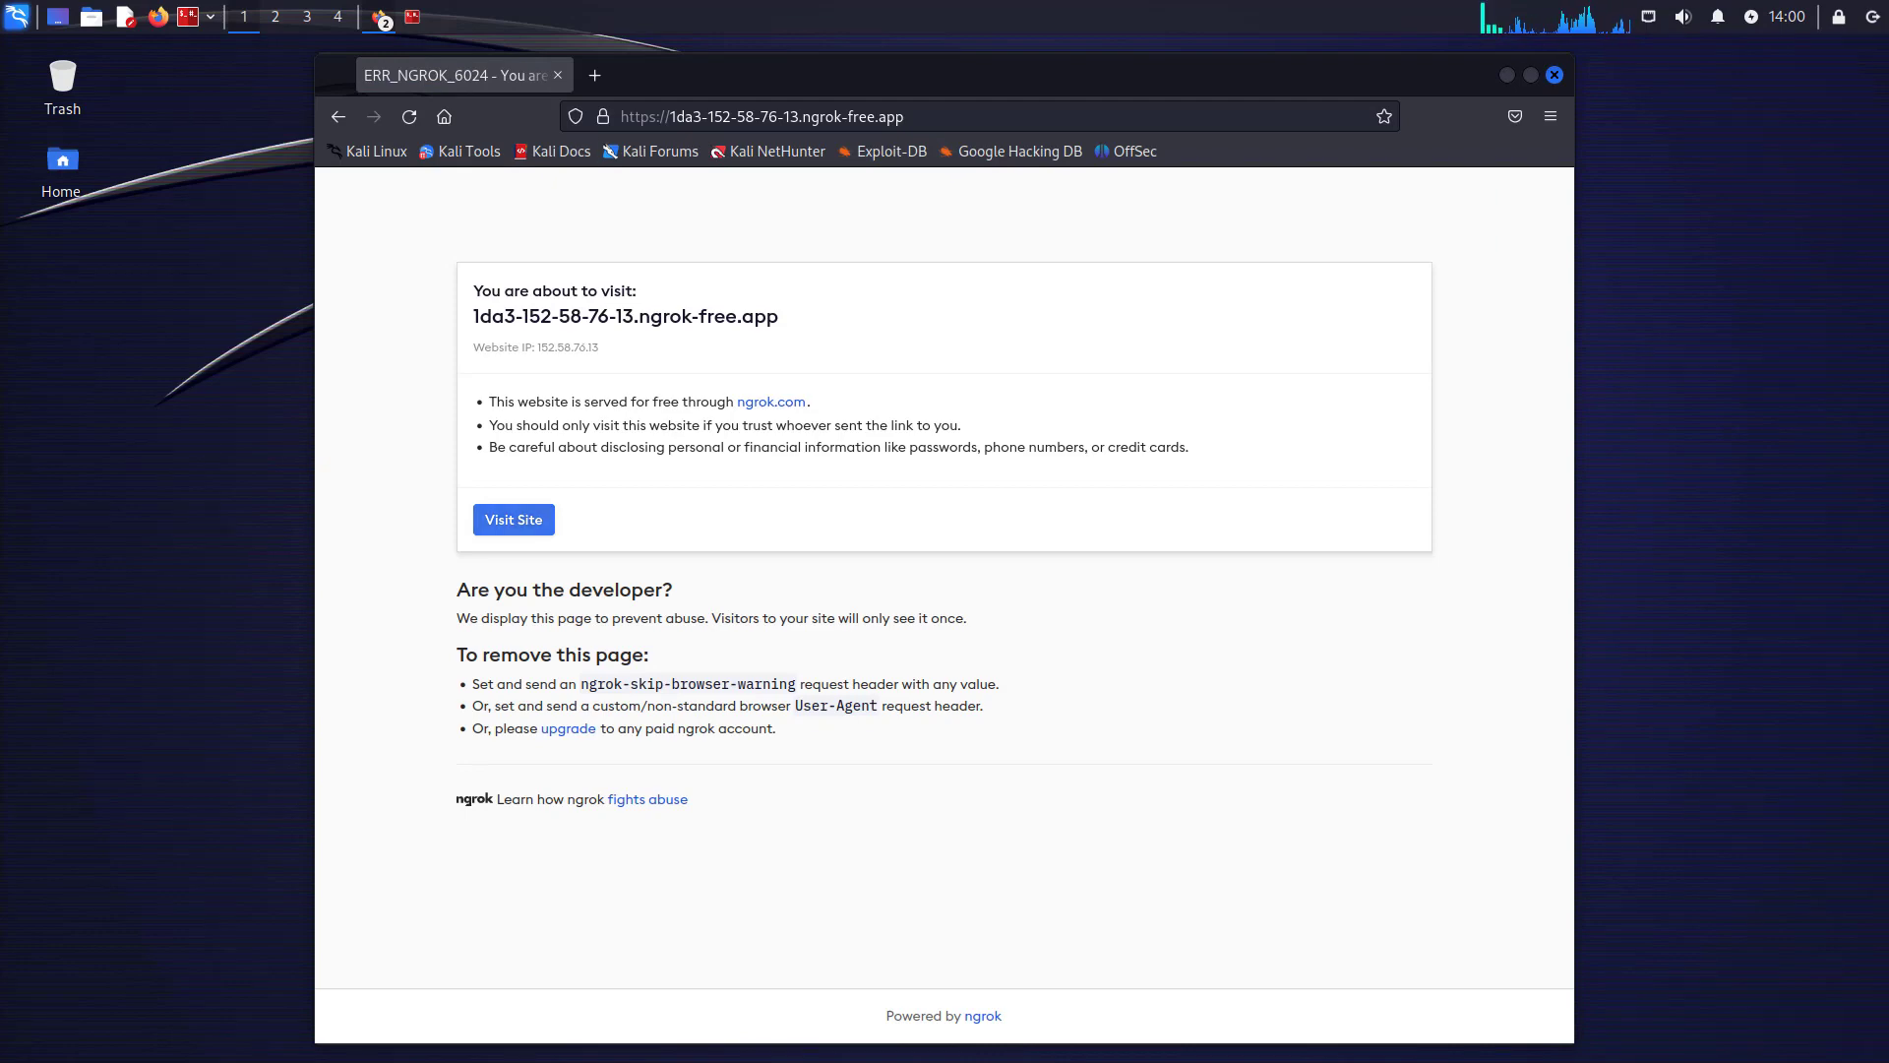
Proceed past ngrok's visitor warning to reach the Apache page through the tunnel.
left_click(511, 520)
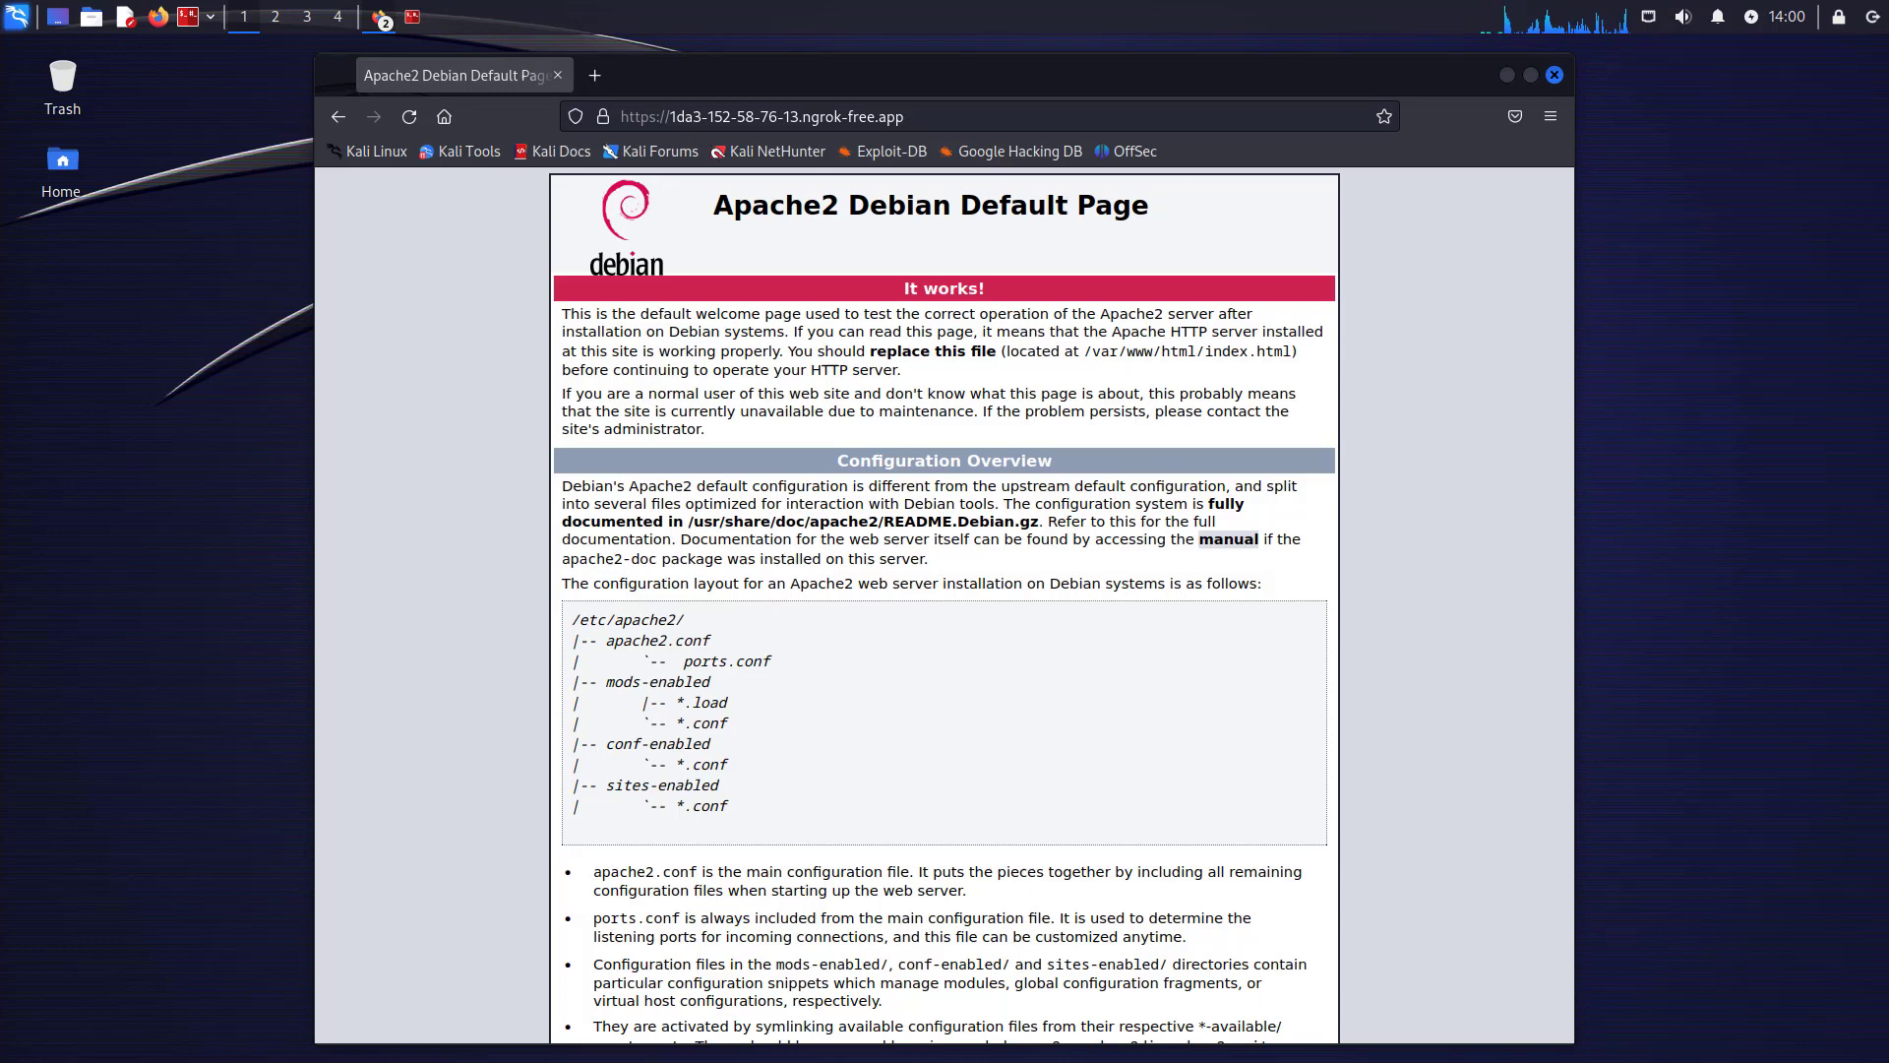
left_click(409, 116)
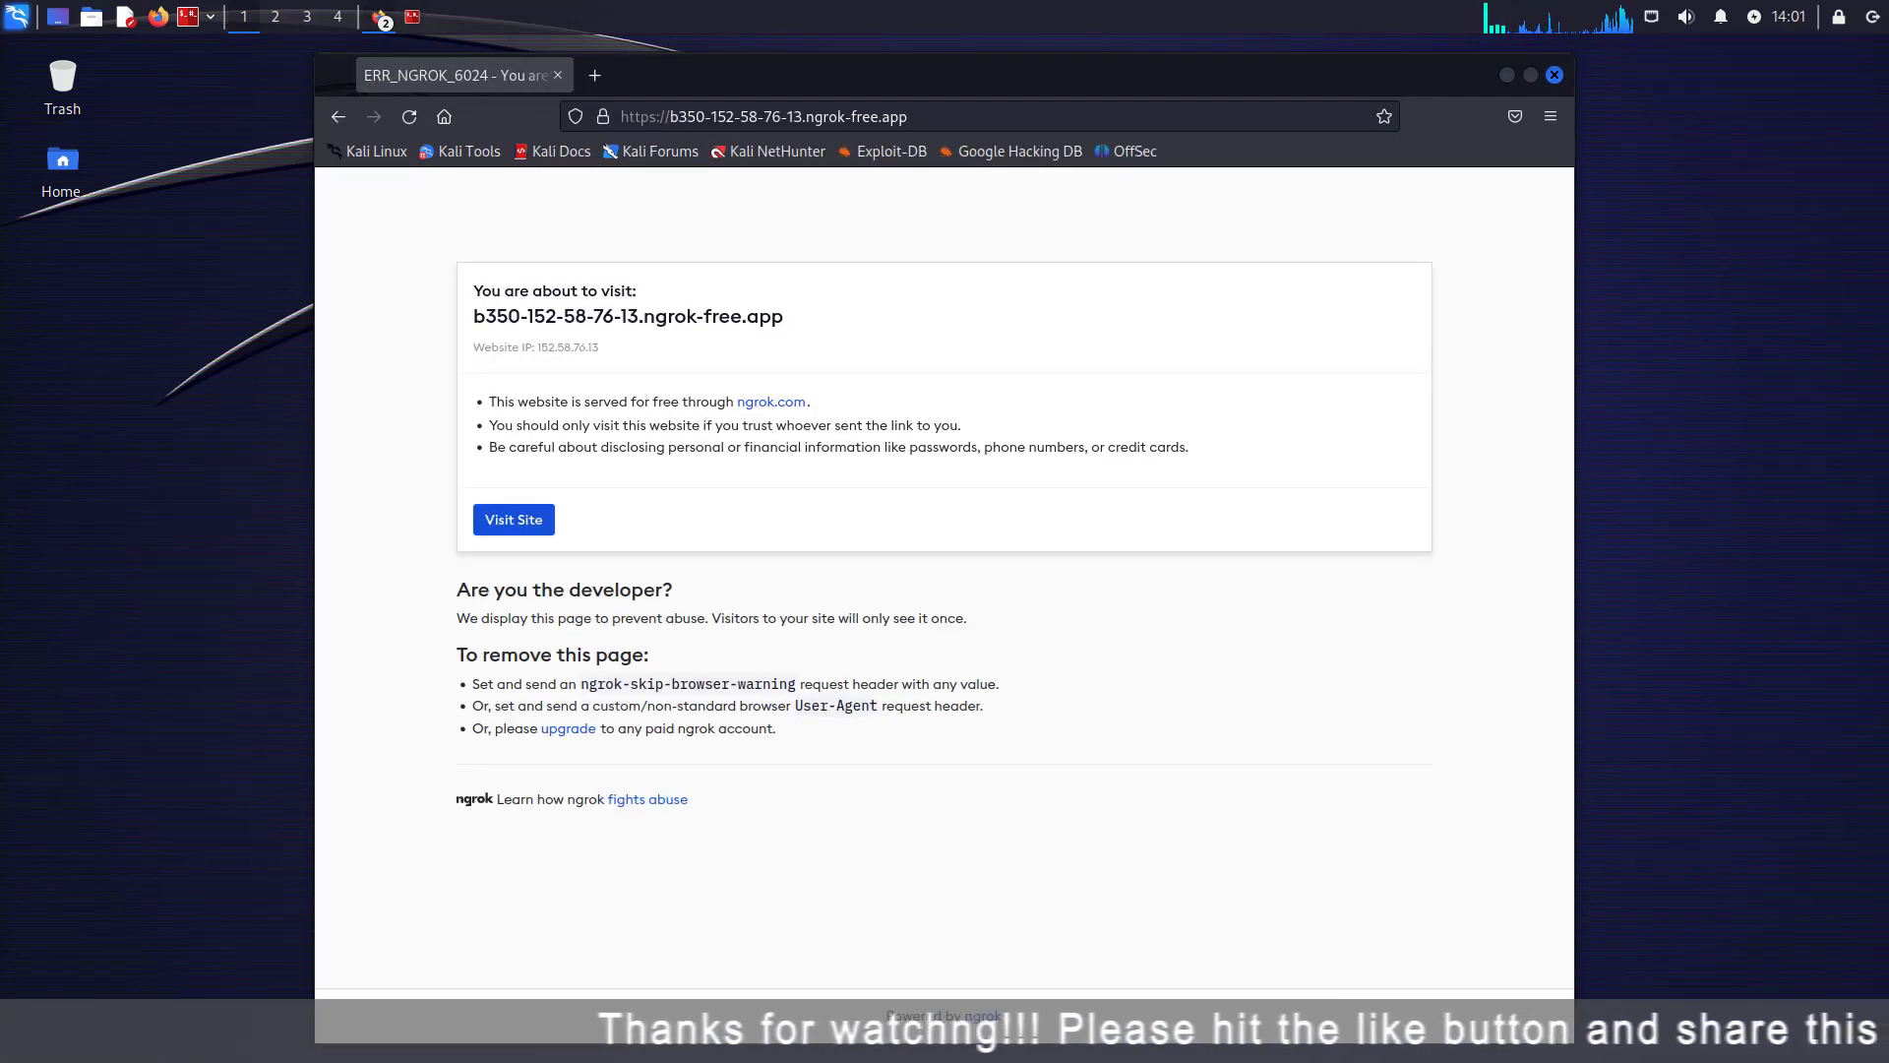
left_click(512, 520)
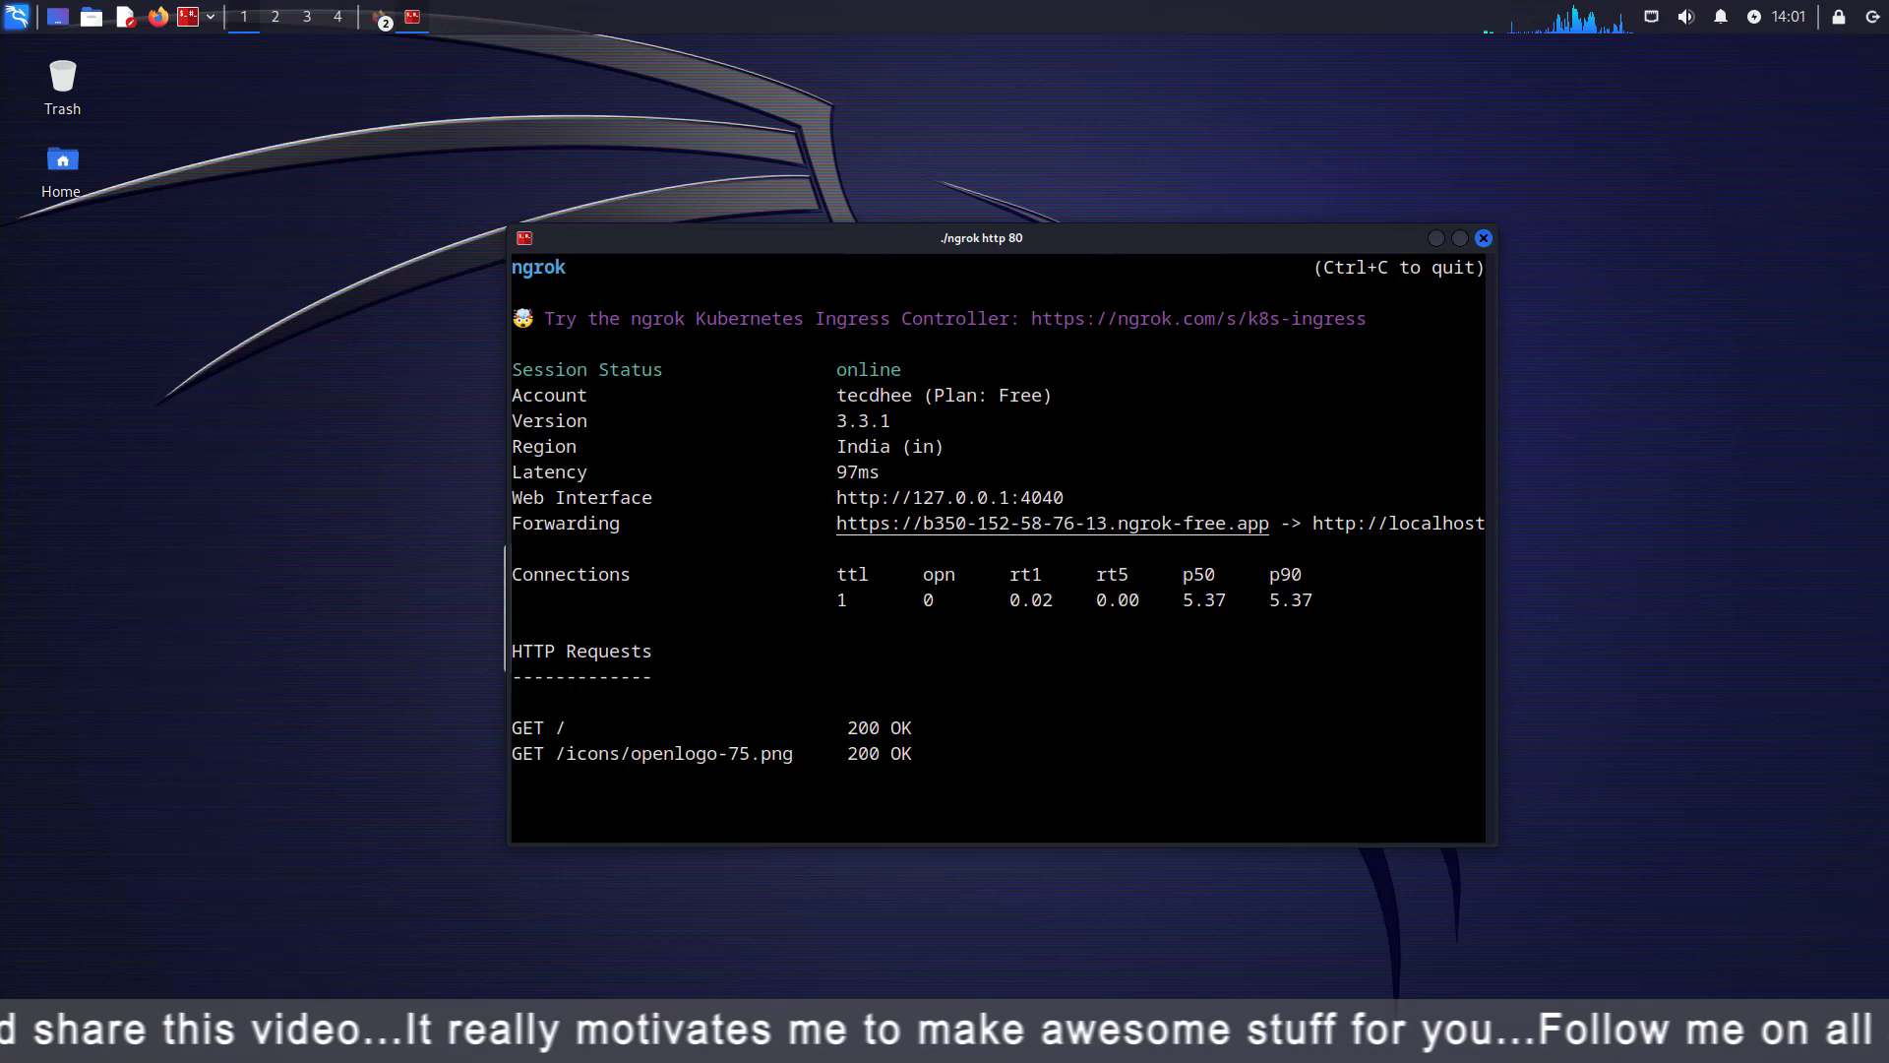
key("ctrl+c")
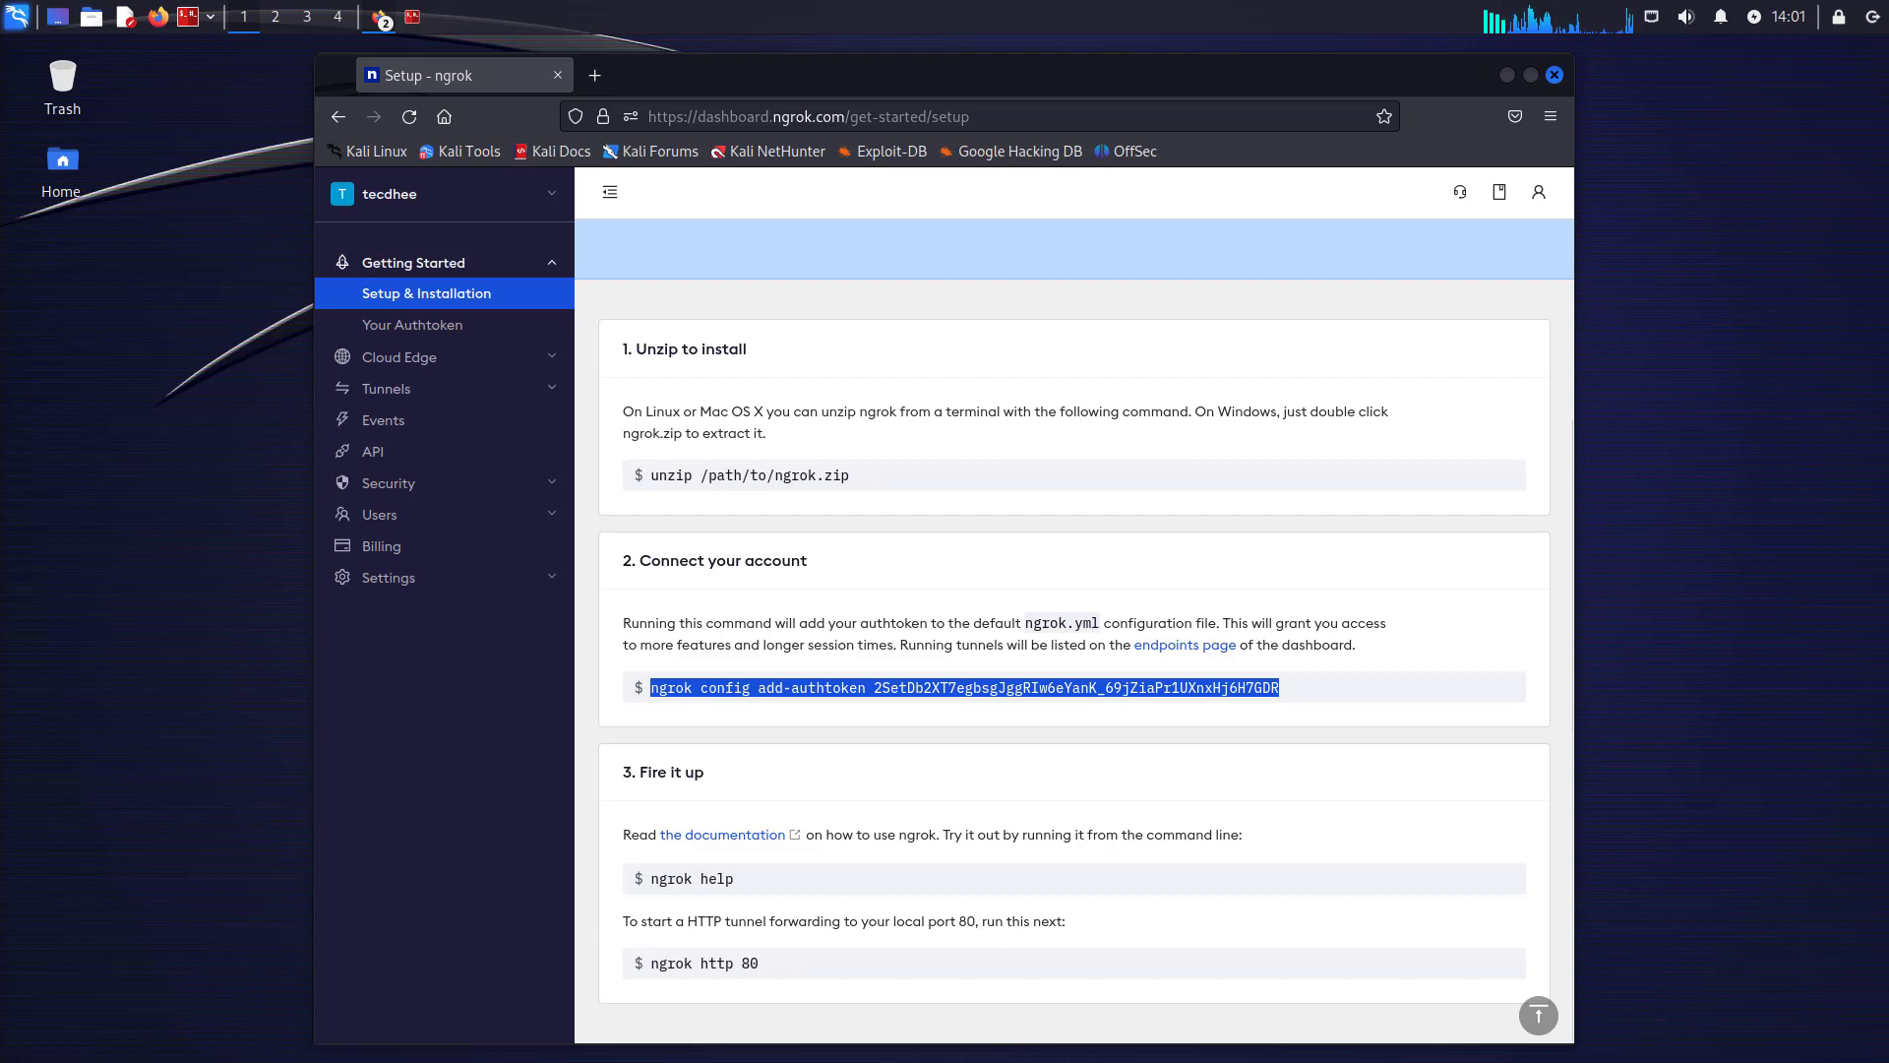
Reset the account authtoken from Your Authtoken, acknowledging both warnings, and copy the new token.
left_click(415, 324)
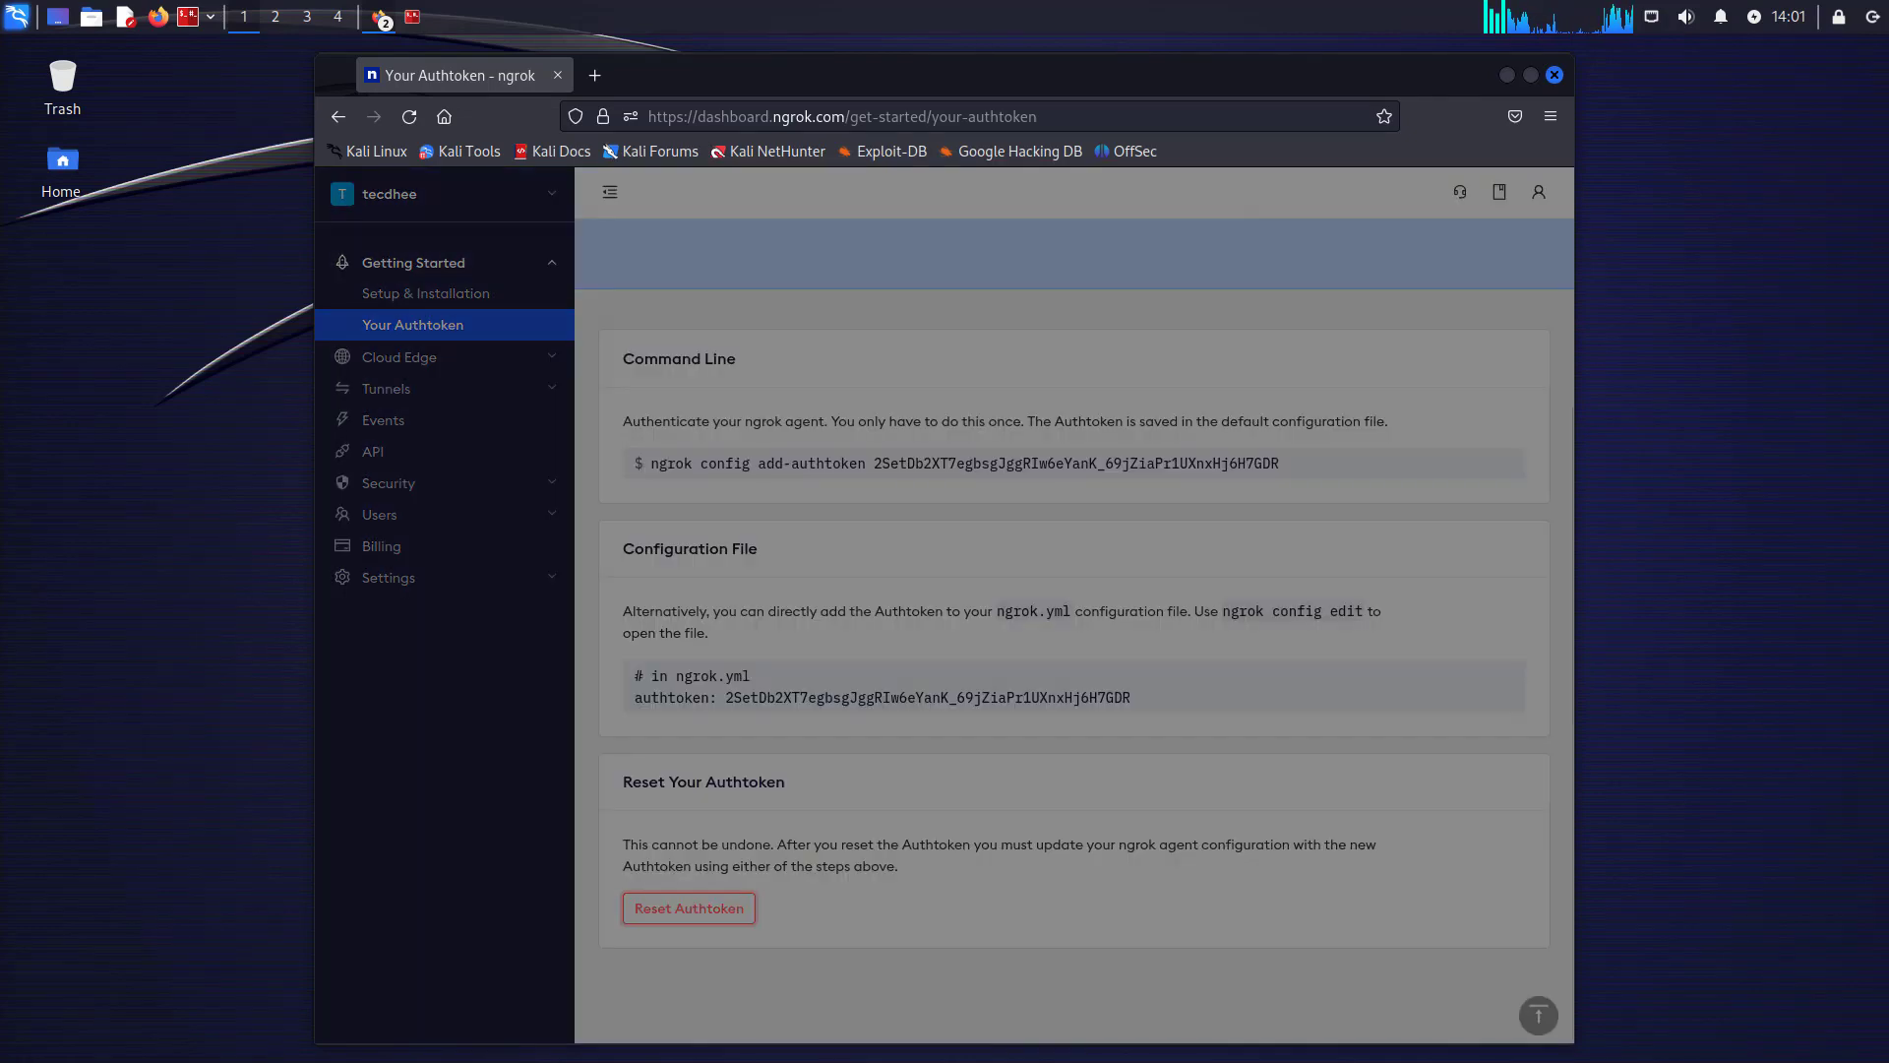
left_click(688, 907)
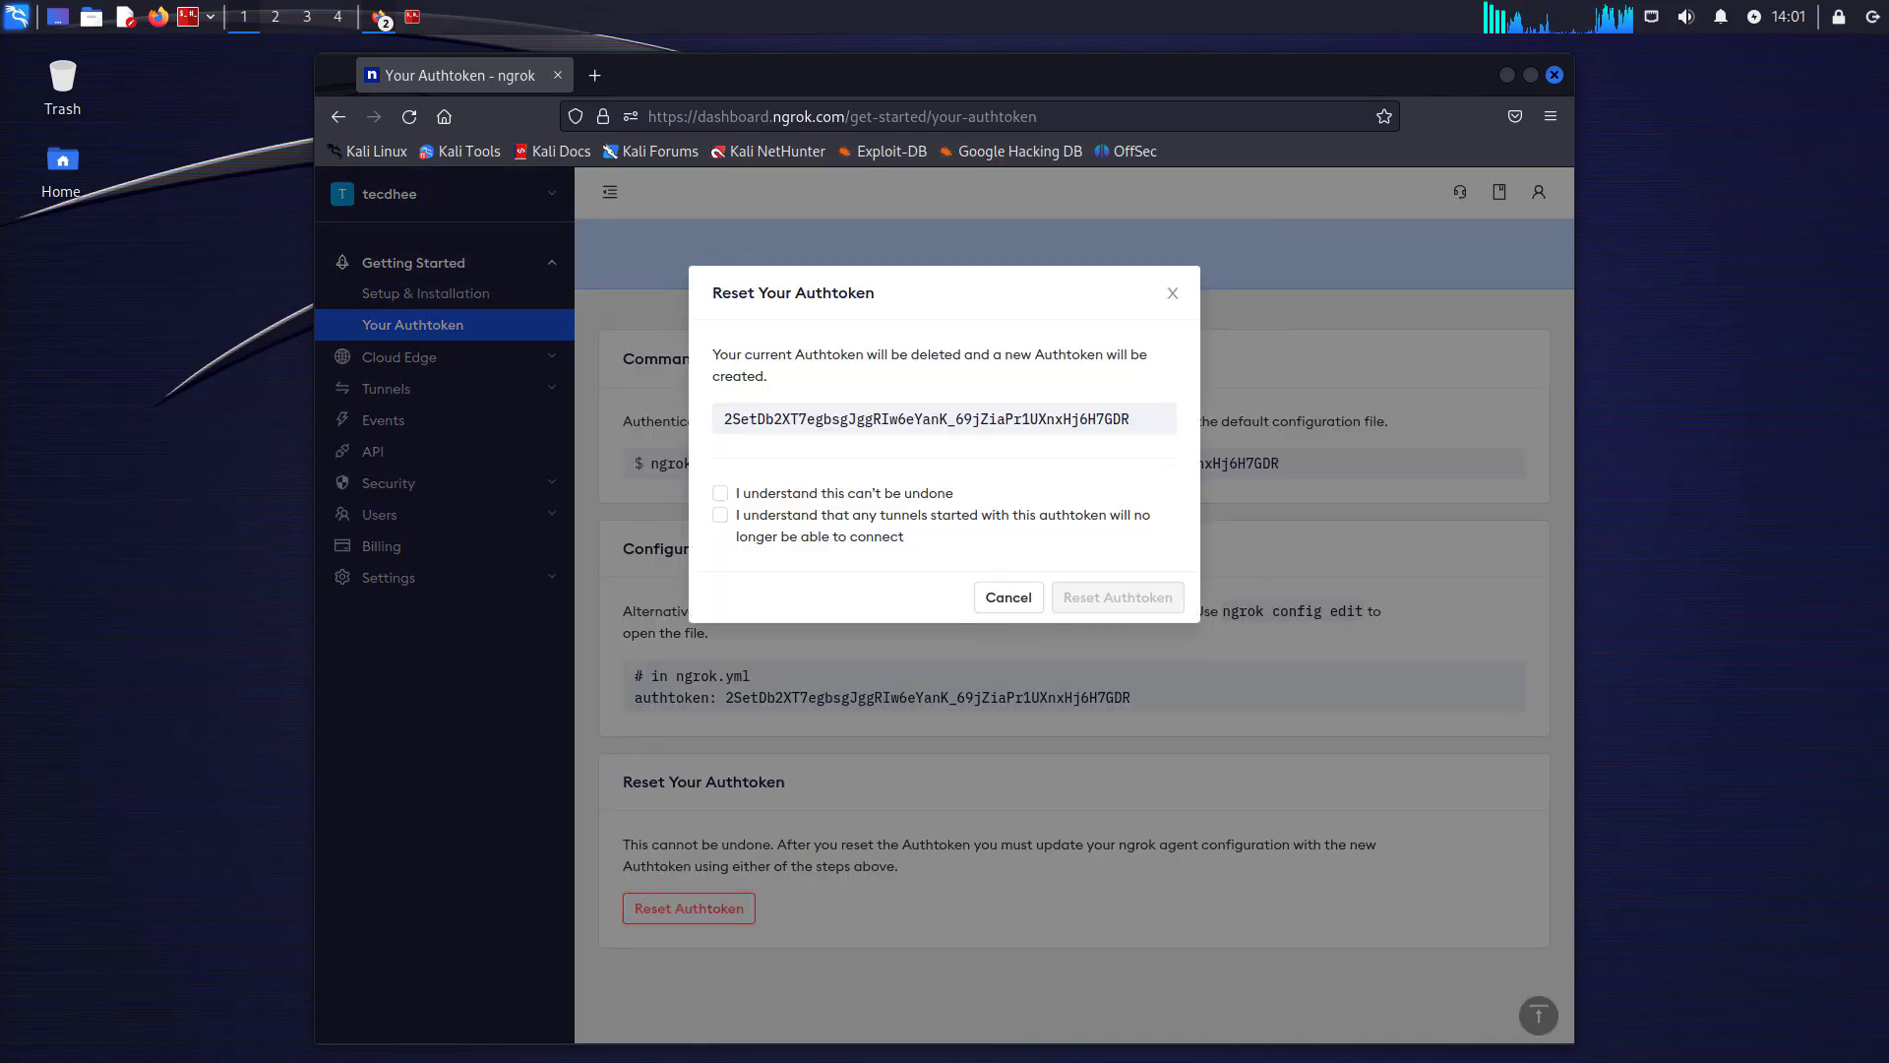
left_click(720, 514)
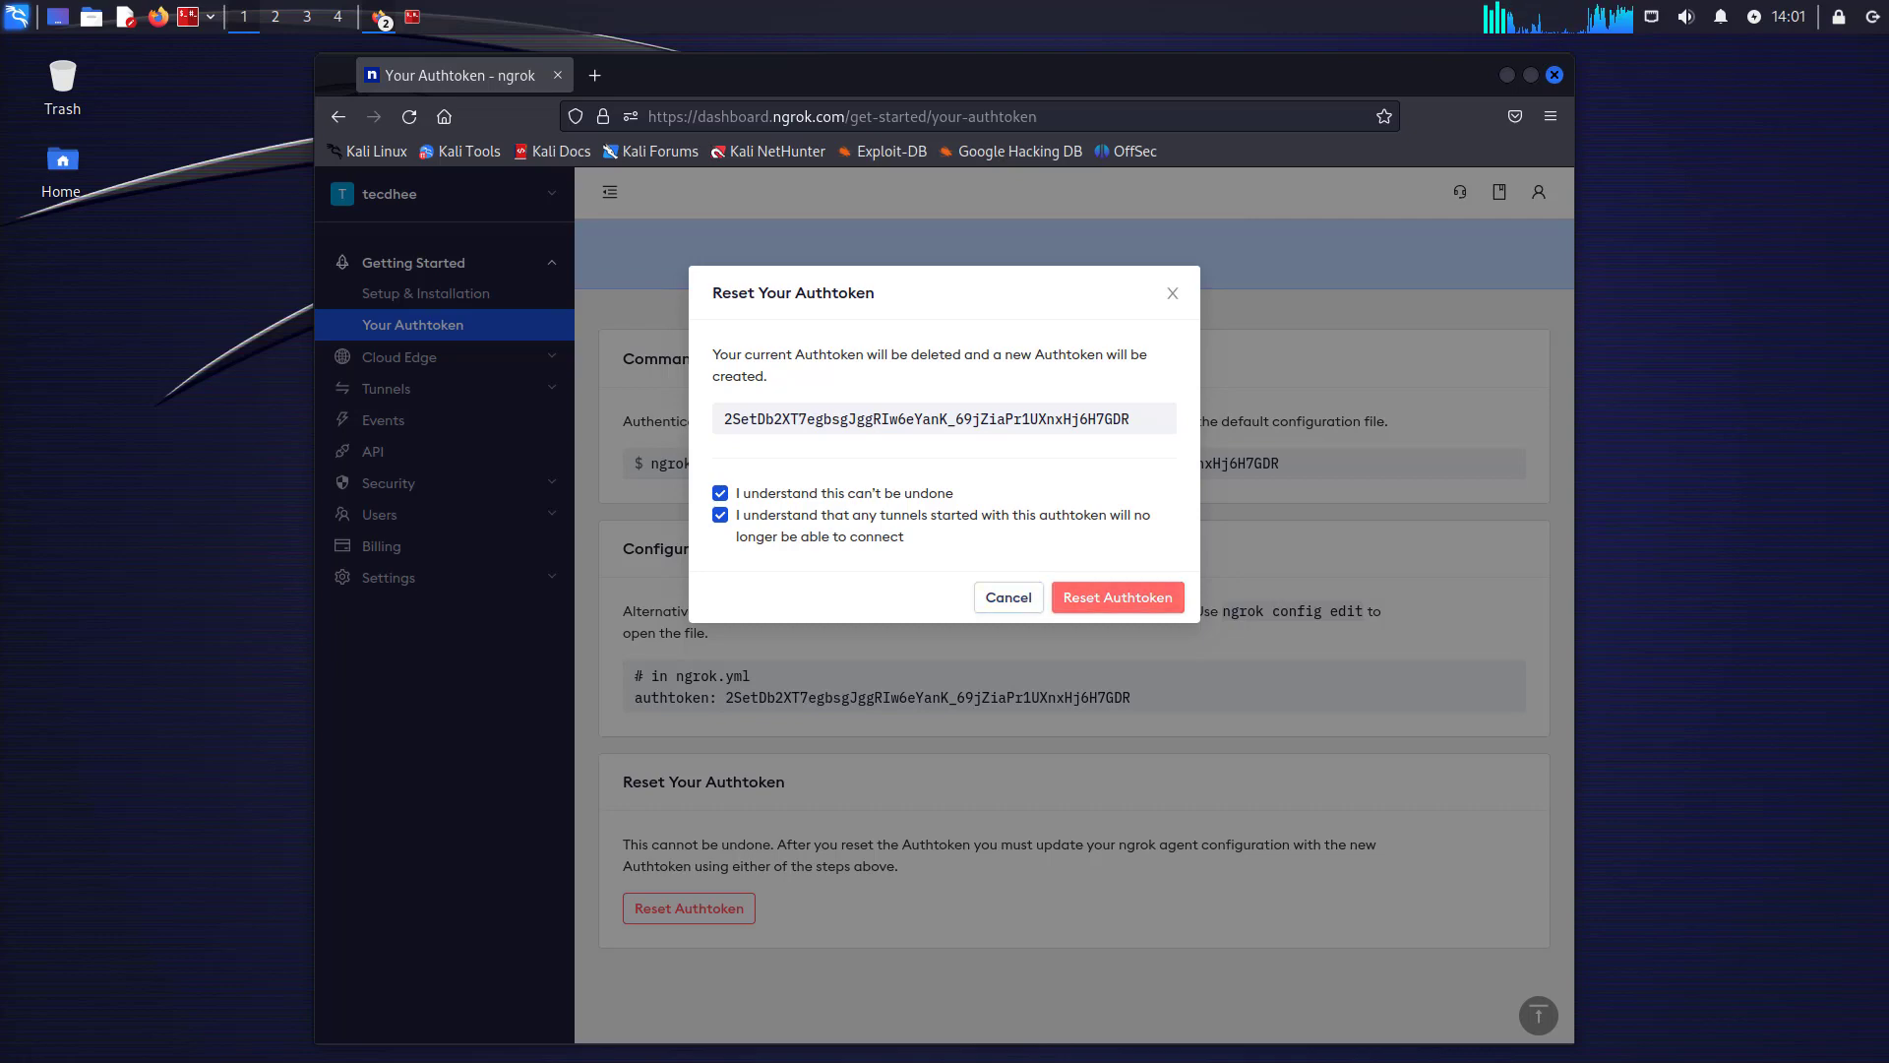
left_click(1114, 599)
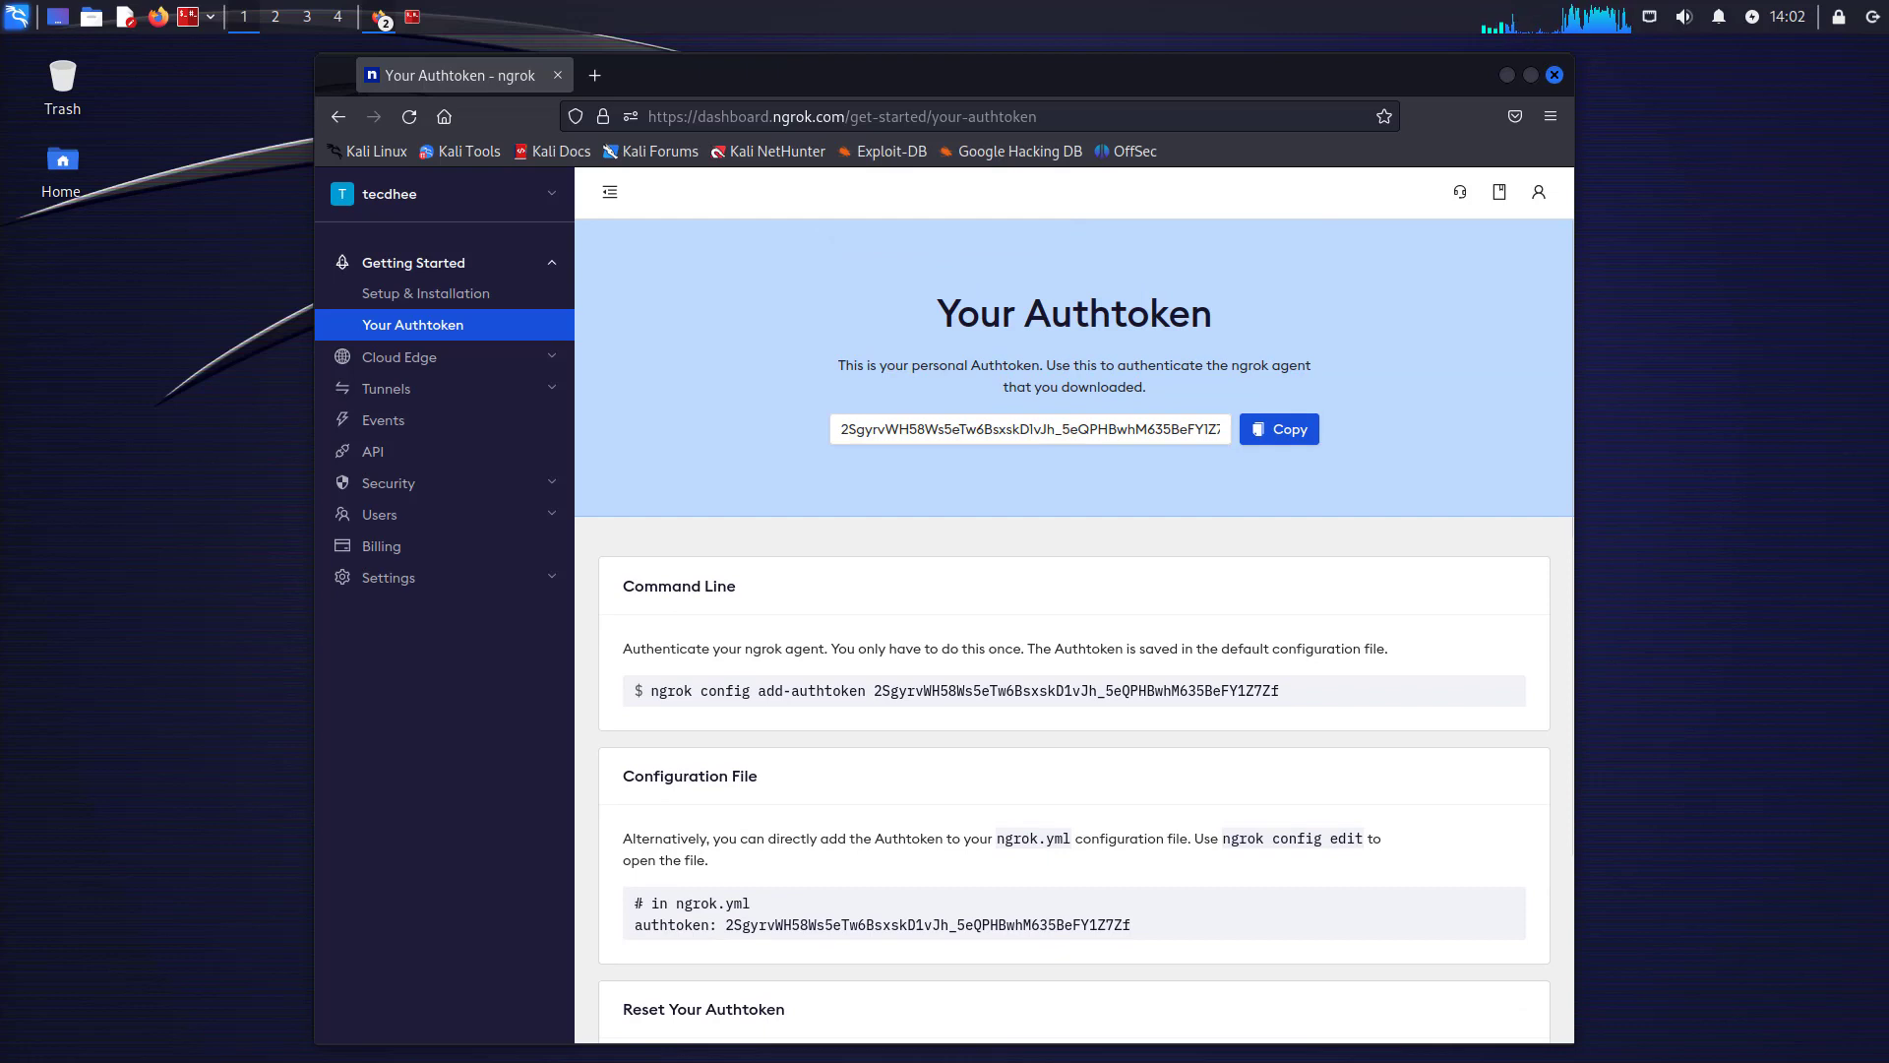
left_click(1278, 430)
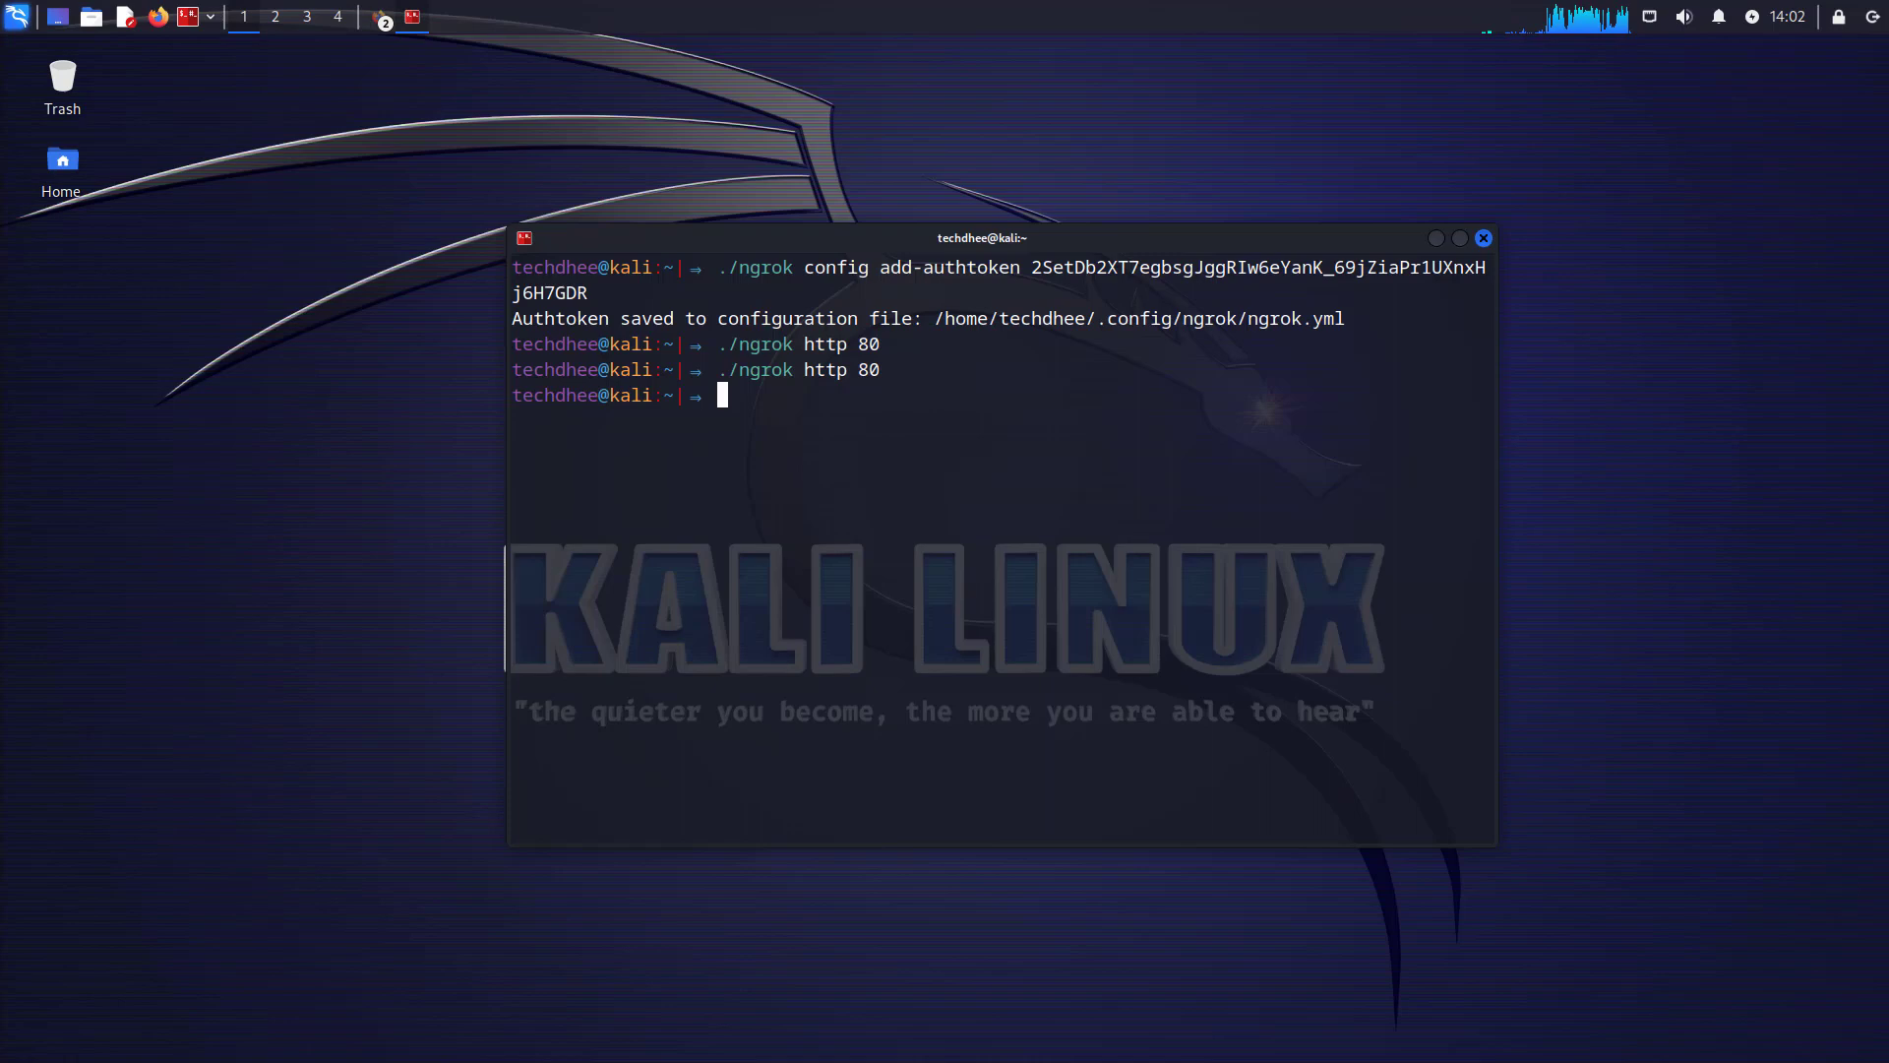
Enter ./ngrok http 80 at the prompt, leaving the terminal at a fresh shell prompt.
type("./ngrok http 80")
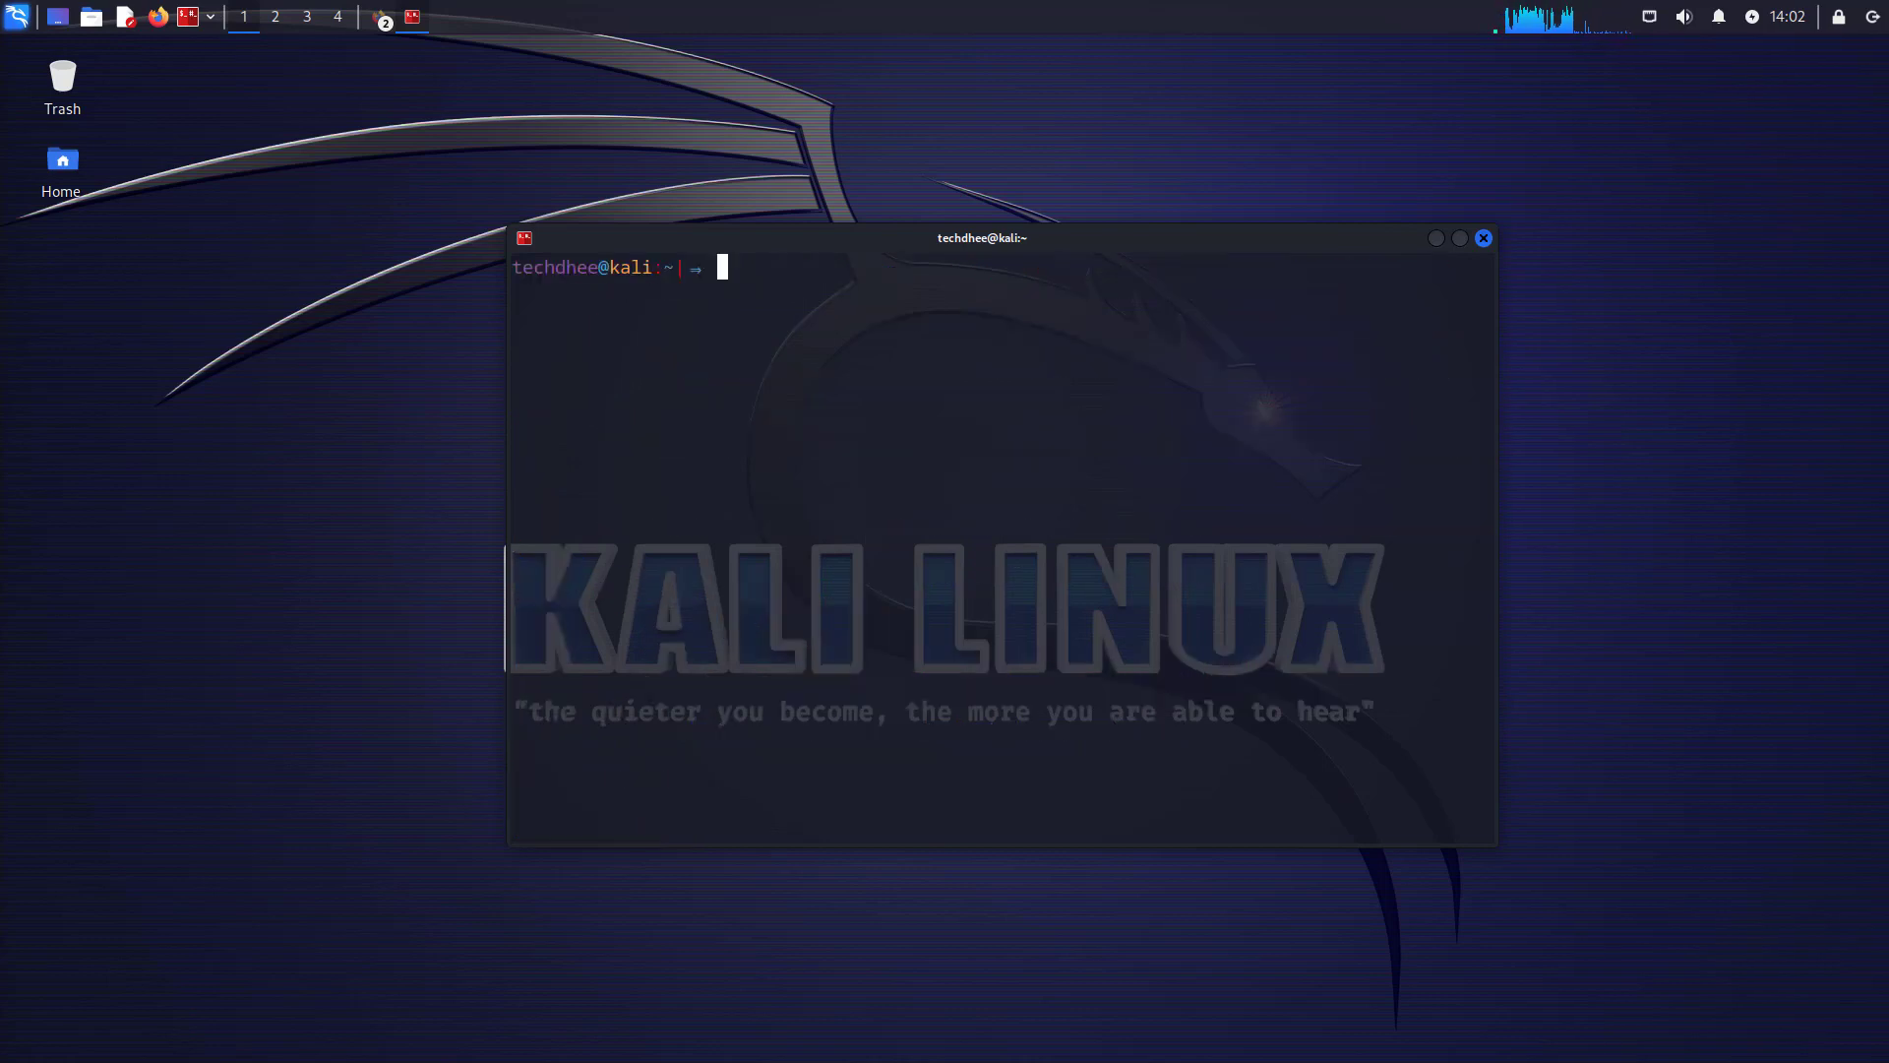
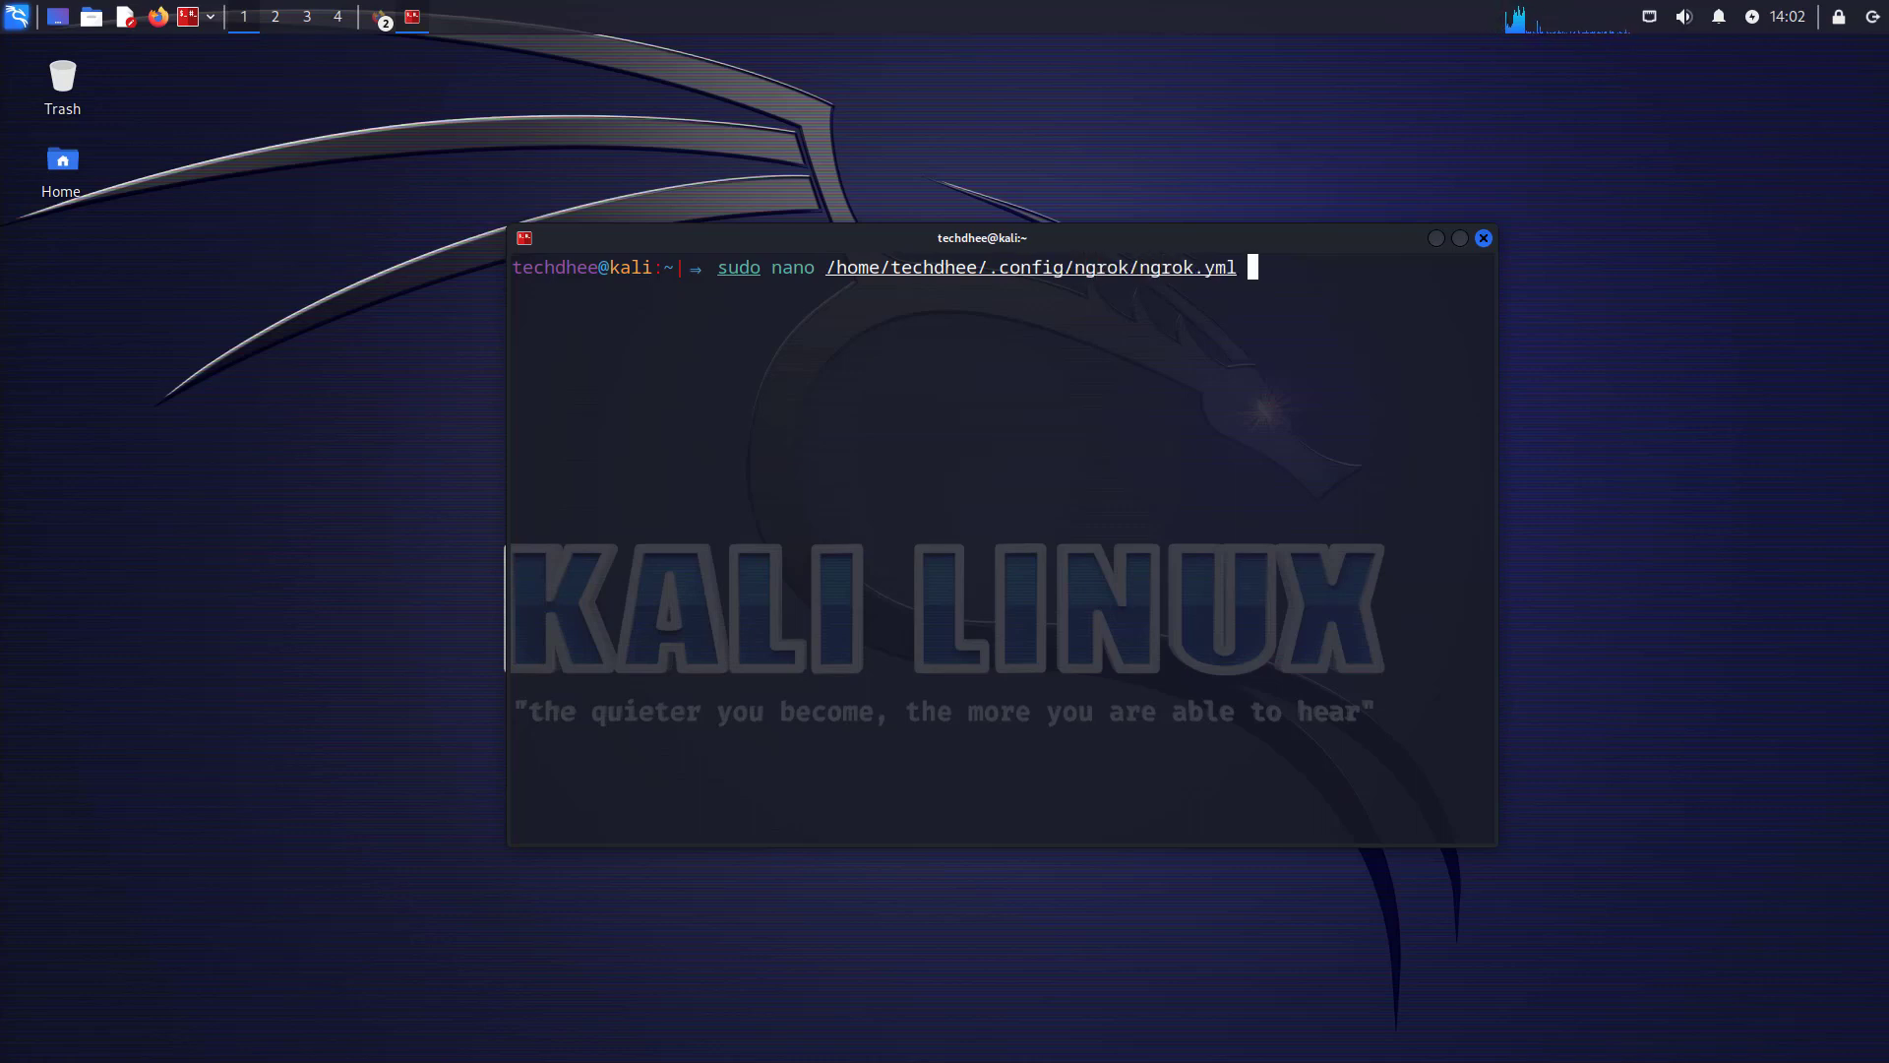
Edit /home/techdhee/.config/ngrok/ngrok.yml with sudo nano.
key("Return")
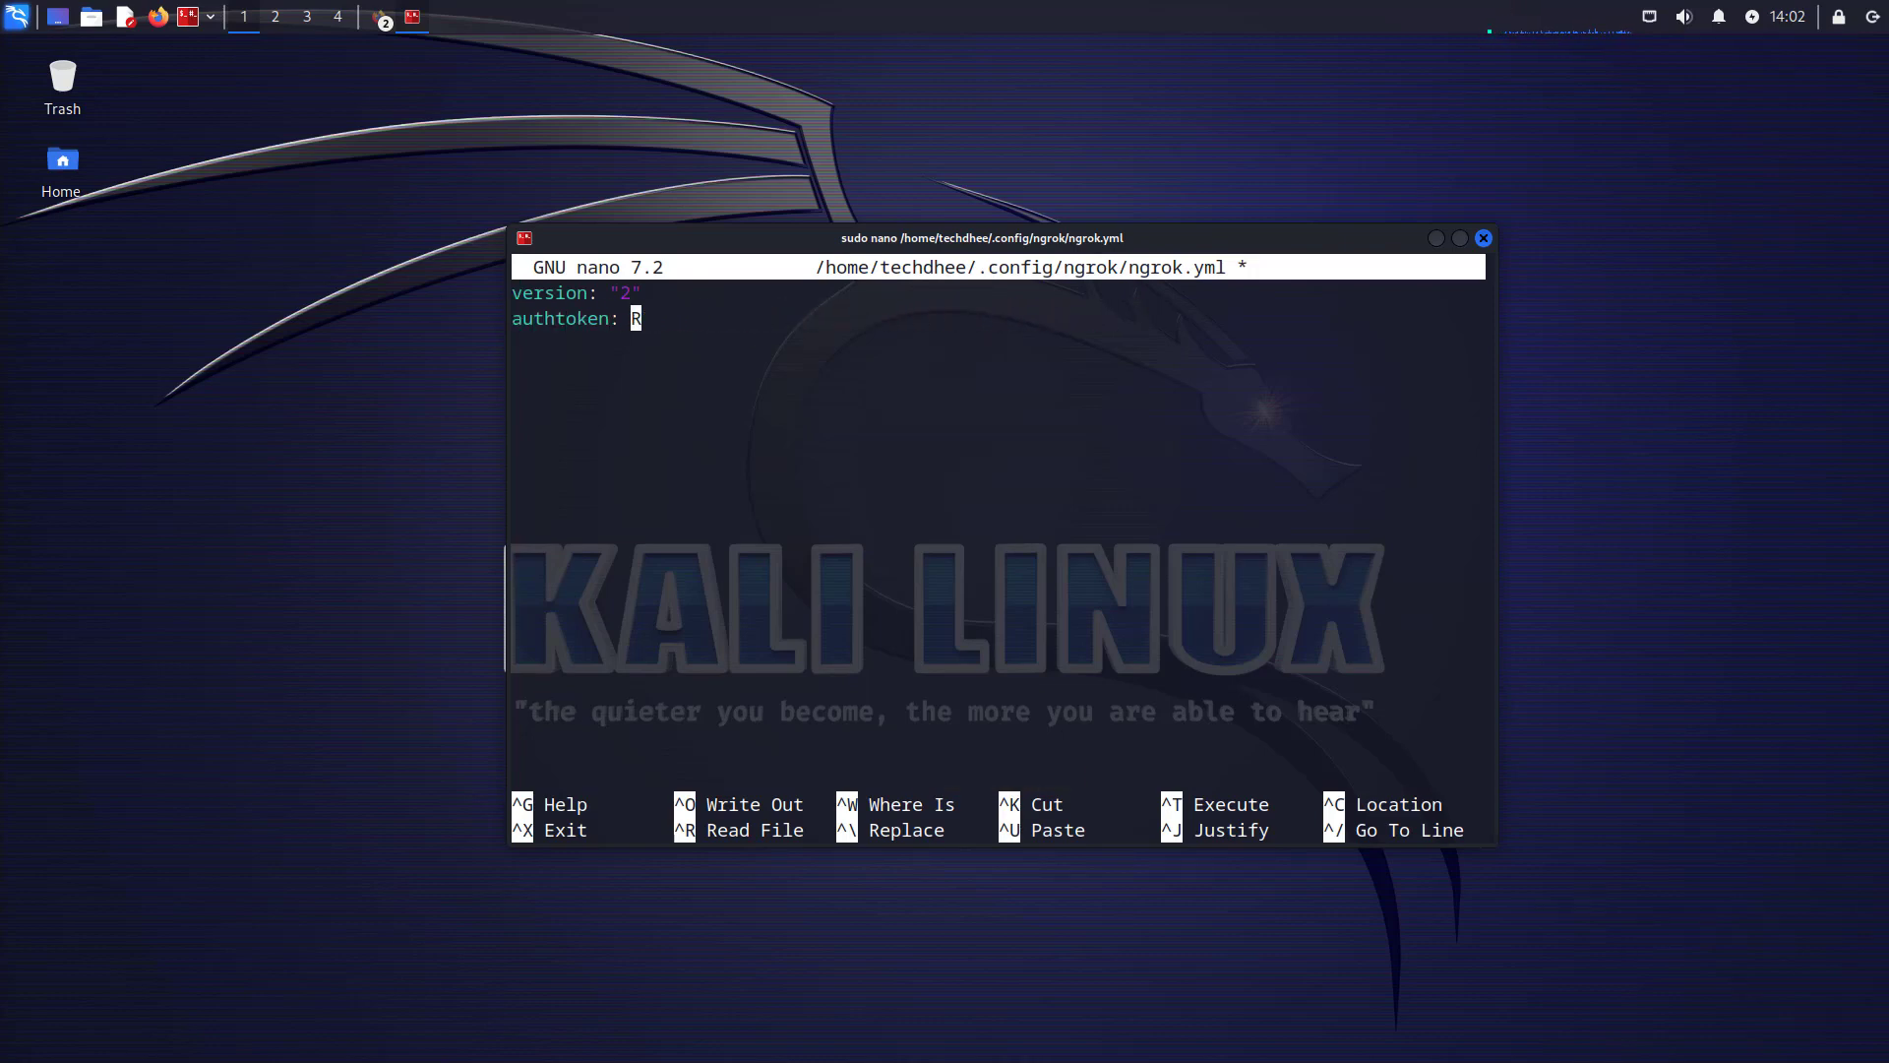
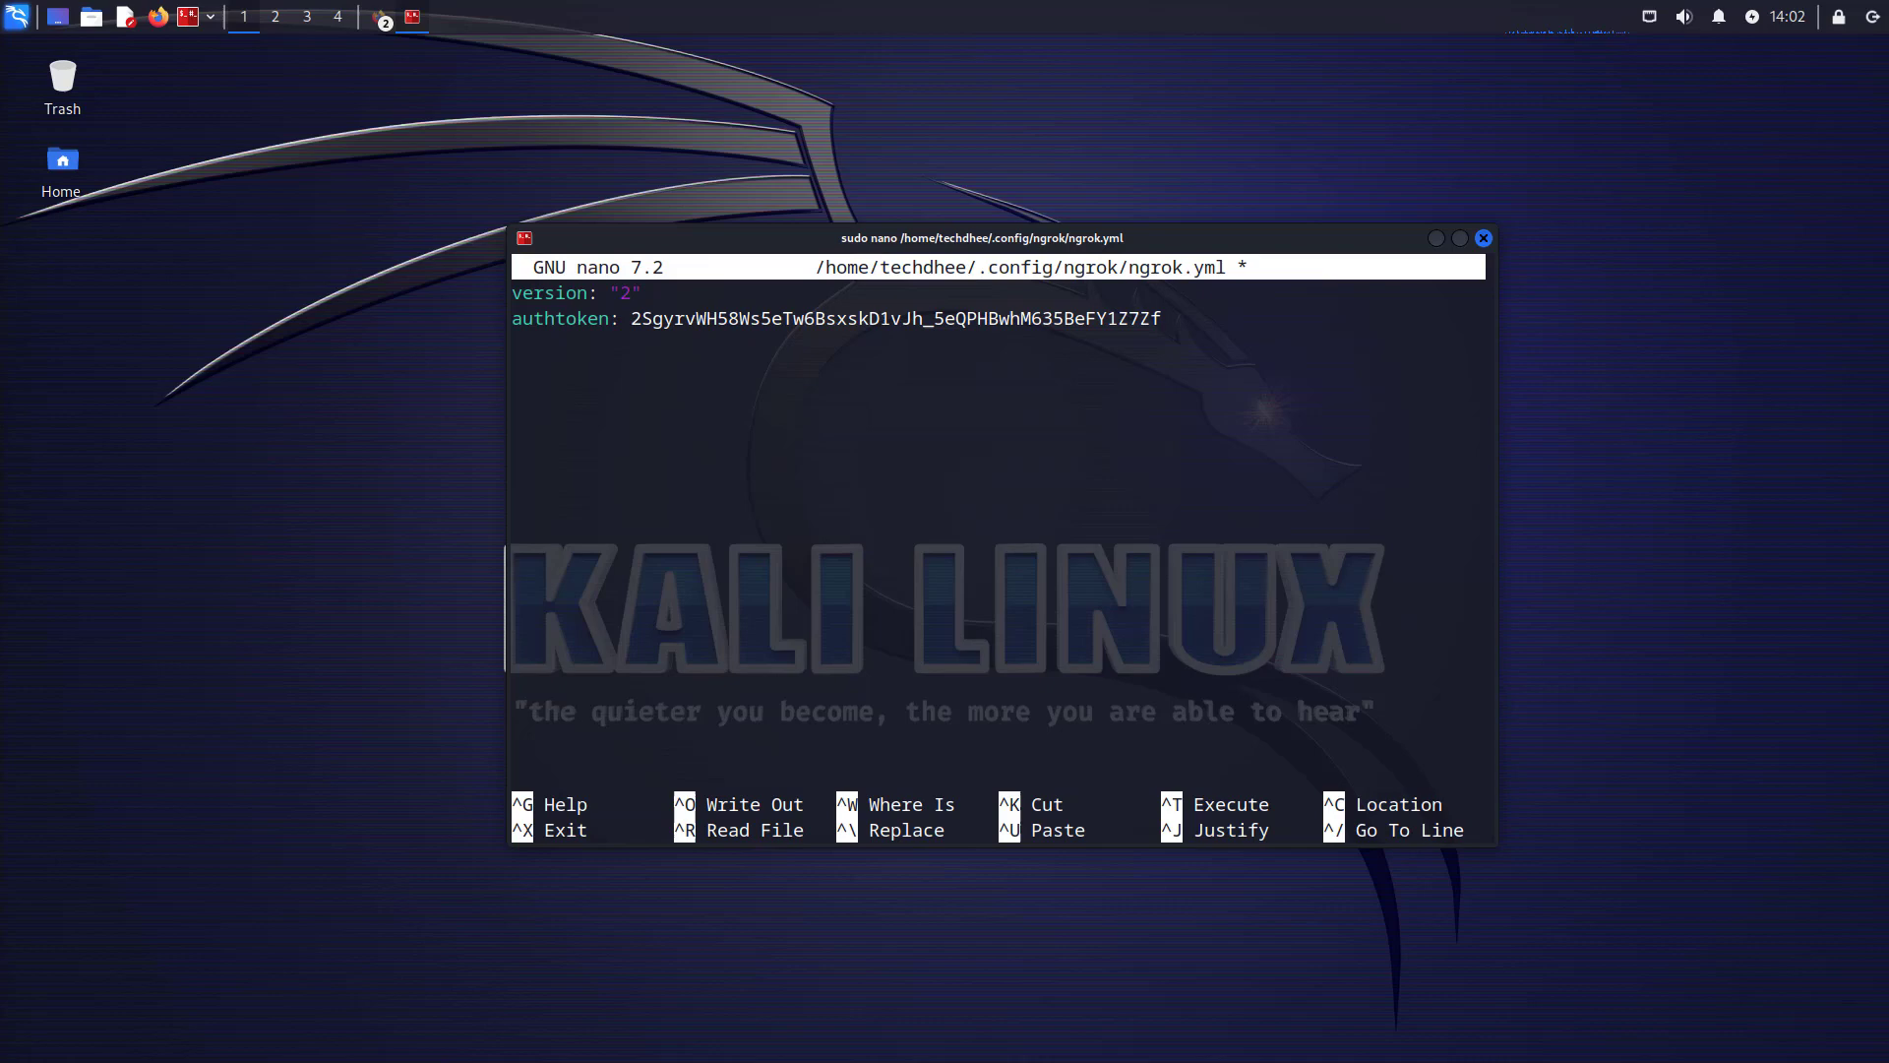
key("ctrl+o")
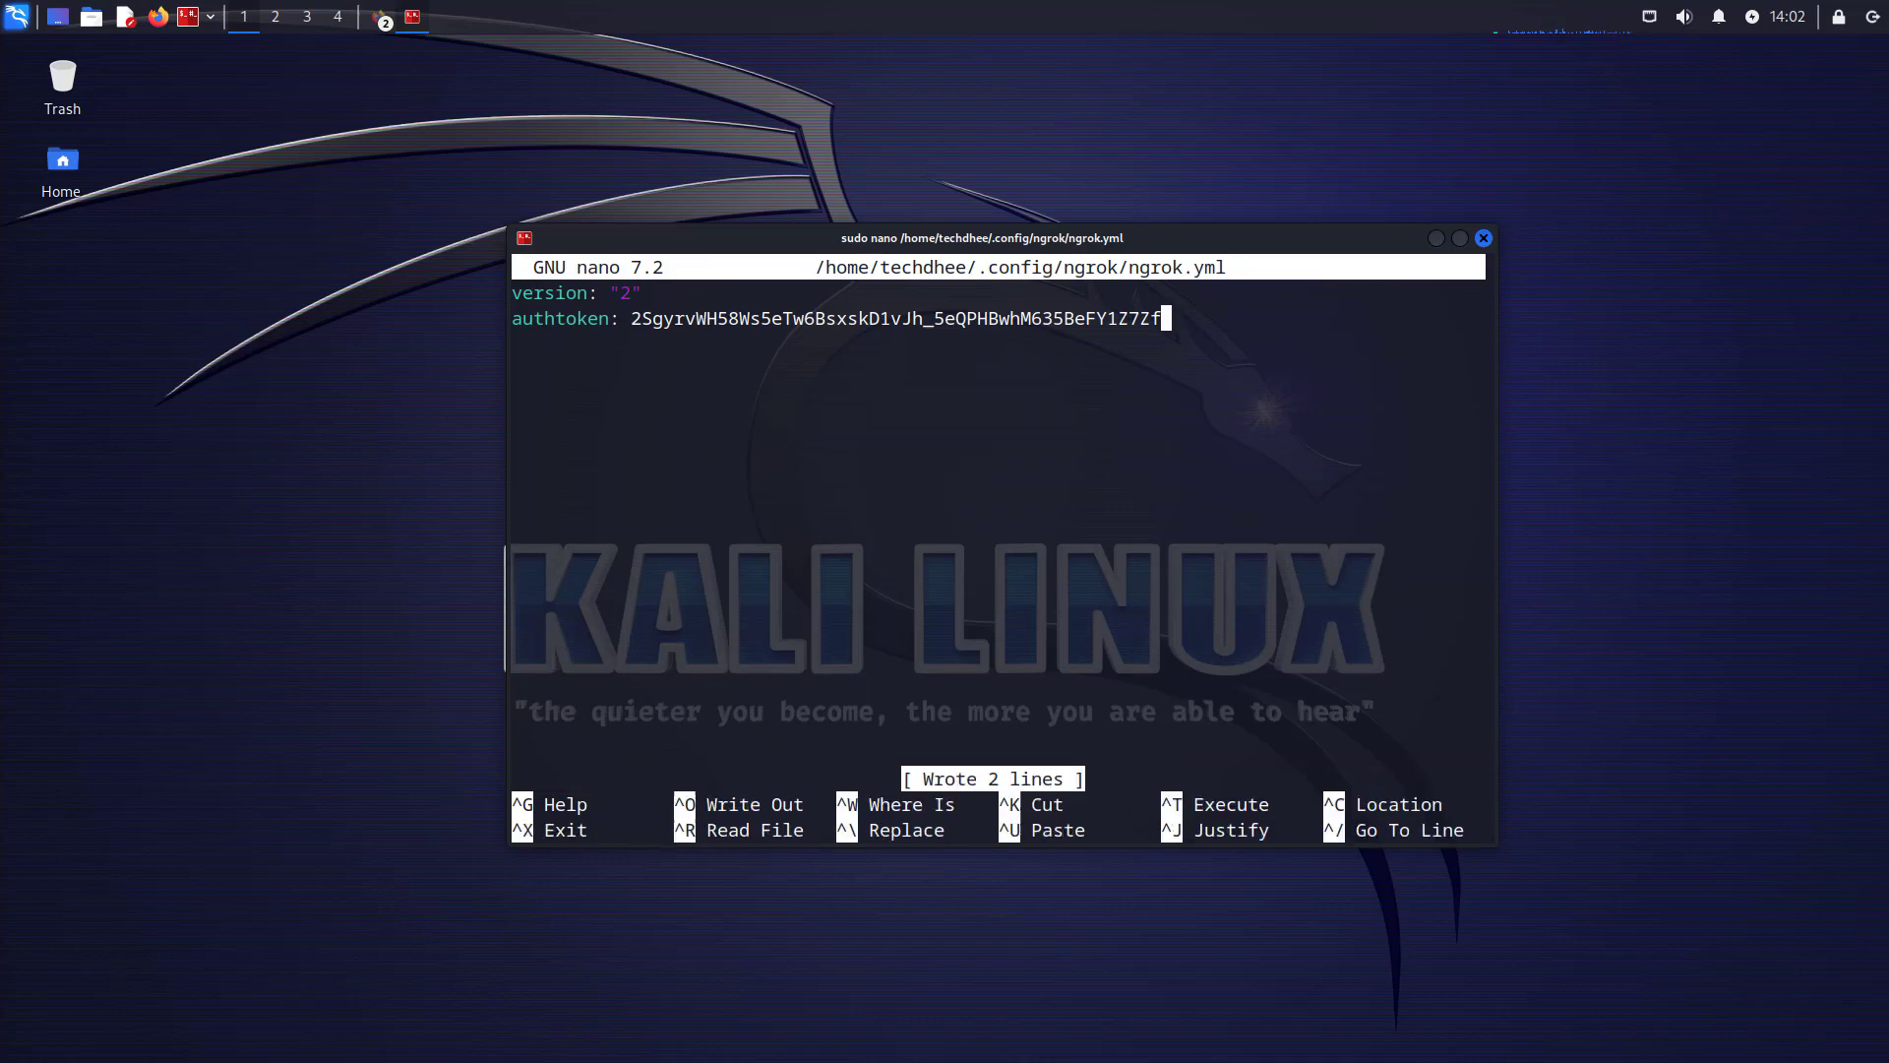
key("ctrl+x")
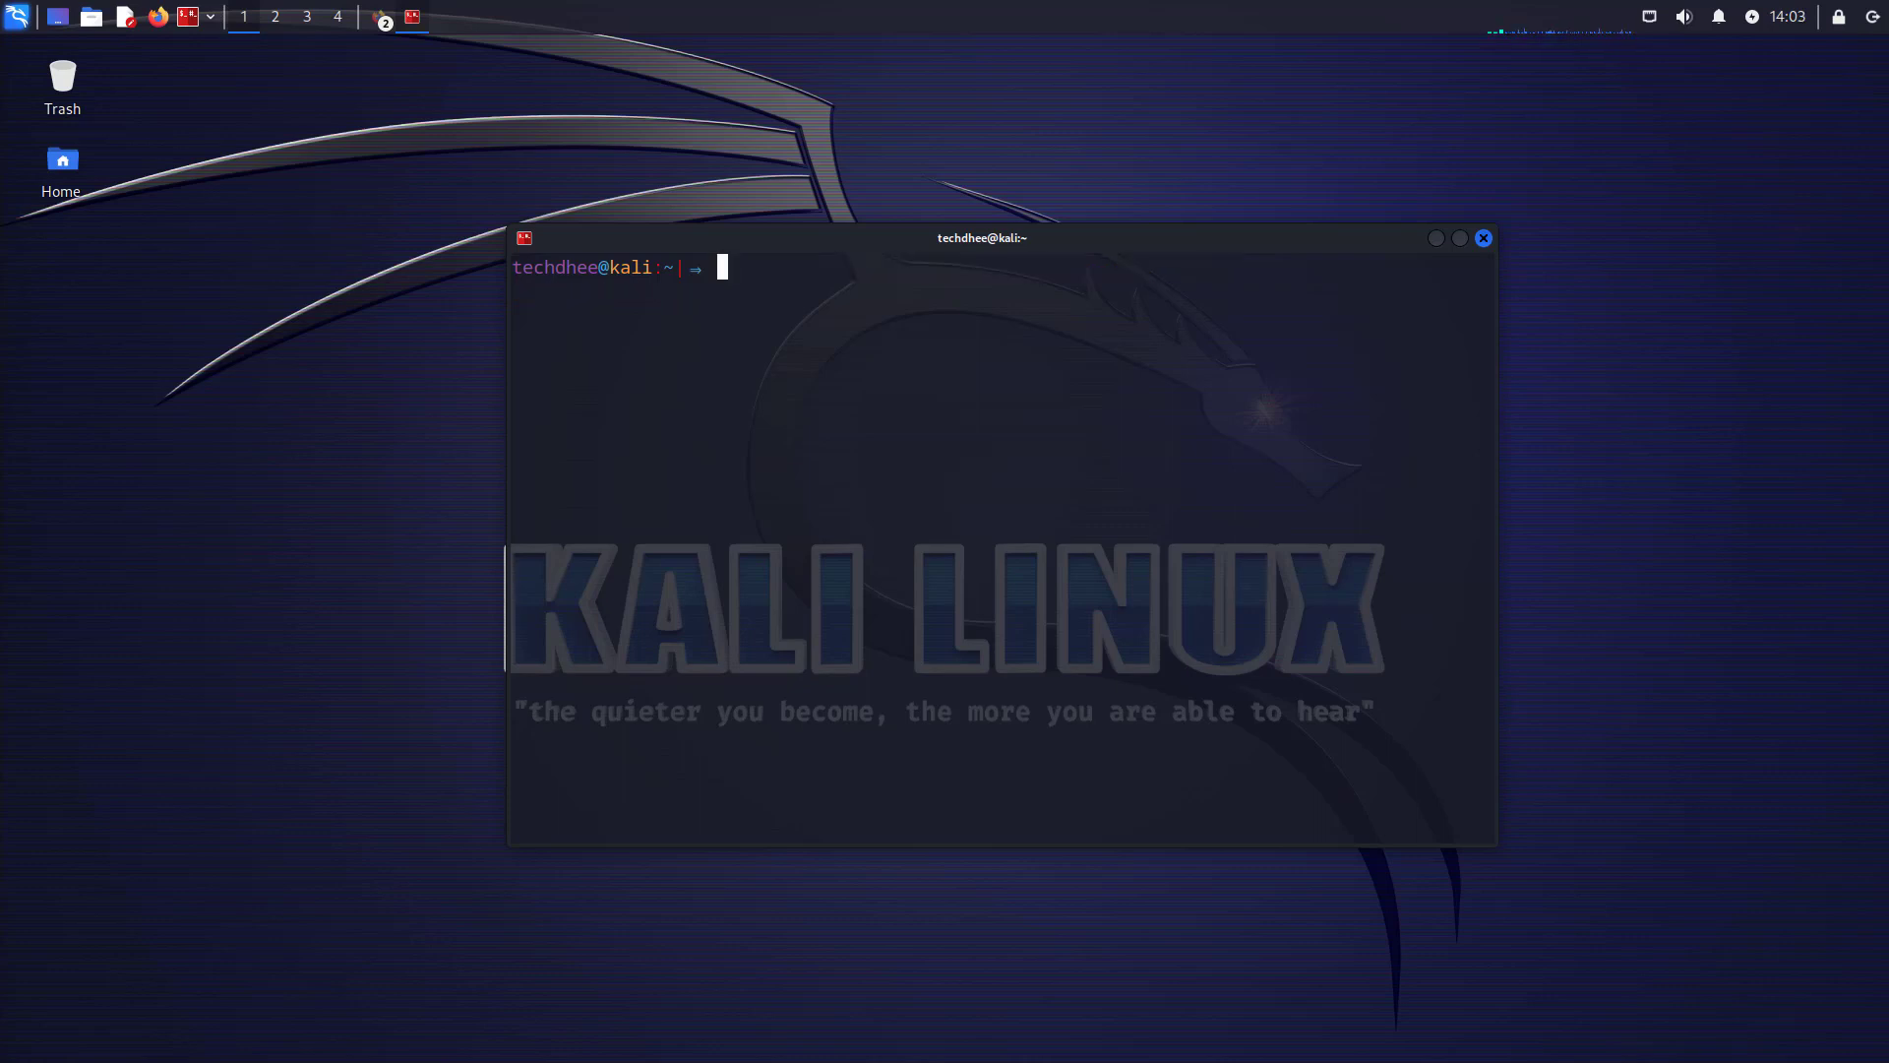
Run ./ngrok http 80 so the tunnel comes online with the new token.
type("./n")
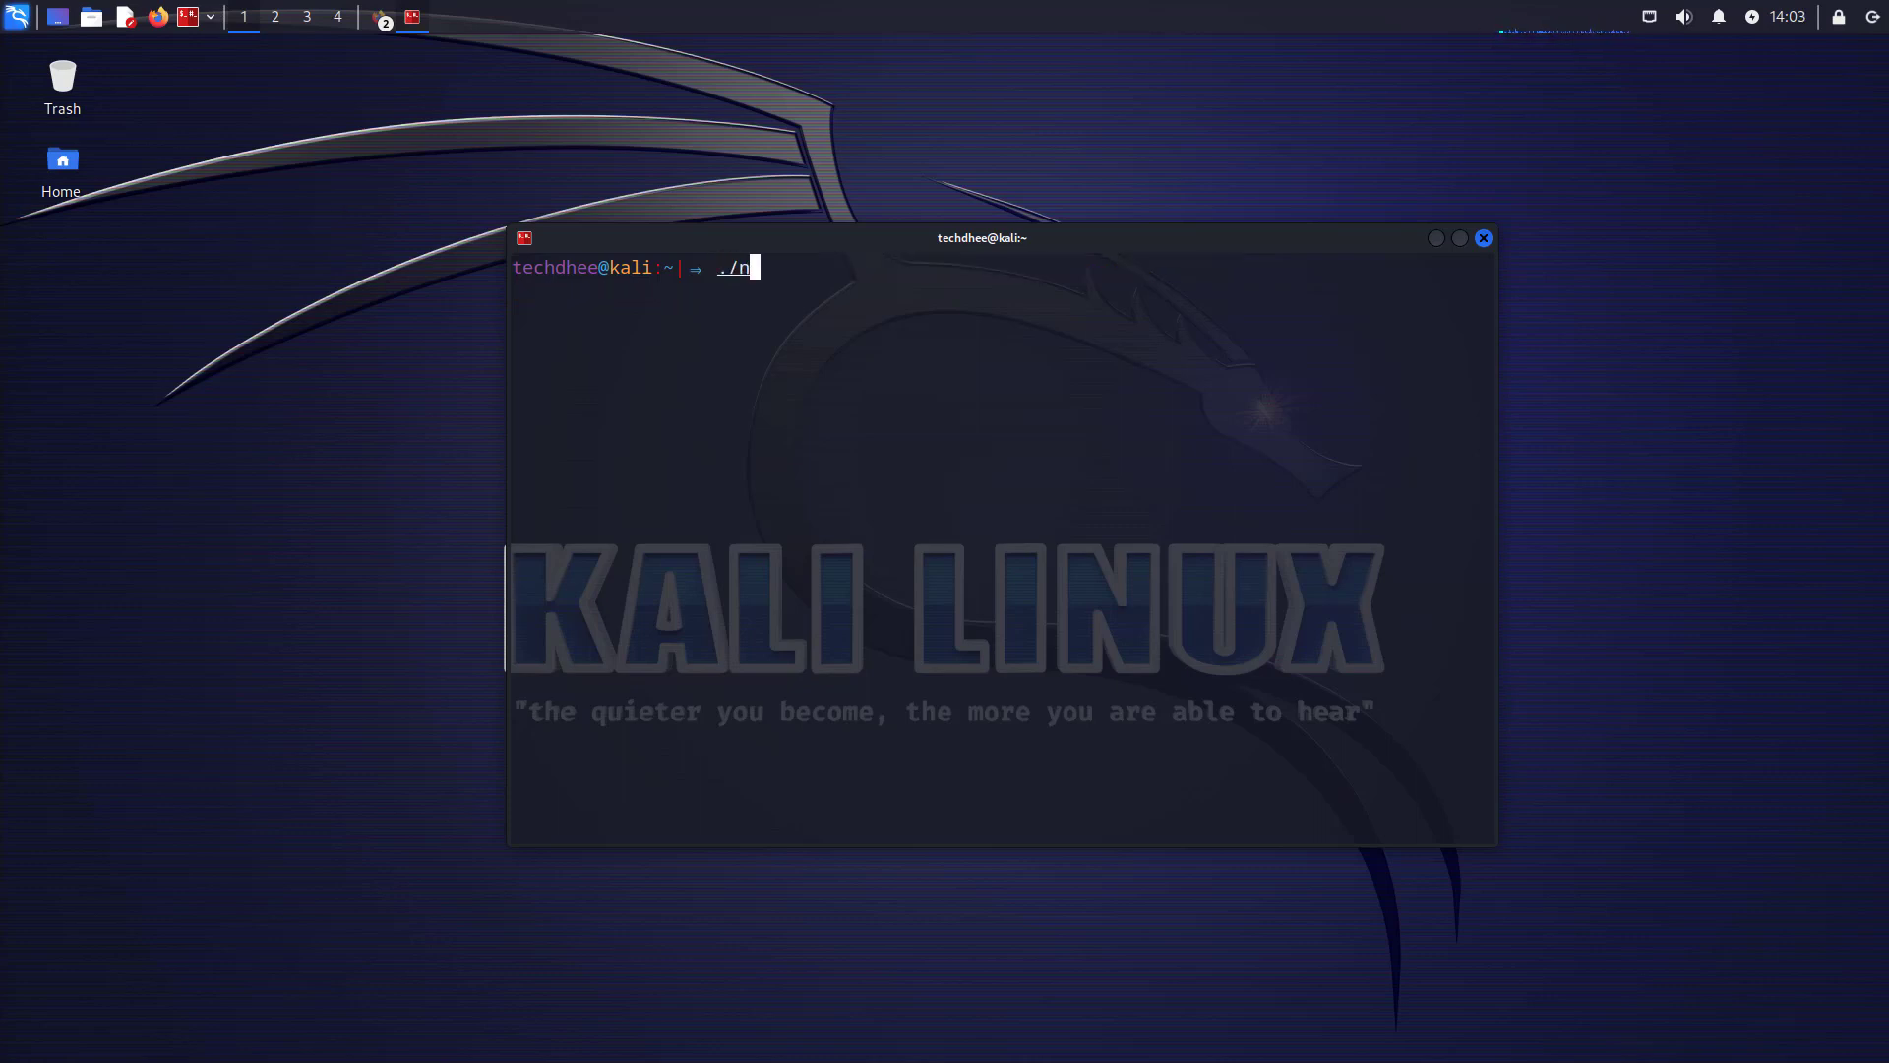
type("grok")
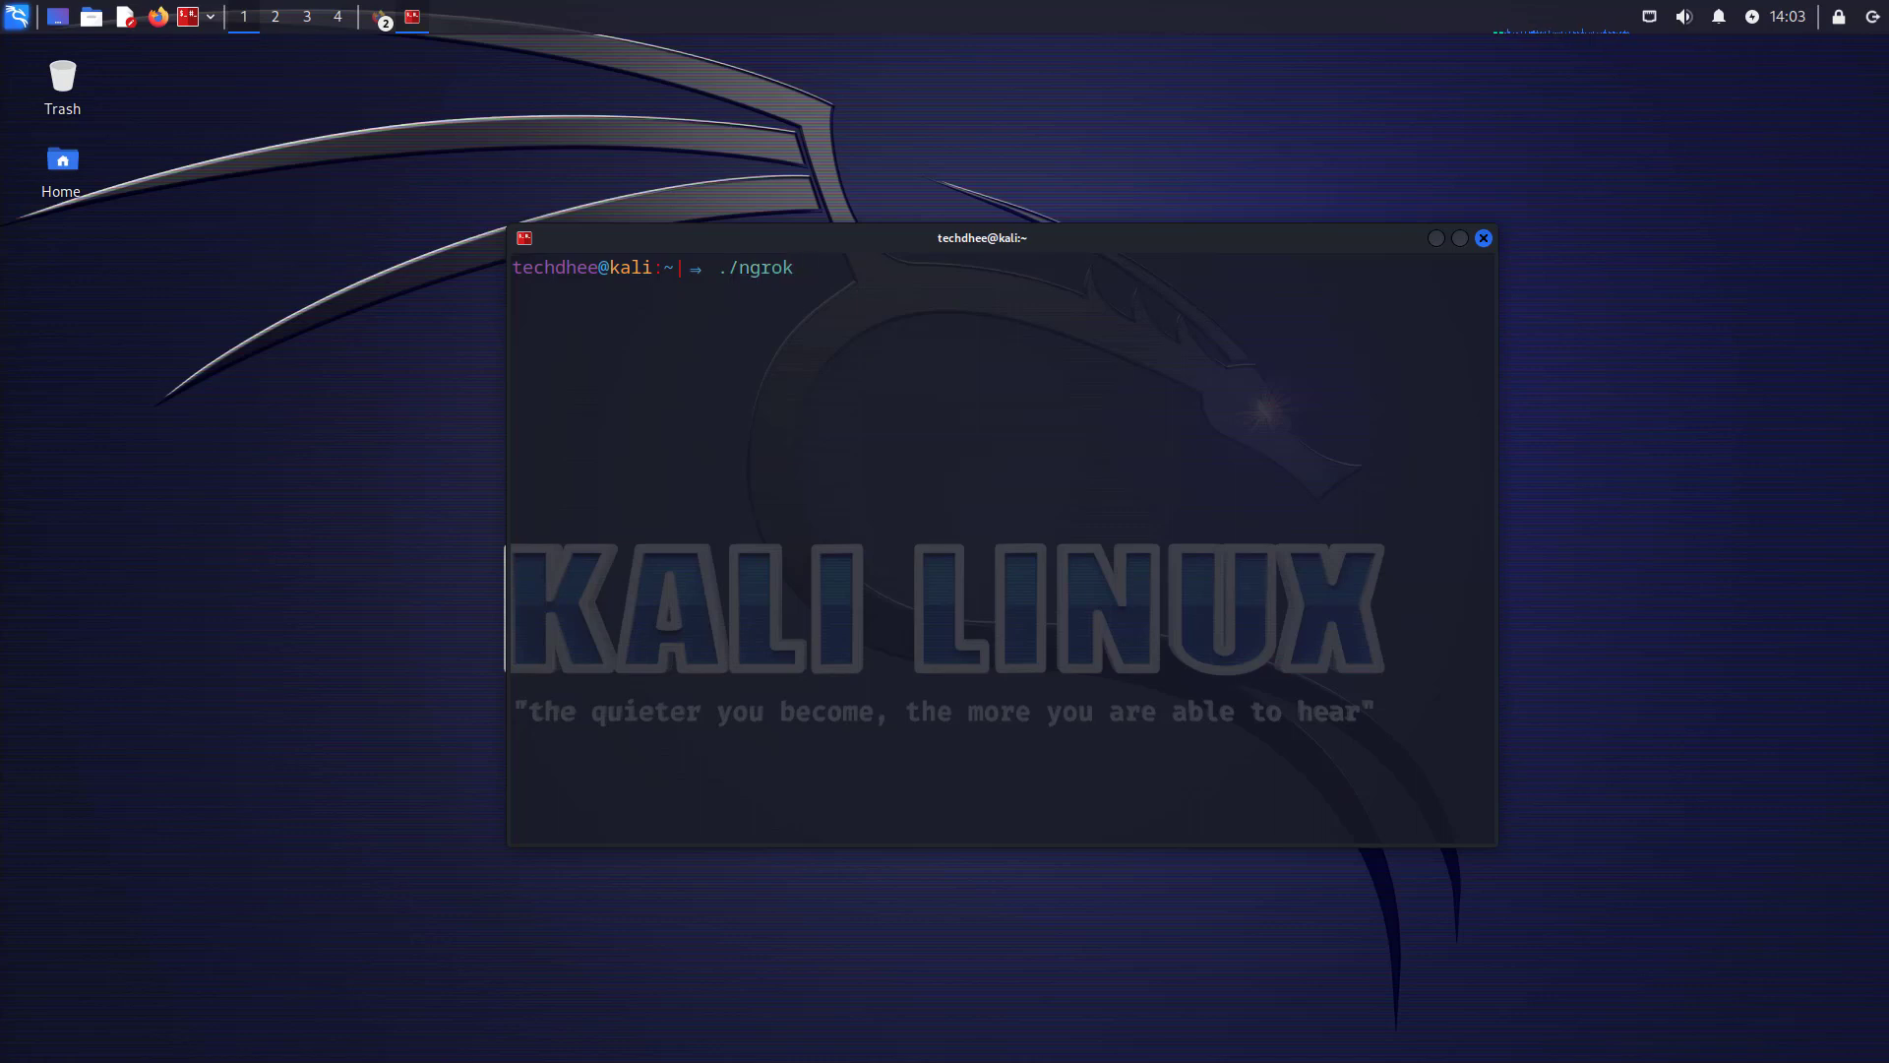
type("http")
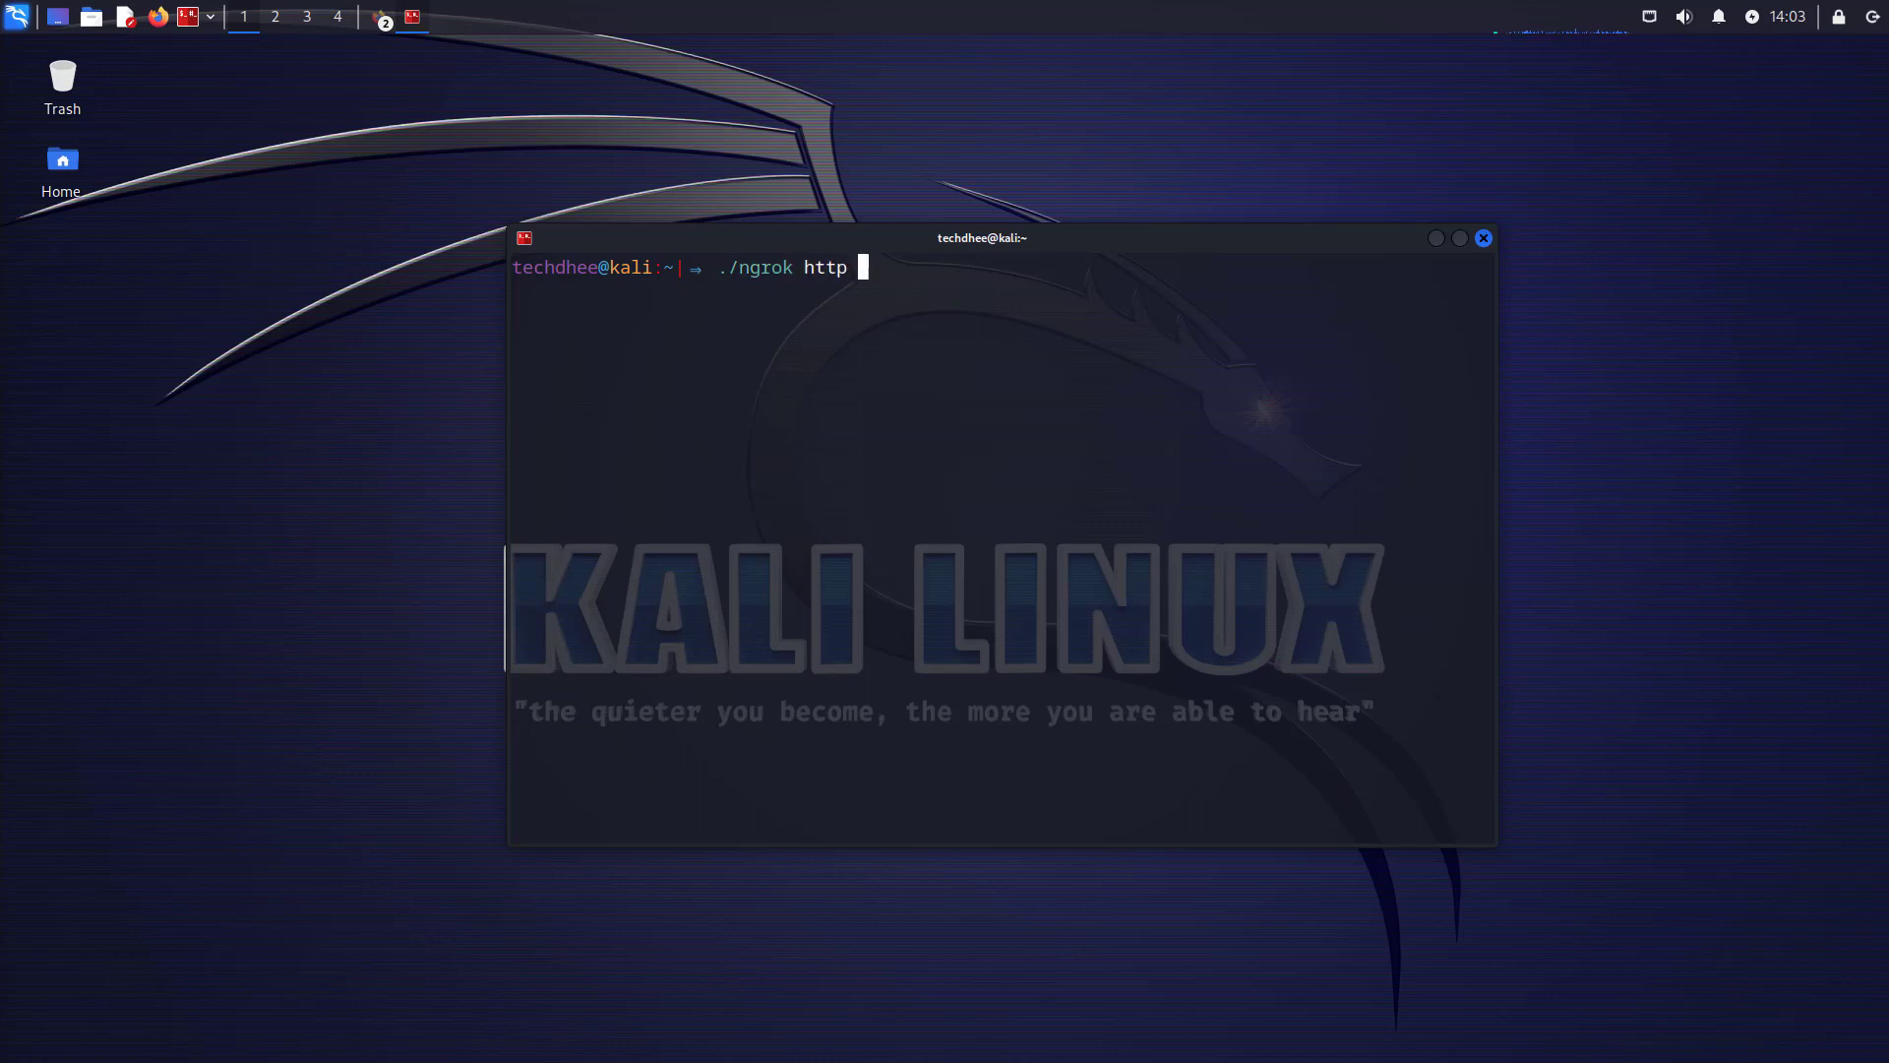
type("80")
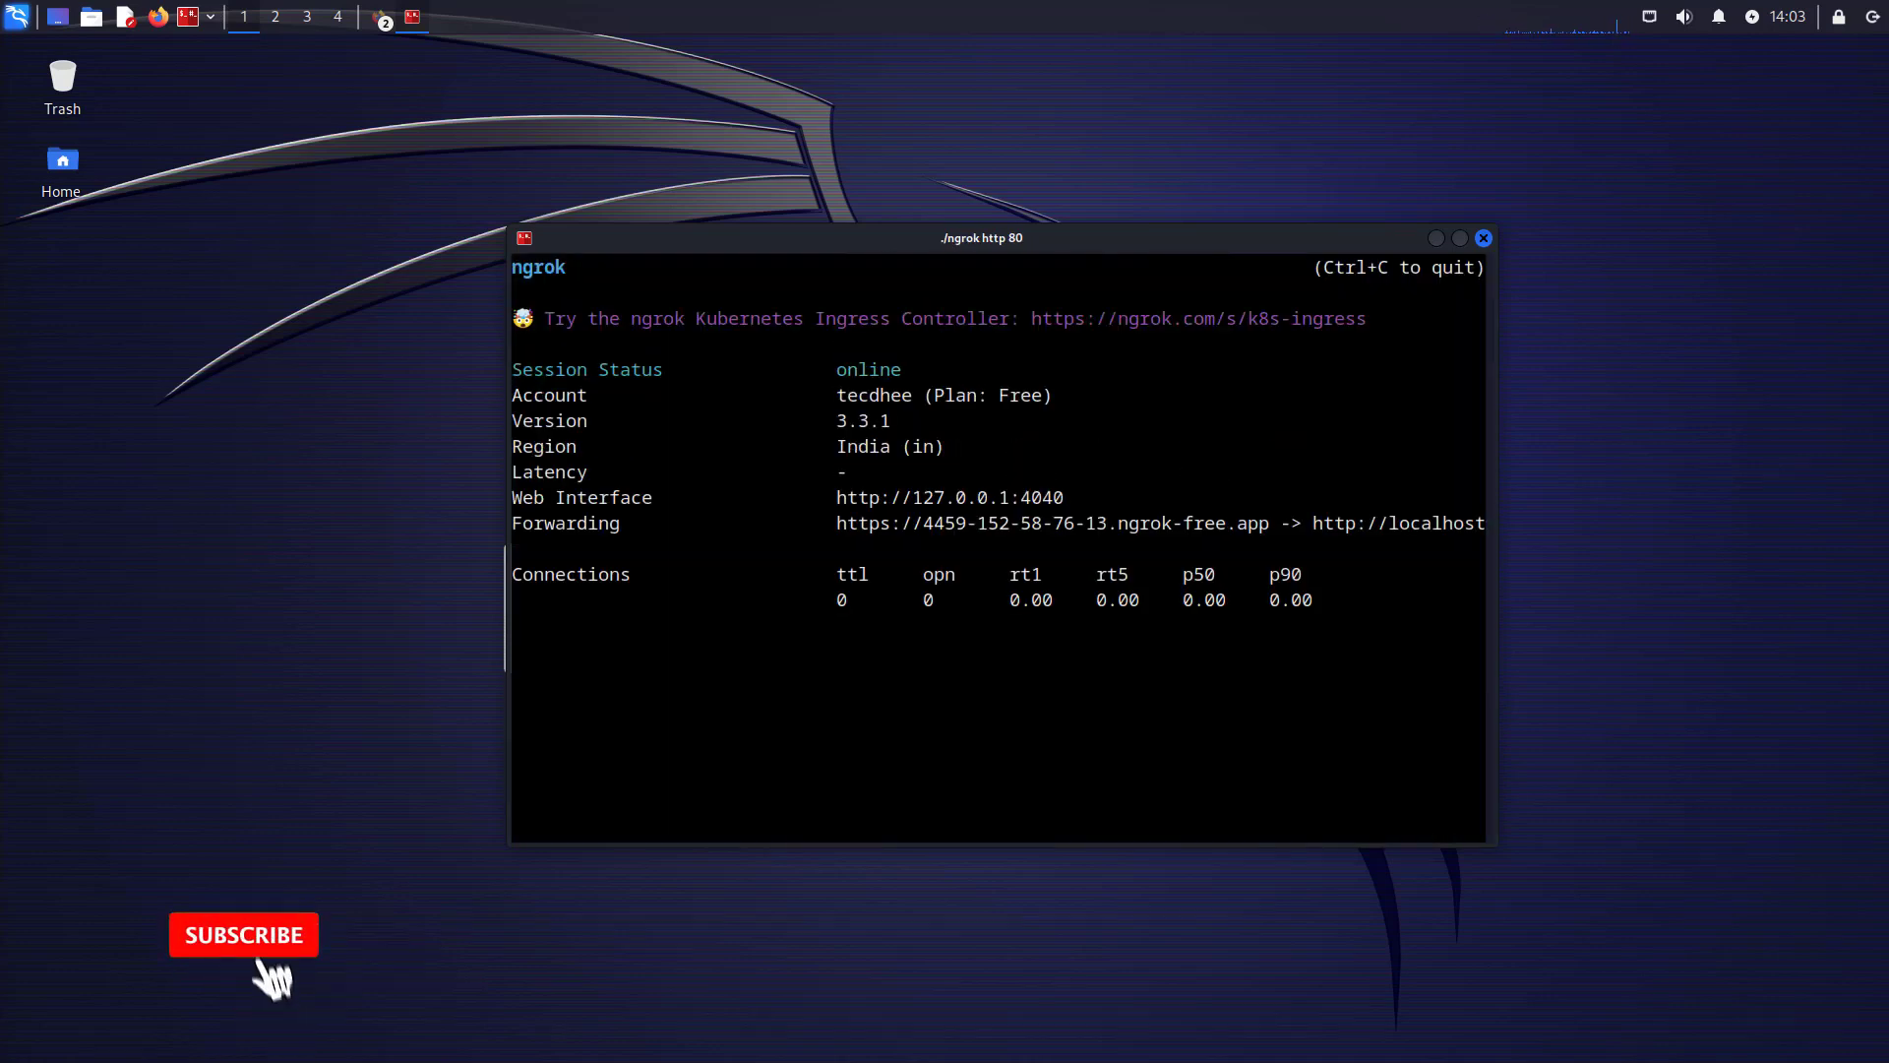
left_click(244, 935)
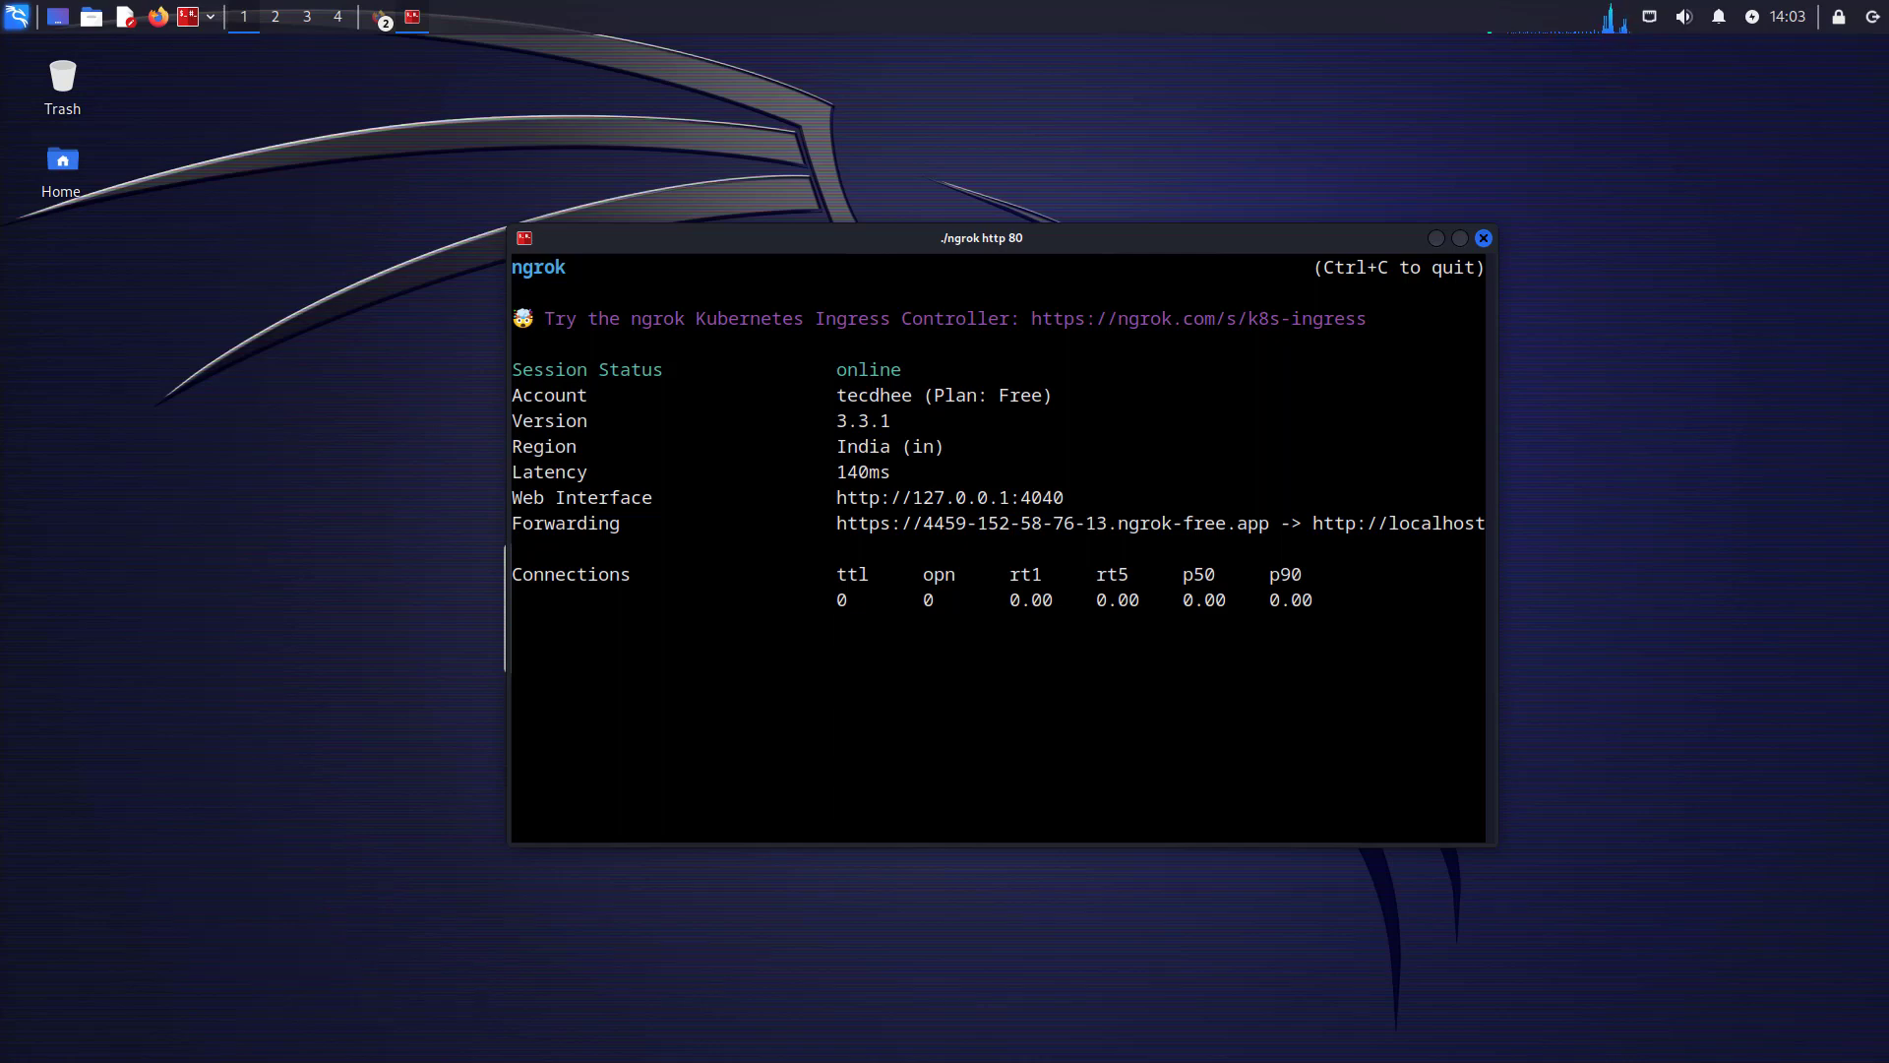
Stop the ngrok tunnel with Ctrl+C and close the terminal window.
key("ctrl+c")
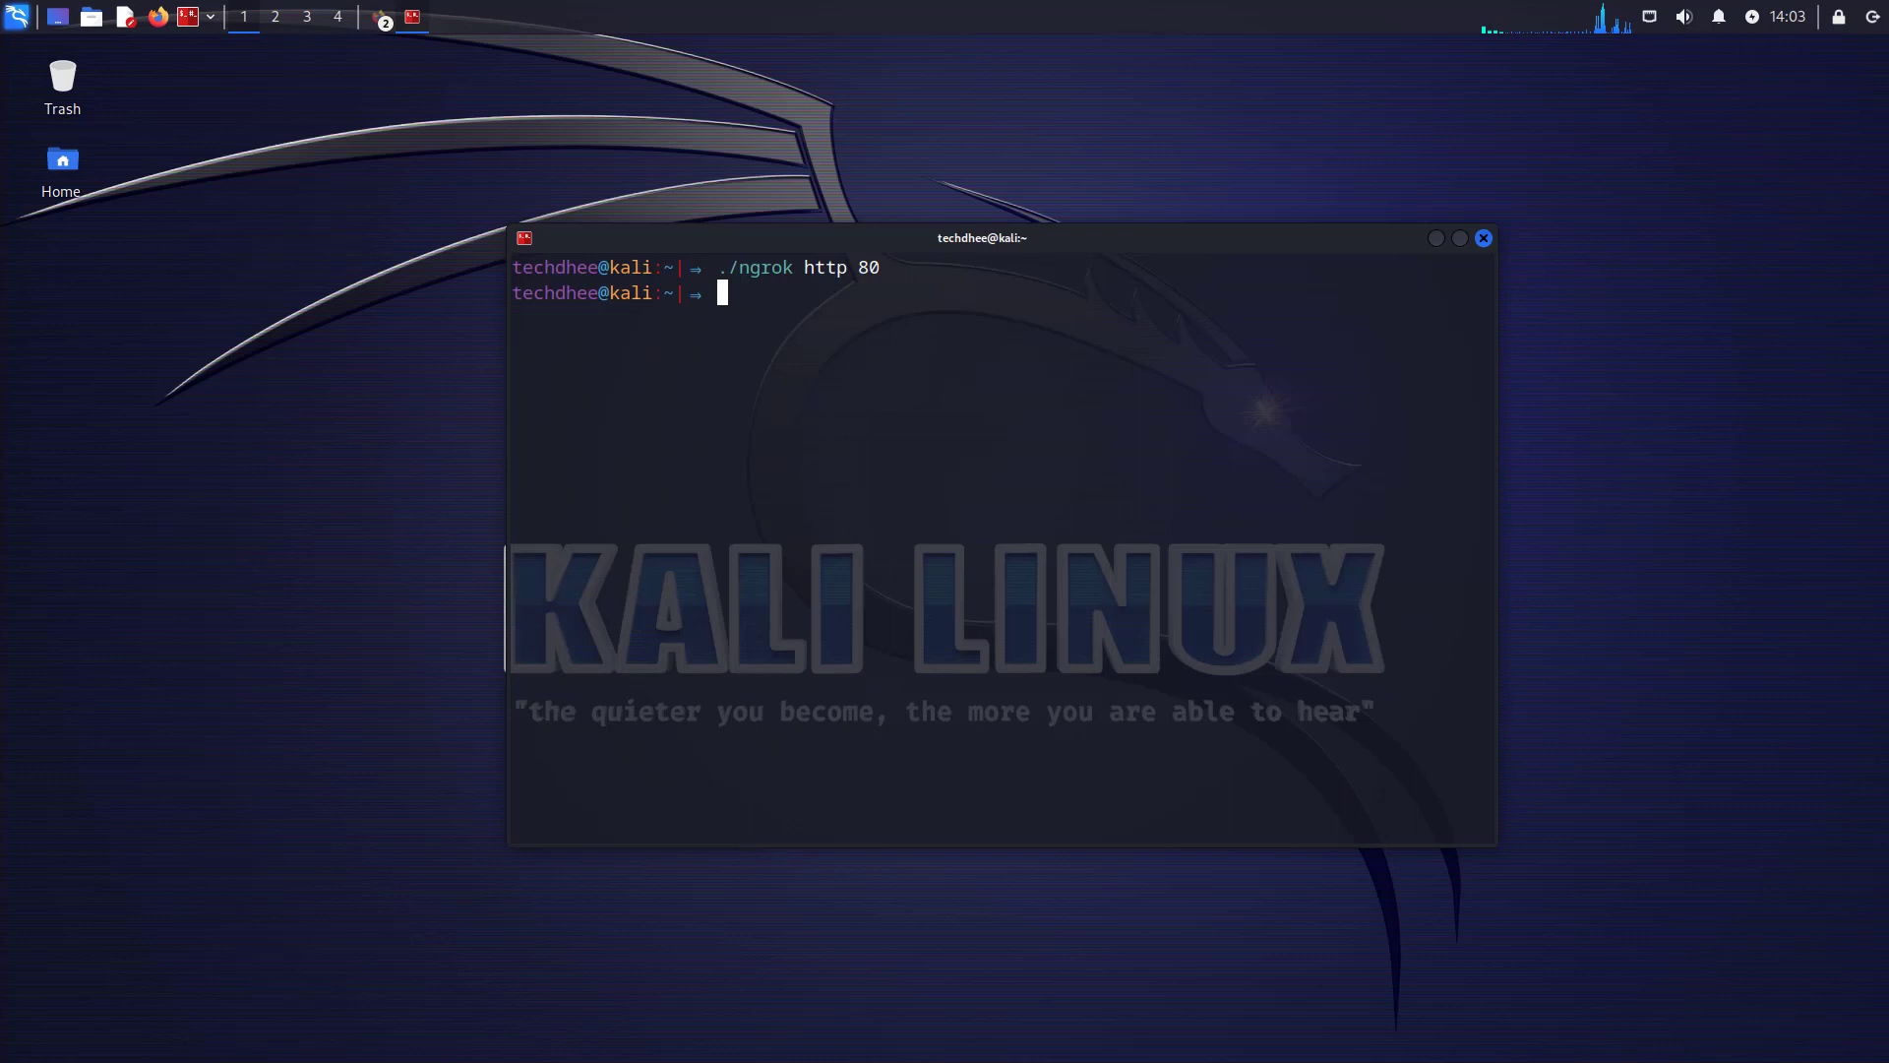
left_click(1484, 239)
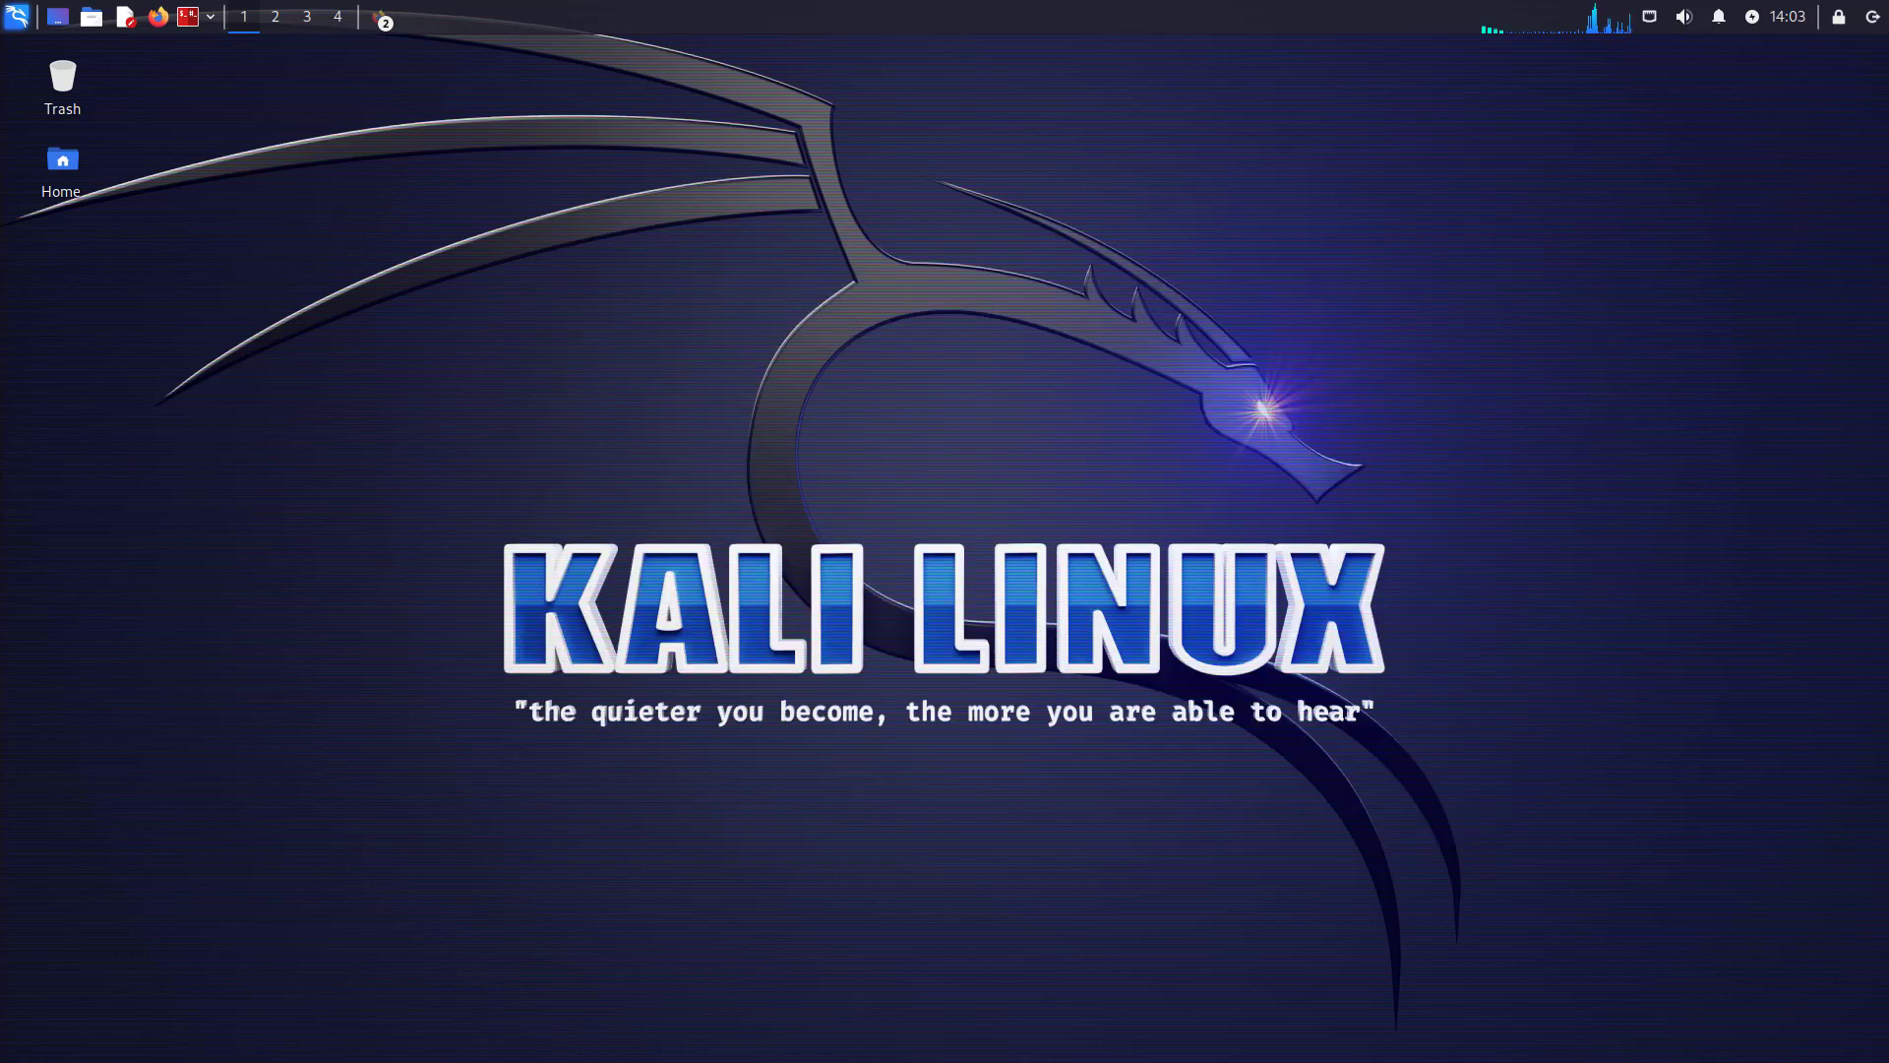